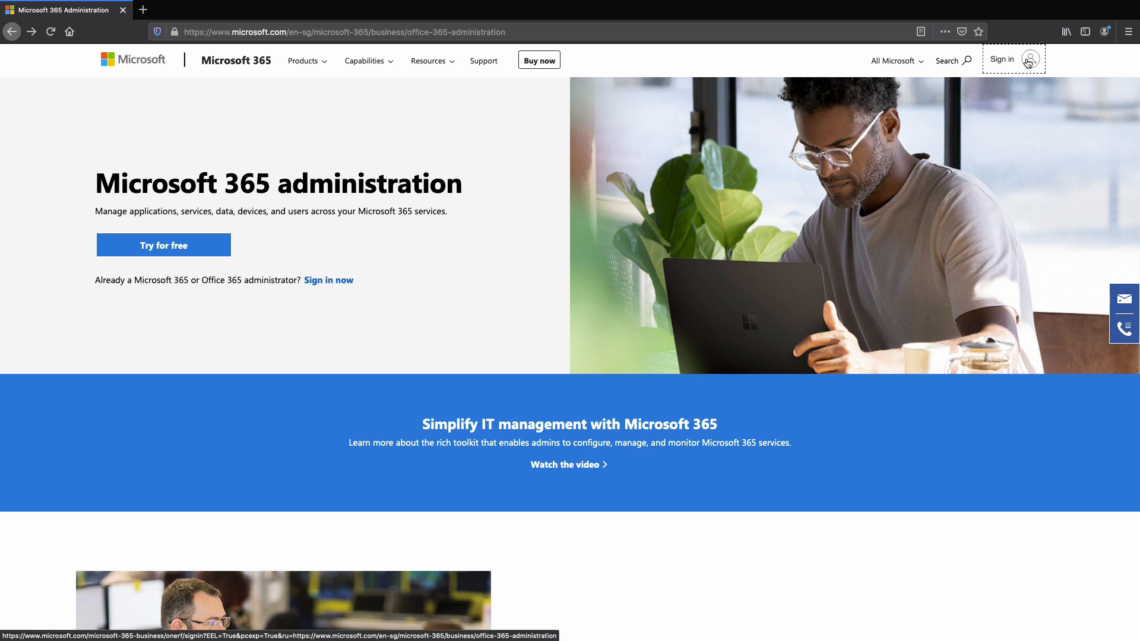
# Sign in to Microsoft 365 with the CyberDraco admin account and reach the Office home page
pyautogui.click(1001, 59)
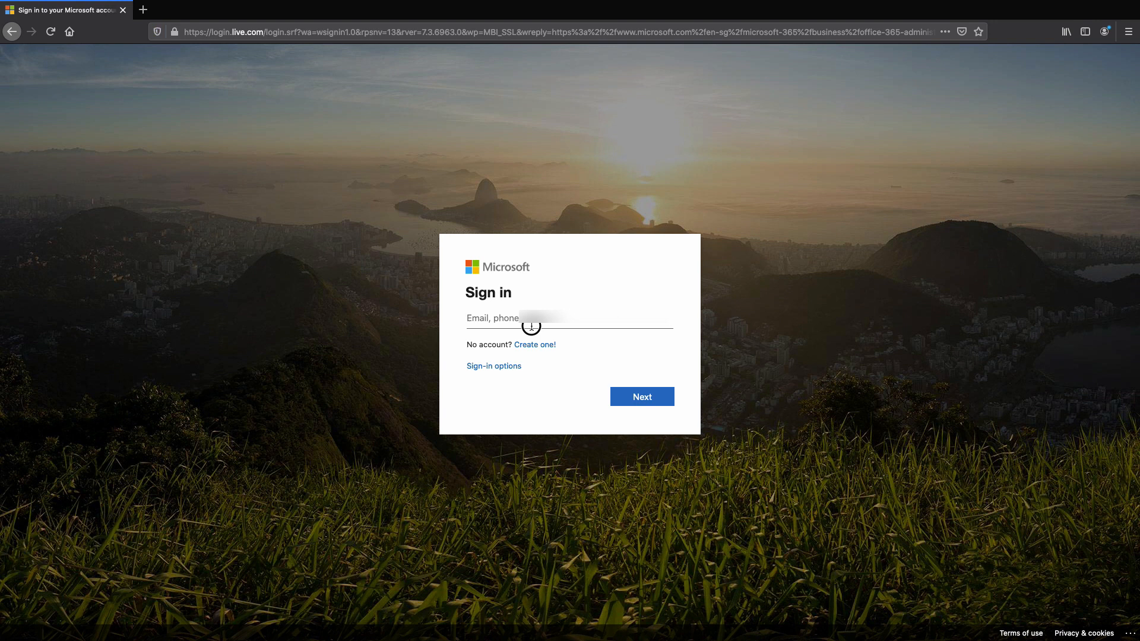
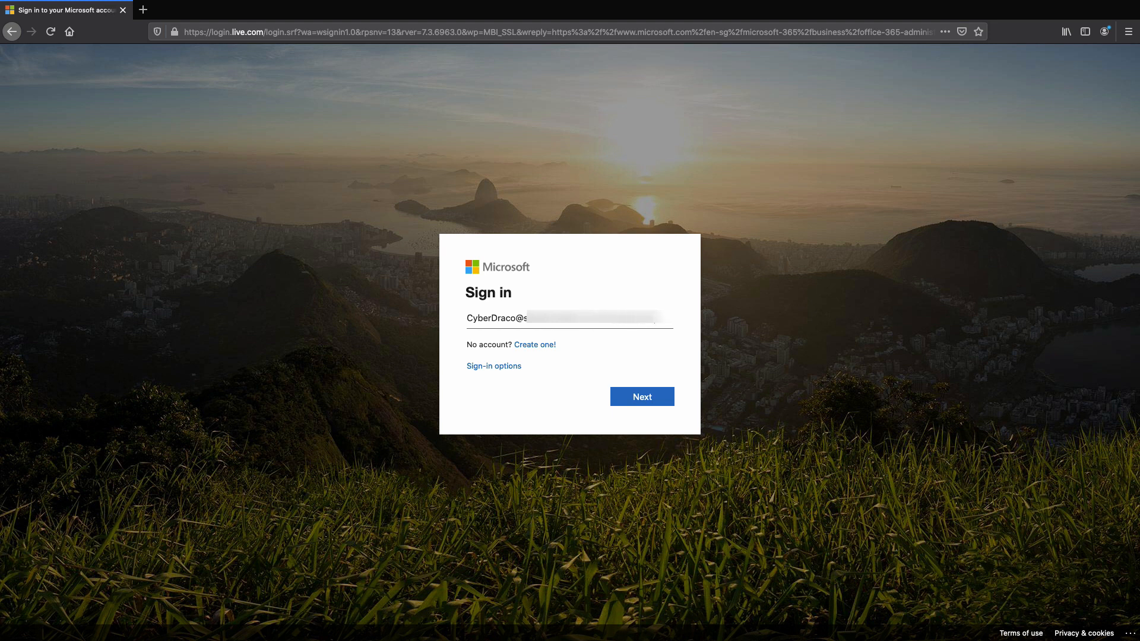
pyautogui.click(642, 396)
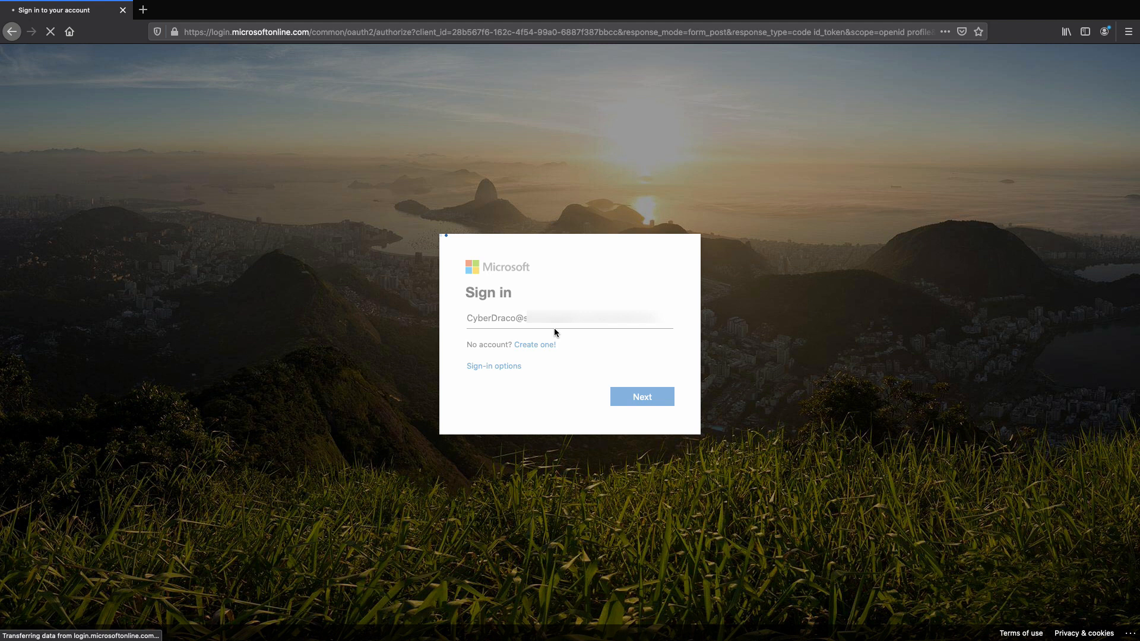
pyautogui.click(640, 396)
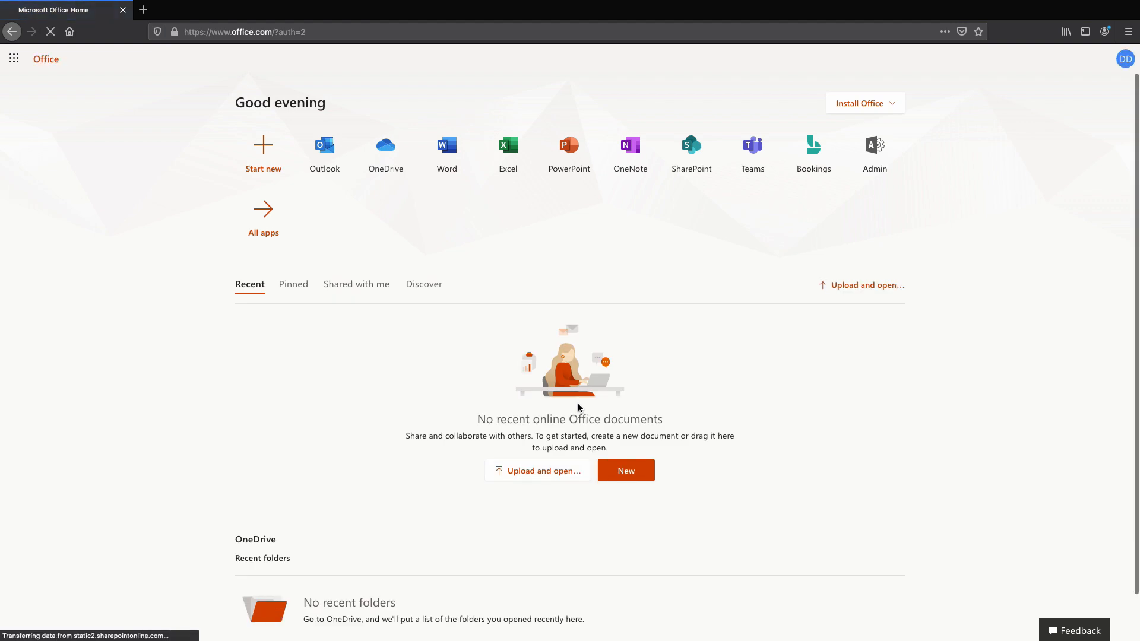
# Review the Active users list in the admin center, then move to the Setup page's admin centers
pyautogui.click(875, 149)
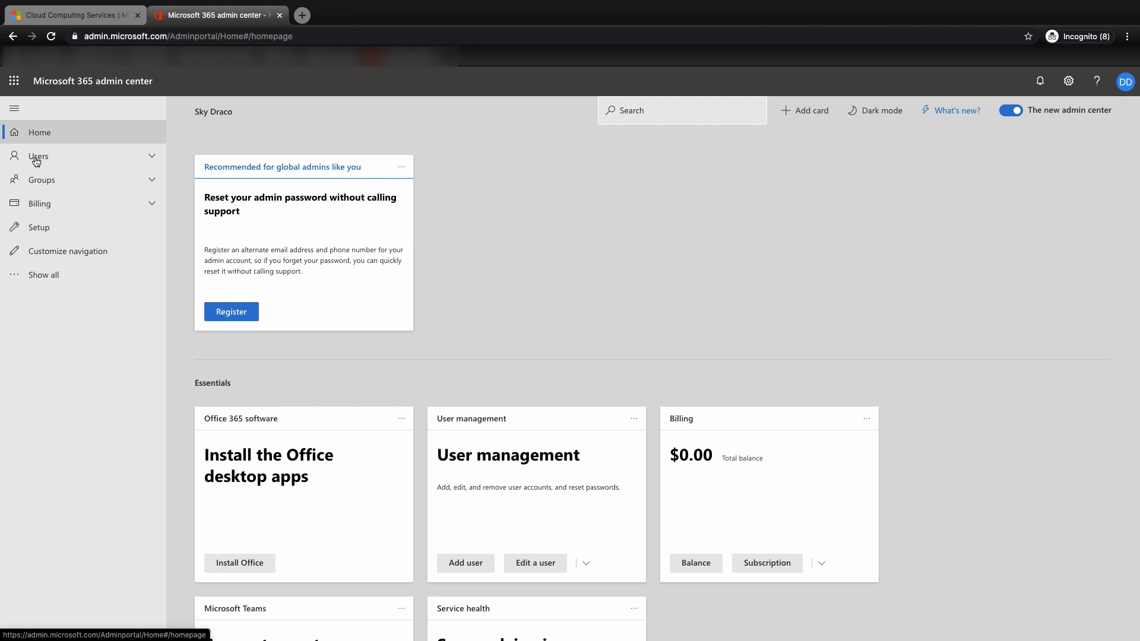
pyautogui.click(39, 155)
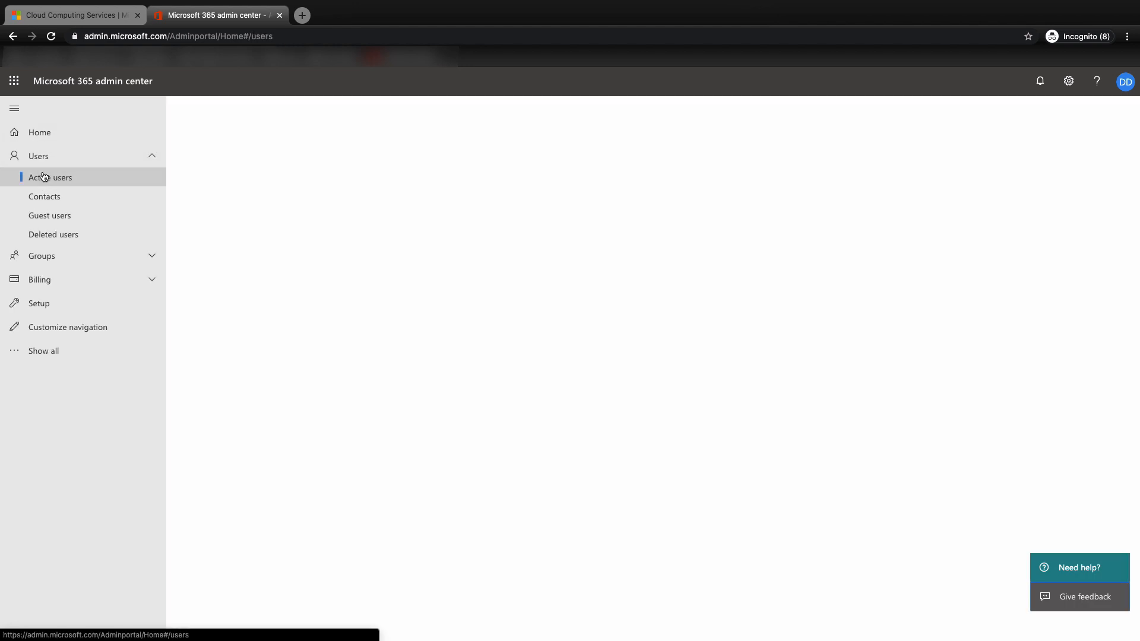
pyautogui.click(50, 177)
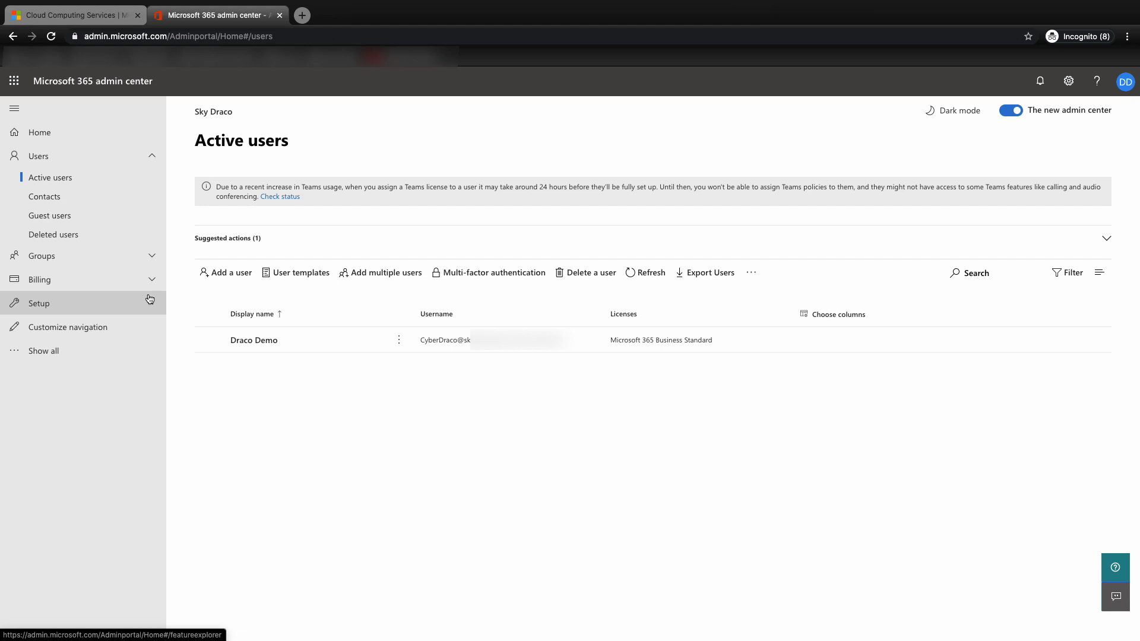
pyautogui.moveTo(45, 318)
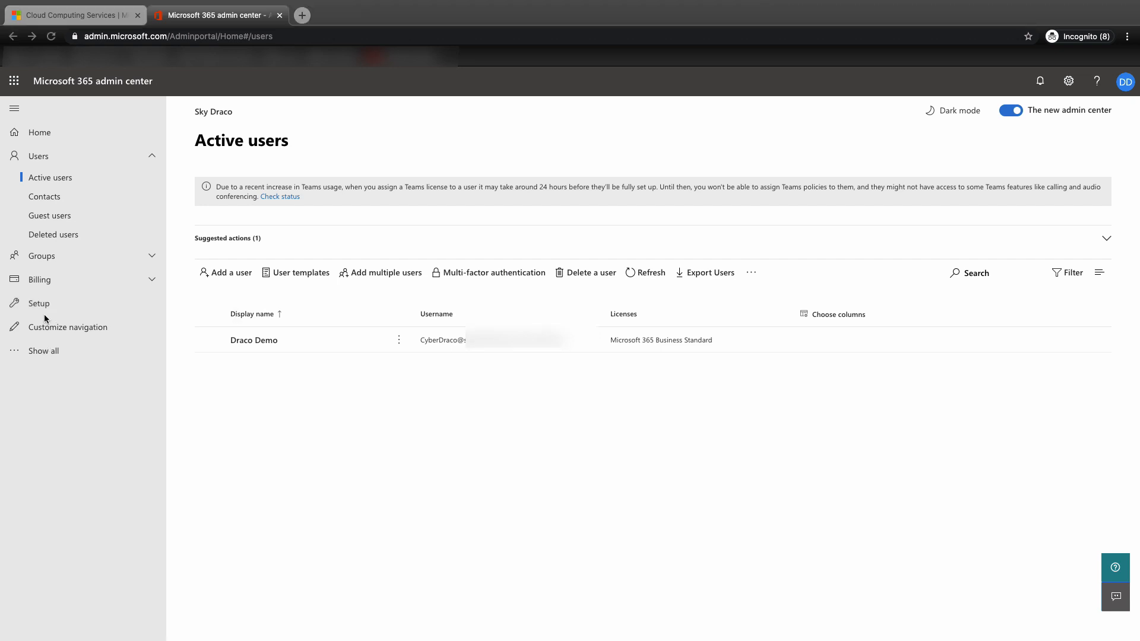
pyautogui.click(38, 304)
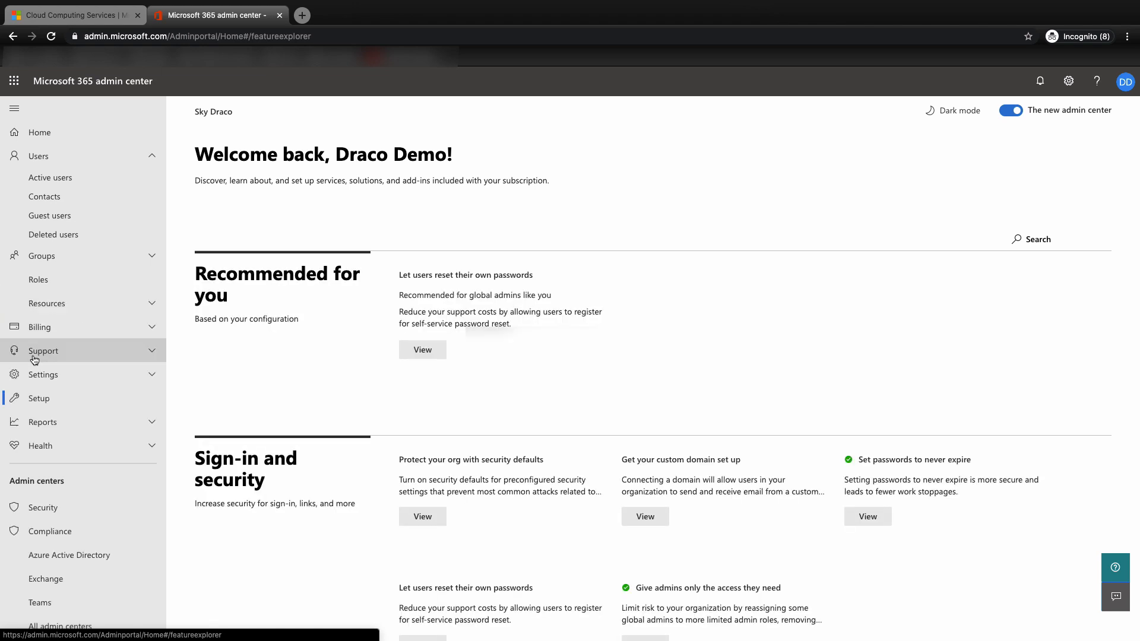
pyautogui.moveTo(45, 579)
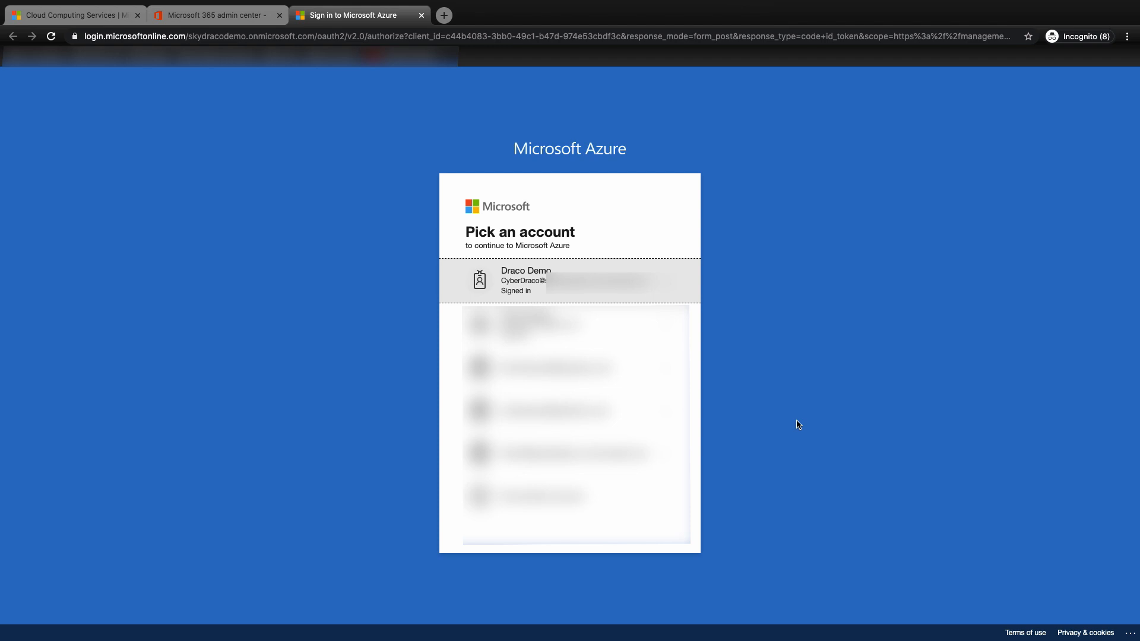
# Continue into Azure AD with the signed-in account, view All users, and return to the Sky Draco overview
pyautogui.click(569, 281)
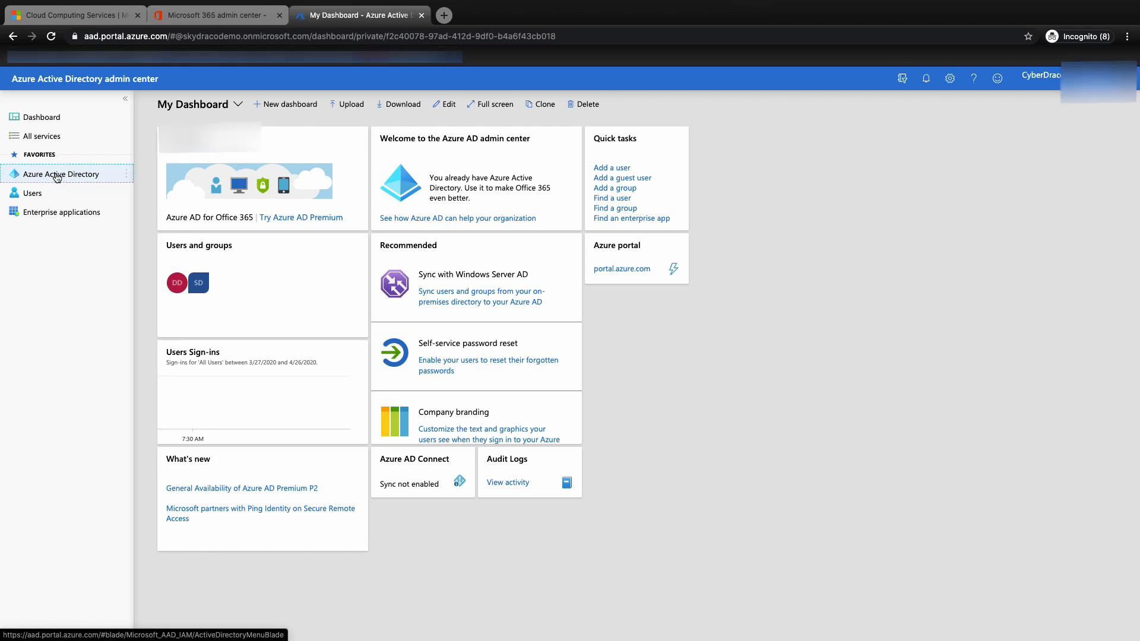
pyautogui.click(61, 174)
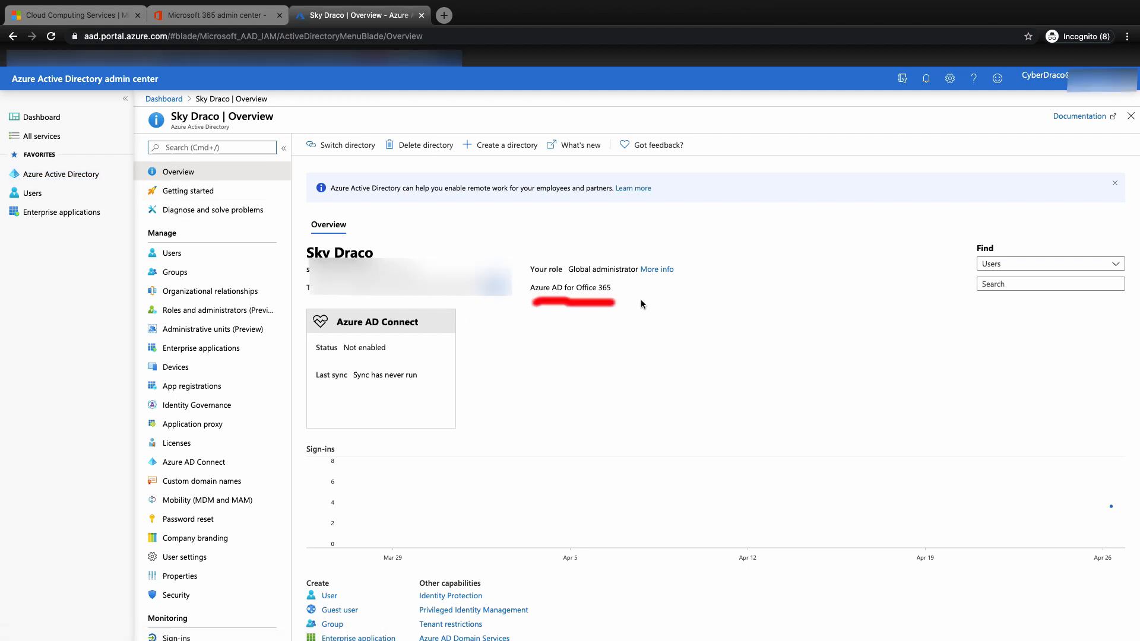
pyautogui.moveTo(171, 253)
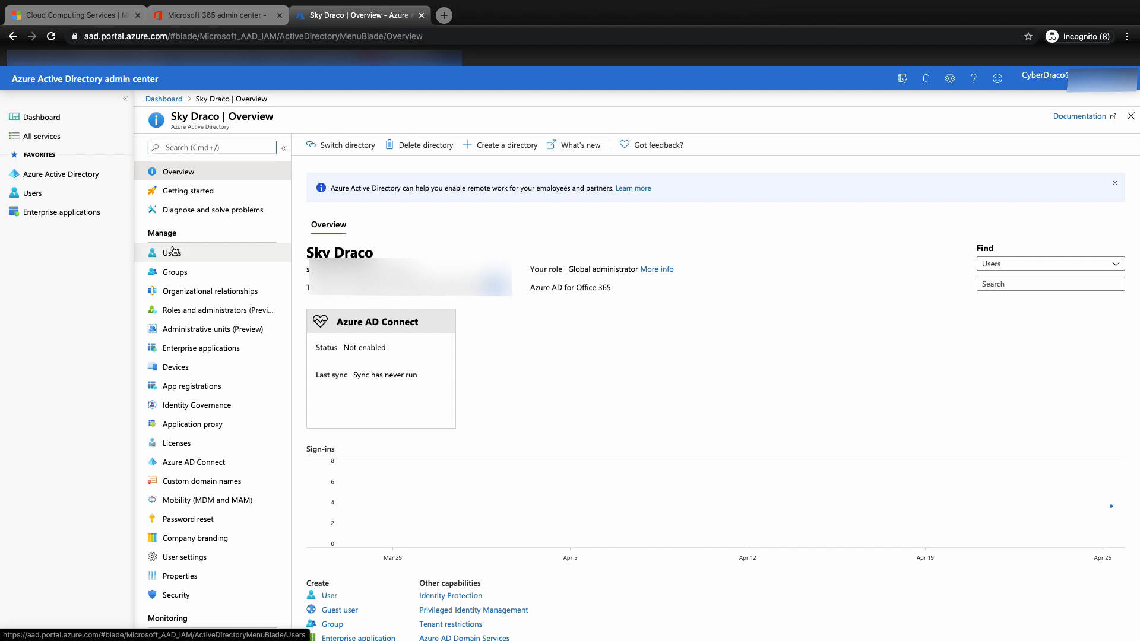
pyautogui.click(172, 252)
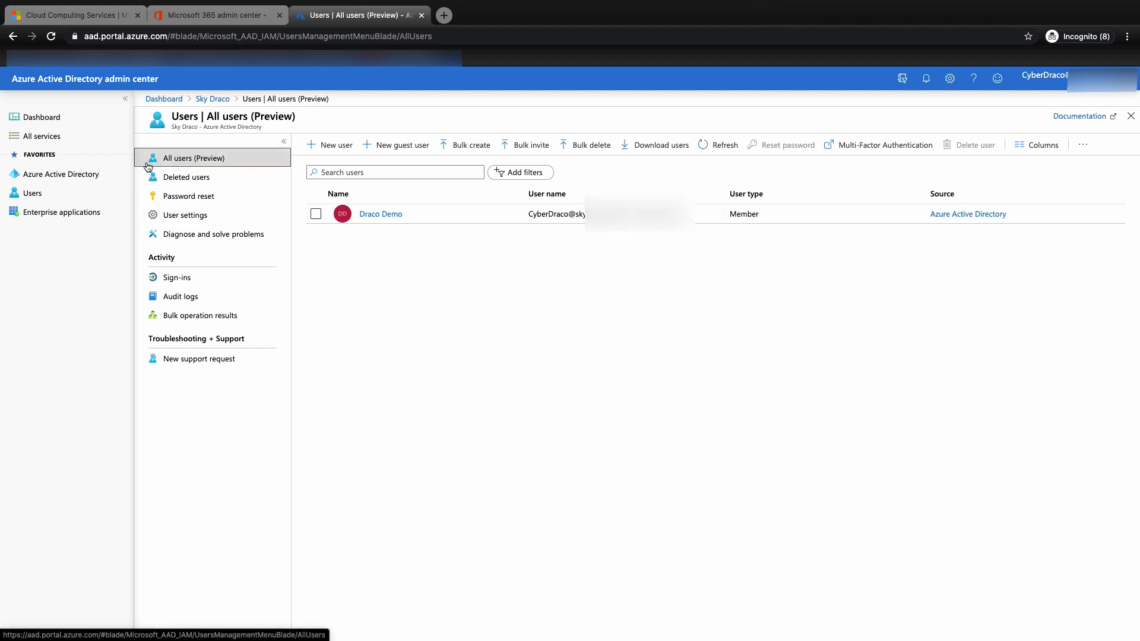
pyautogui.moveTo(62, 174)
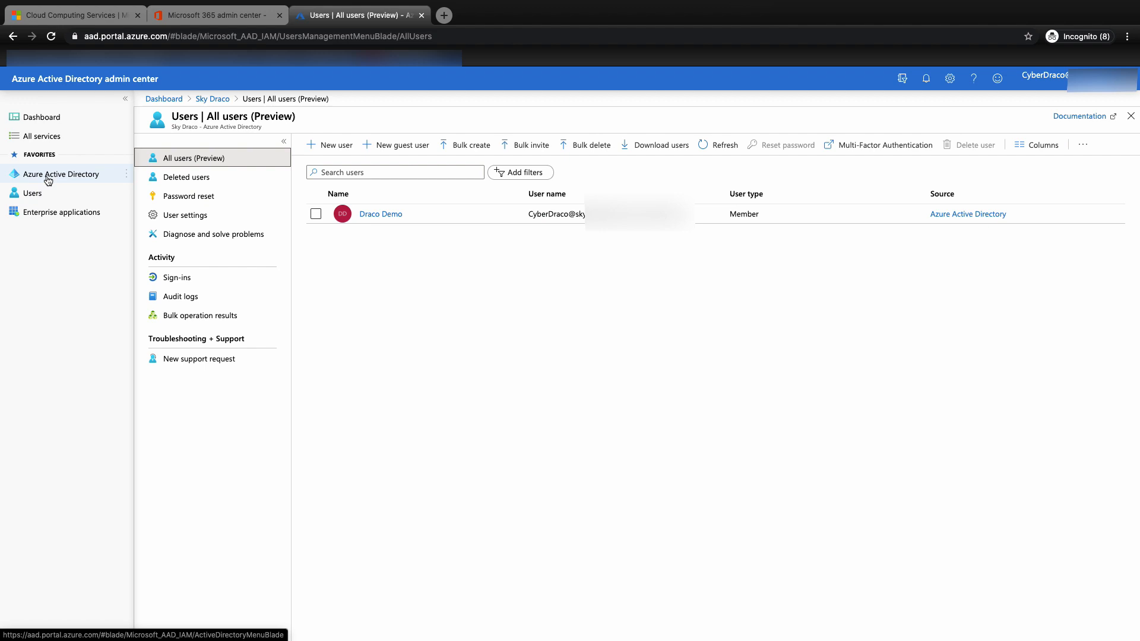
pyautogui.click(62, 174)
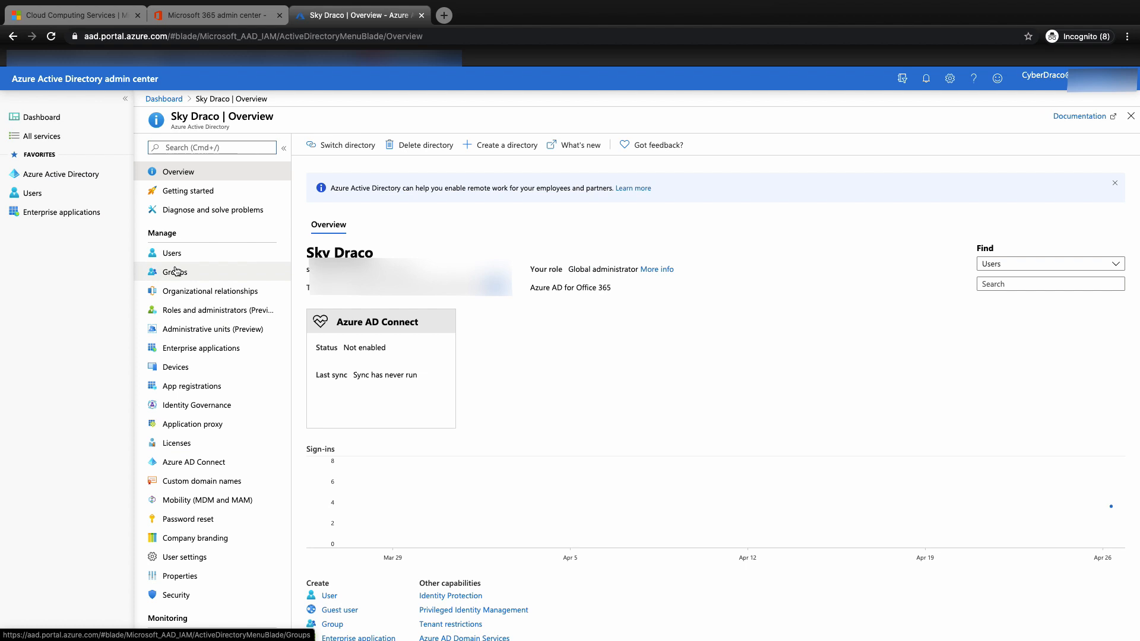
# Start a new group from the Groups list and try the Office 365 group type
pyautogui.click(175, 271)
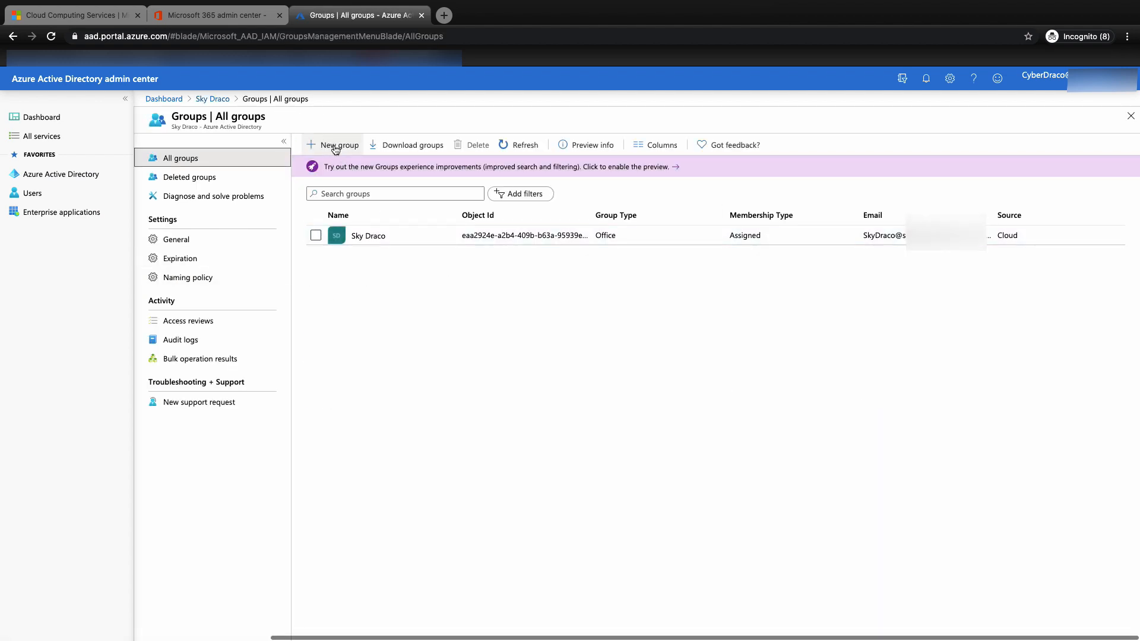
pyautogui.click(336, 145)
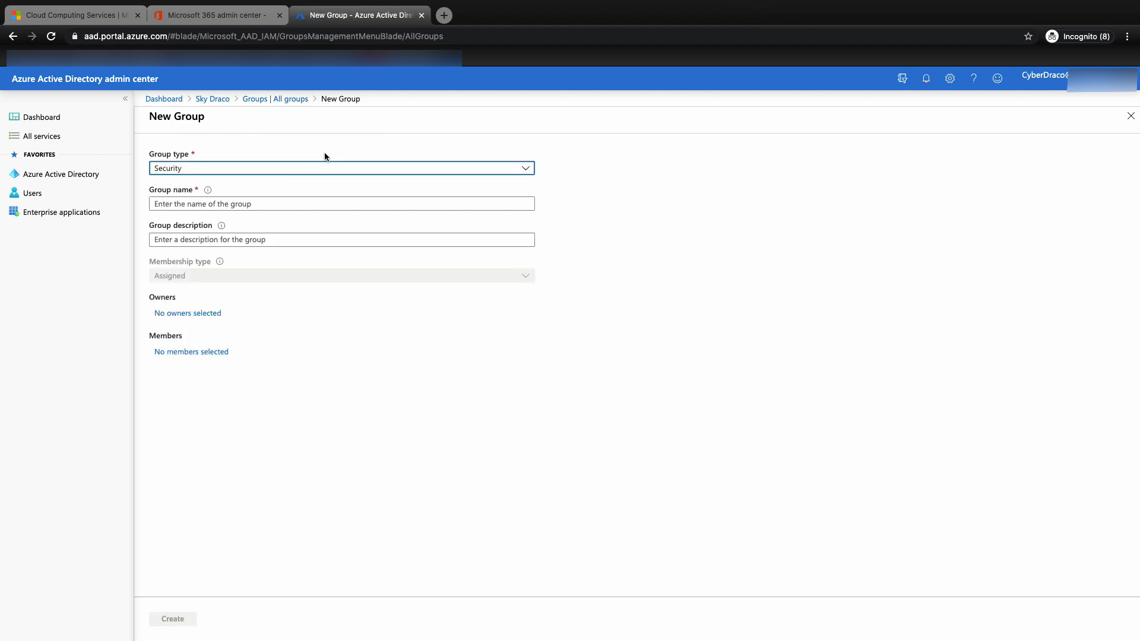
pyautogui.click(239, 204)
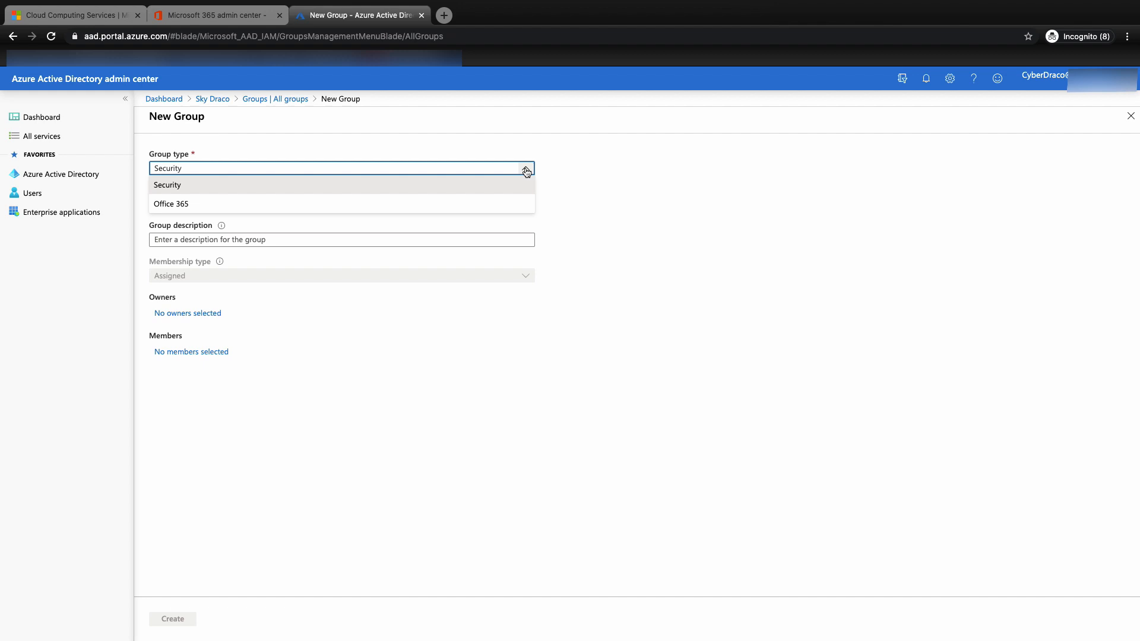
pyautogui.click(167, 185)
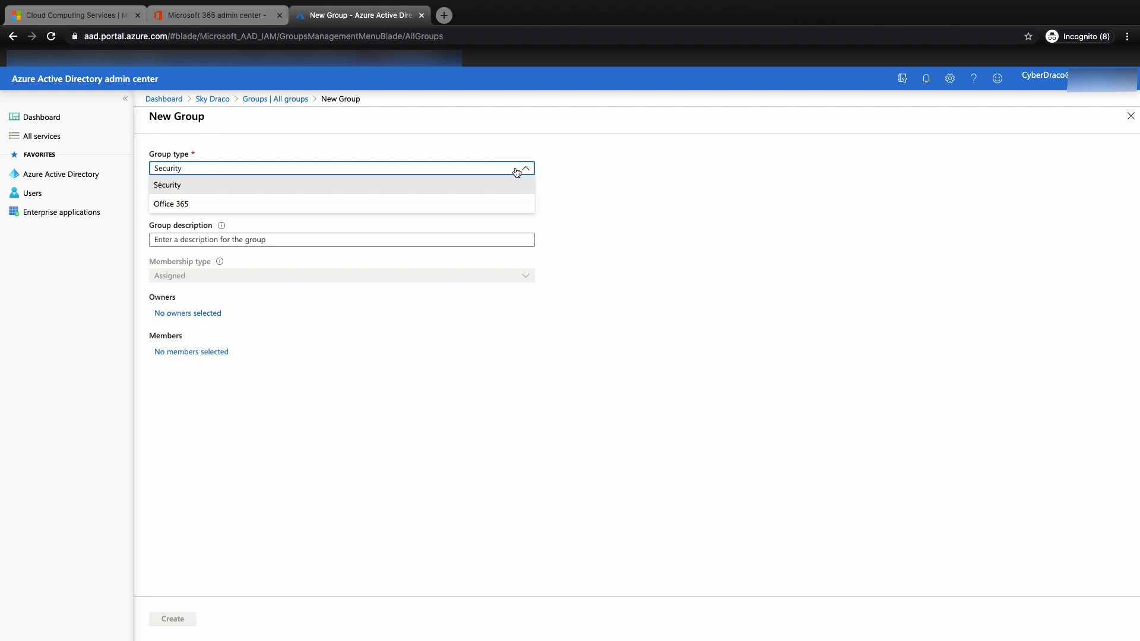
pyautogui.click(171, 203)
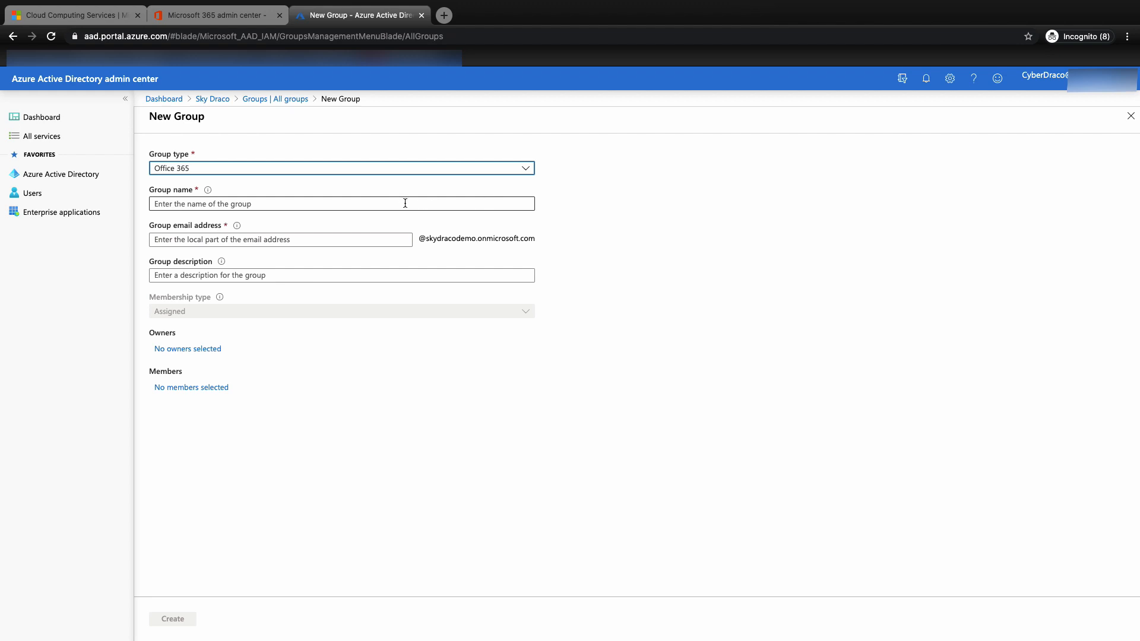
# Set the group type back to Security and move to the Group name field
pyautogui.click(341, 168)
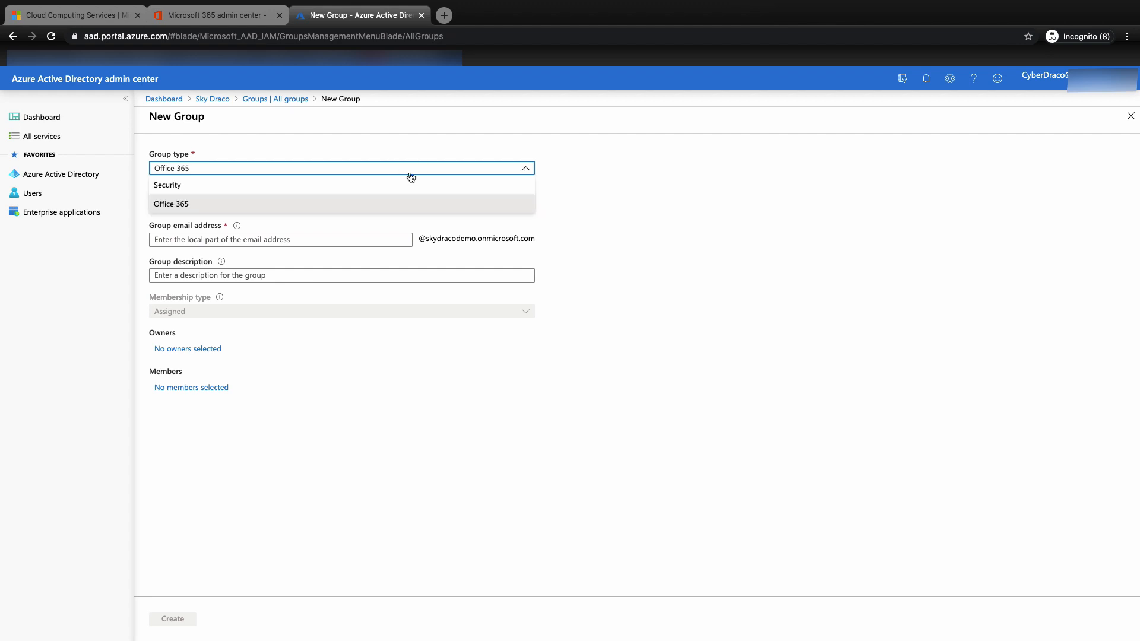
pyautogui.click(168, 185)
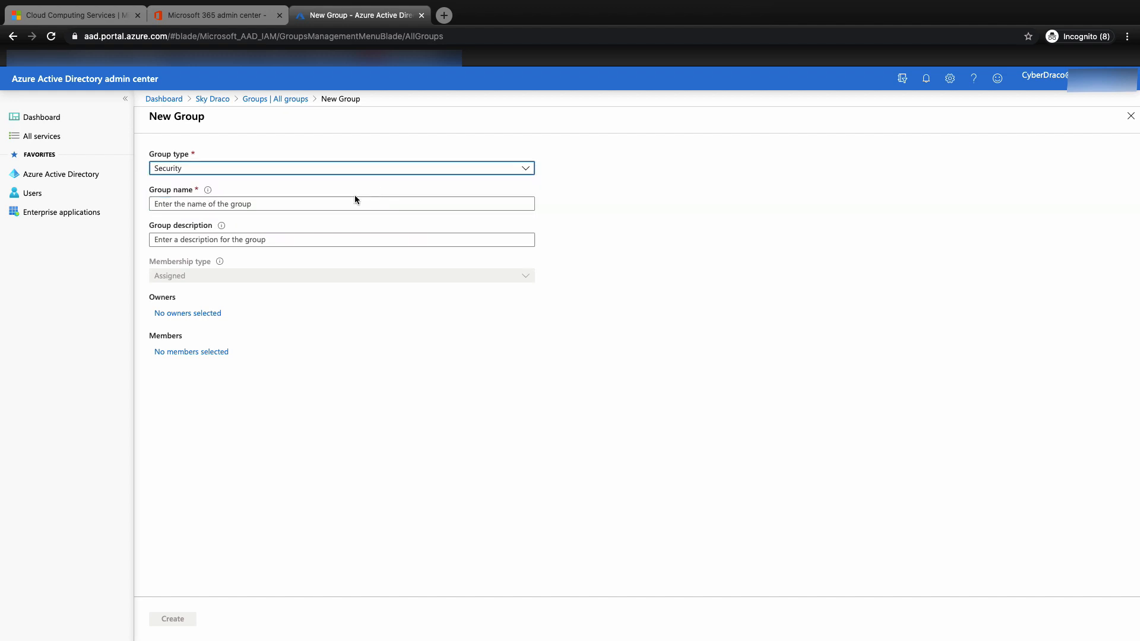
pyautogui.click(341, 168)
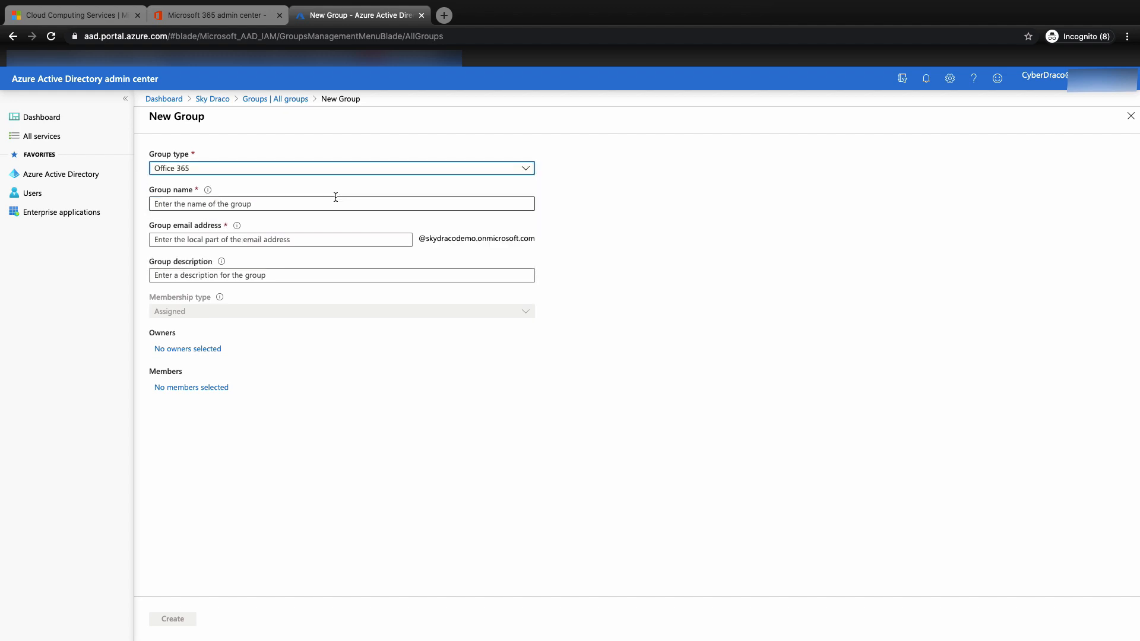
pyautogui.click(341, 168)
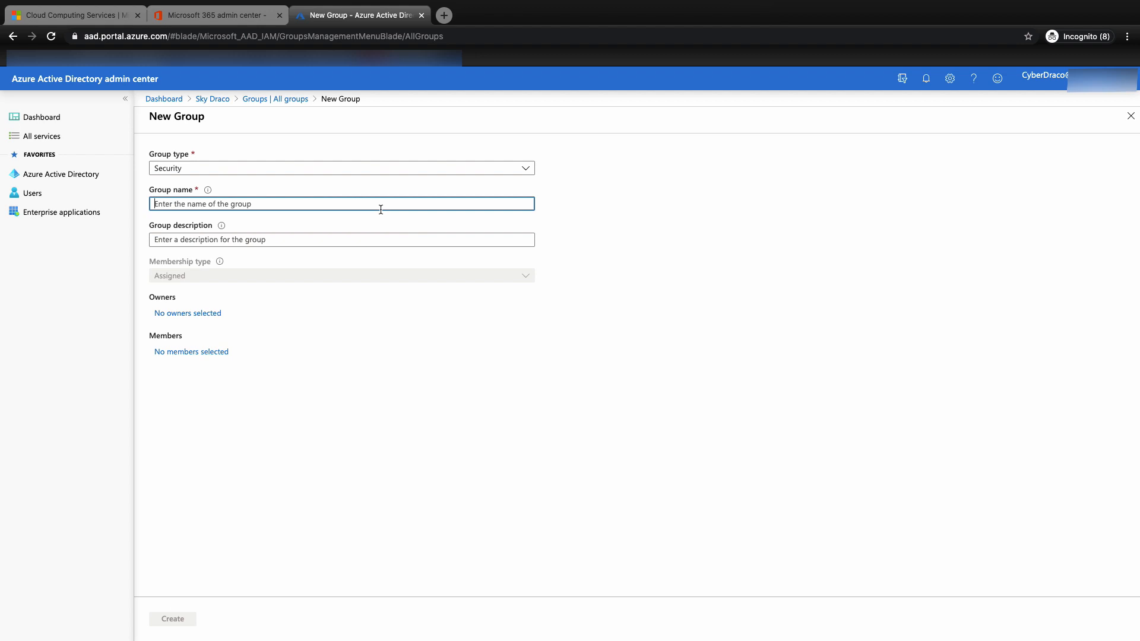
# Name the group 'MFA Group', describe it as 'Users who get the MFA Authentication', and create it
pyautogui.write('MFA')
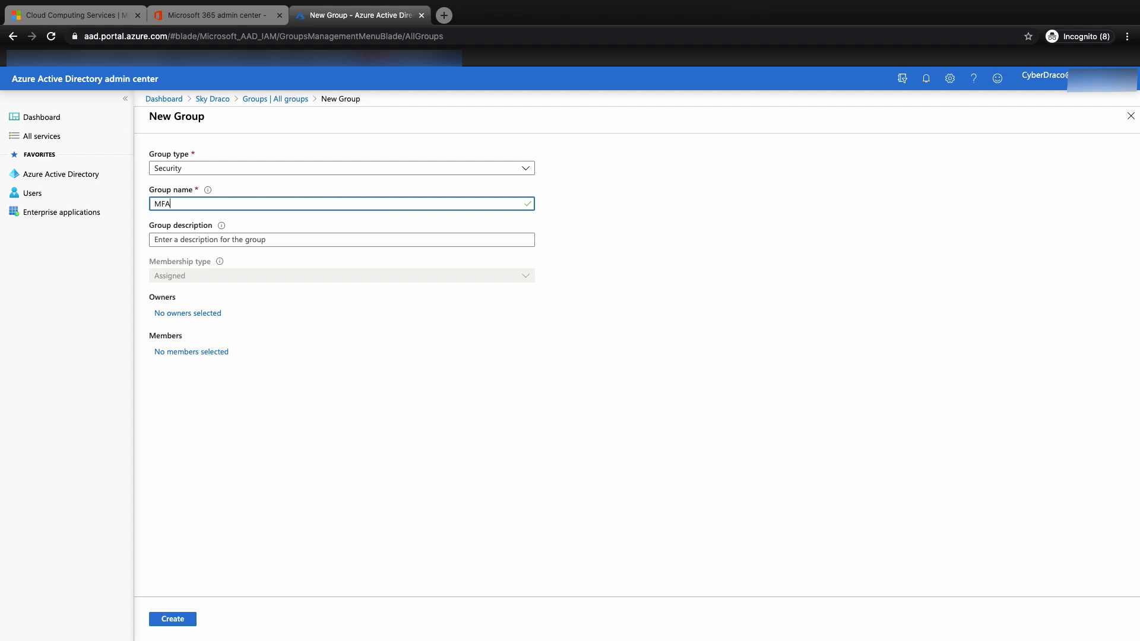
pyautogui.write('Grou')
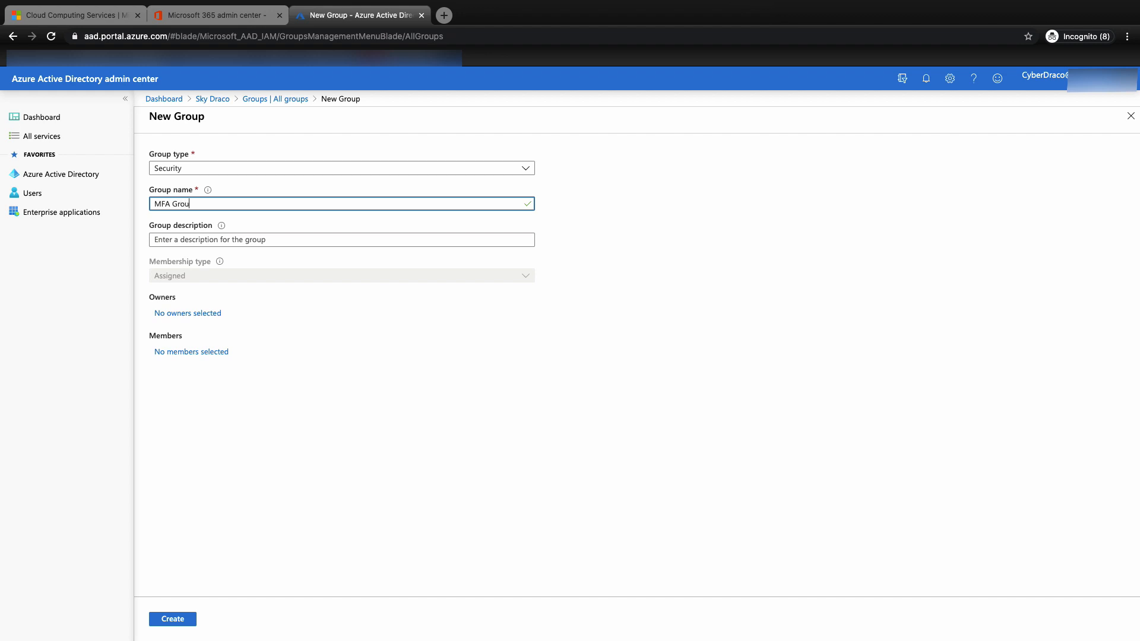
pyautogui.click(340, 240)
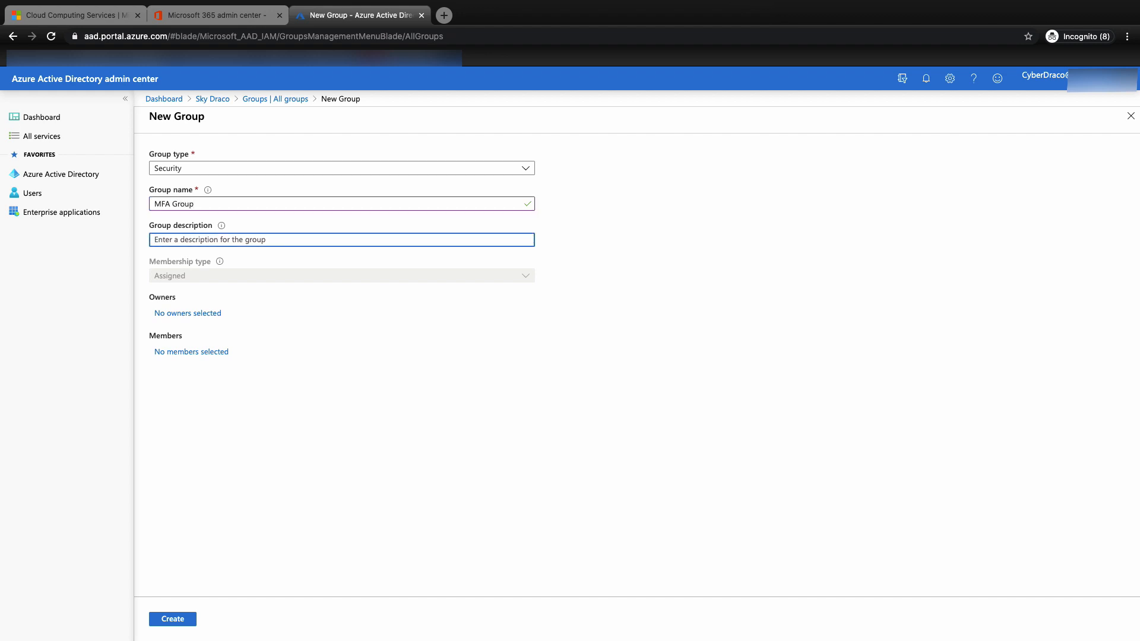
pyautogui.write('Users who get the')
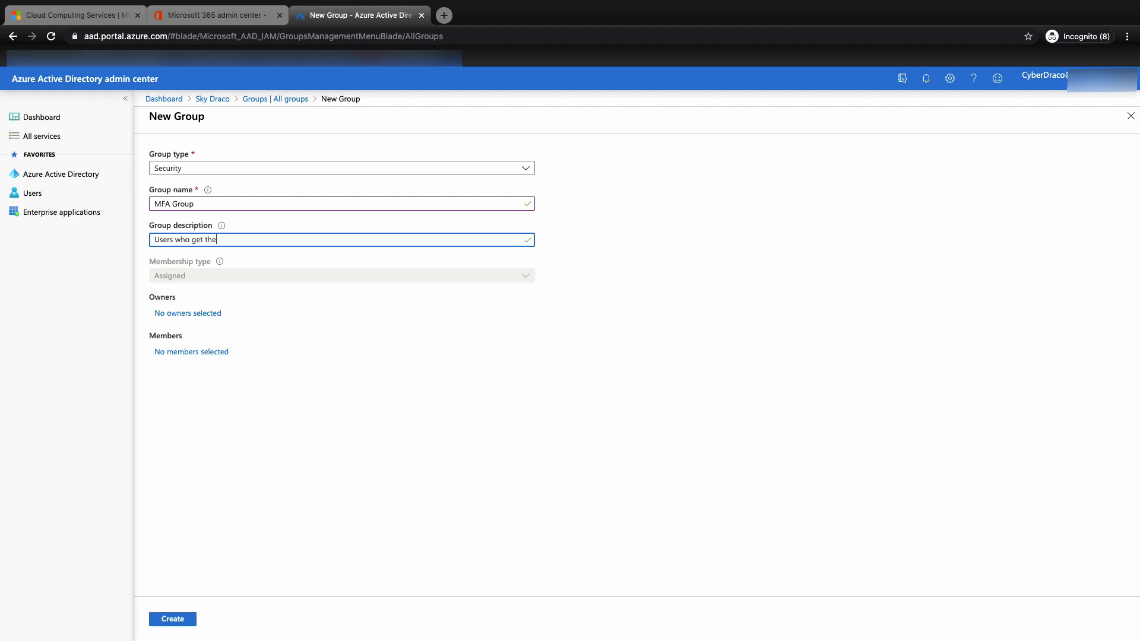
pyautogui.write('MFA A')
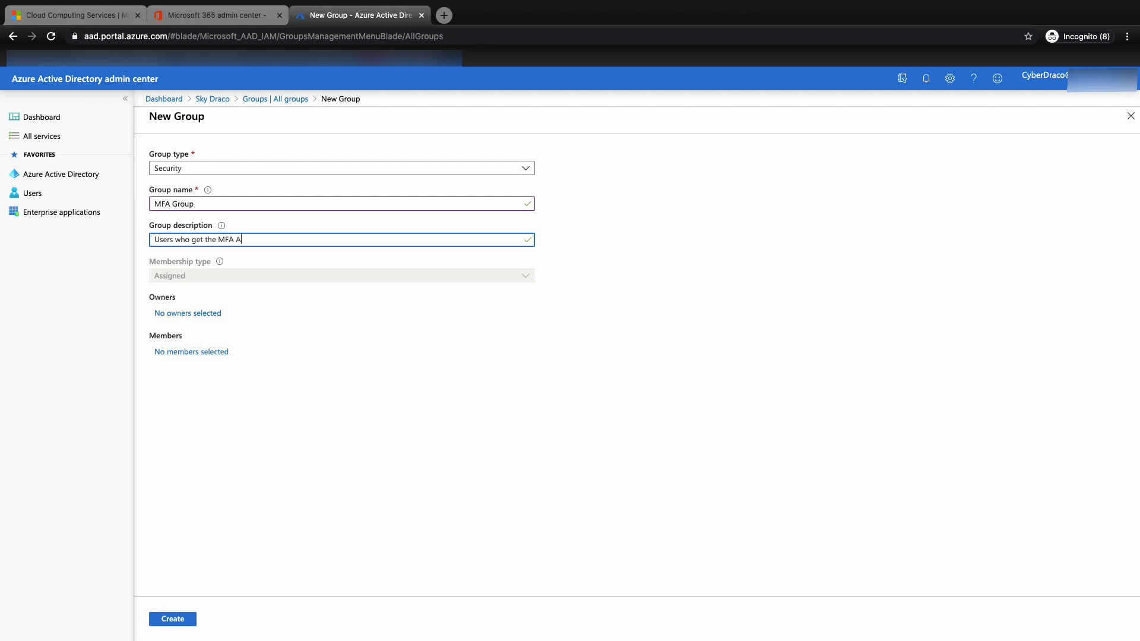
pyautogui.write('uthen')
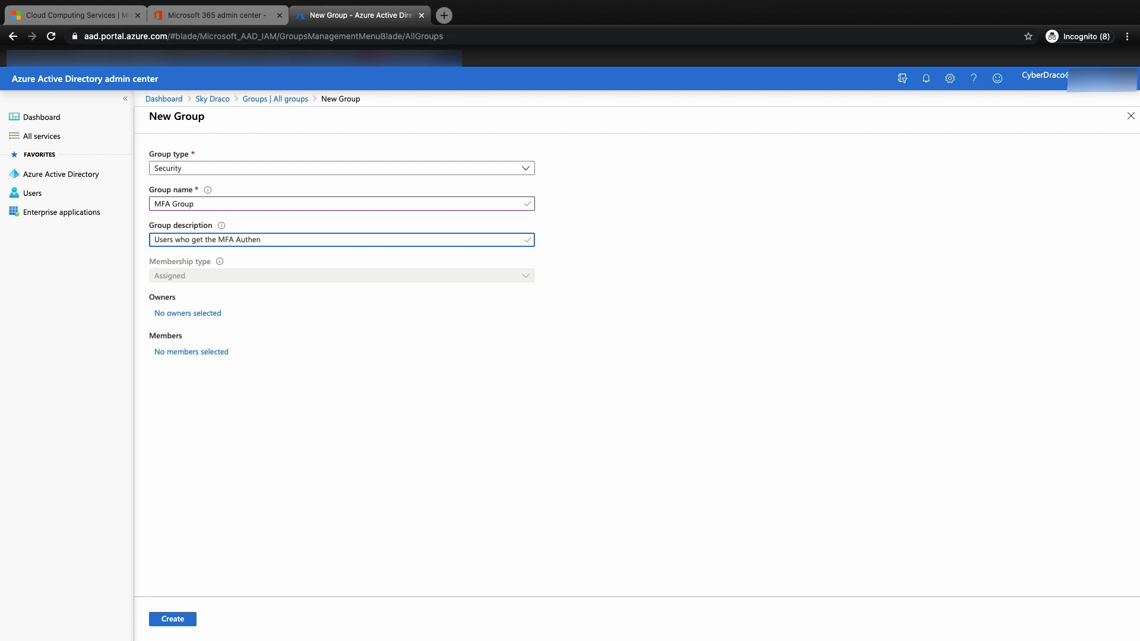
pyautogui.write('tication')
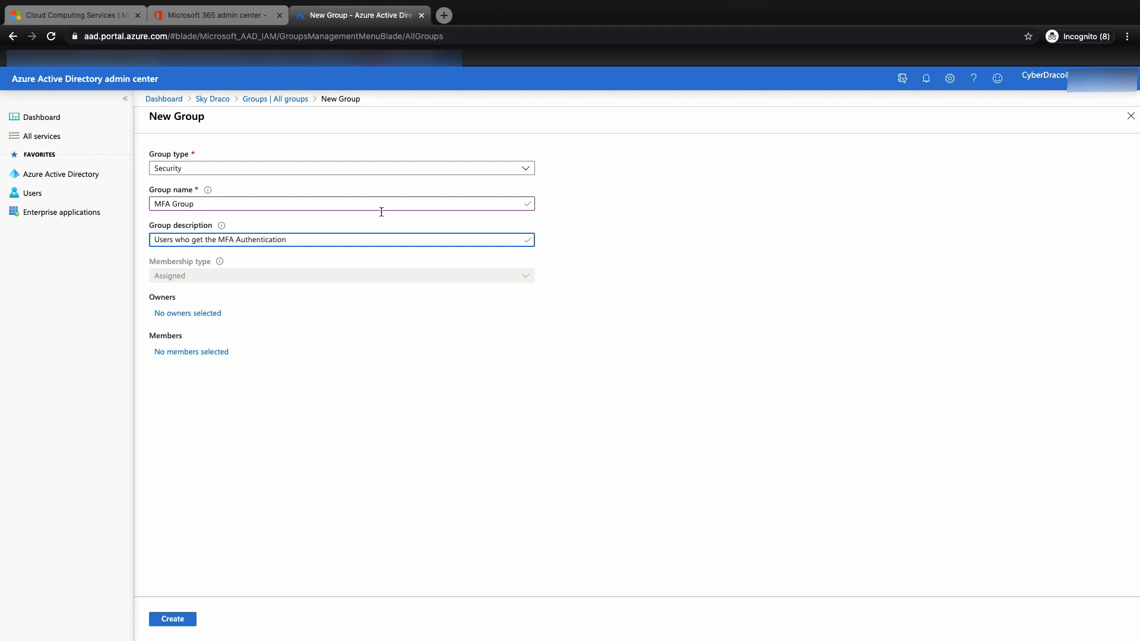
pyautogui.click(172, 619)
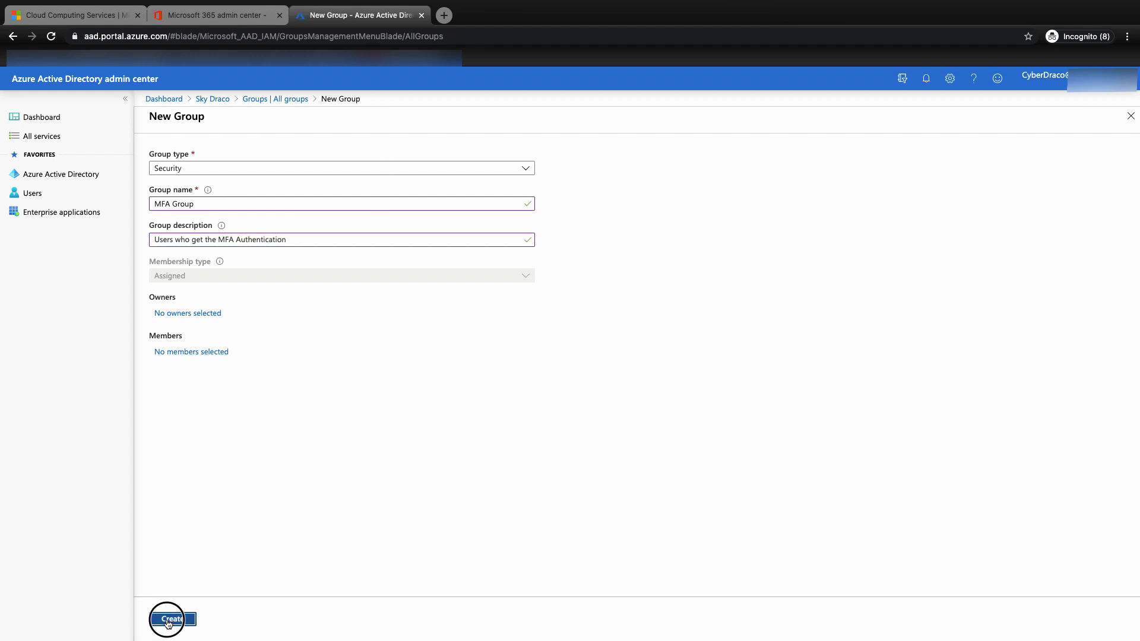
pyautogui.click(171, 619)
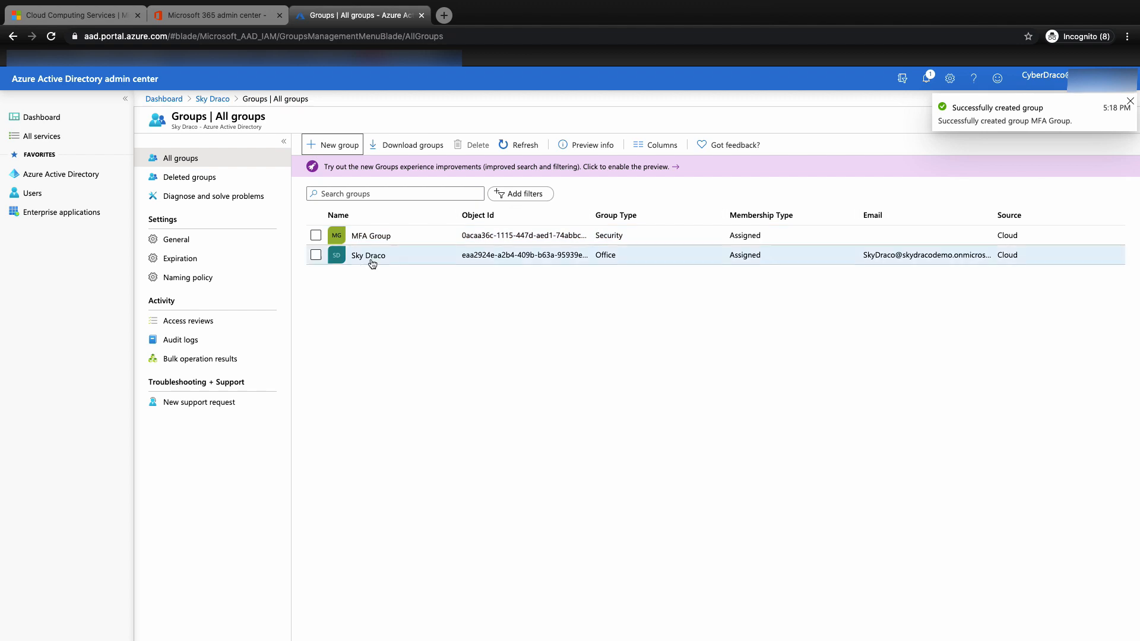
# View MFA Group's empty member list and browse the Add members picker
pyautogui.click(371, 235)
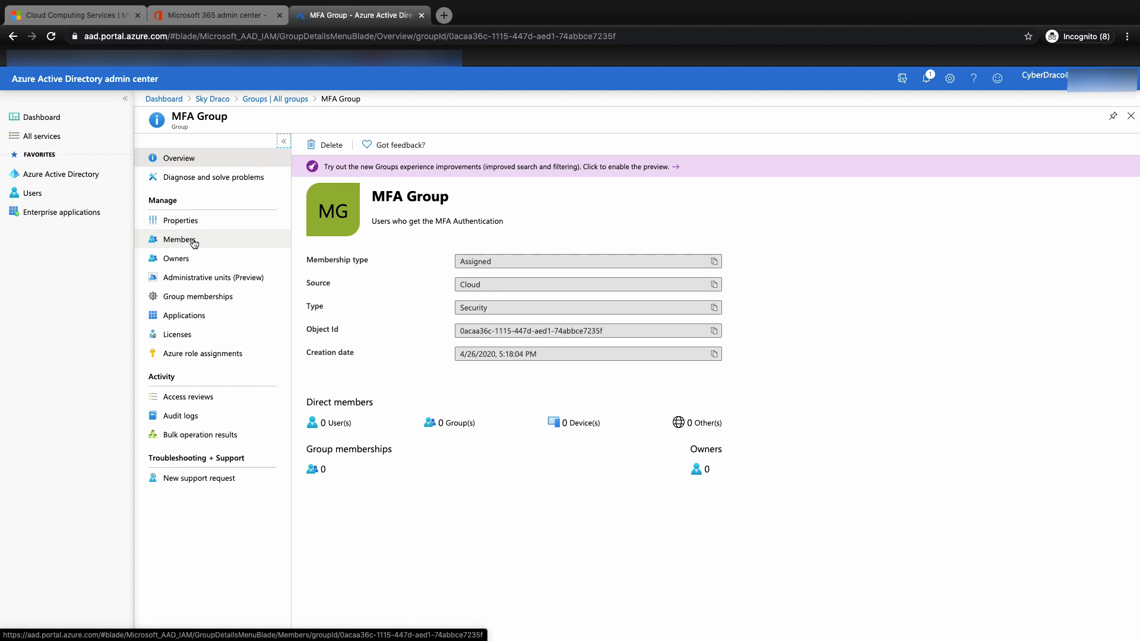
pyautogui.click(179, 239)
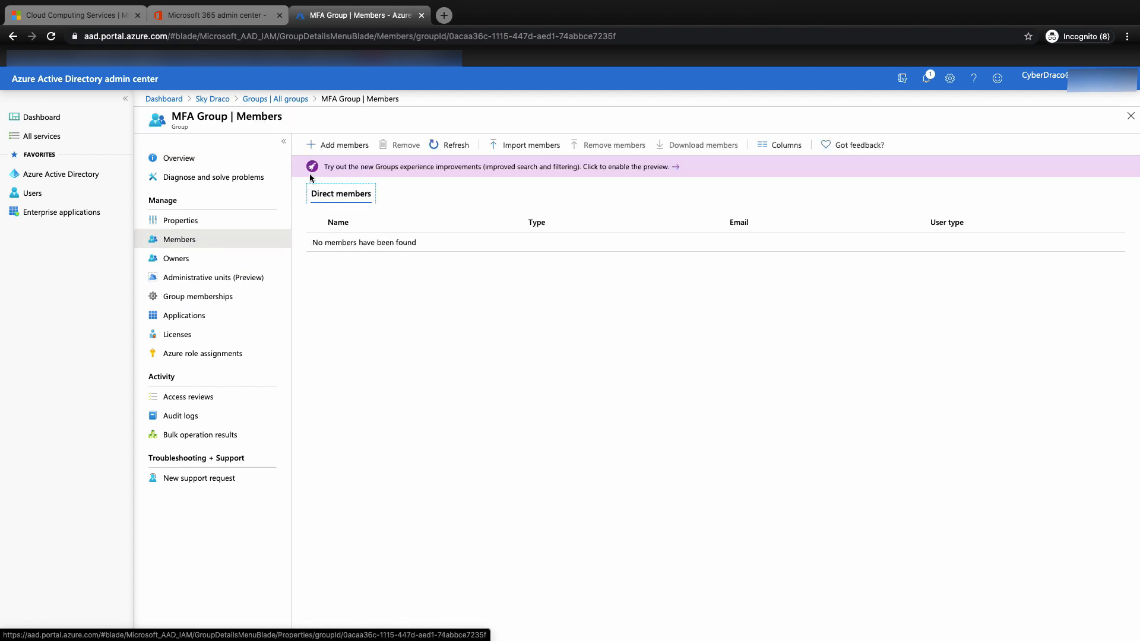
pyautogui.click(337, 145)
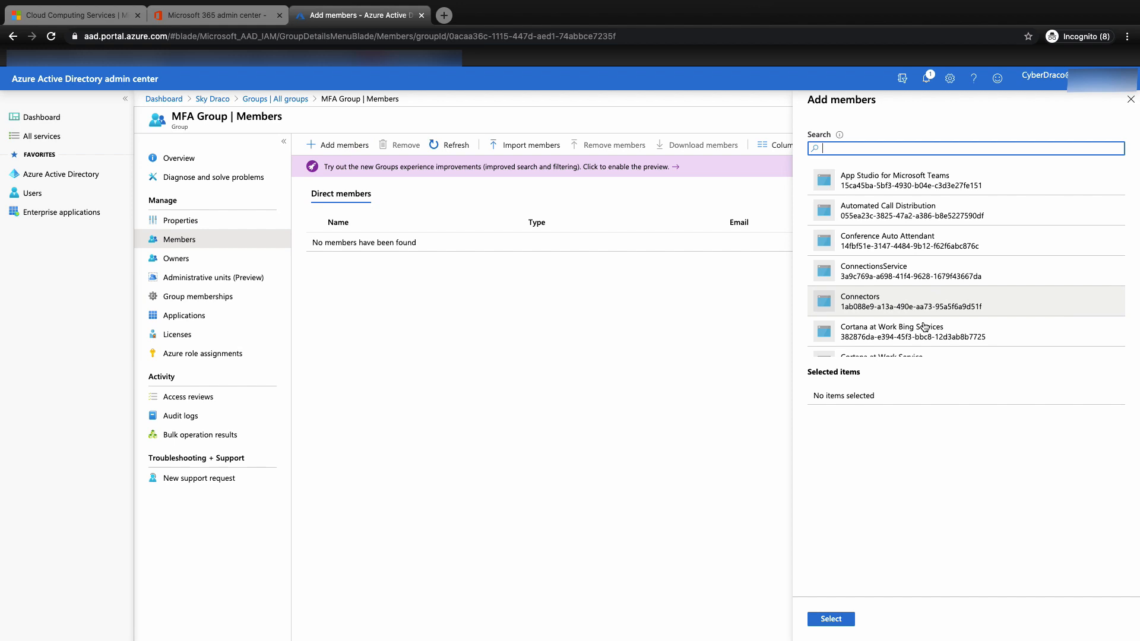
pyautogui.scroll(-3)
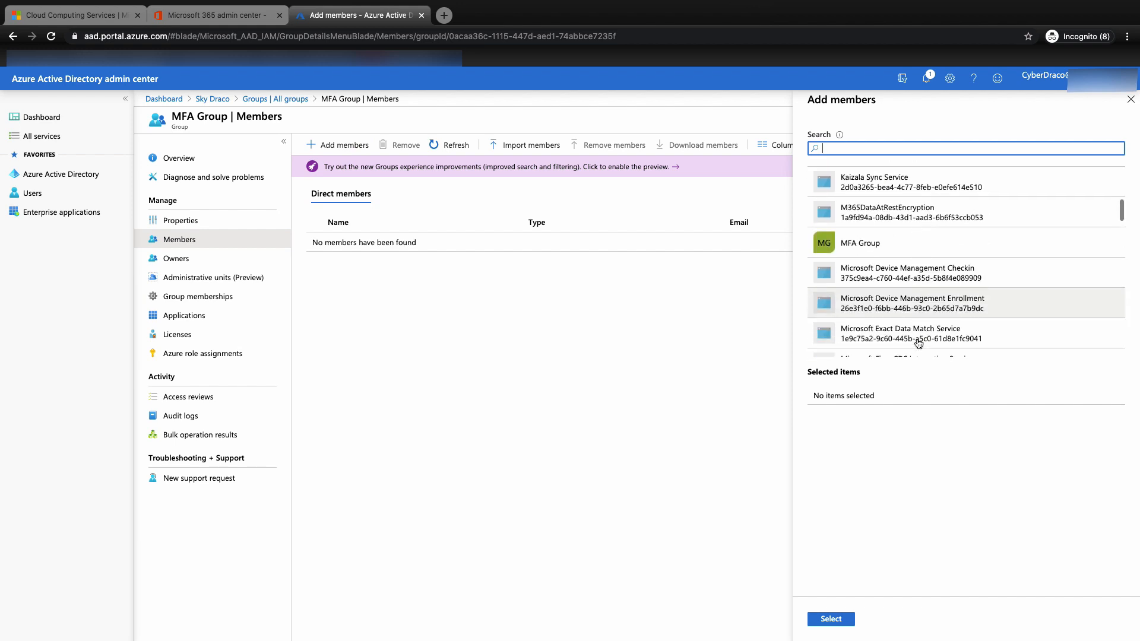
pyautogui.scroll(-3)
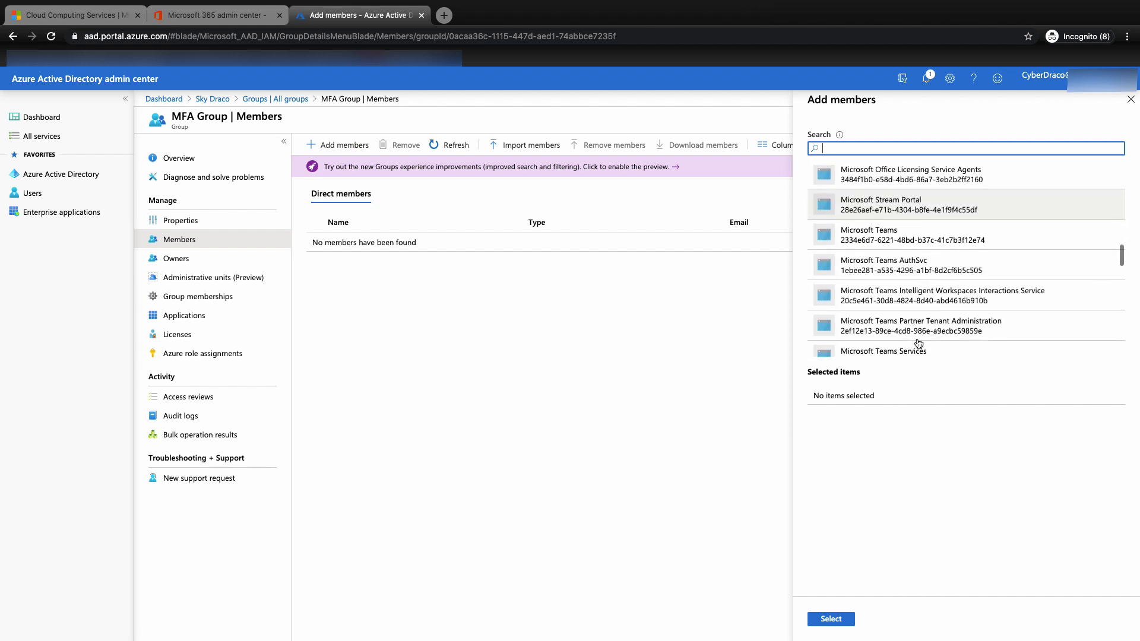
pyautogui.scroll(-3)
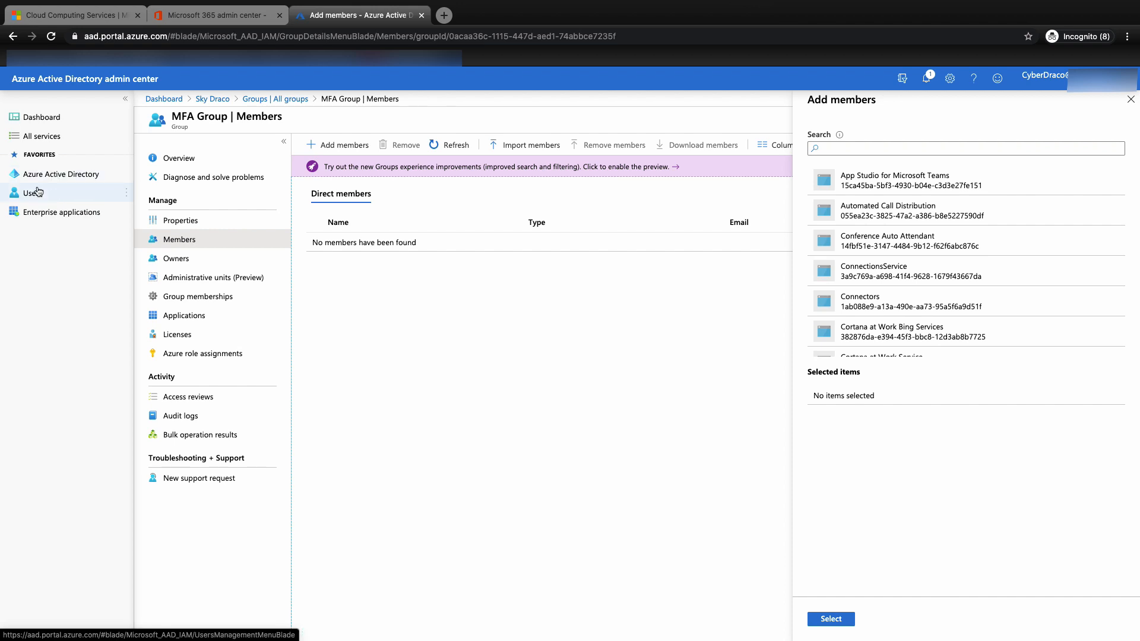
pyautogui.moveTo(32, 192)
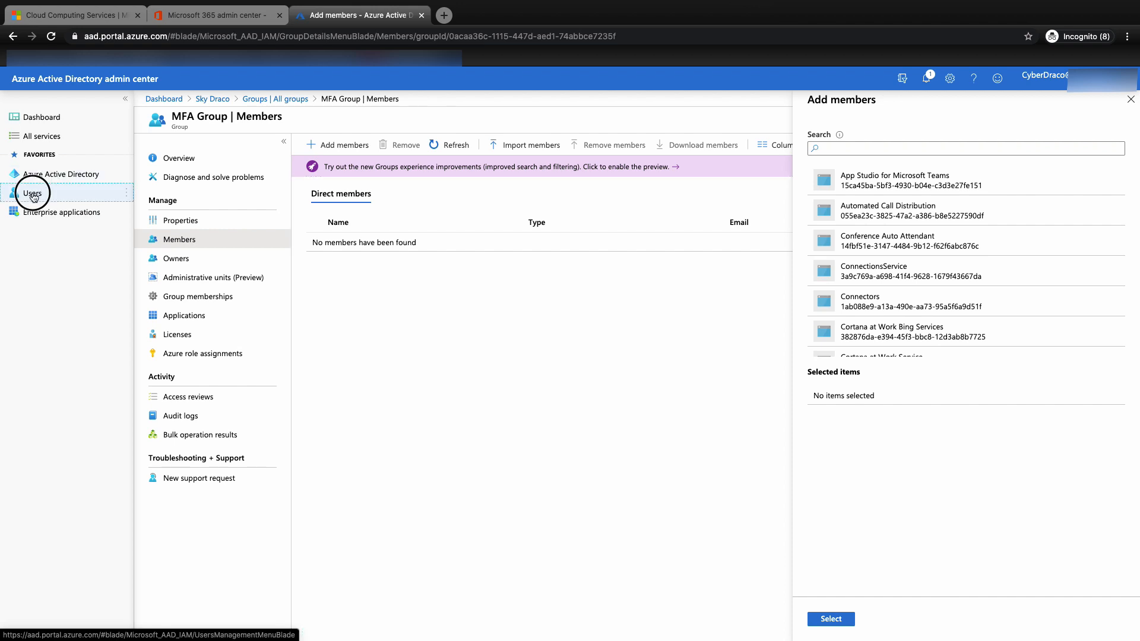
# Start a new user with user name DemoDraco and name Demo Draco
pyautogui.click(32, 193)
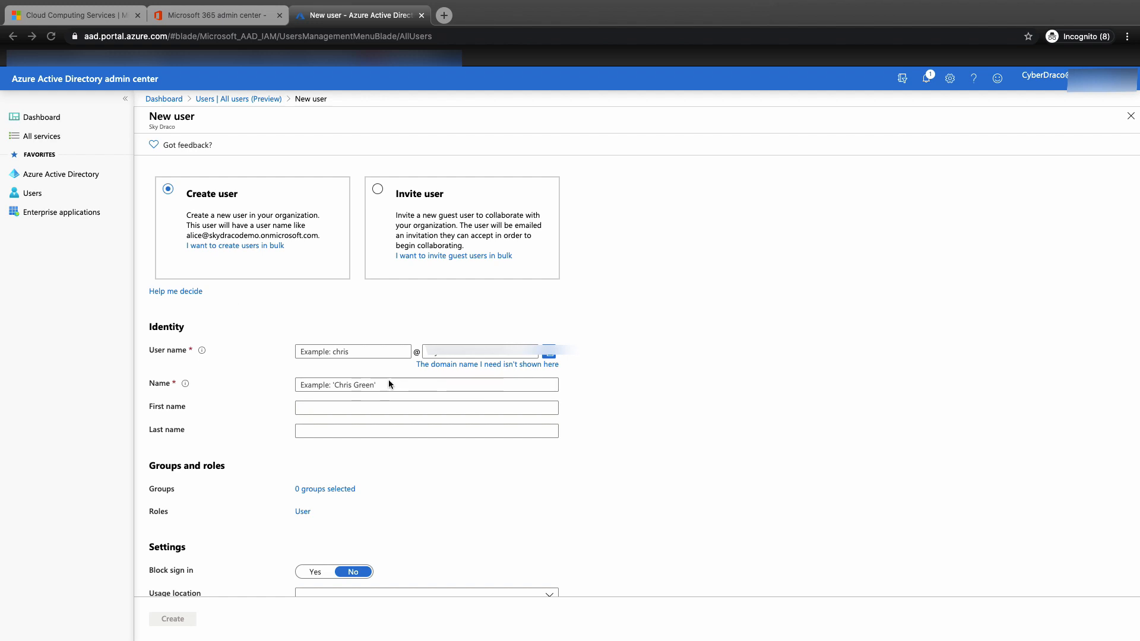
pyautogui.click(353, 352)
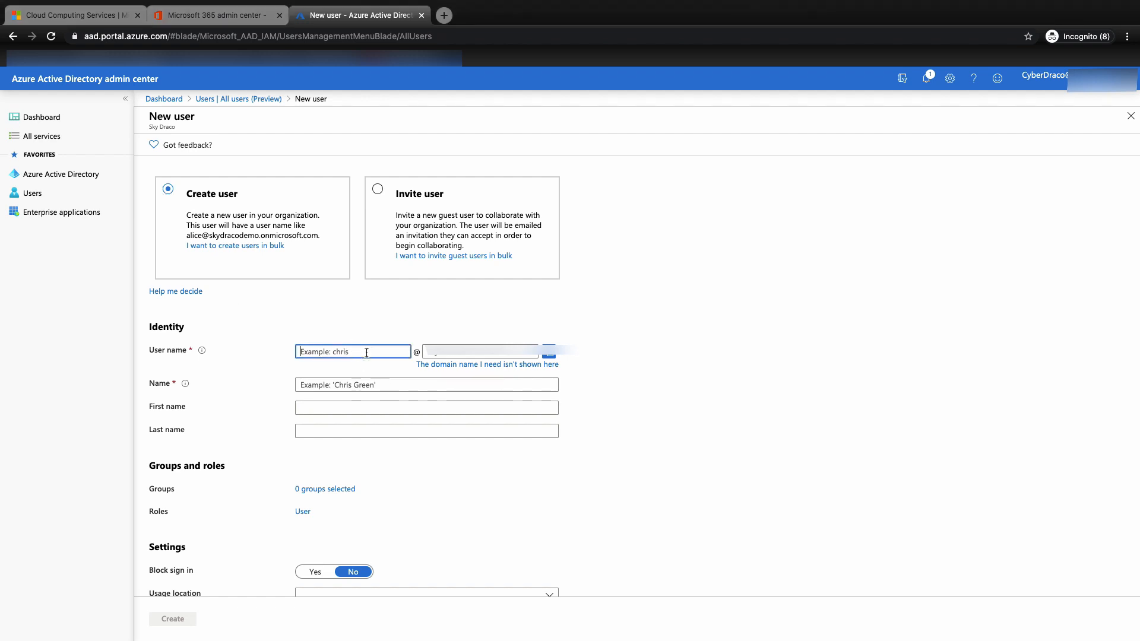
pyautogui.write('DemoDr')
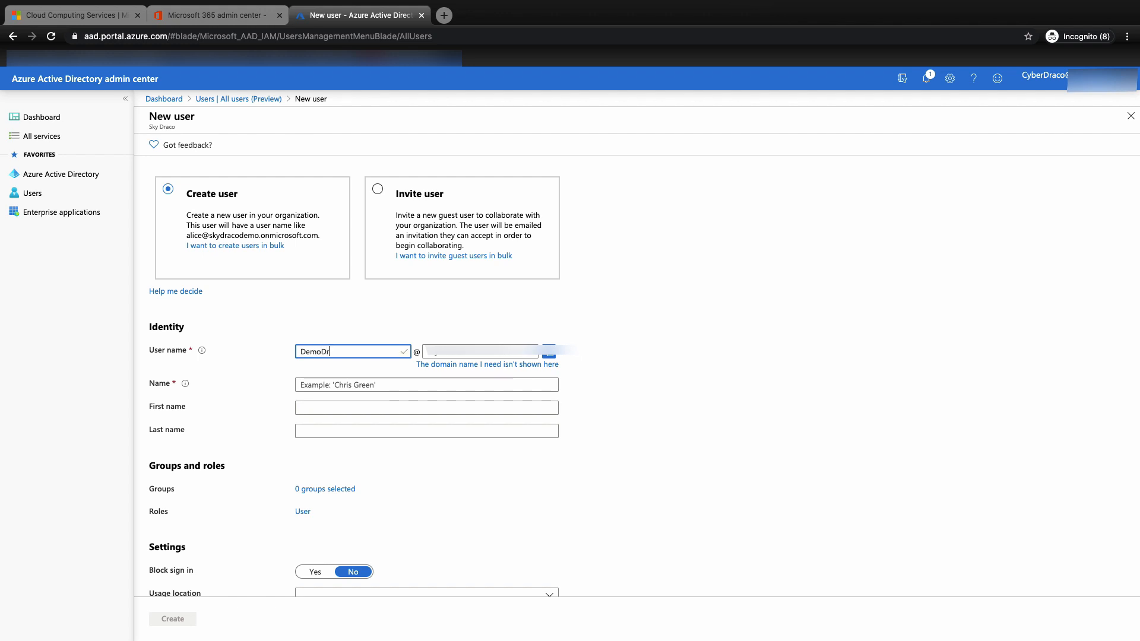
pyautogui.write('aco')
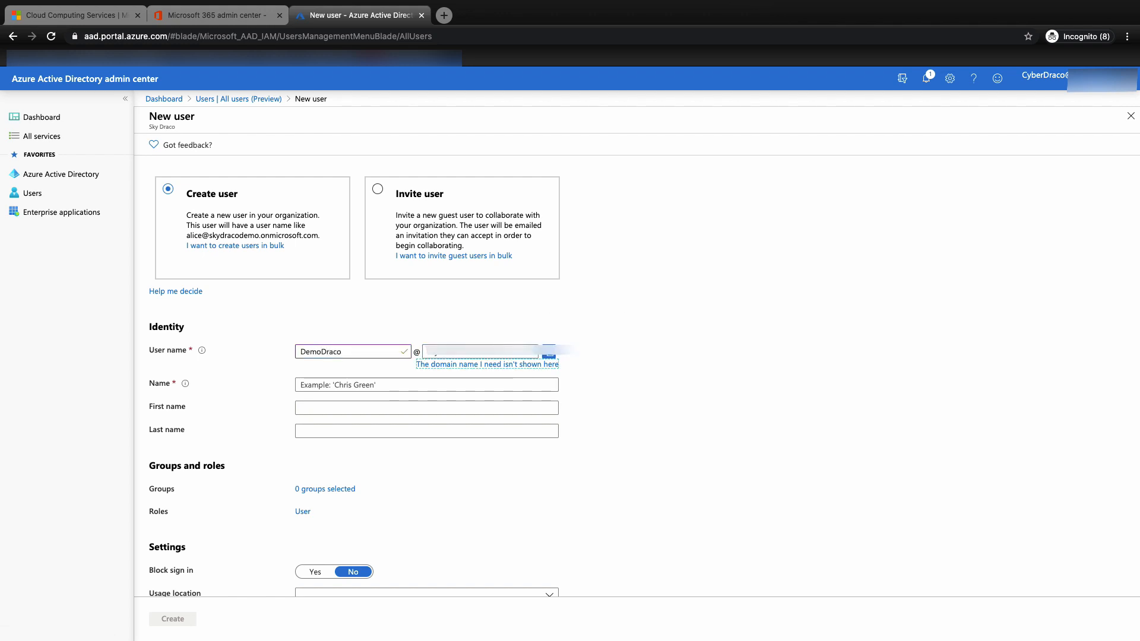
pyautogui.write('Demo')
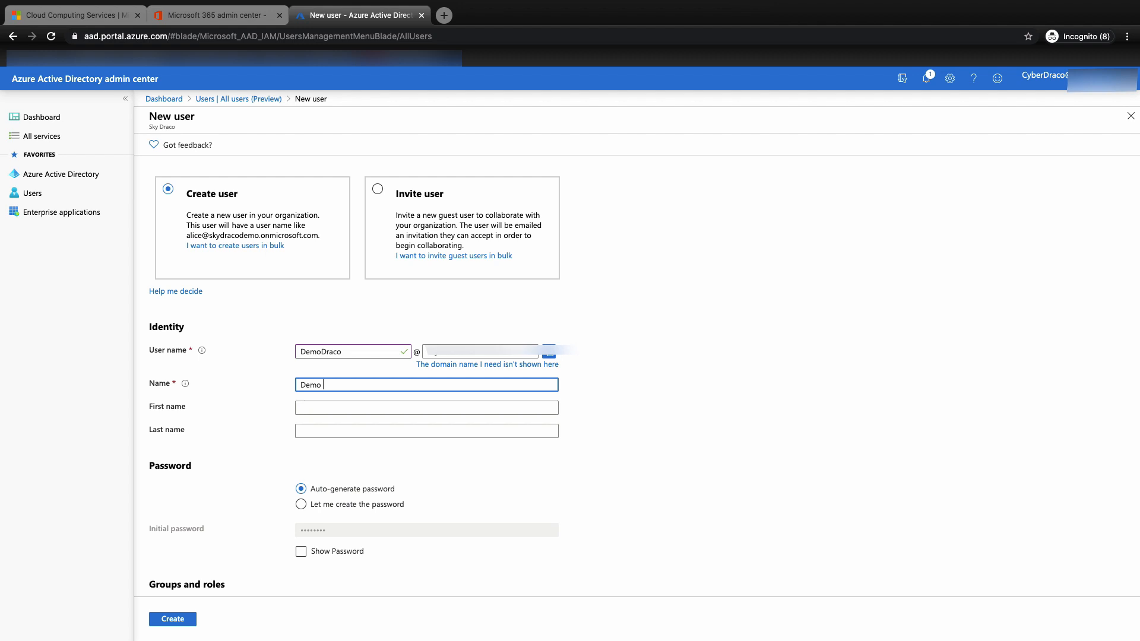
pyautogui.write('Draco')
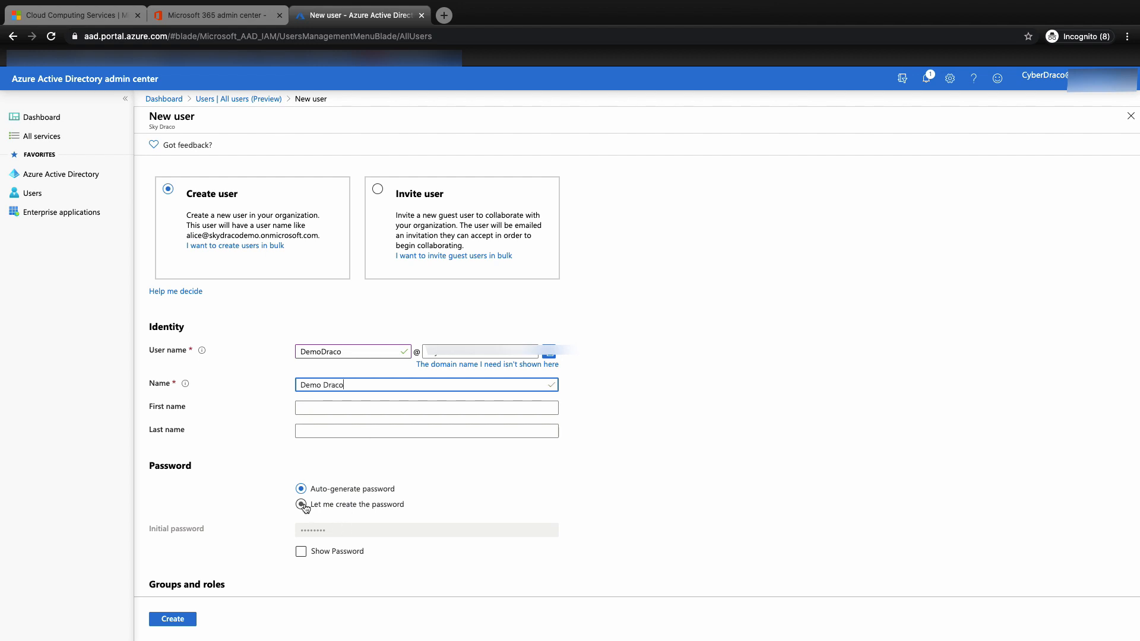
# Choose 'Let me create the password', enter one, and create the user Demo Draco
pyautogui.click(301, 504)
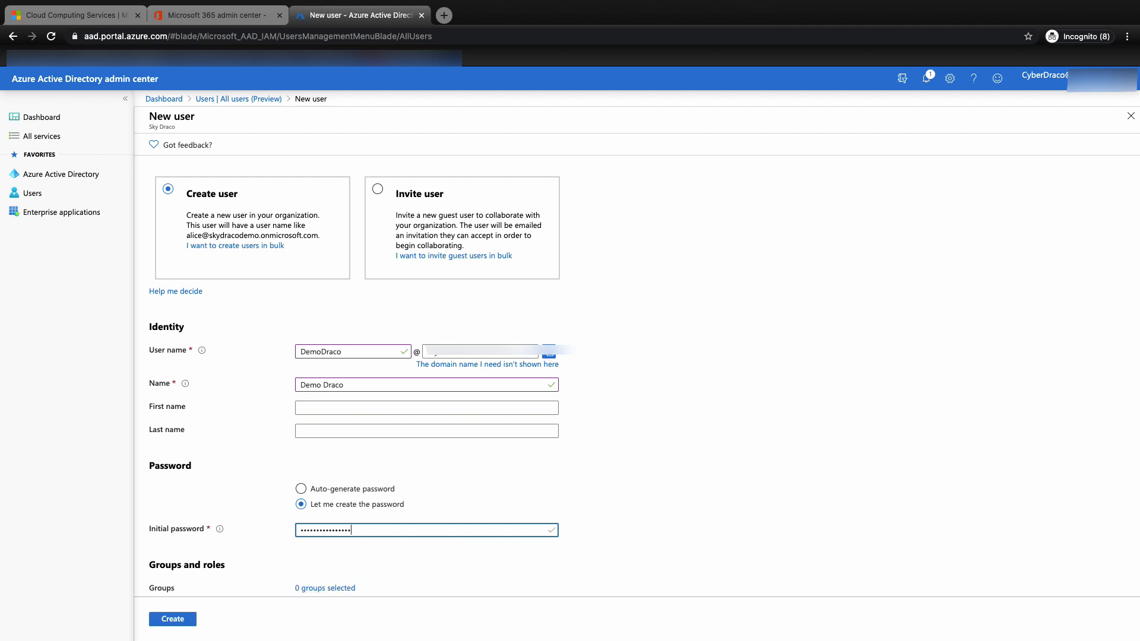
pyautogui.scroll(-3)
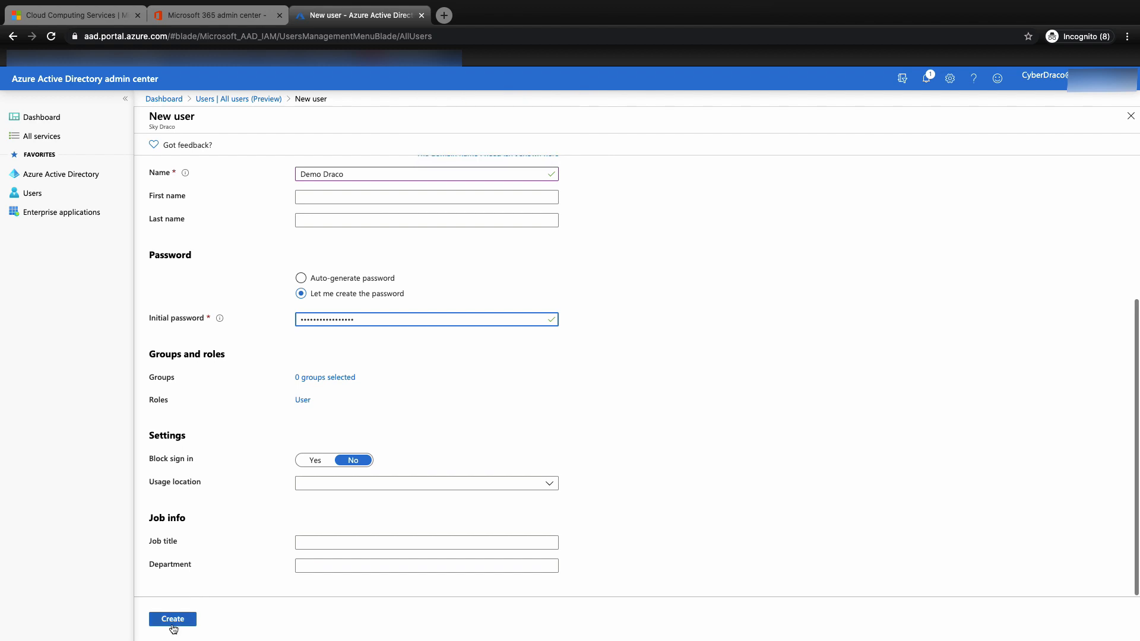
pyautogui.click(172, 618)
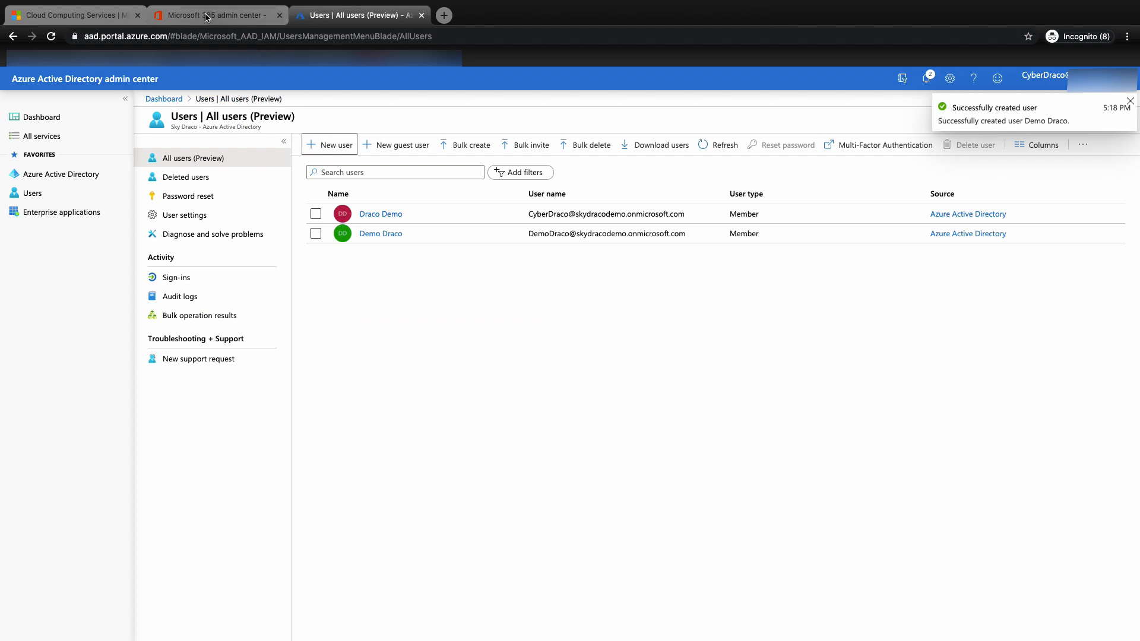
# In Microsoft 365 Active users, save Demo Draco's Business Standard license with Singapore location
pyautogui.click(213, 14)
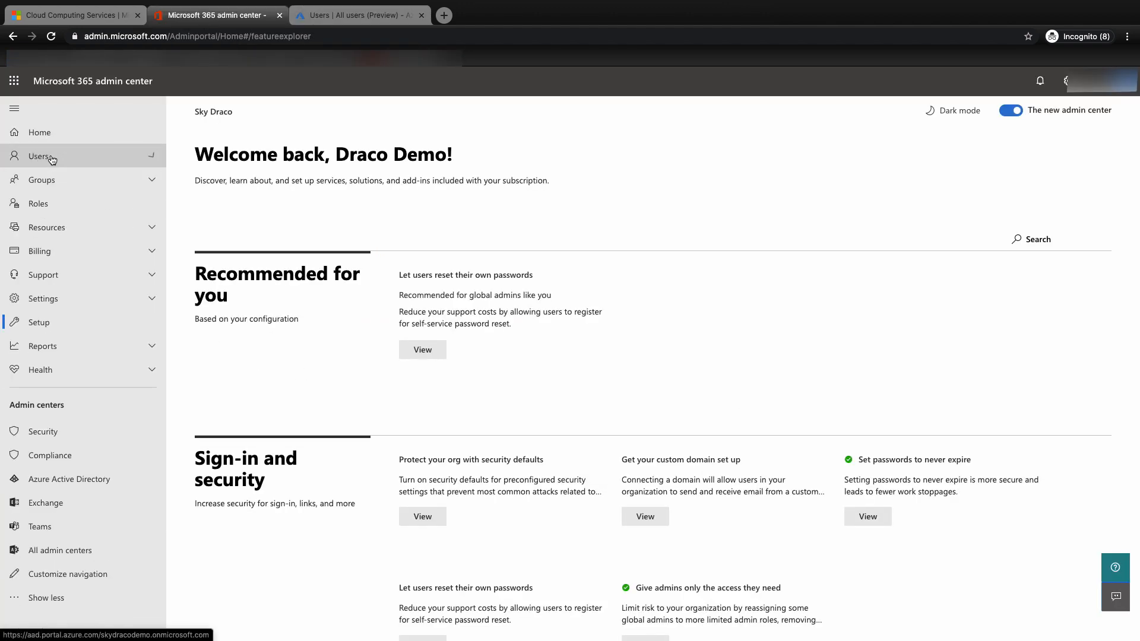
pyautogui.click(39, 156)
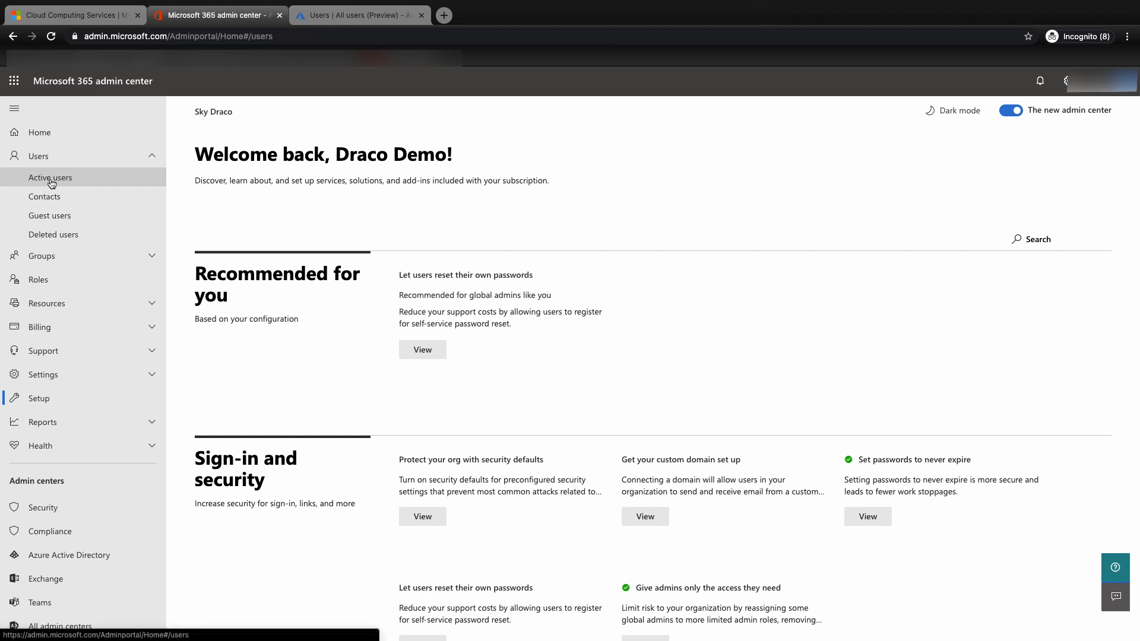
pyautogui.click(50, 179)
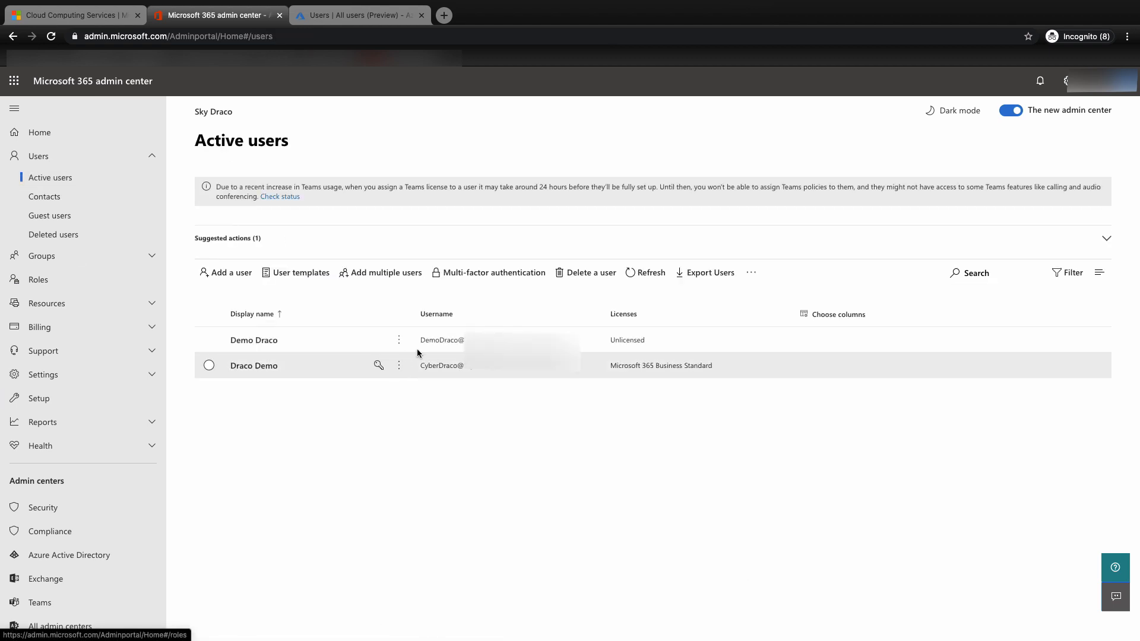
pyautogui.click(253, 340)
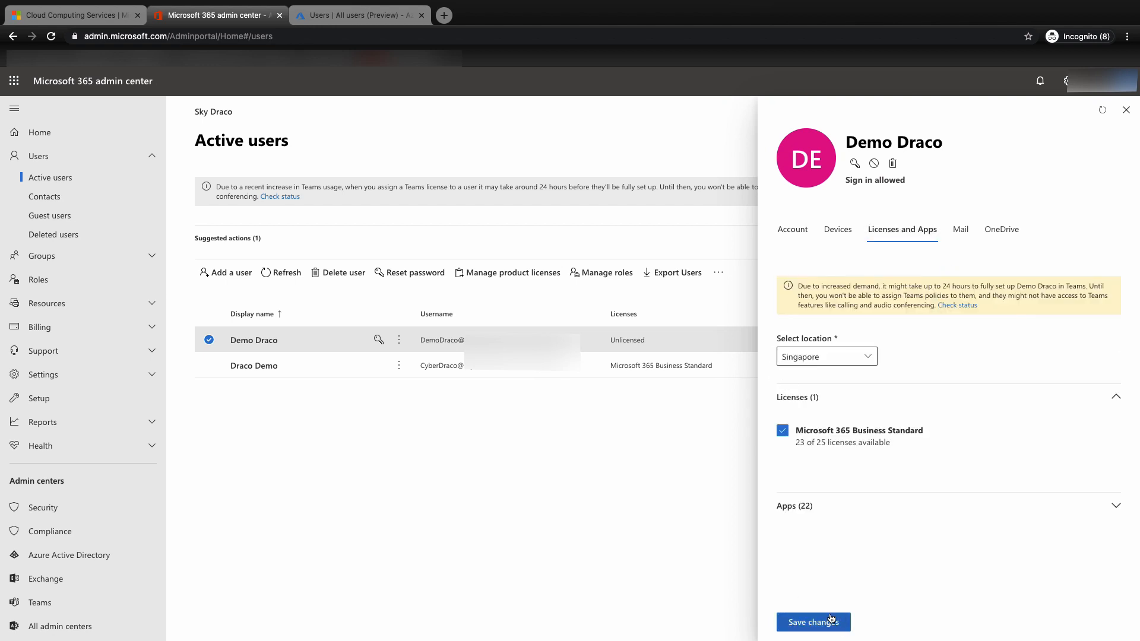
pyautogui.click(813, 622)
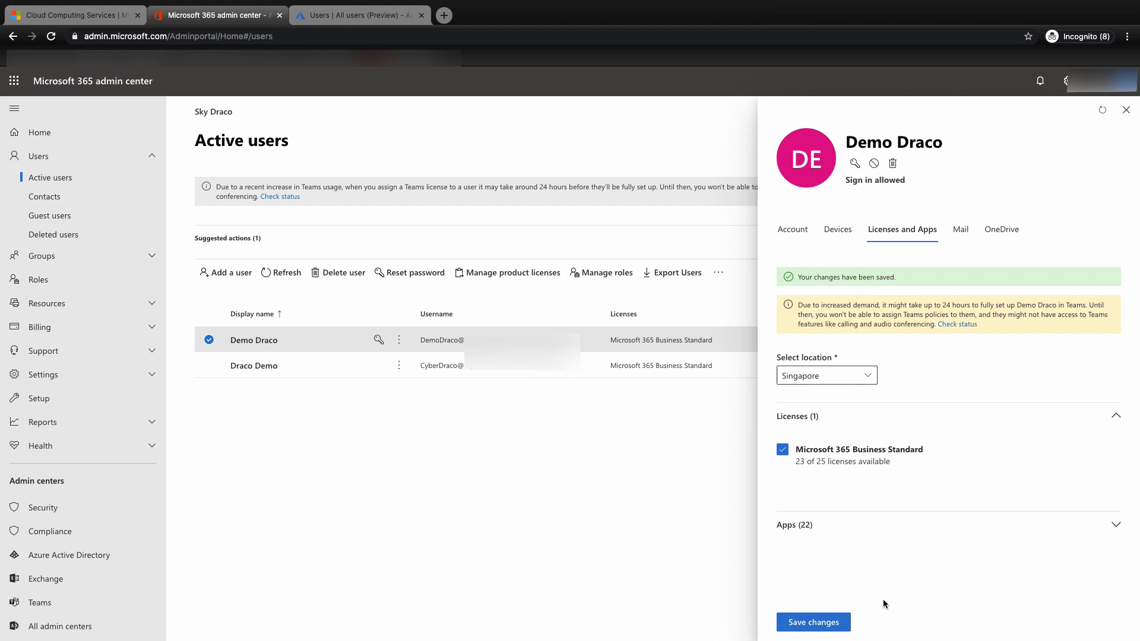
pyautogui.click(1126, 109)
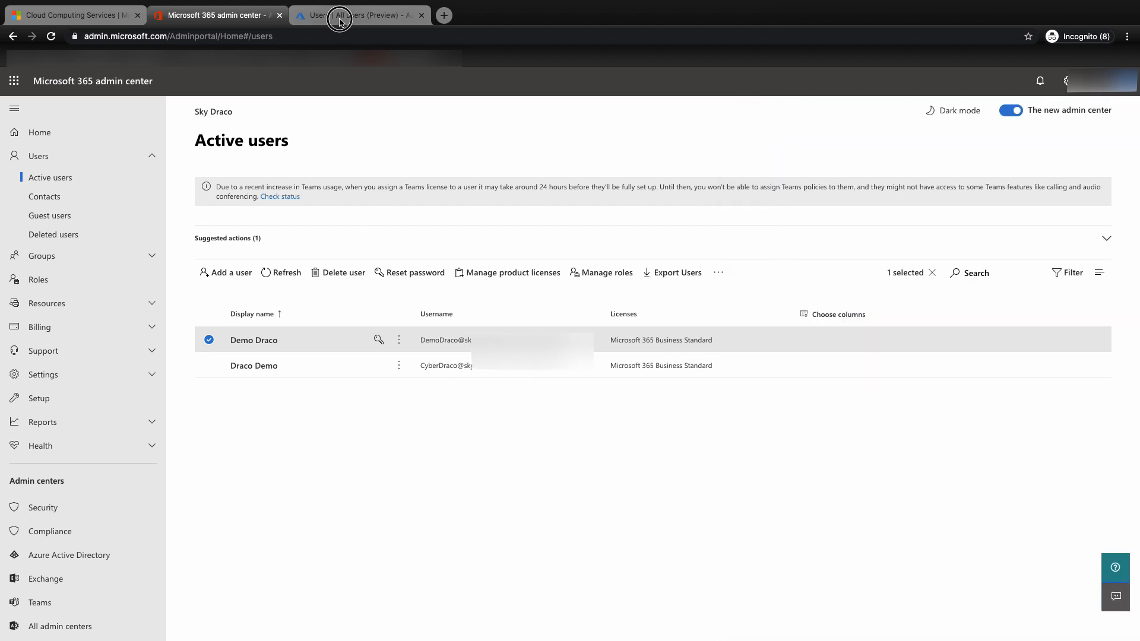
# Return to Azure AD and reopen MFA Group's details
pyautogui.click(356, 14)
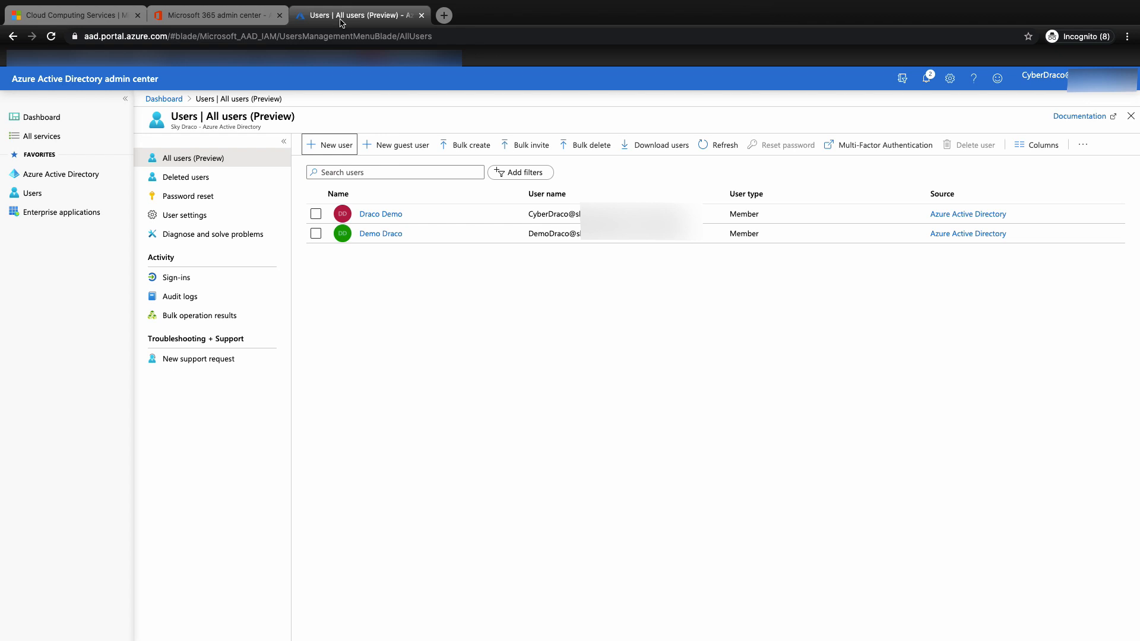
pyautogui.moveTo(55, 174)
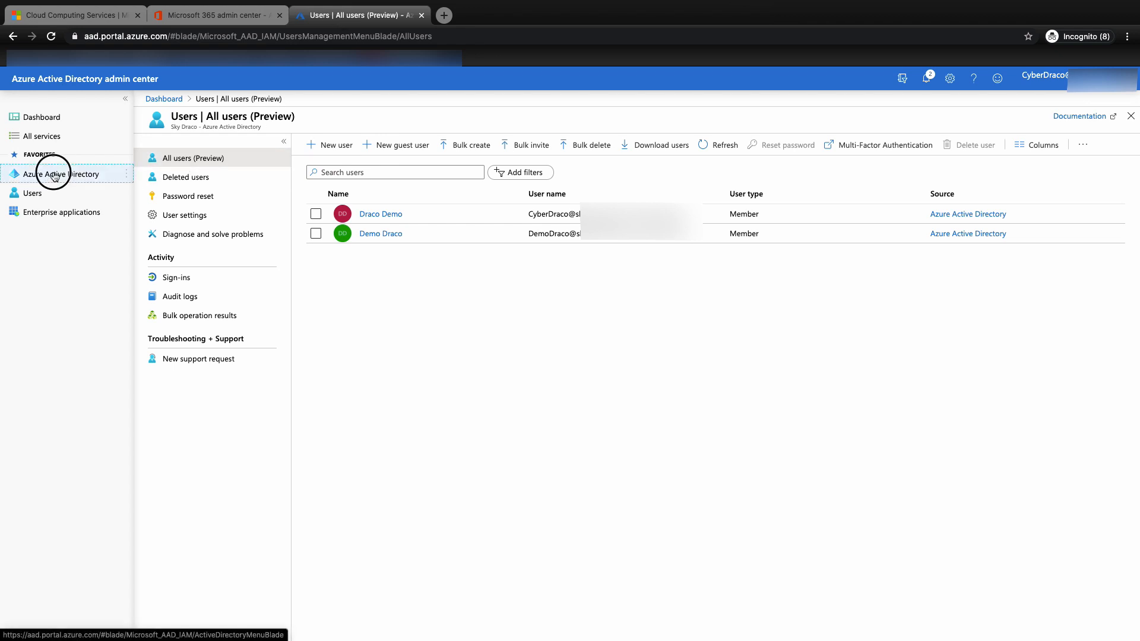
pyautogui.click(60, 174)
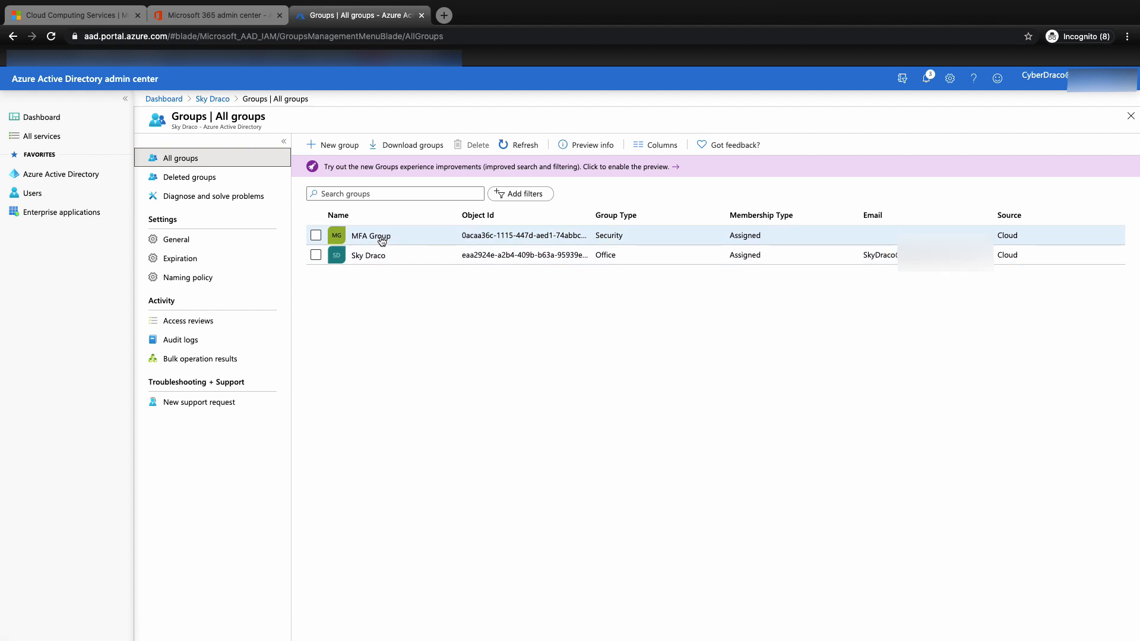
pyautogui.click(370, 235)
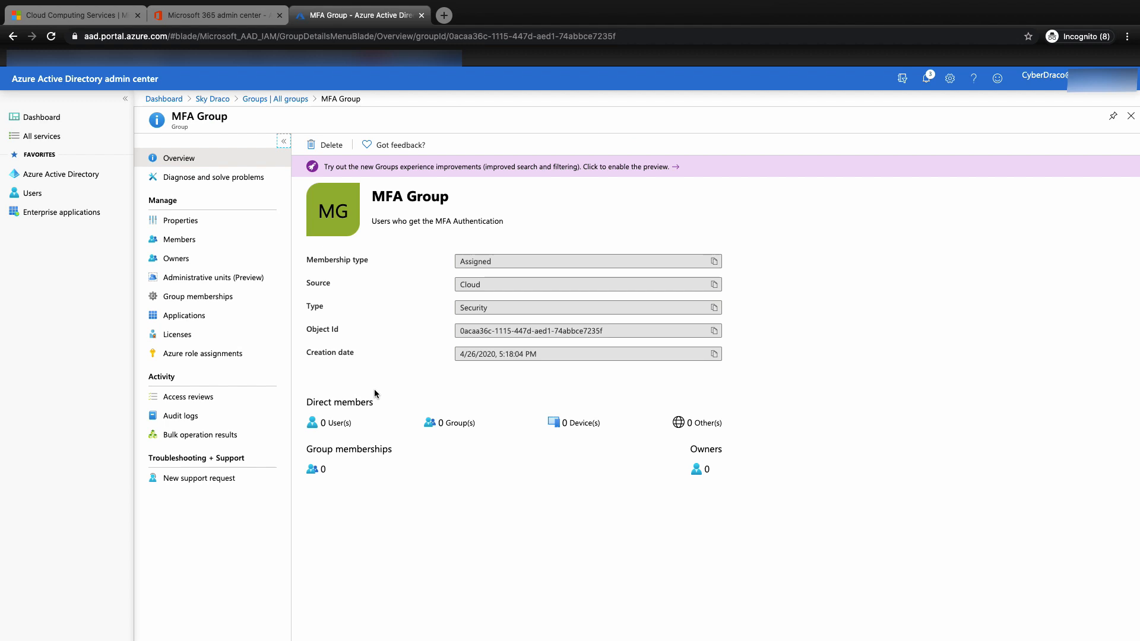
pyautogui.moveTo(291, 528)
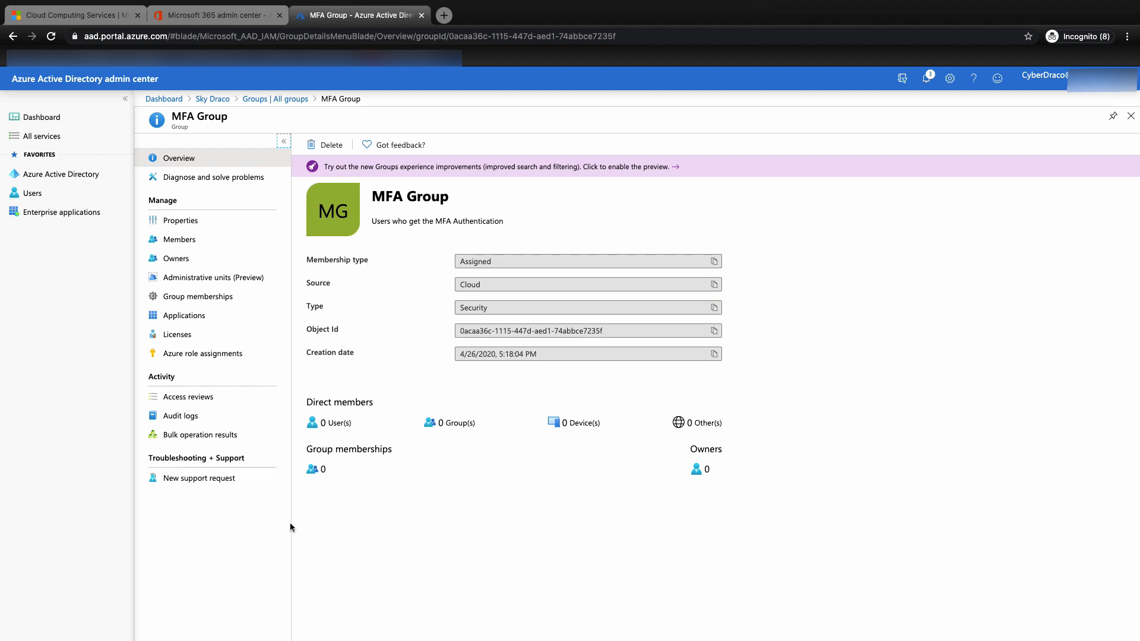
pyautogui.moveTo(694, 467)
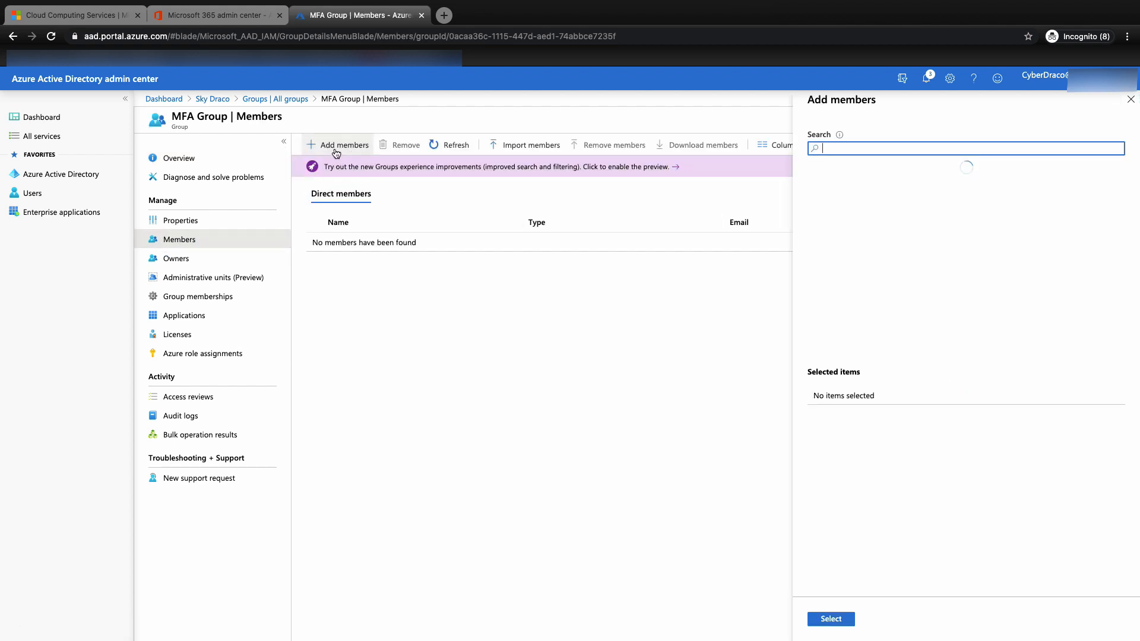
# Search 'demo', select Demo Draco and confirm adding the user to MFA Group
pyautogui.write('d')
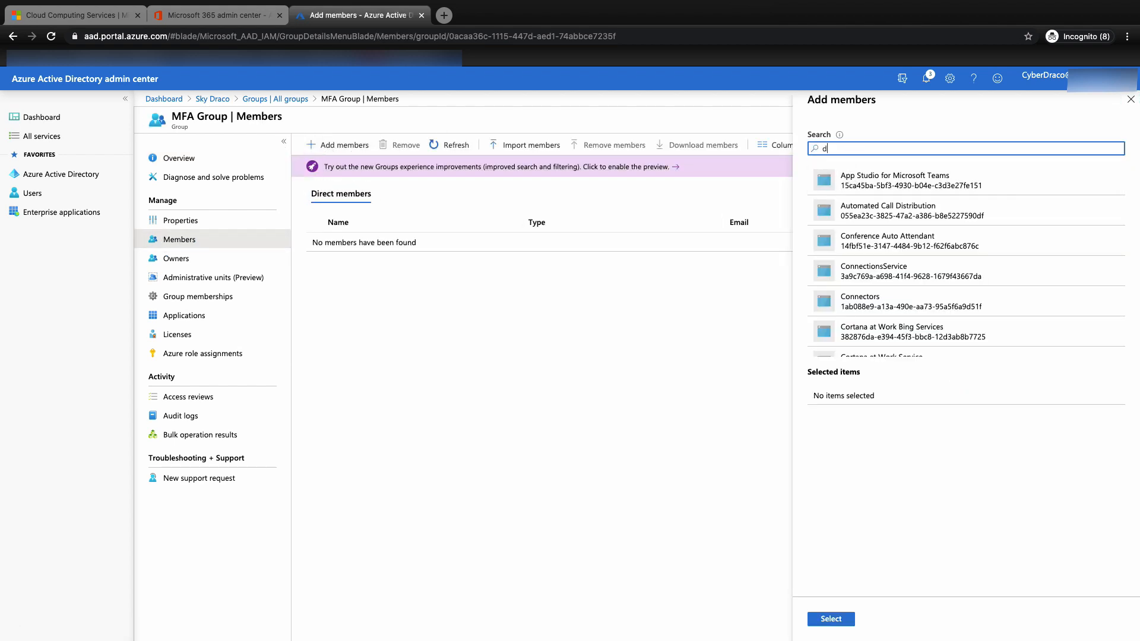
pyautogui.write('emo')
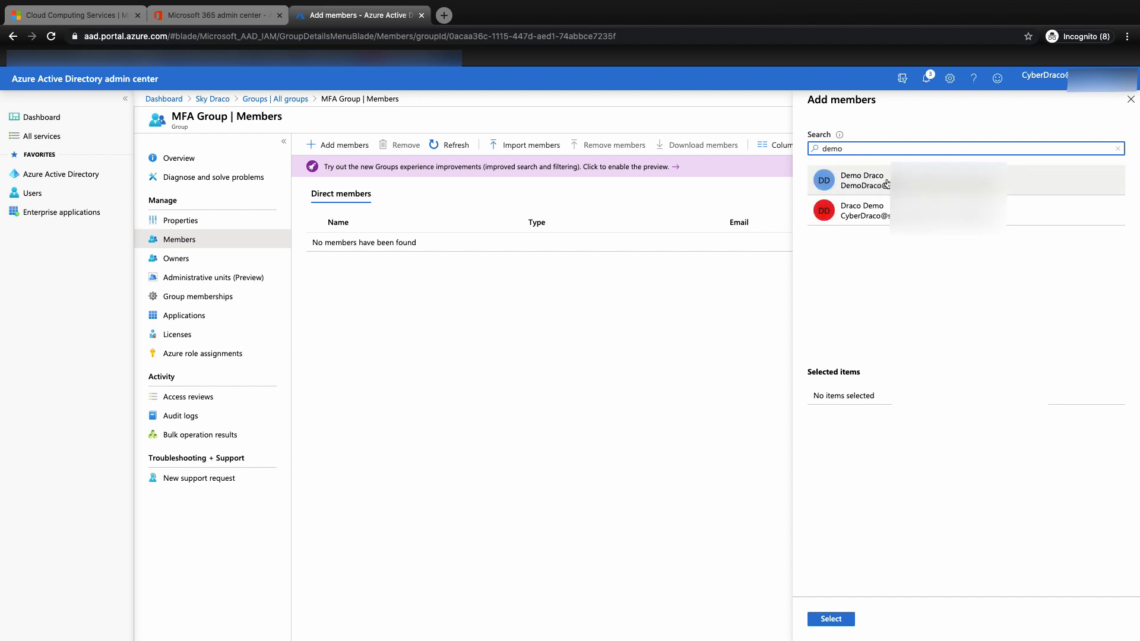
pyautogui.click(862, 179)
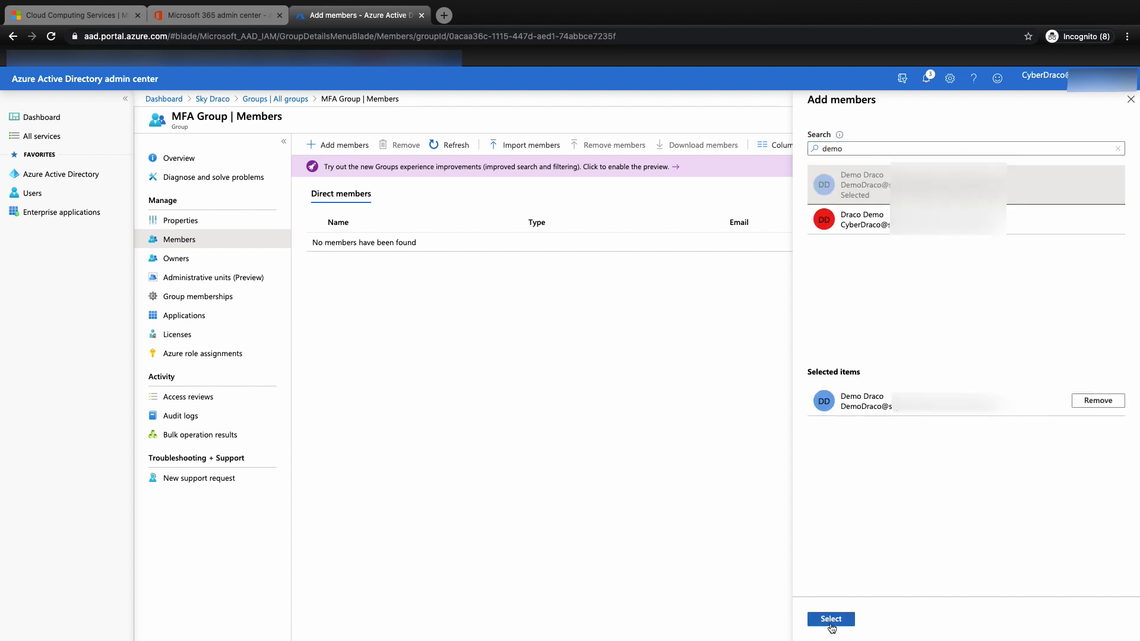
pyautogui.click(829, 619)
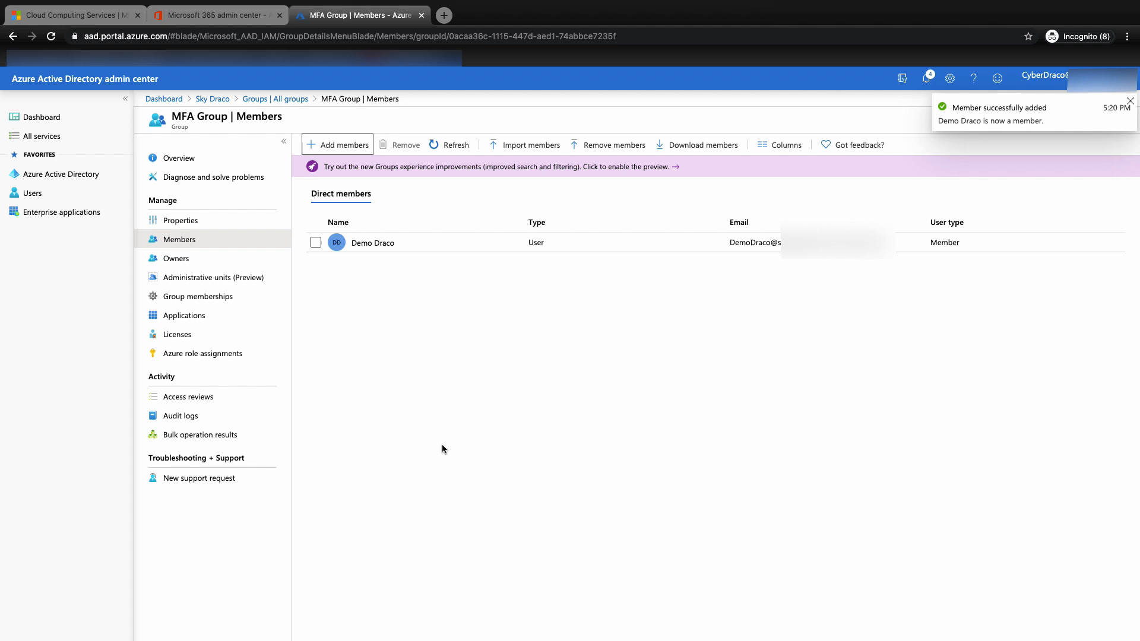
pyautogui.moveTo(738, 395)
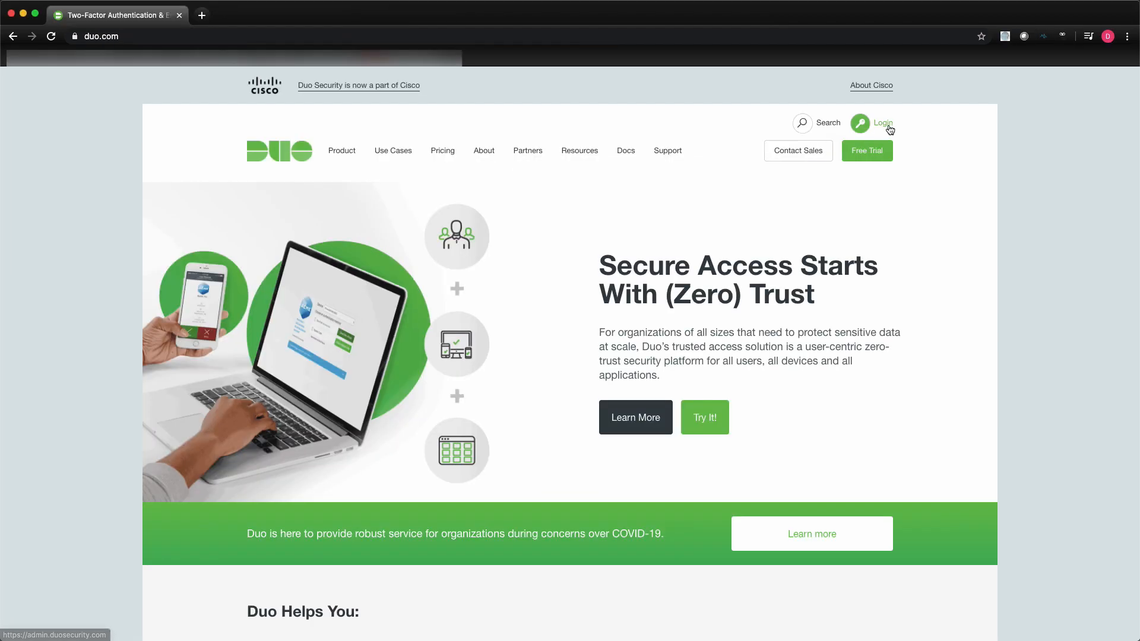
pyautogui.click(882, 123)
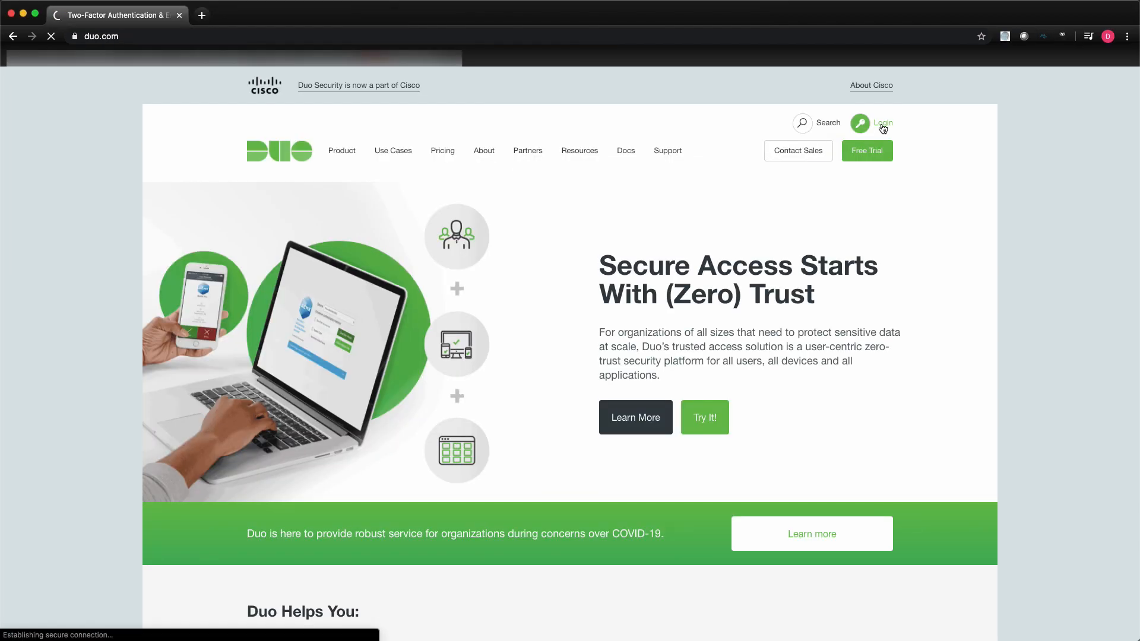
pyautogui.click(882, 122)
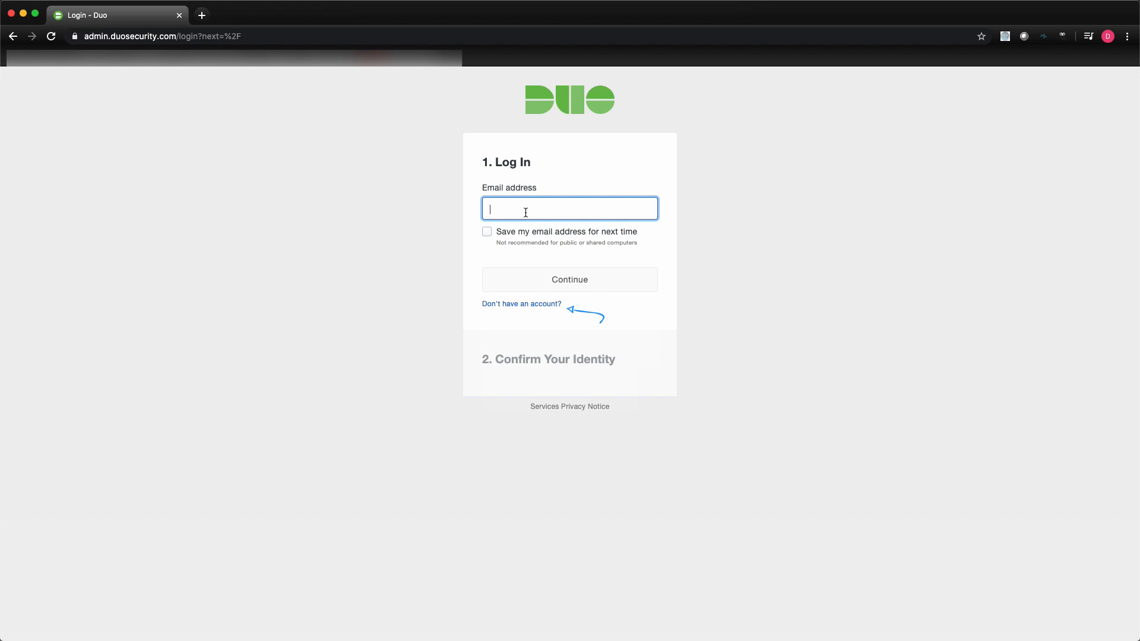
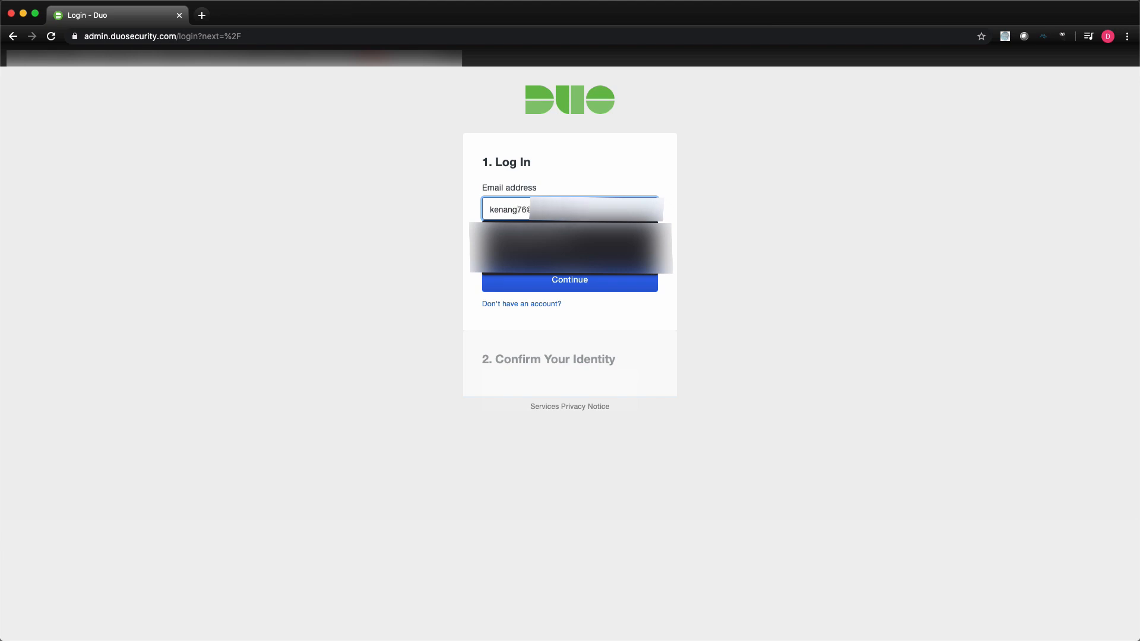
pyautogui.click(569, 280)
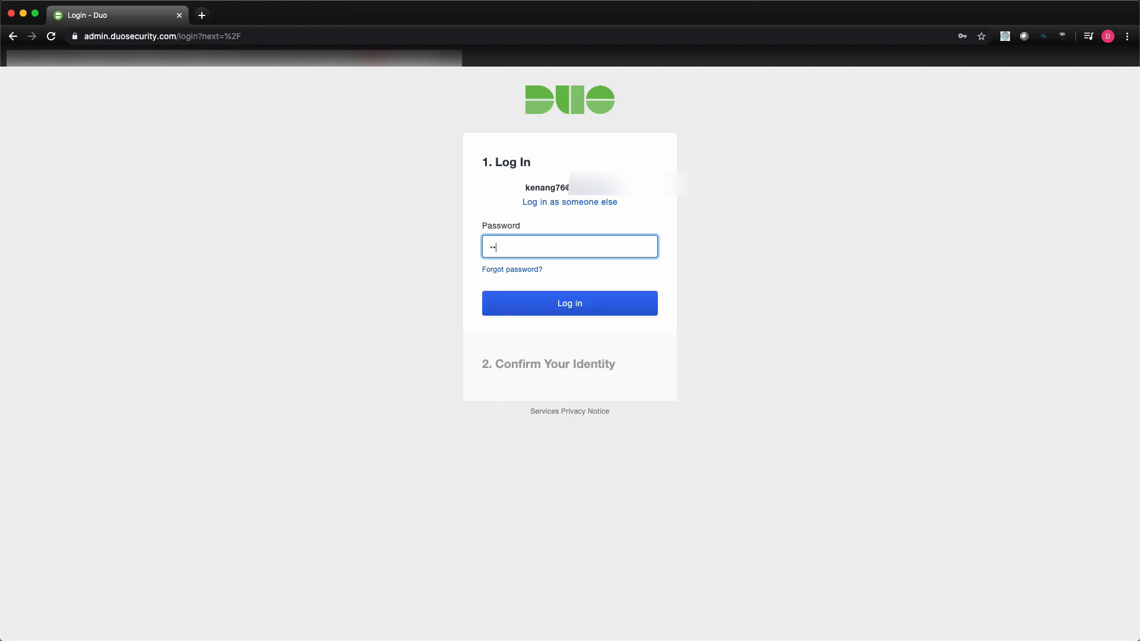
pyautogui.write('password')
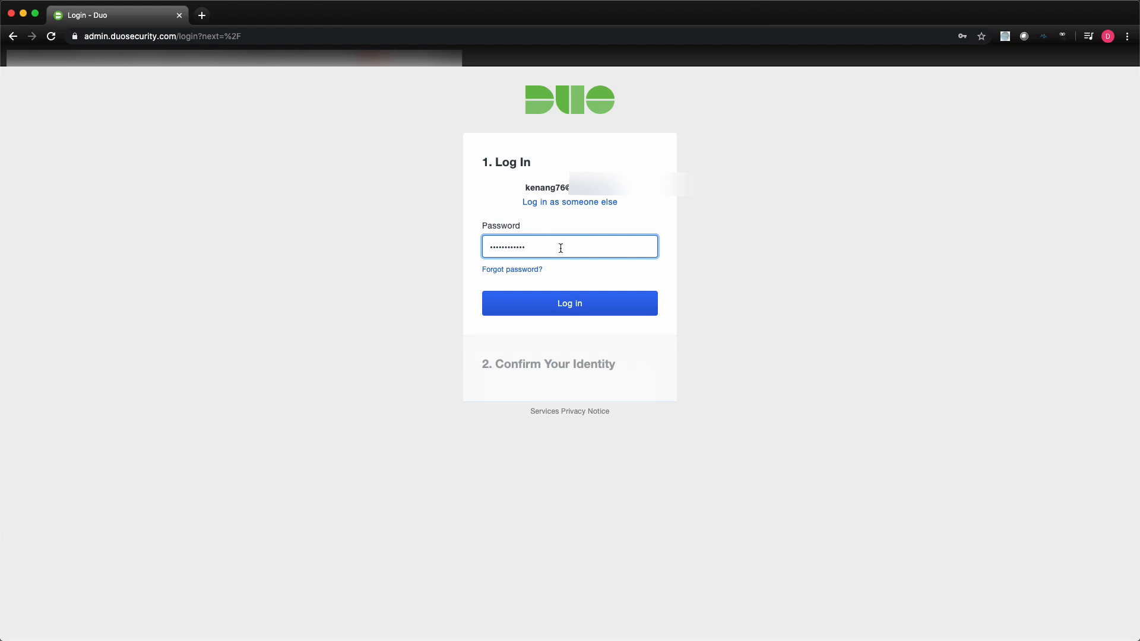
pyautogui.click(569, 303)
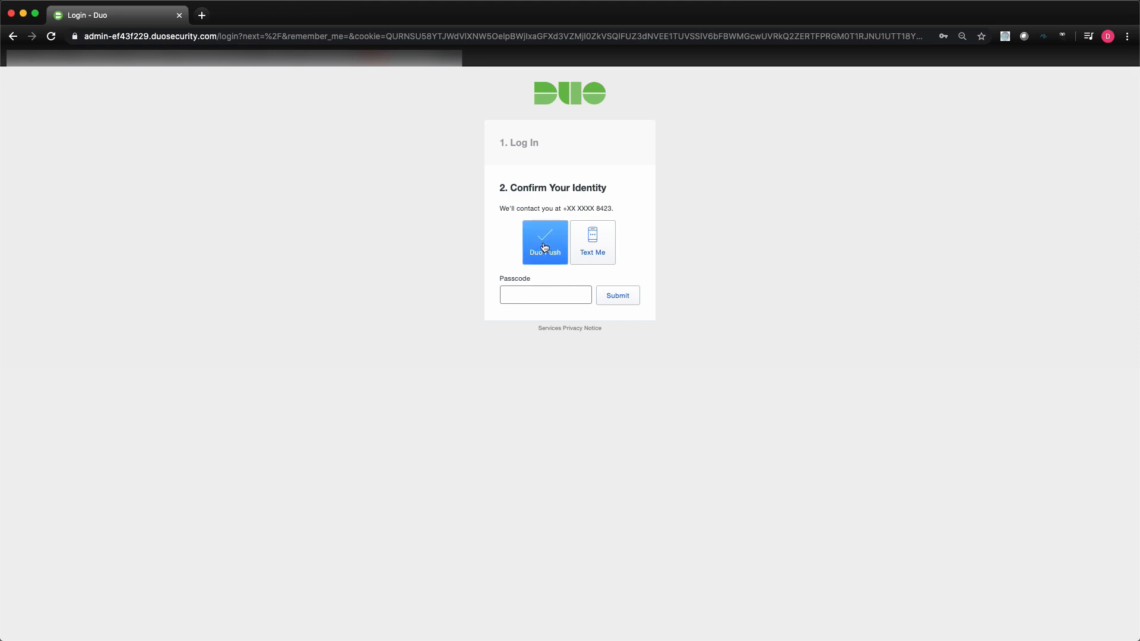
# Approve the Duo Push verification to reach the Admin Panel dashboard
pyautogui.click(544, 242)
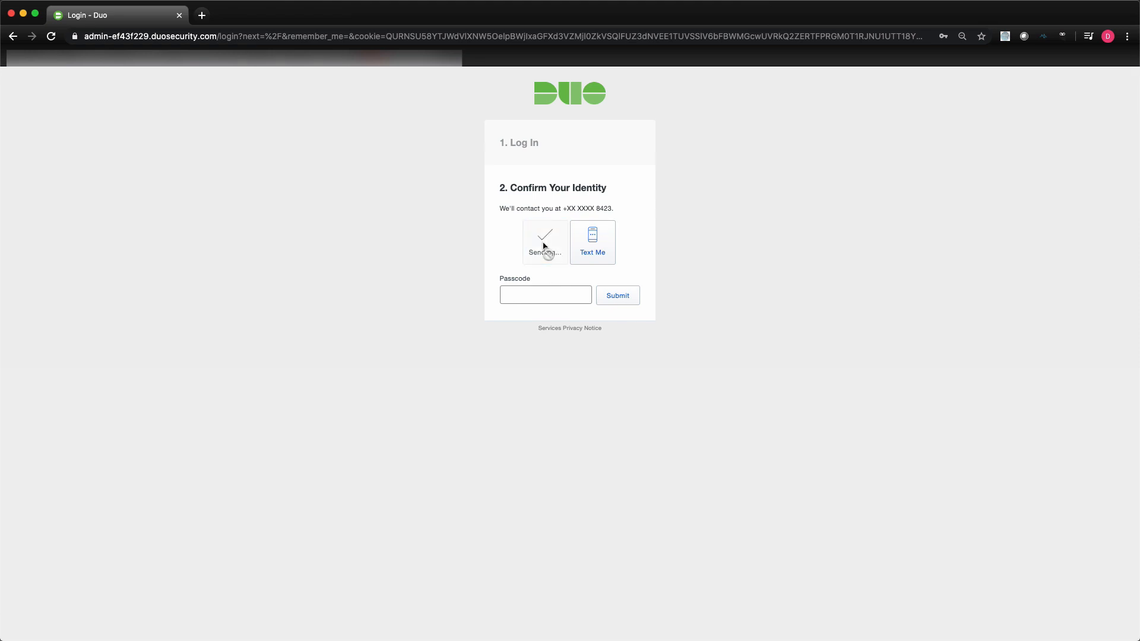
pyautogui.click(544, 242)
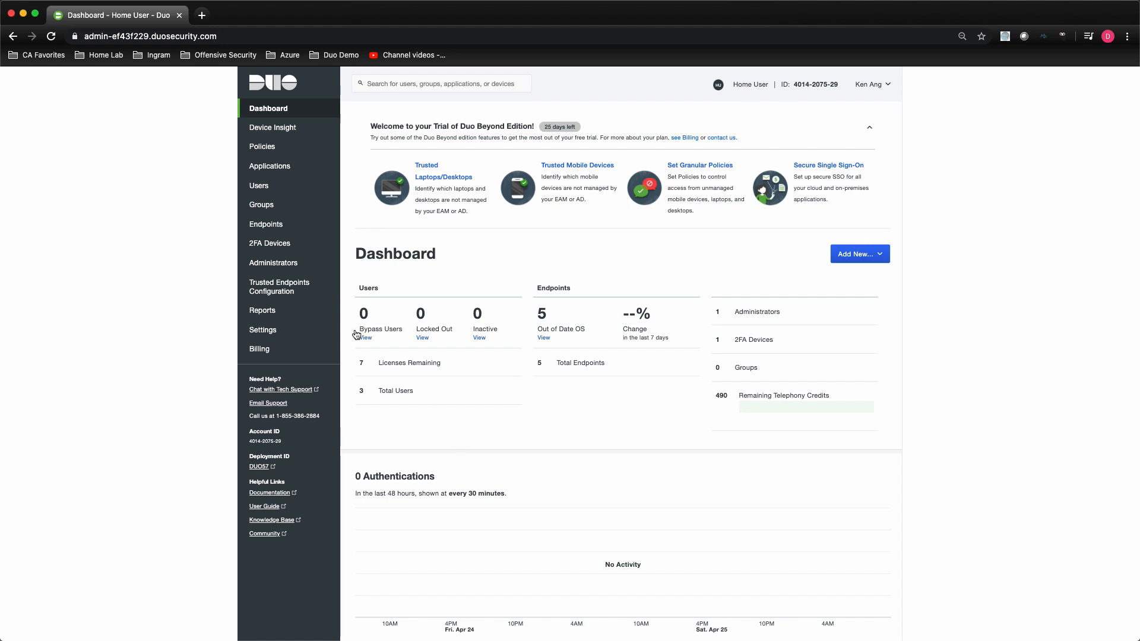
# In Duo's Protect an Application list, filter 'azure' and protect Microsoft Azure Active Directory
pyautogui.click(269, 165)
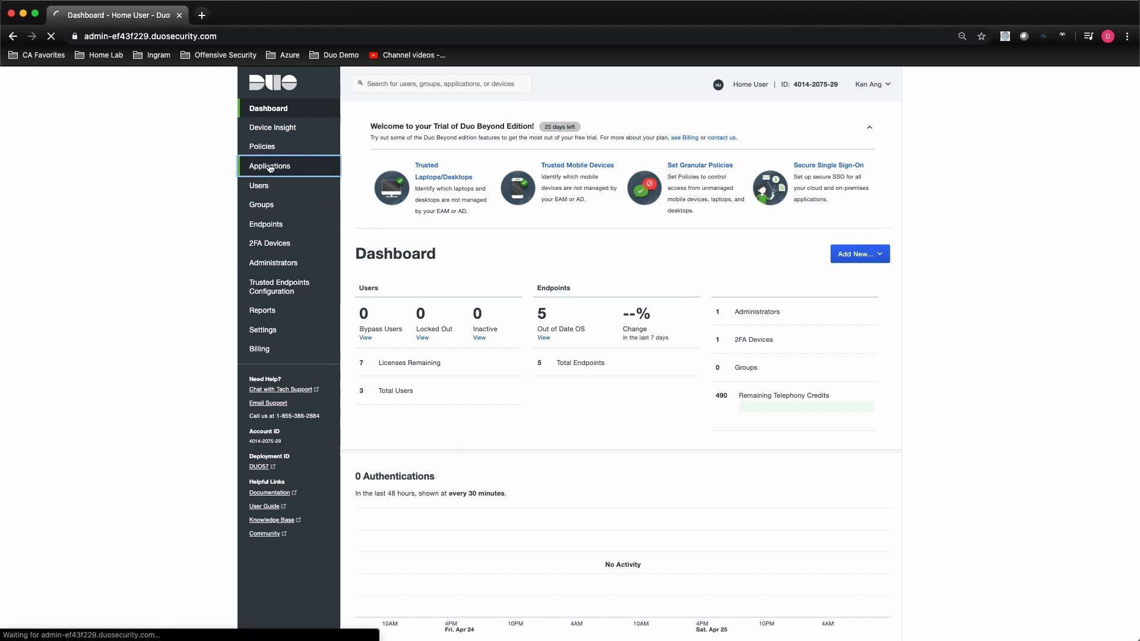
pyautogui.click(269, 166)
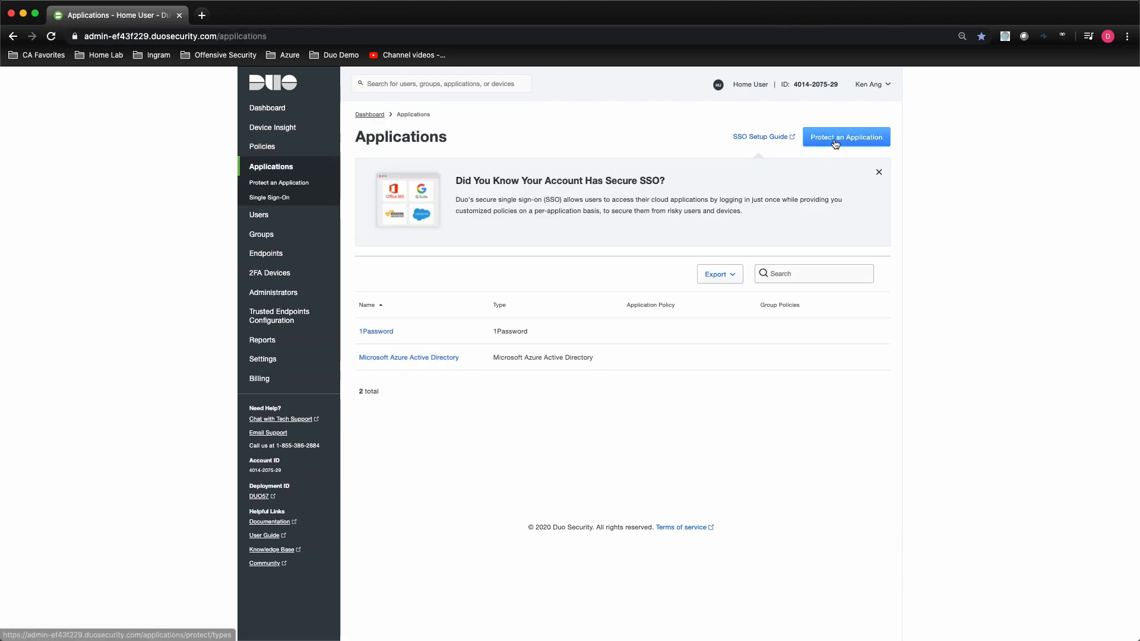
pyautogui.click(846, 136)
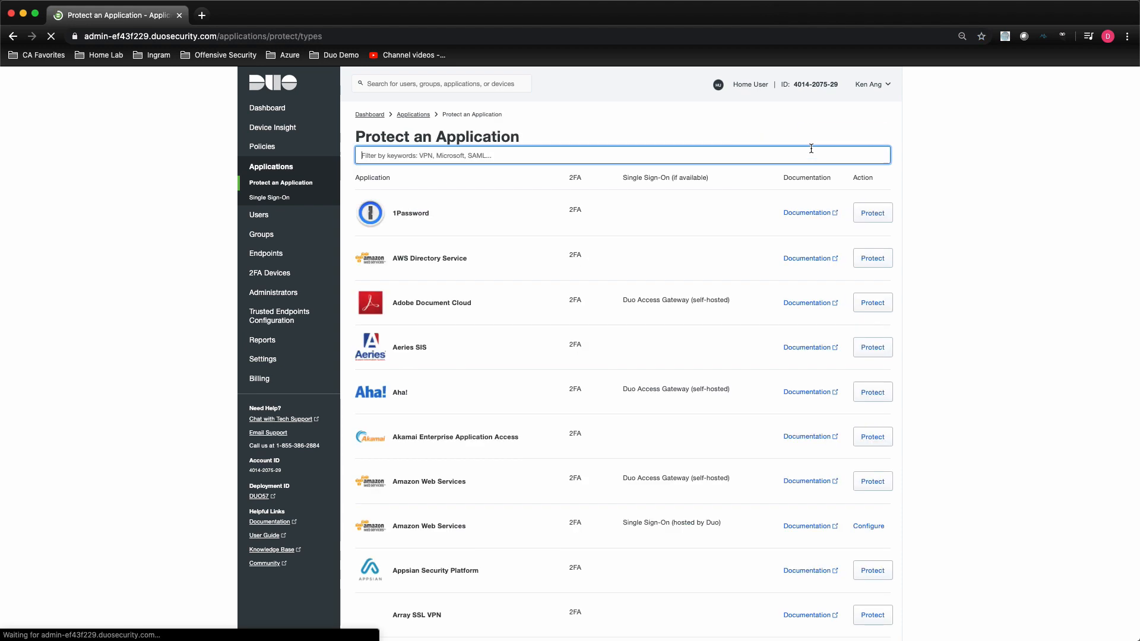
pyautogui.write('a')
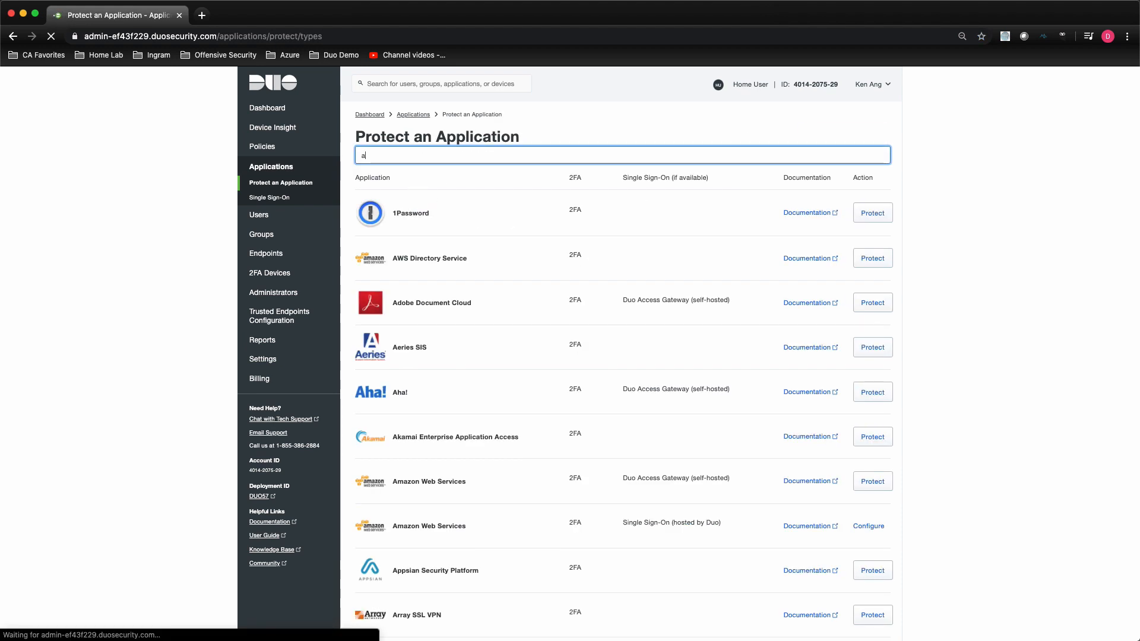
pyautogui.write('zure')
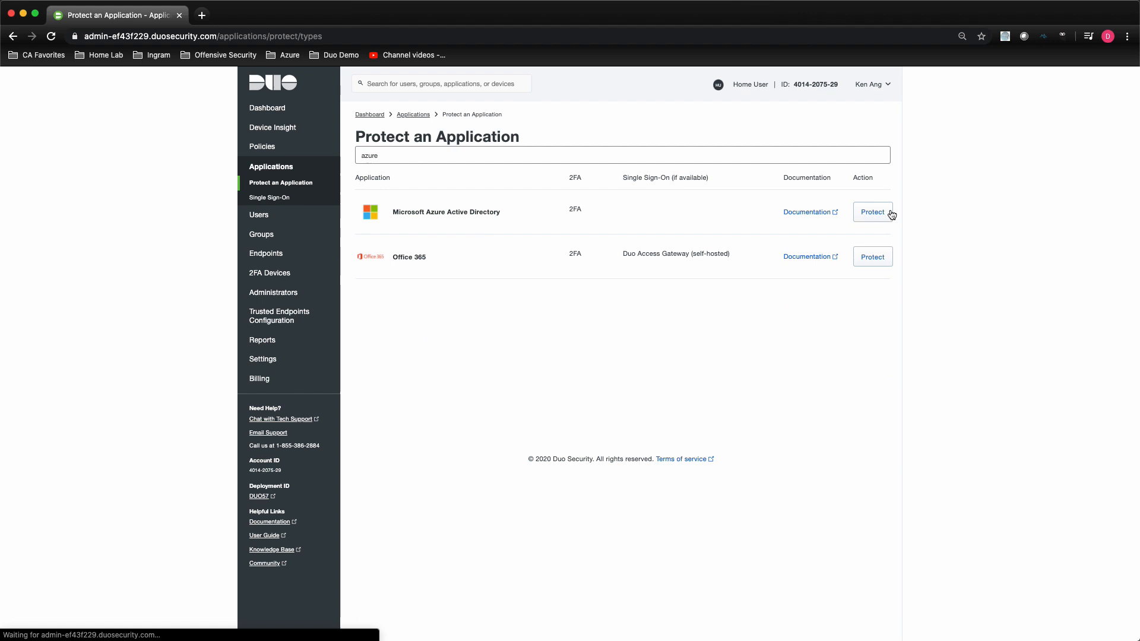
pyautogui.click(872, 212)
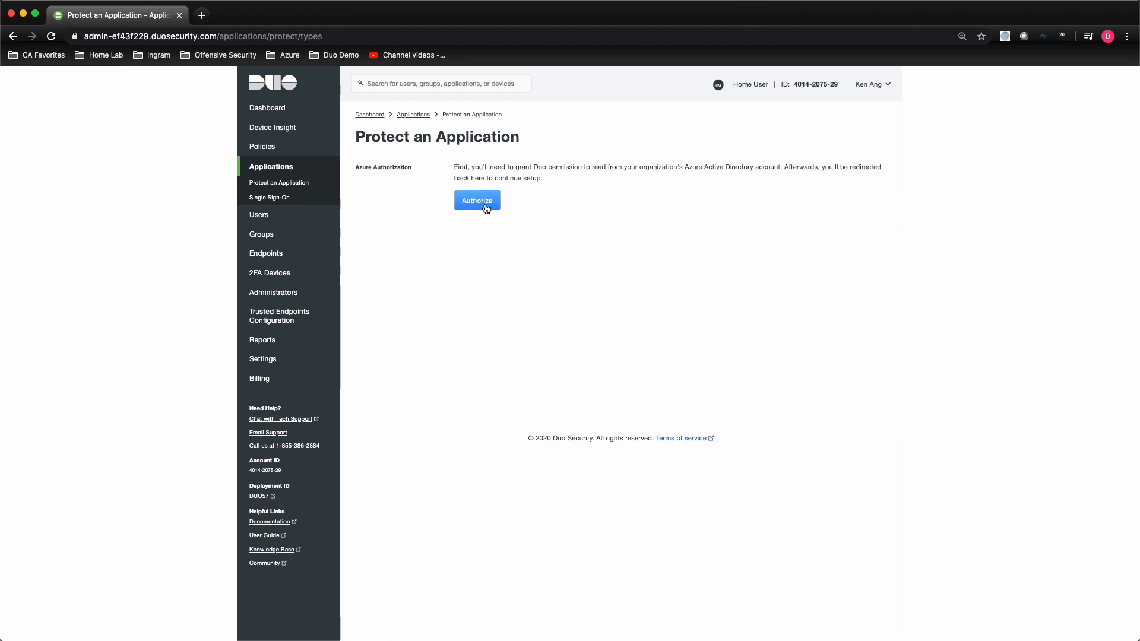
# Authorize Duo to read the directory, bringing up the Microsoft sign-in page
pyautogui.click(476, 201)
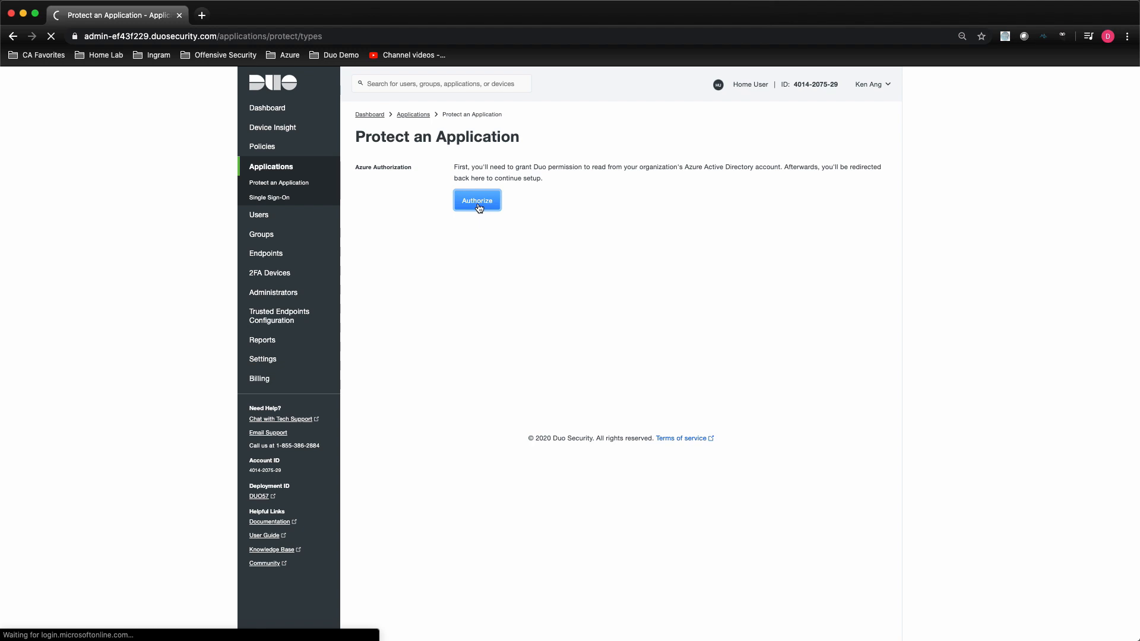
pyautogui.click(477, 201)
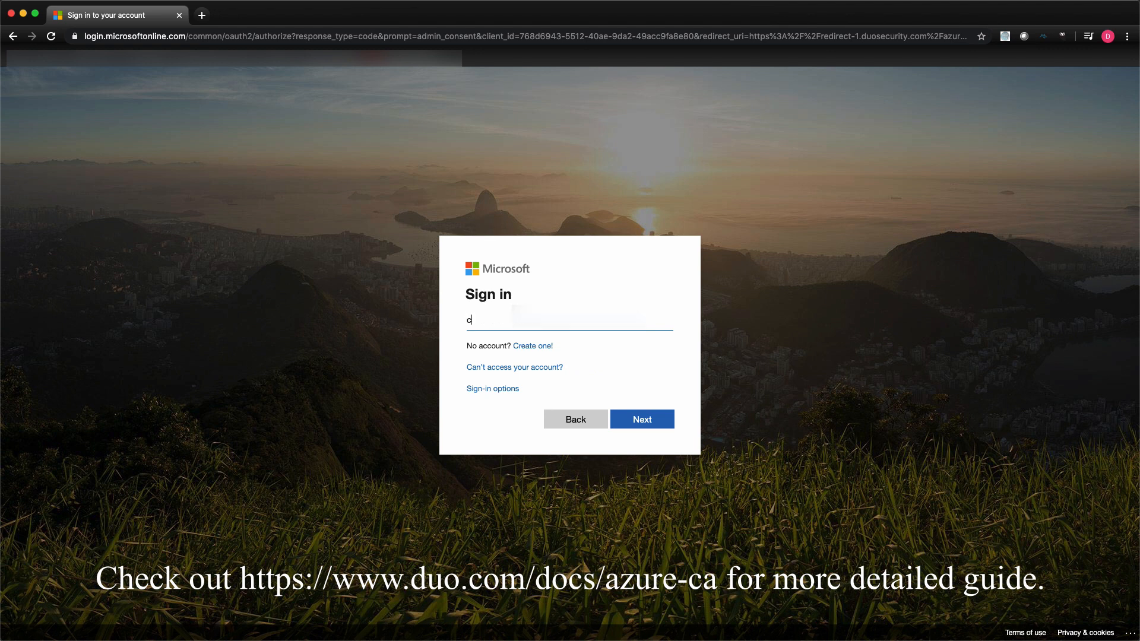
# Sign in to Microsoft as the admin account with its password
pyautogui.write('yberdr')
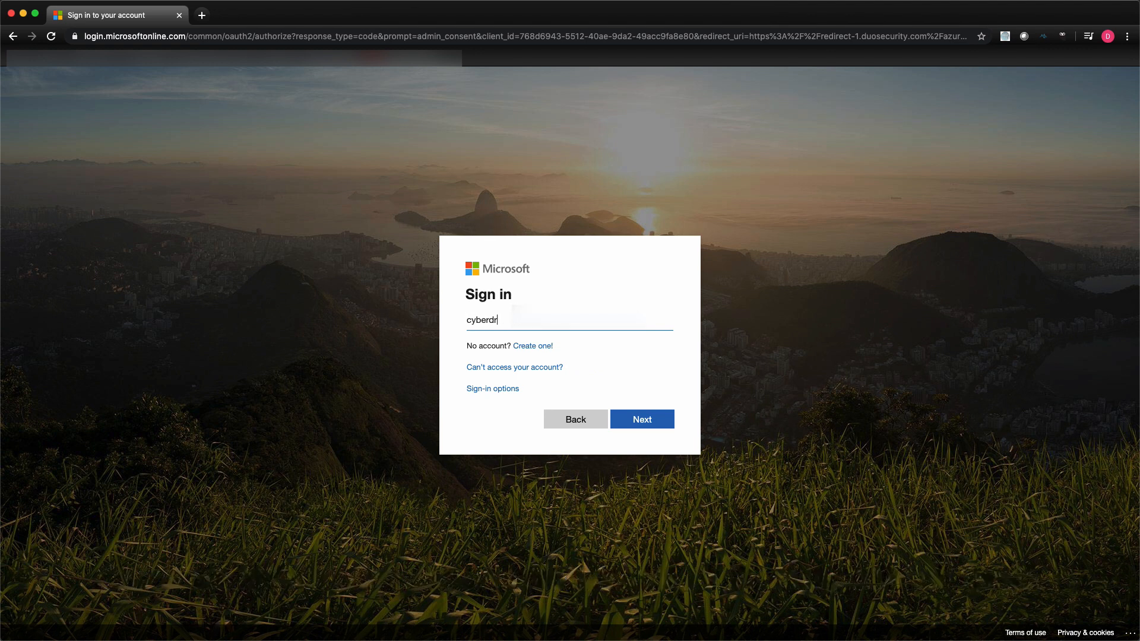
pyautogui.write('acc')
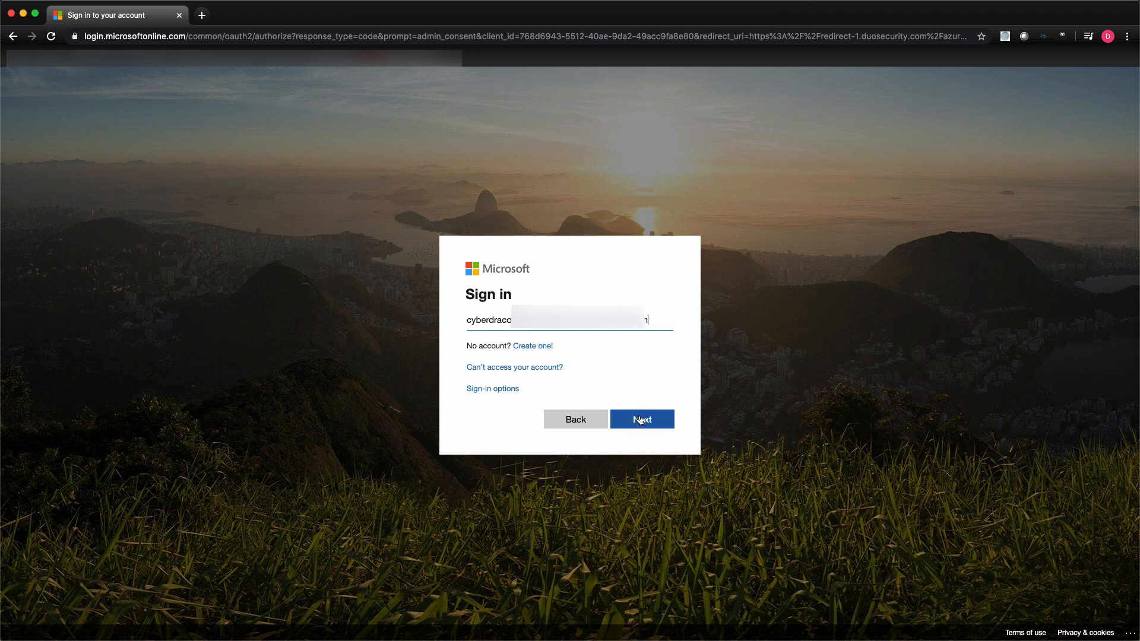
pyautogui.click(642, 419)
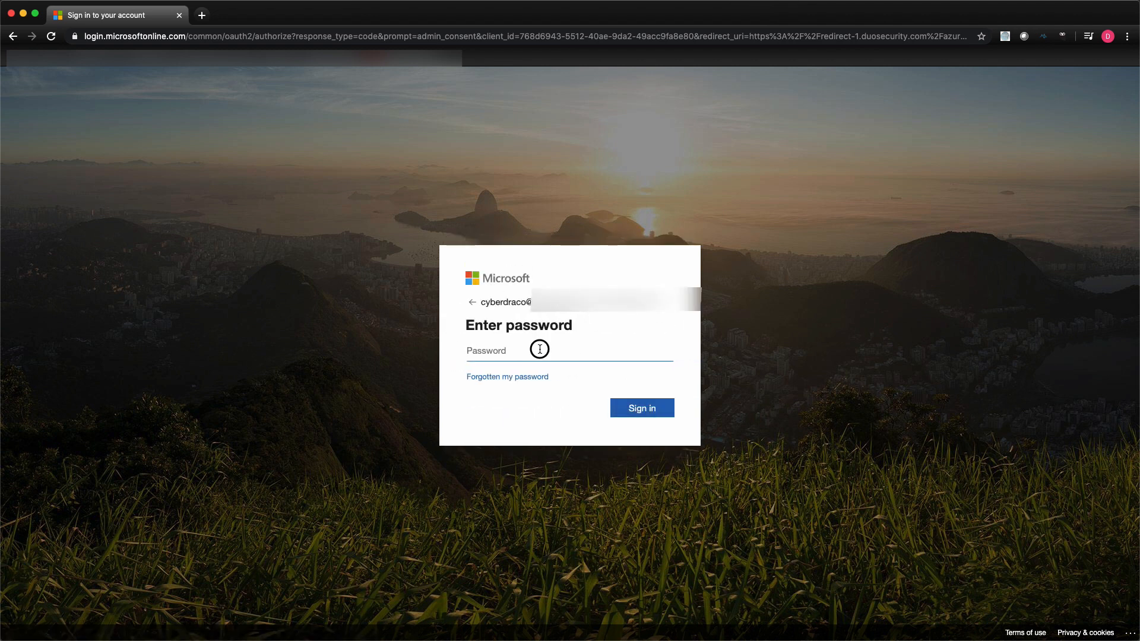
pyautogui.write('•')
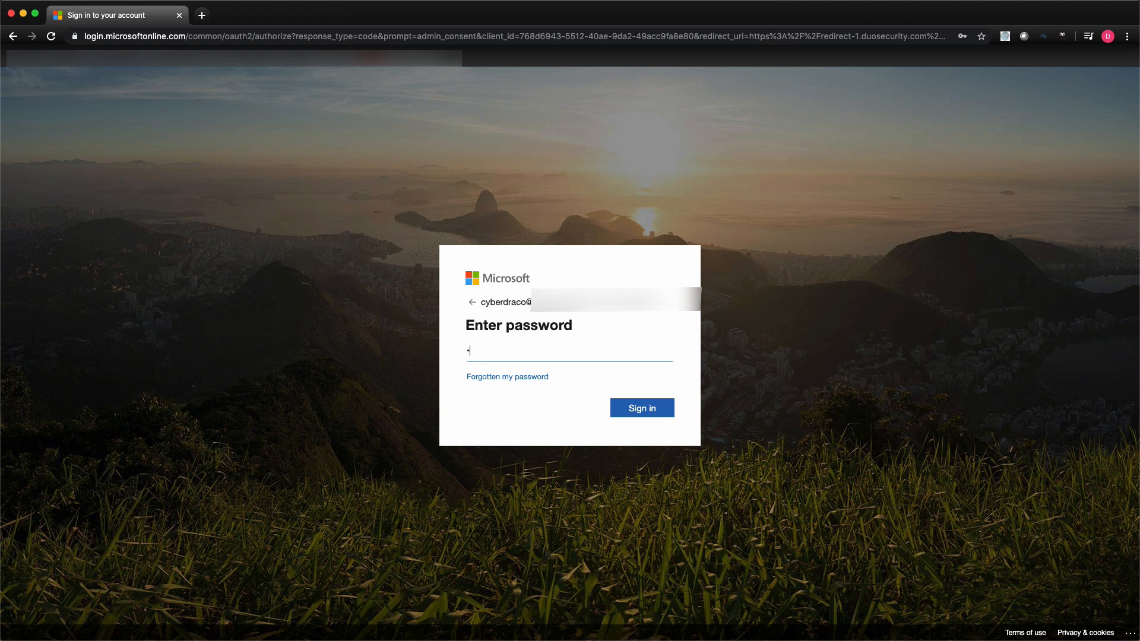
pyautogui.write('•')
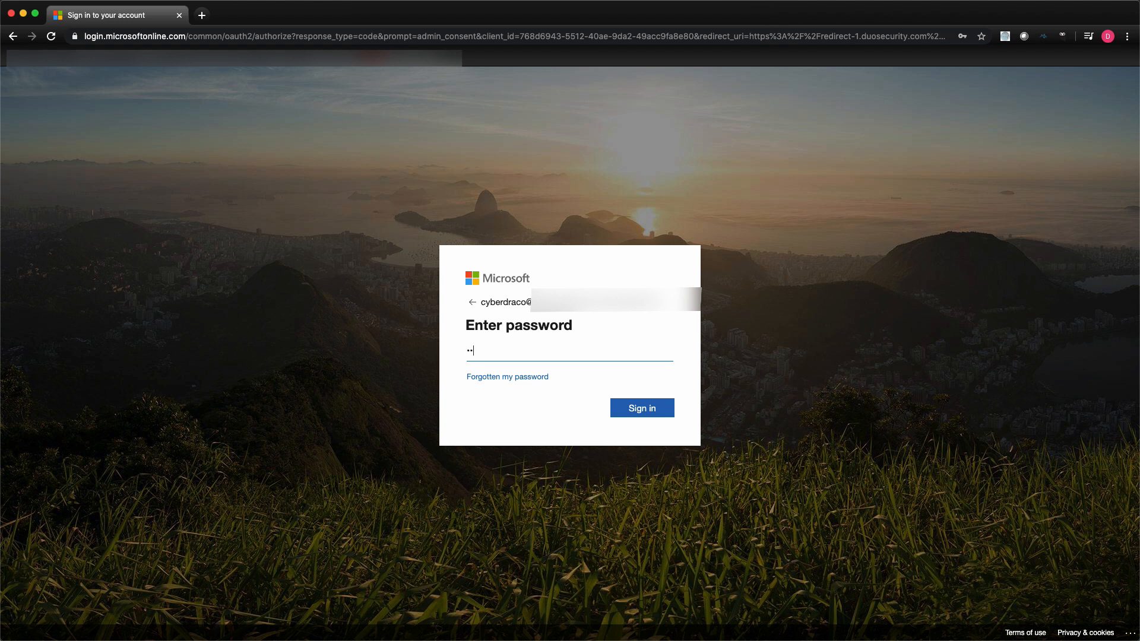
pyautogui.write('password')
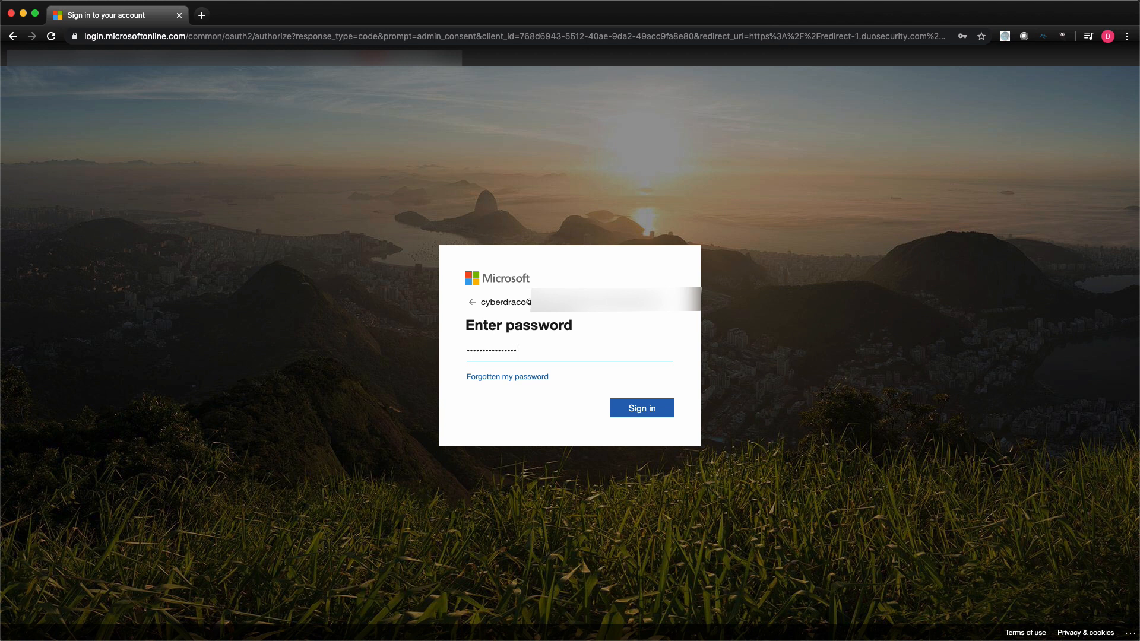
pyautogui.click(641, 408)
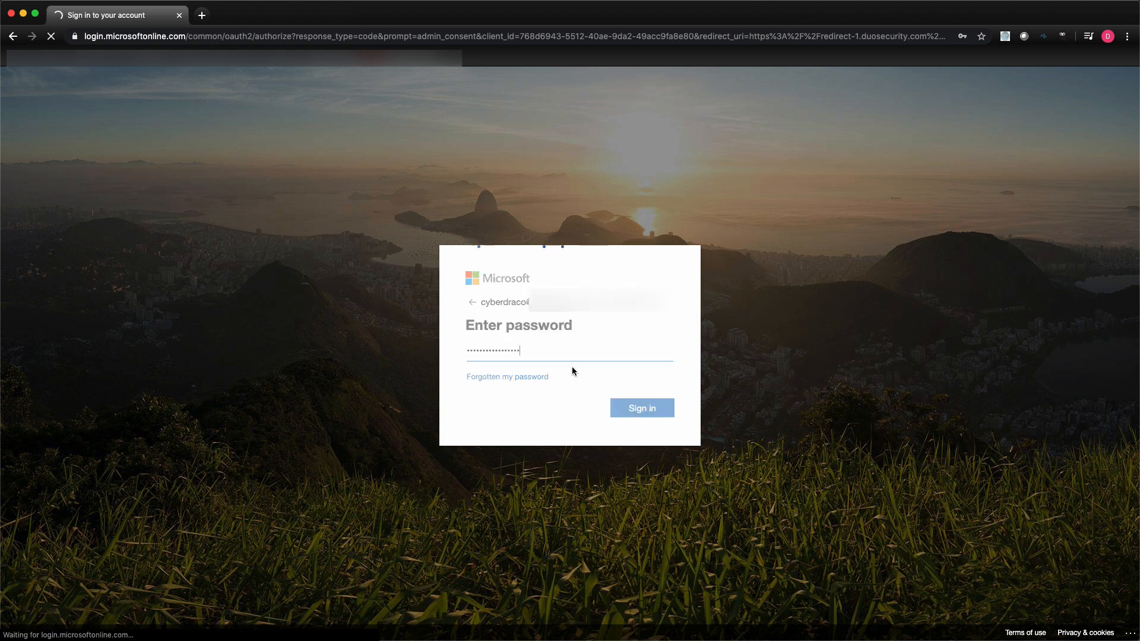
pyautogui.click(640, 408)
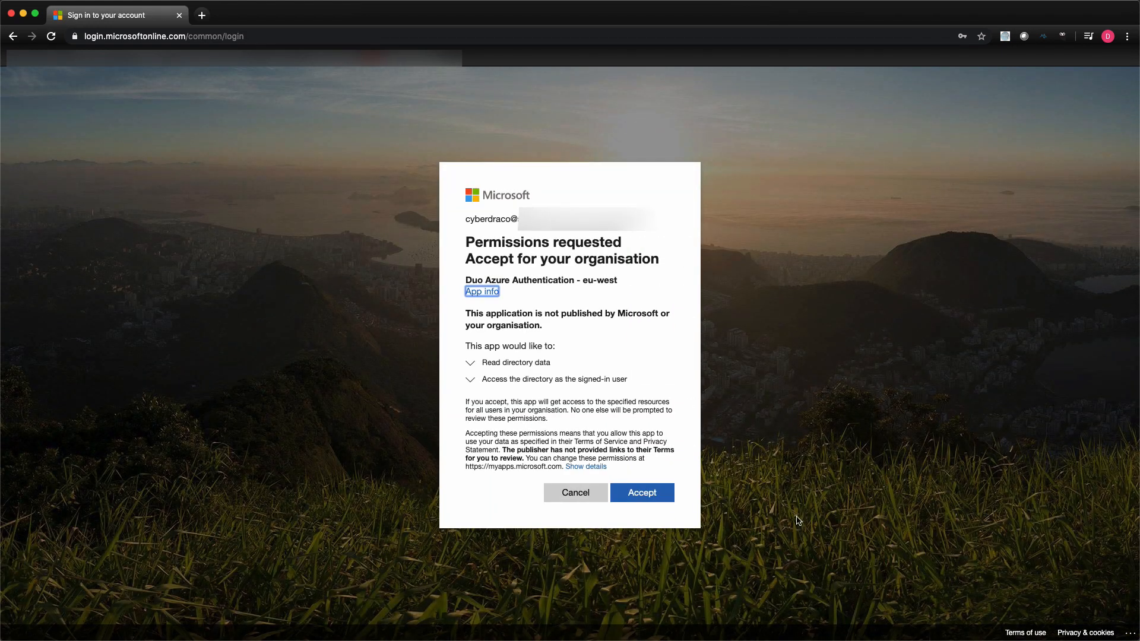
# Accept the Duo Azure Authentication app's requested permissions for the whole organisation
pyautogui.click(641, 492)
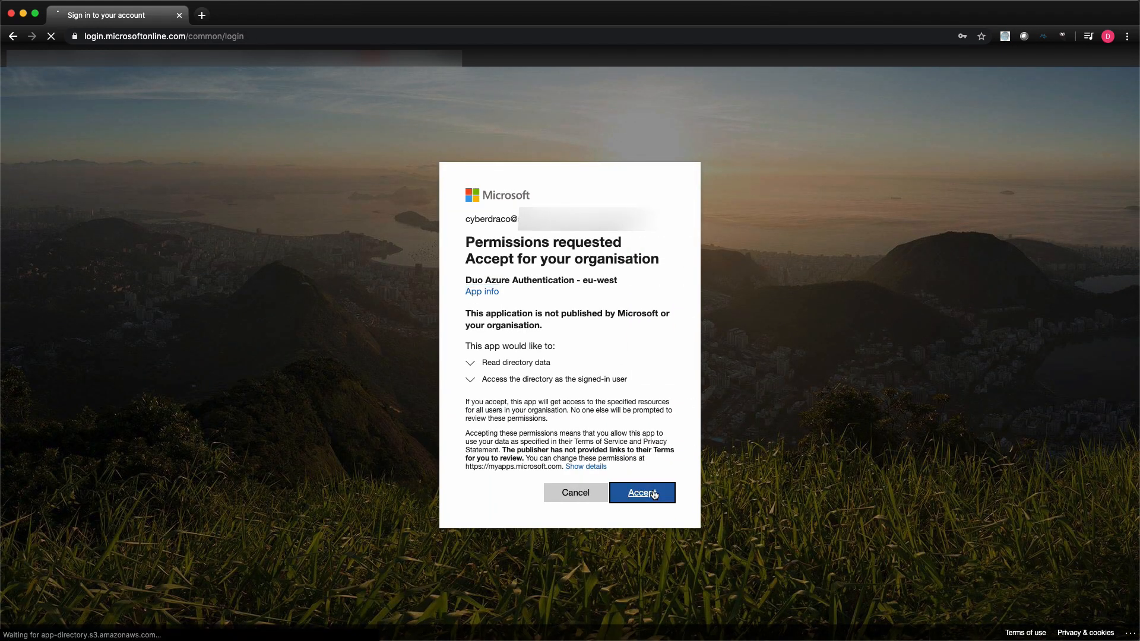
pyautogui.click(642, 492)
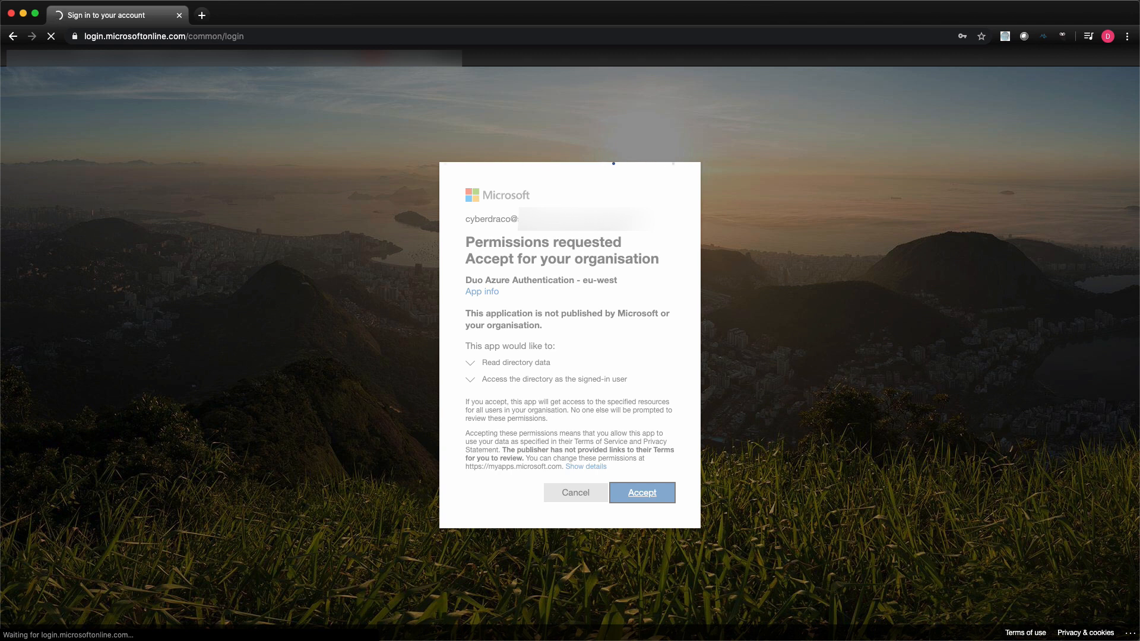
pyautogui.click(642, 492)
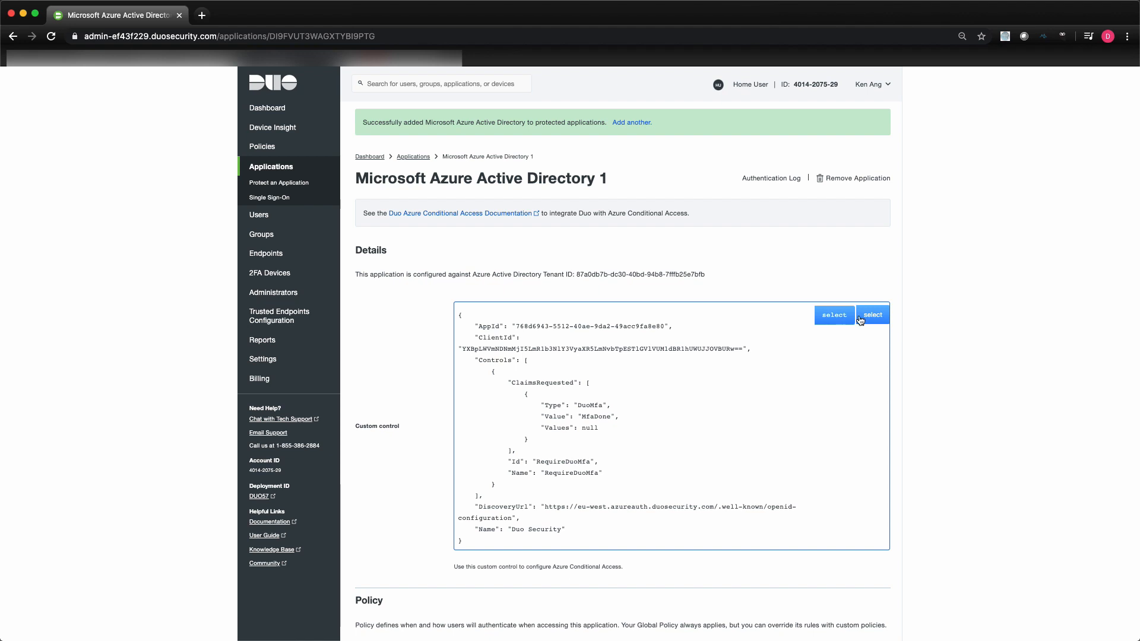
# Select the custom control JSON, save the Microsoft Azure Active Directory 1 application, and return to Azure AD
pyautogui.click(871, 315)
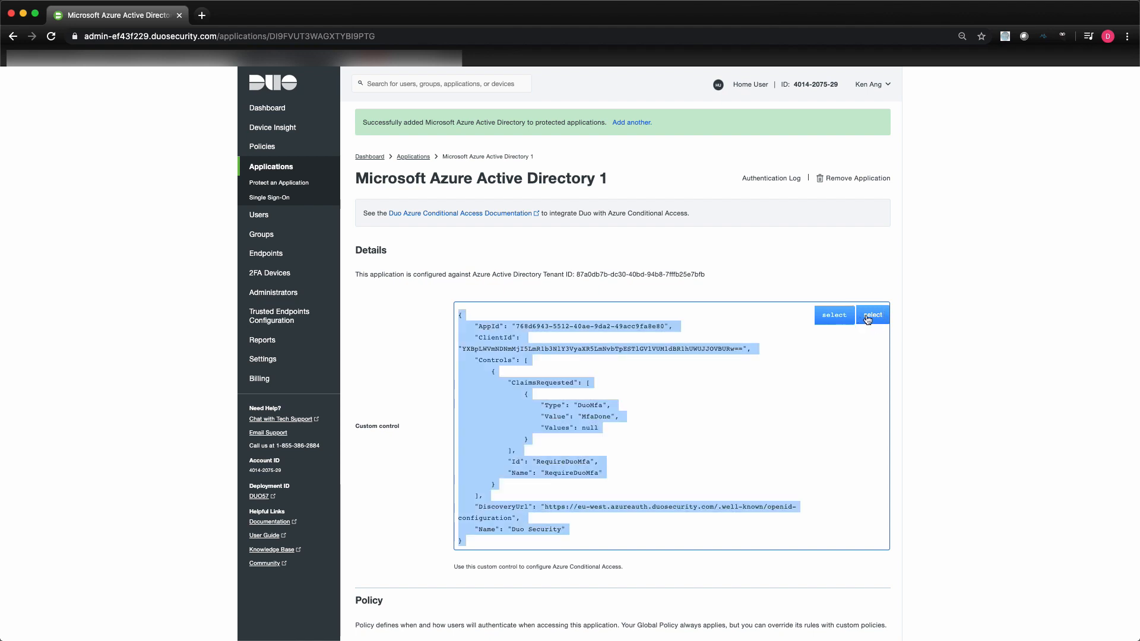
pyautogui.moveTo(496, 382)
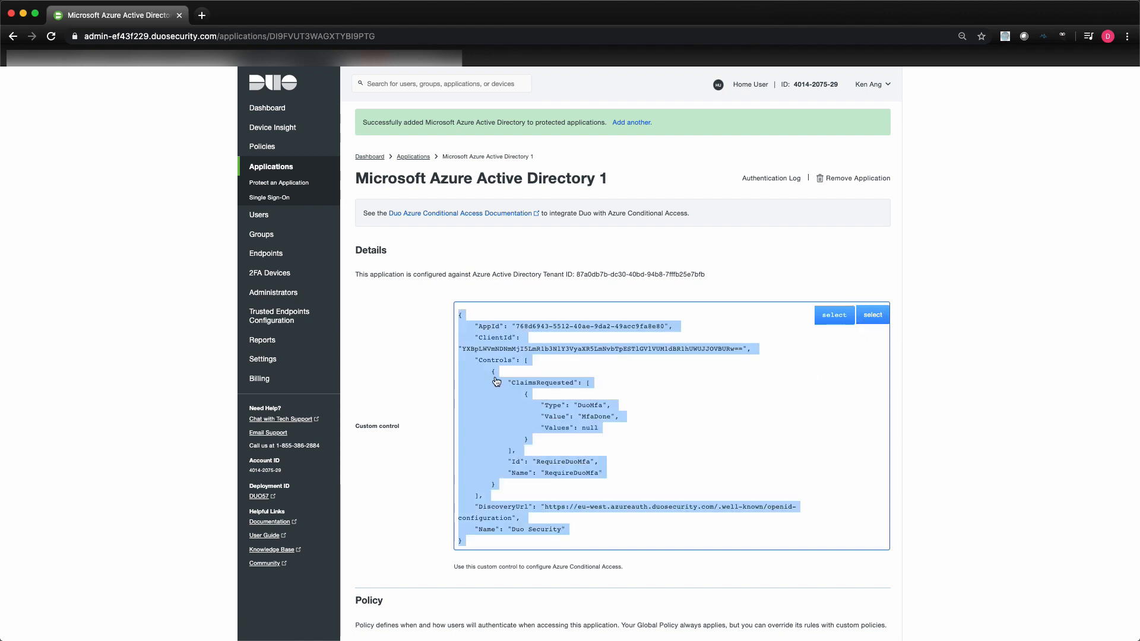
pyautogui.moveTo(518, 404)
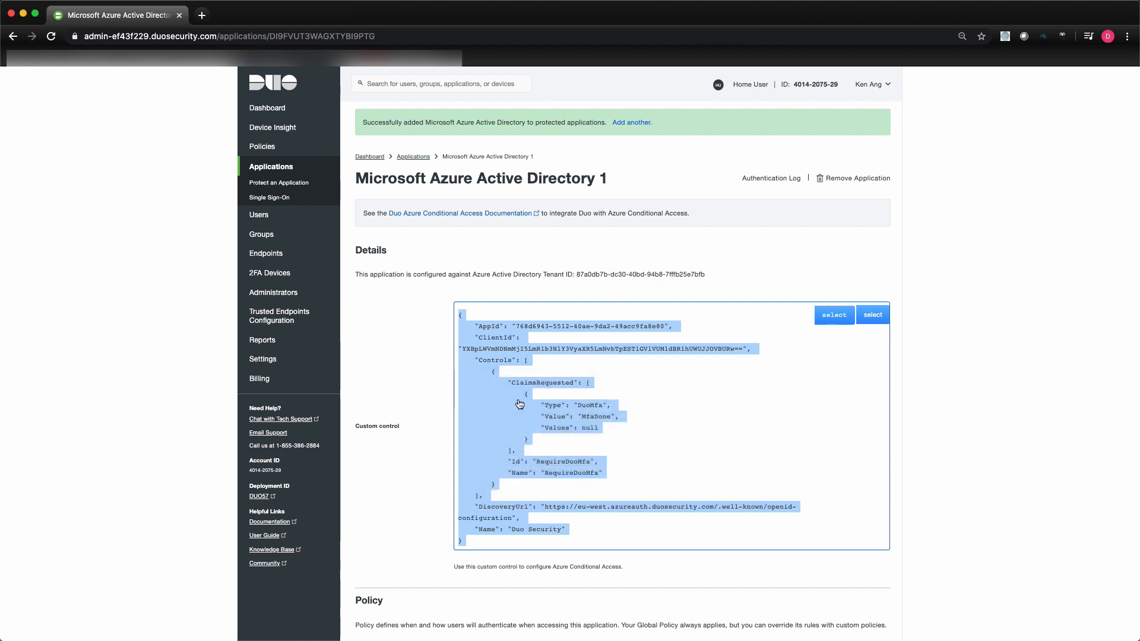
pyautogui.scroll(-3)
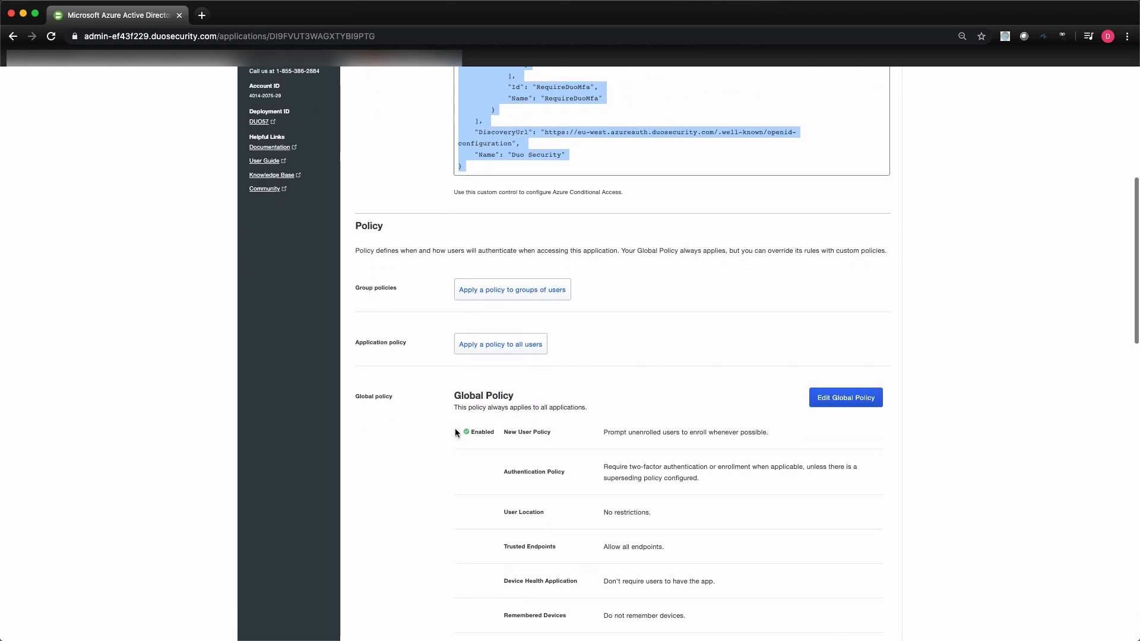
pyautogui.scroll(-3)
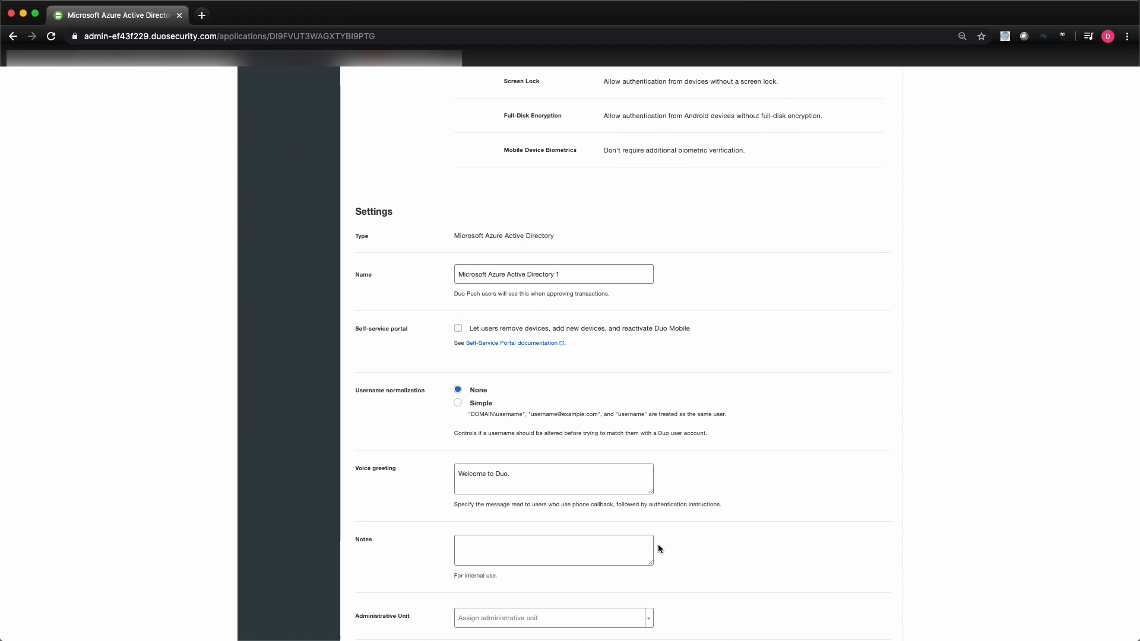
pyautogui.scroll(-3)
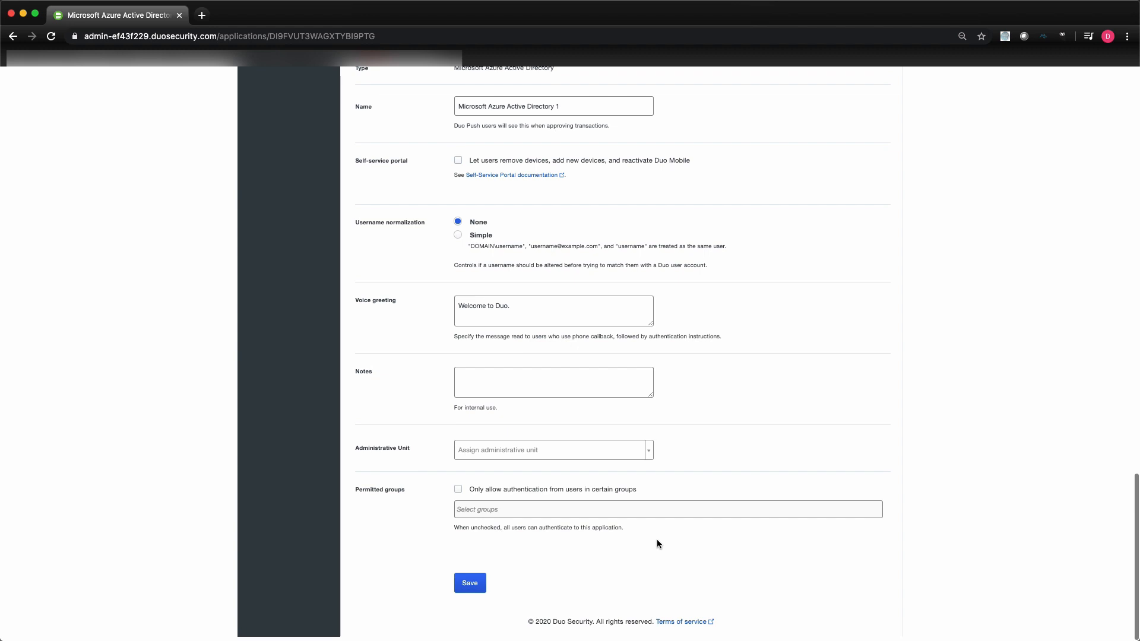
pyautogui.click(469, 583)
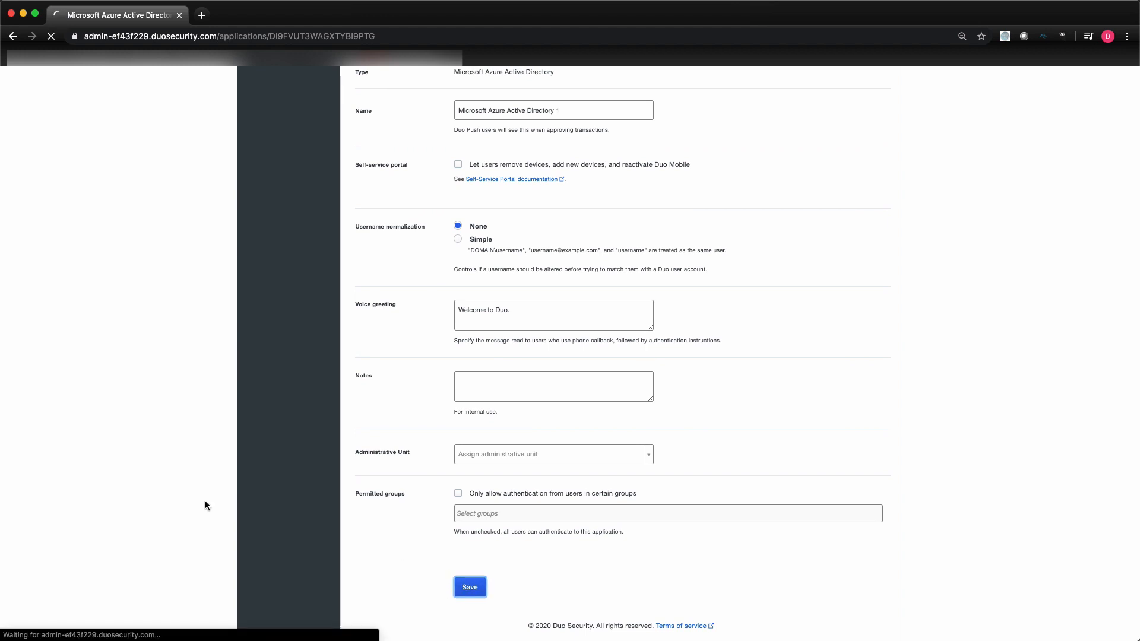
pyautogui.click(469, 586)
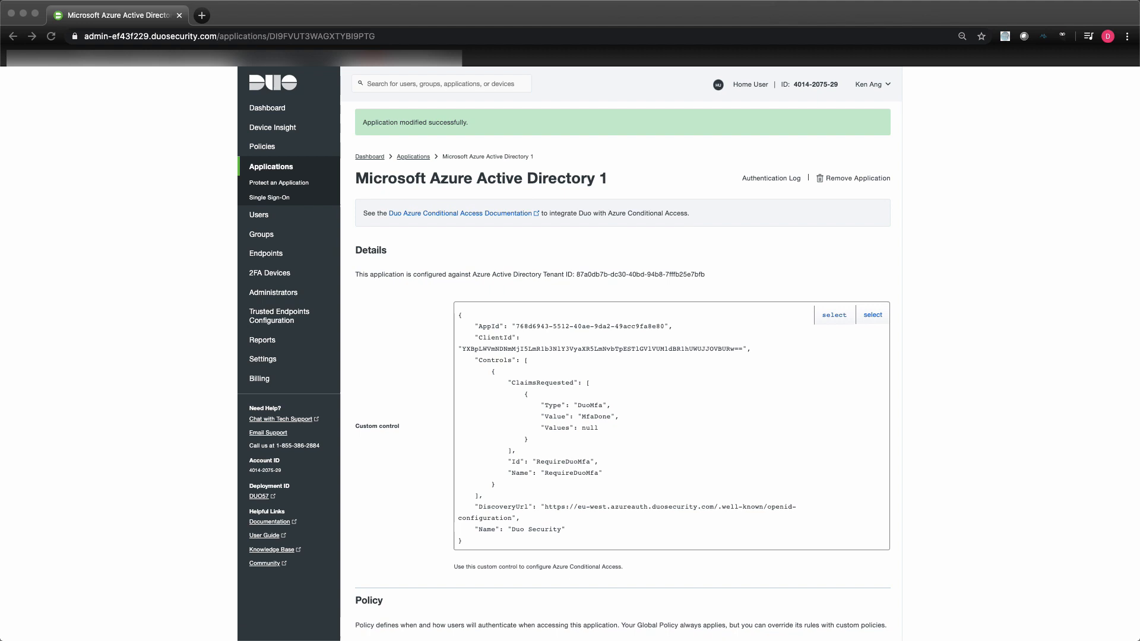
pyautogui.click(360, 14)
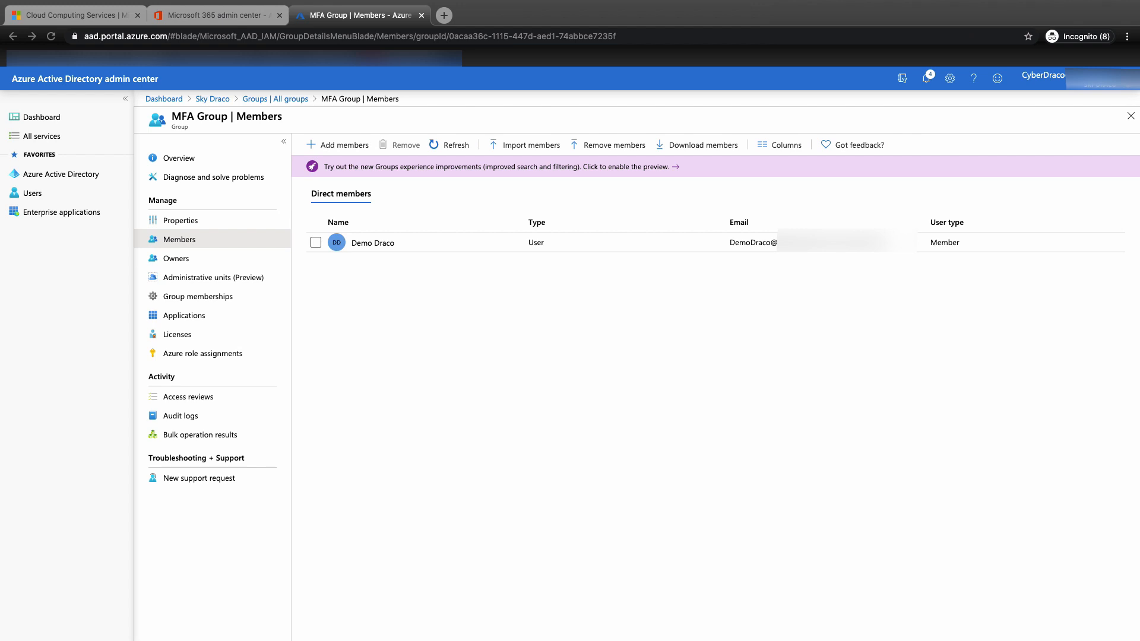
pyautogui.moveTo(90, 320)
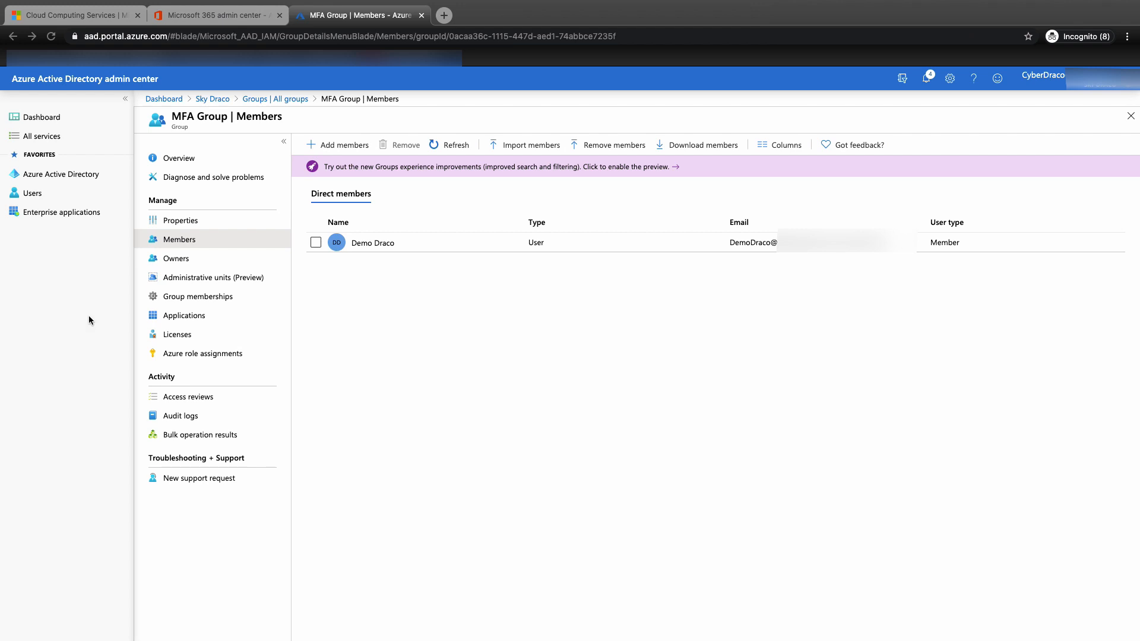
pyautogui.moveTo(76, 193)
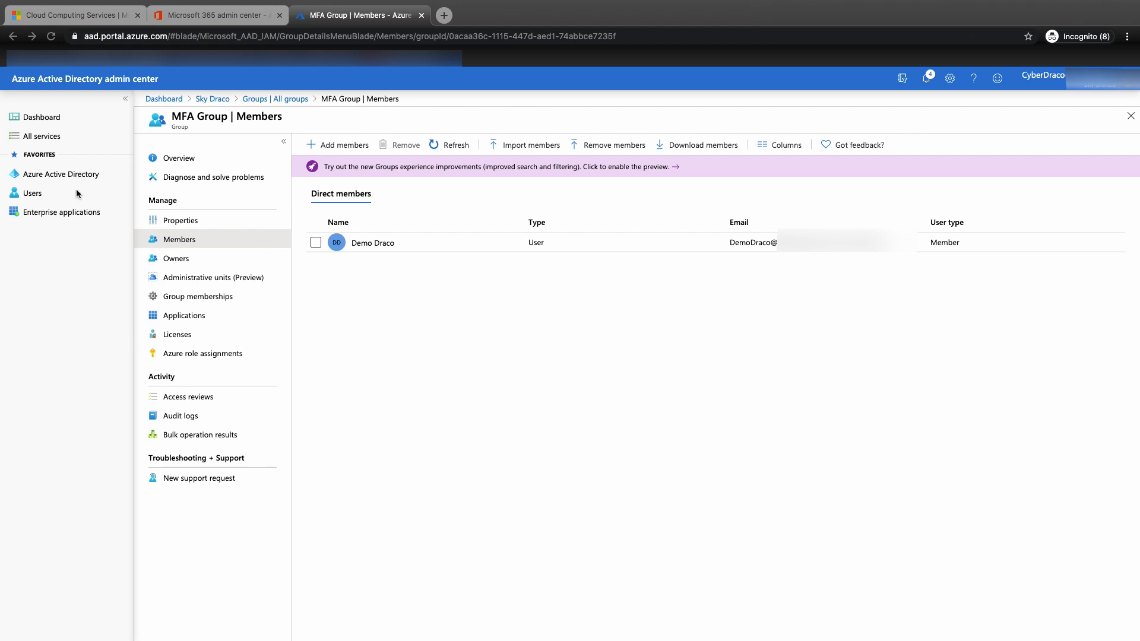
pyautogui.moveTo(60, 174)
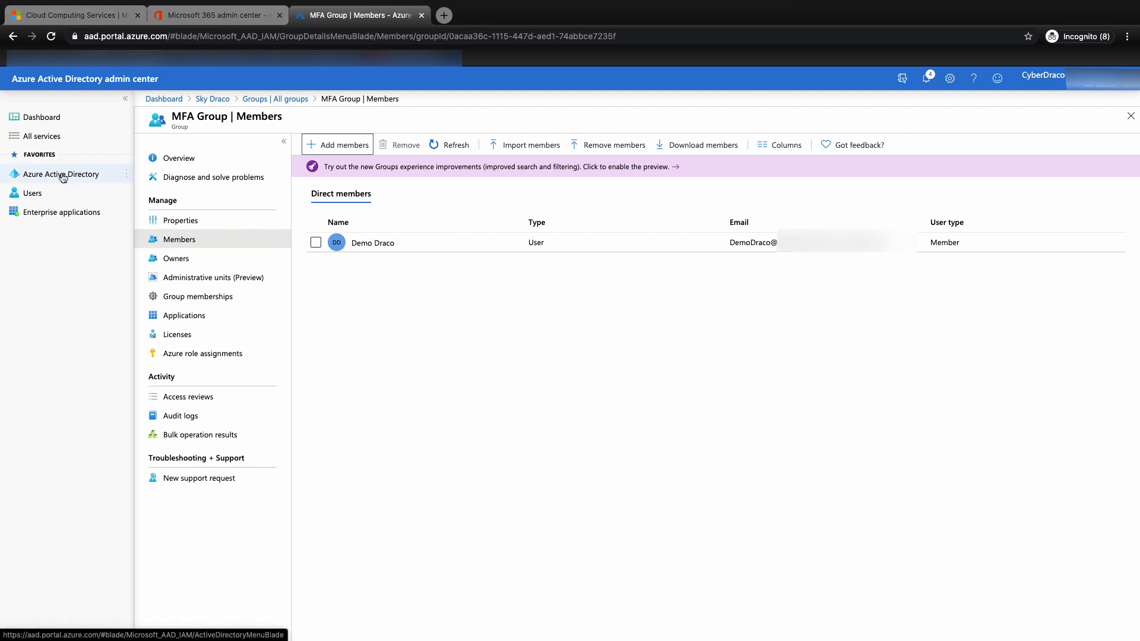
# Navigate Azure Active Directory > Security > Conditional Access to reach the policies page
pyautogui.click(60, 174)
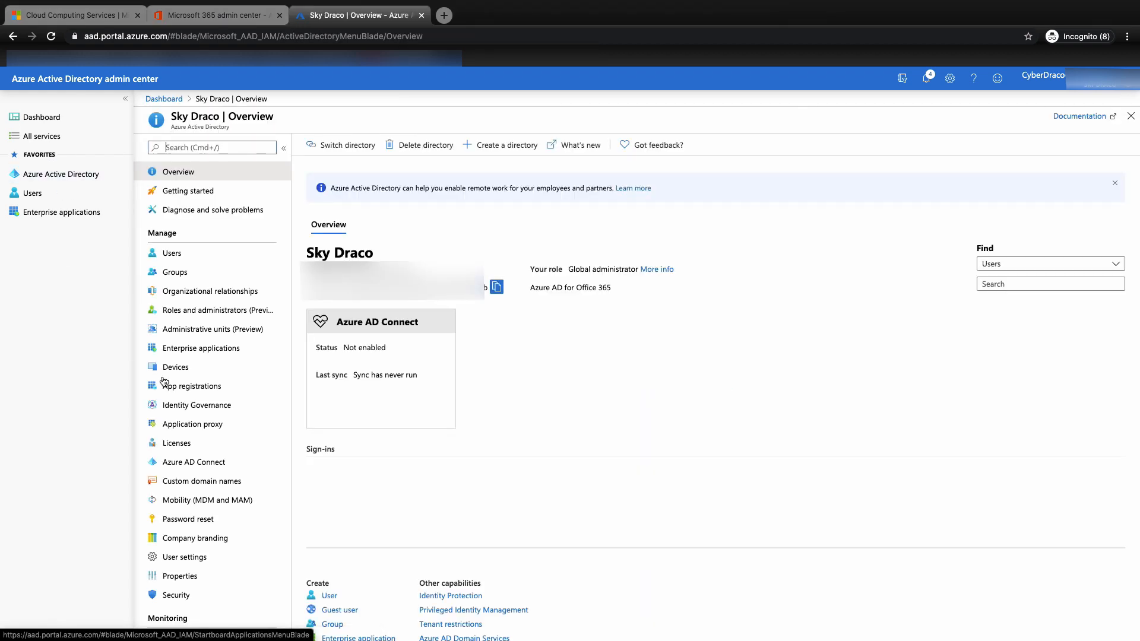
pyautogui.click(175, 595)
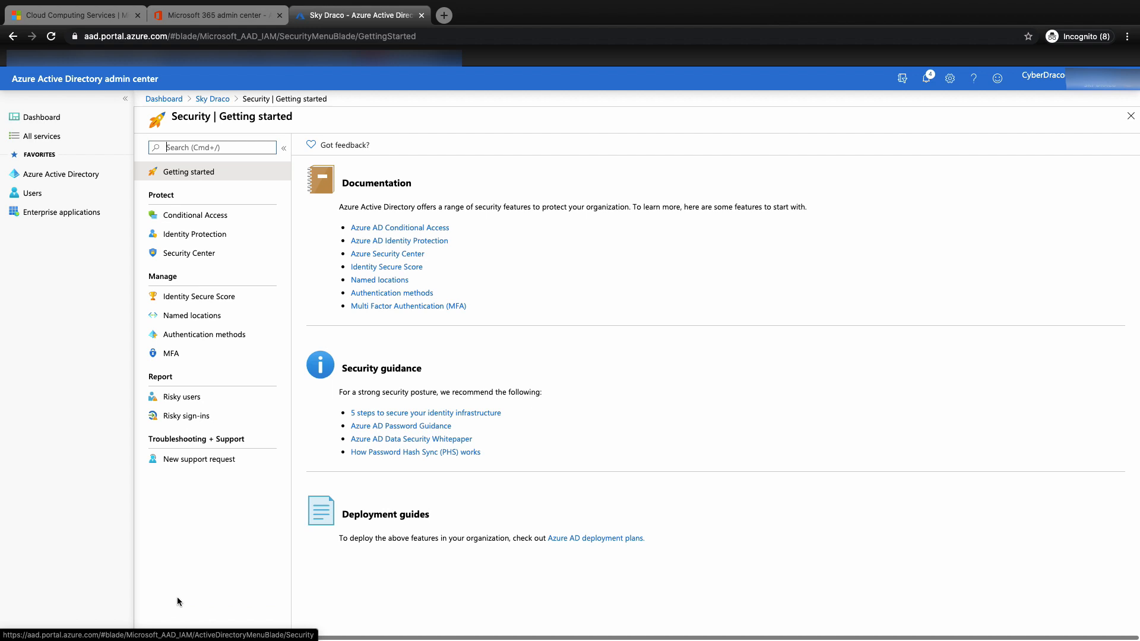
pyautogui.click(195, 214)
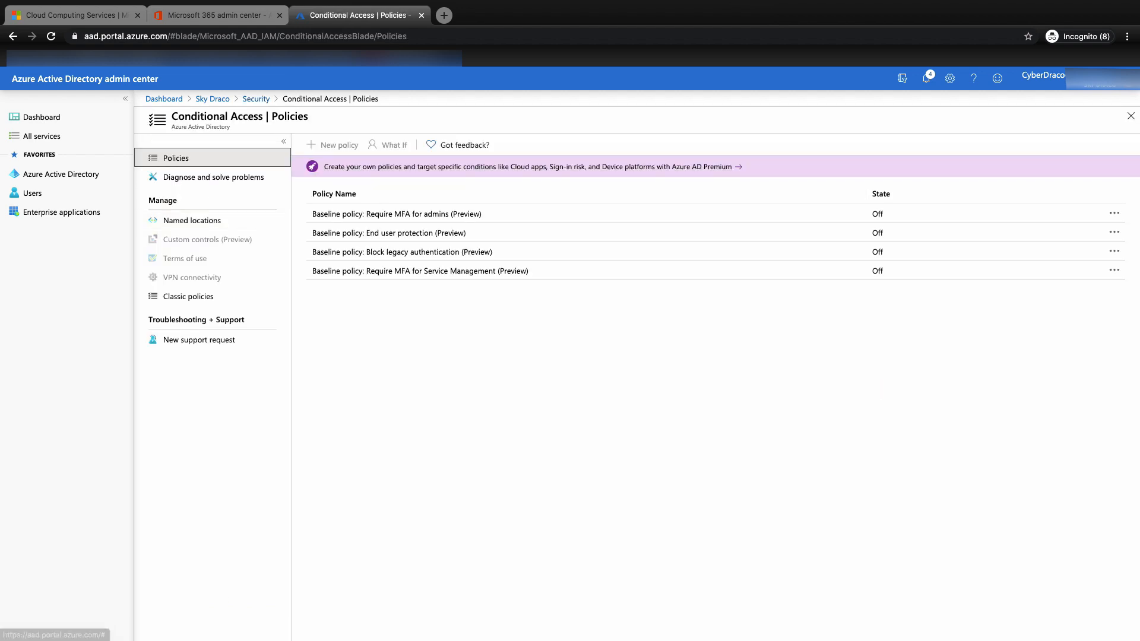
pyautogui.moveTo(450, 339)
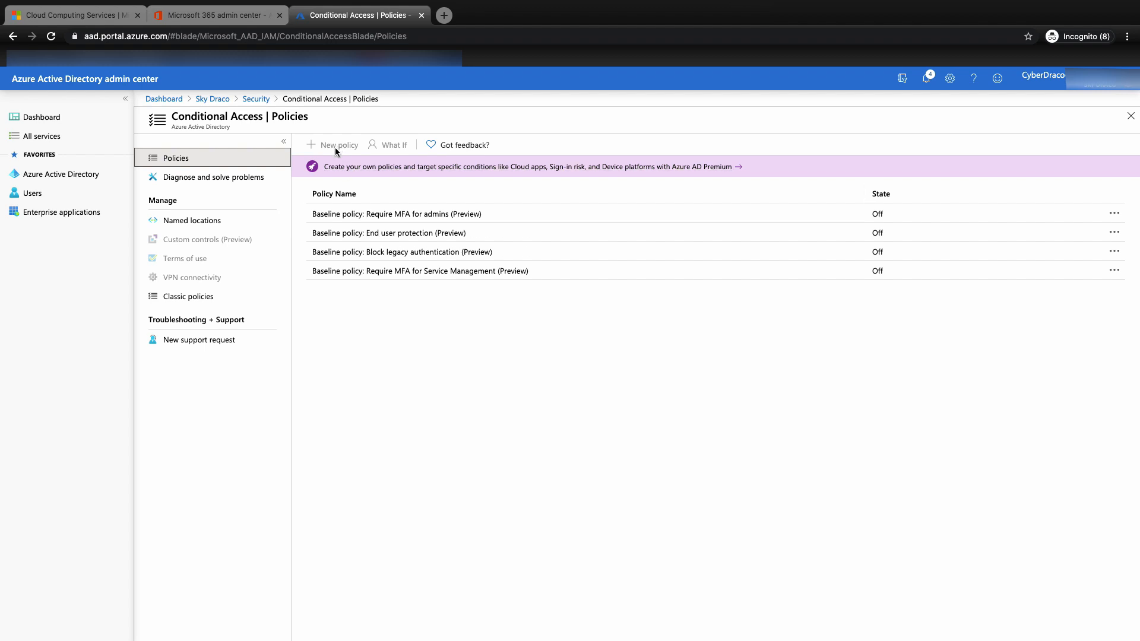
pyautogui.moveTo(396, 181)
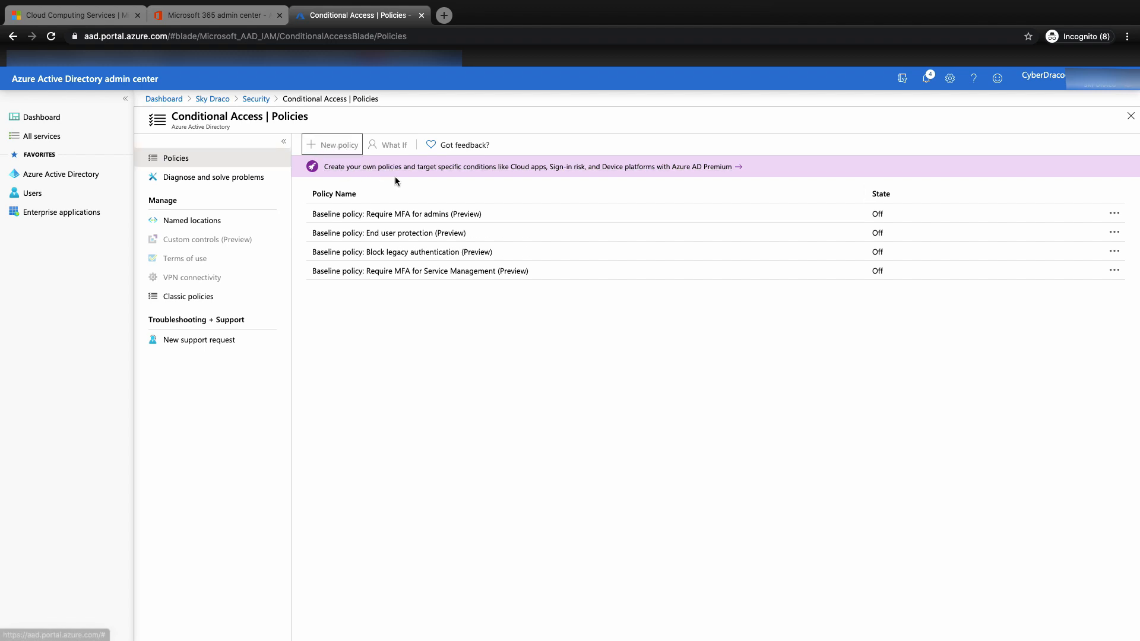
pyautogui.moveTo(415, 166)
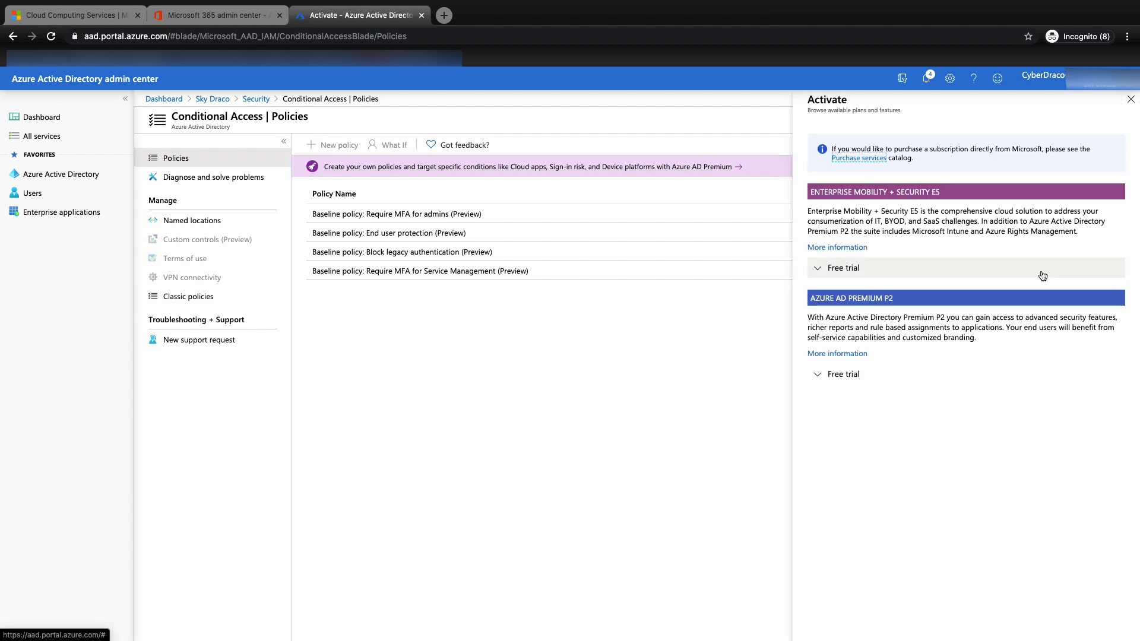
pyautogui.moveTo(972, 263)
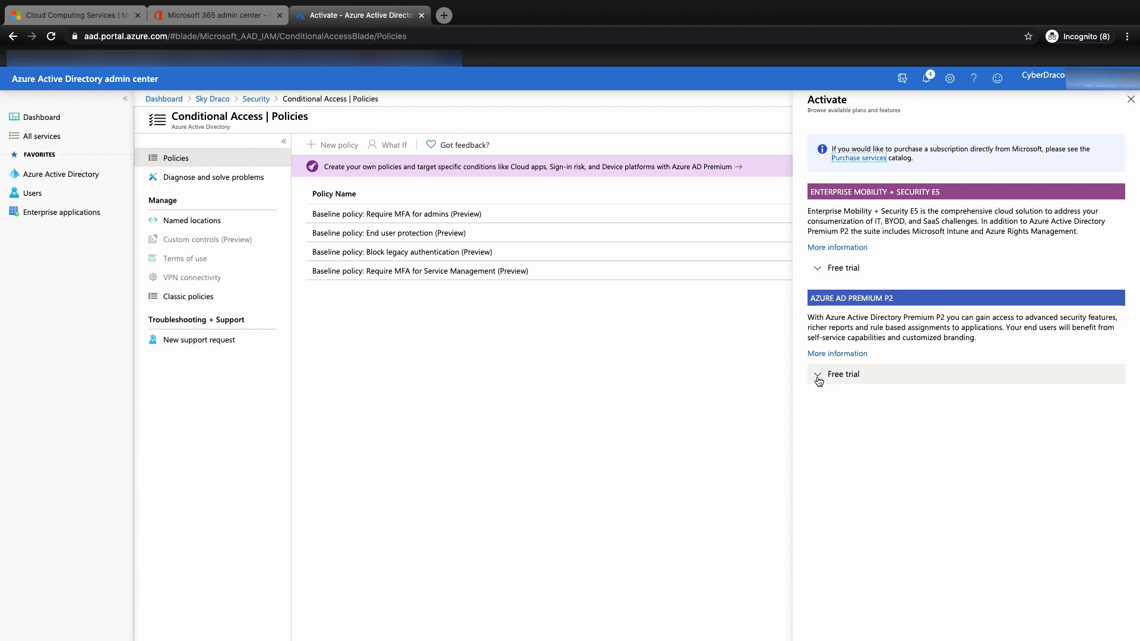
# Expand the Azure AD Premium P2 trial offer and open the Purchase services catalog in a new tab
pyautogui.click(843, 374)
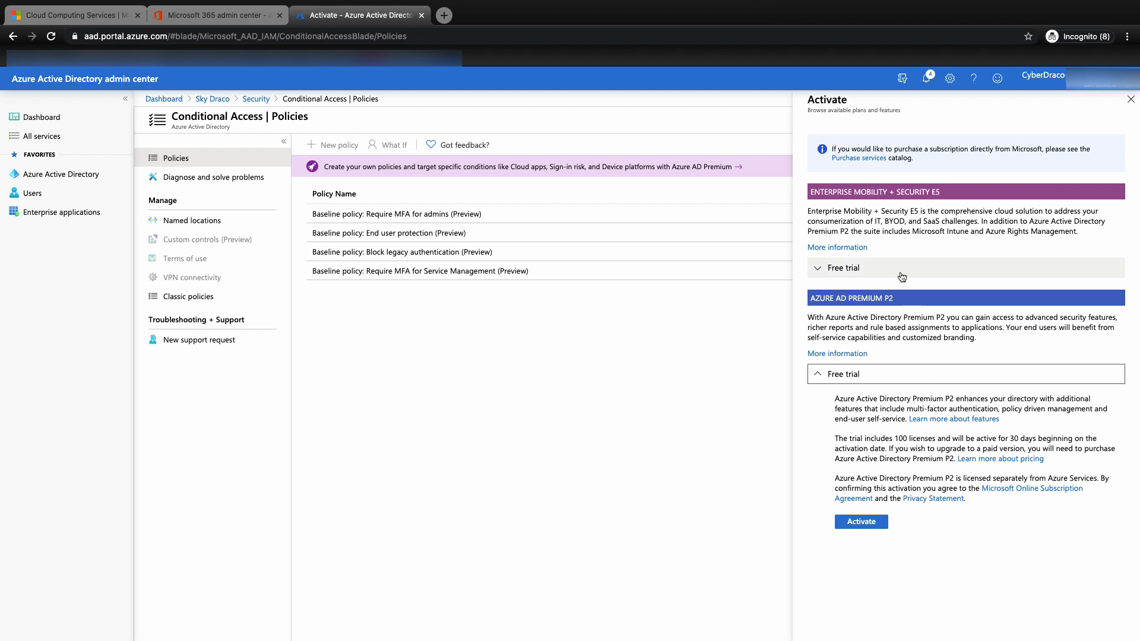
pyautogui.moveTo(857, 159)
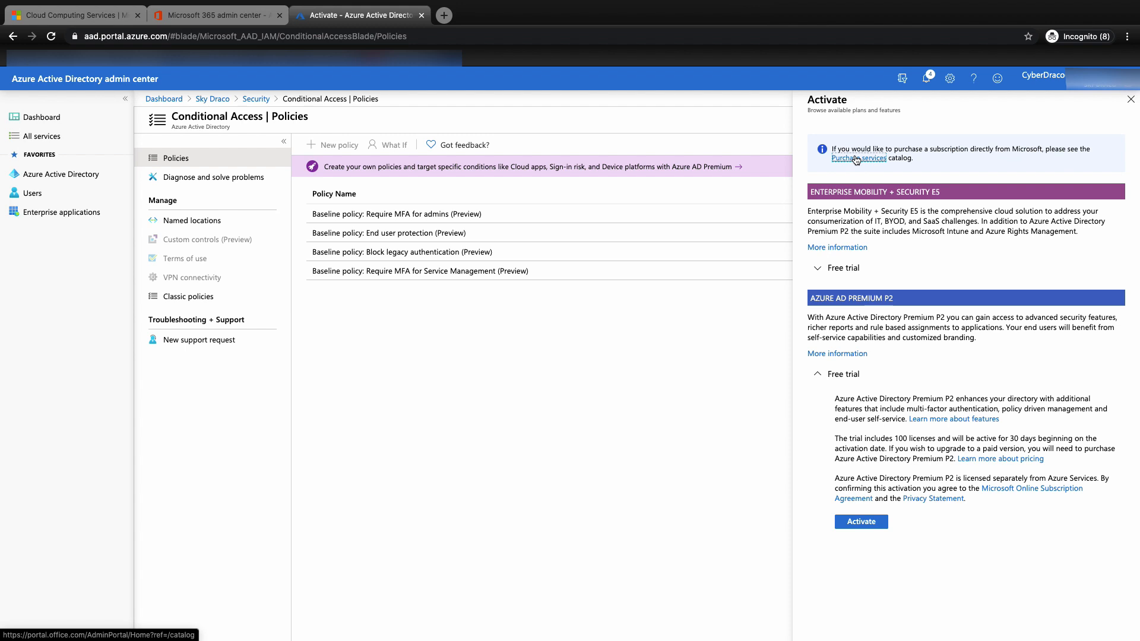
pyautogui.click(858, 159)
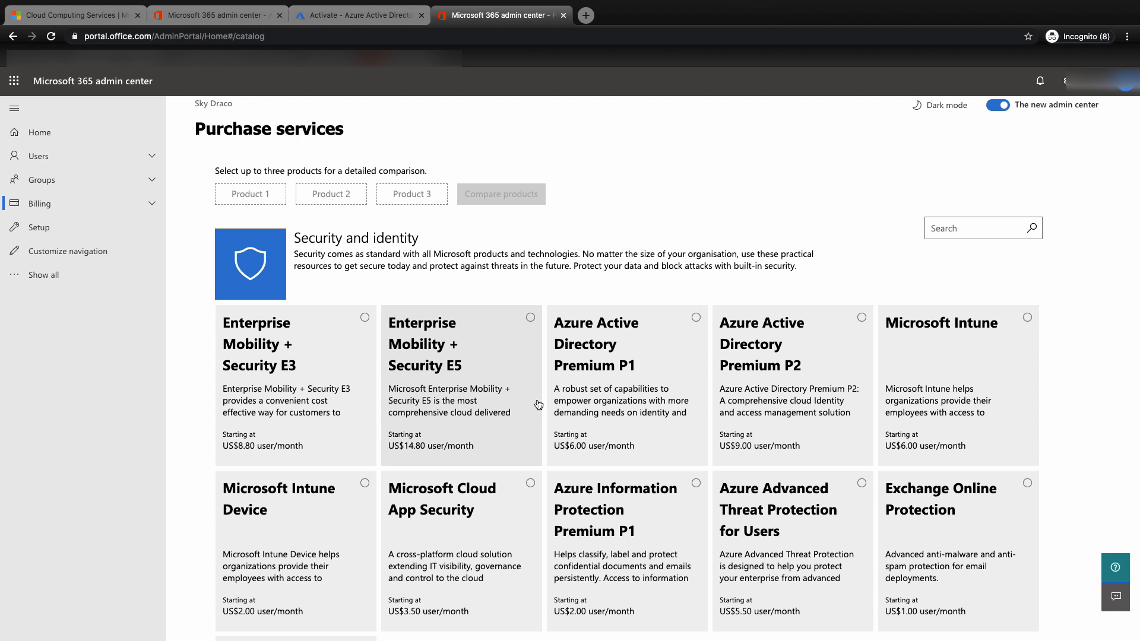
# Open Azure Active Directory Premium P1's product page and start its free trial checkout
pyautogui.click(694, 317)
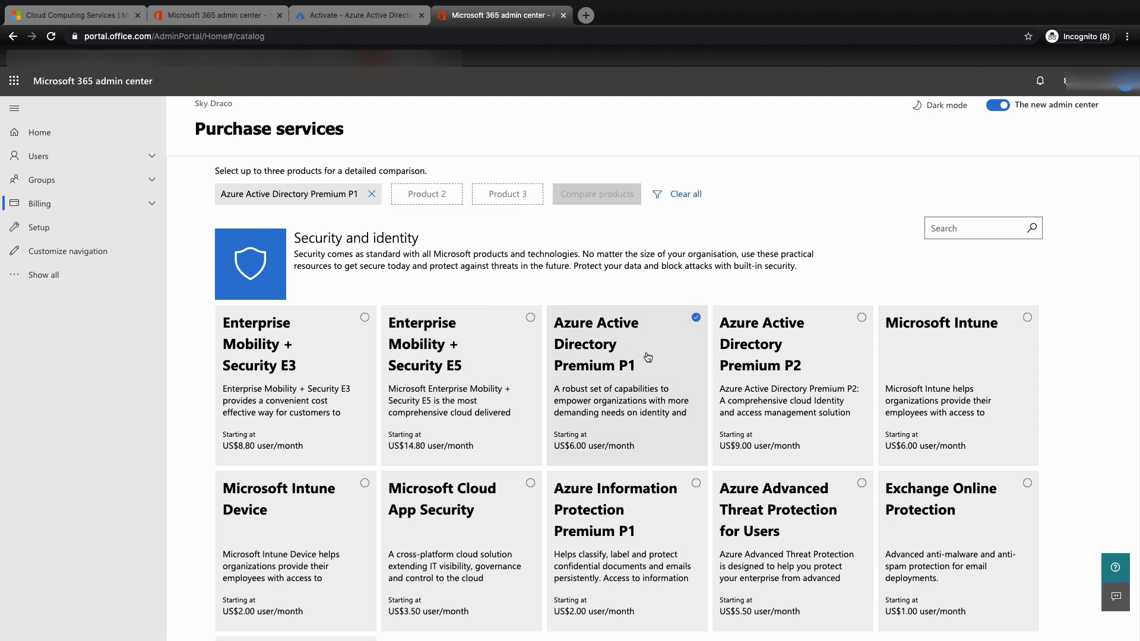
pyautogui.click(596, 343)
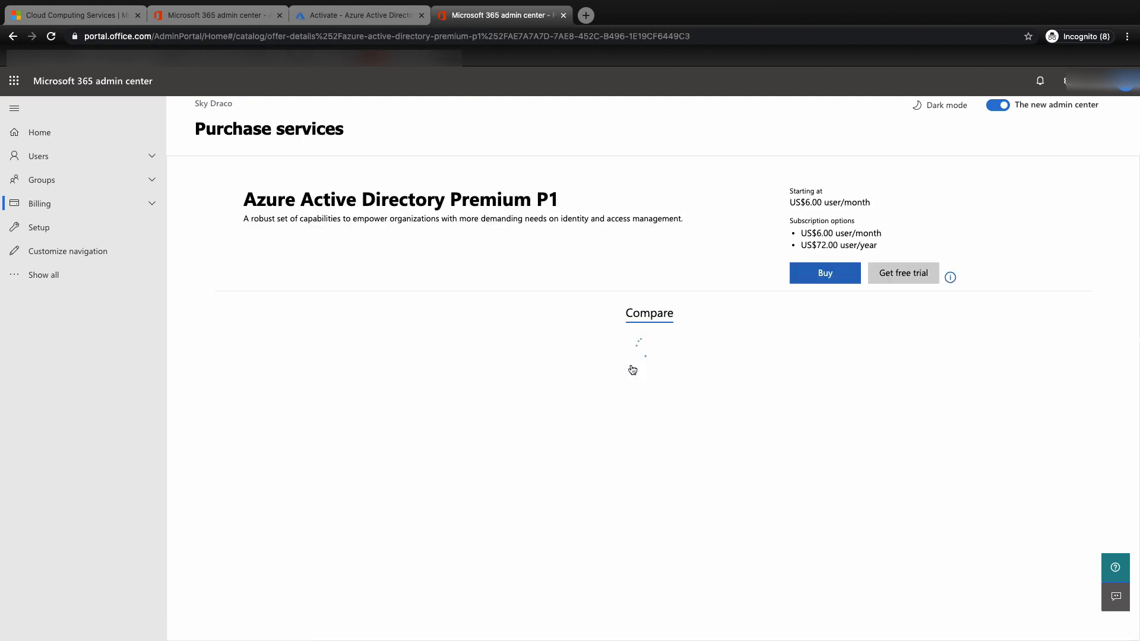
pyautogui.click(648, 313)
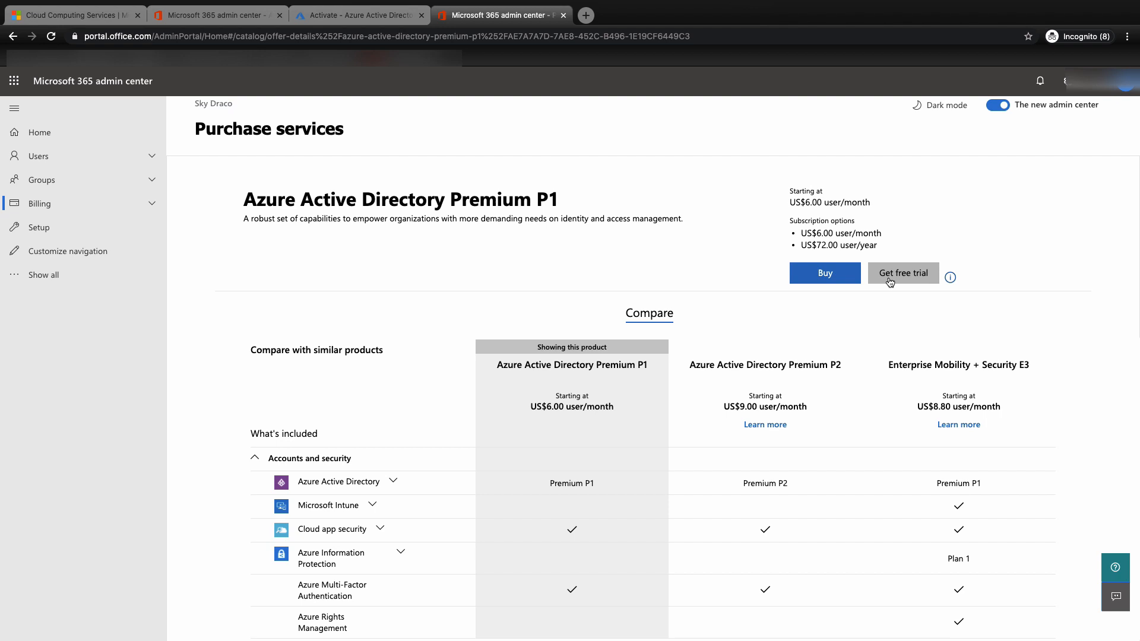
pyautogui.click(903, 273)
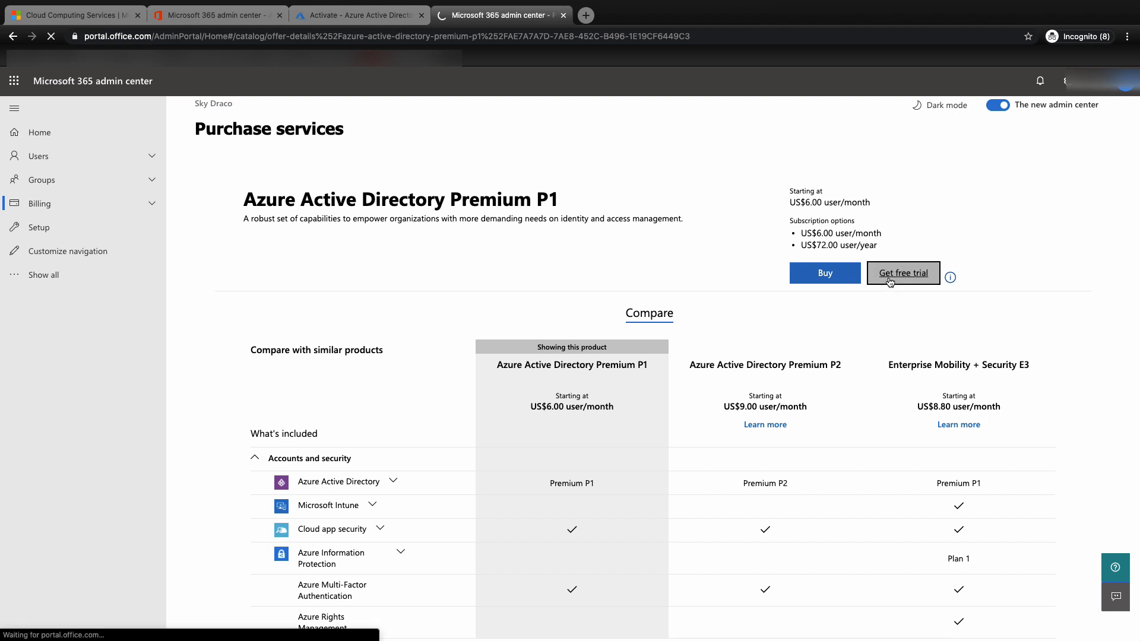
pyautogui.click(902, 272)
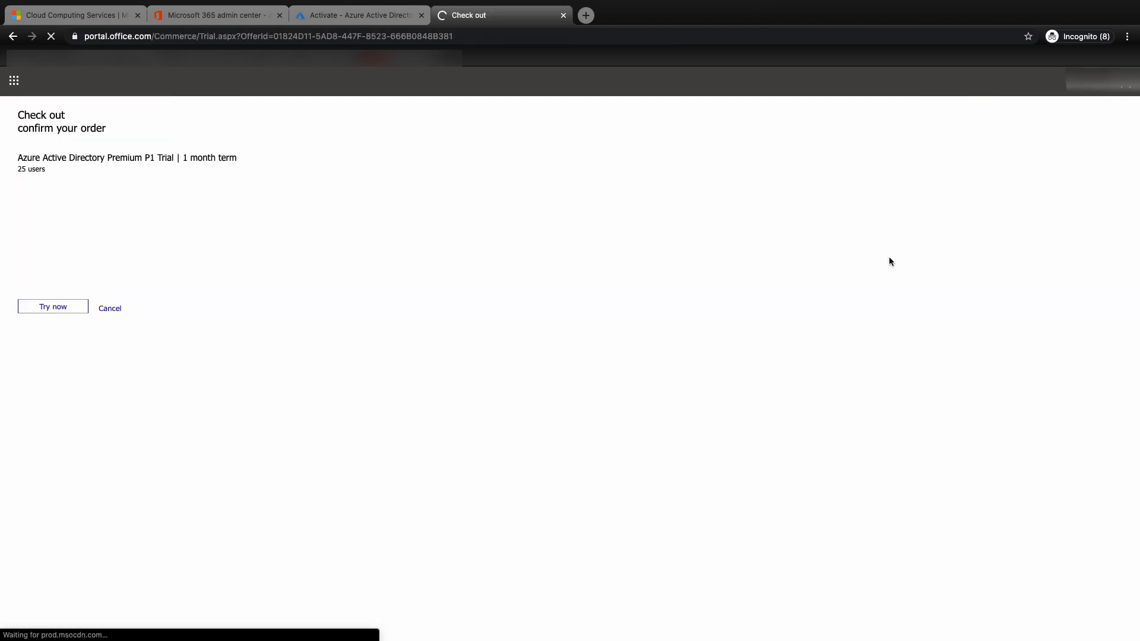
# Confirm the Premium P1 one-month trial order for 25 users and return to the Azure AD admin center
pyautogui.click(52, 306)
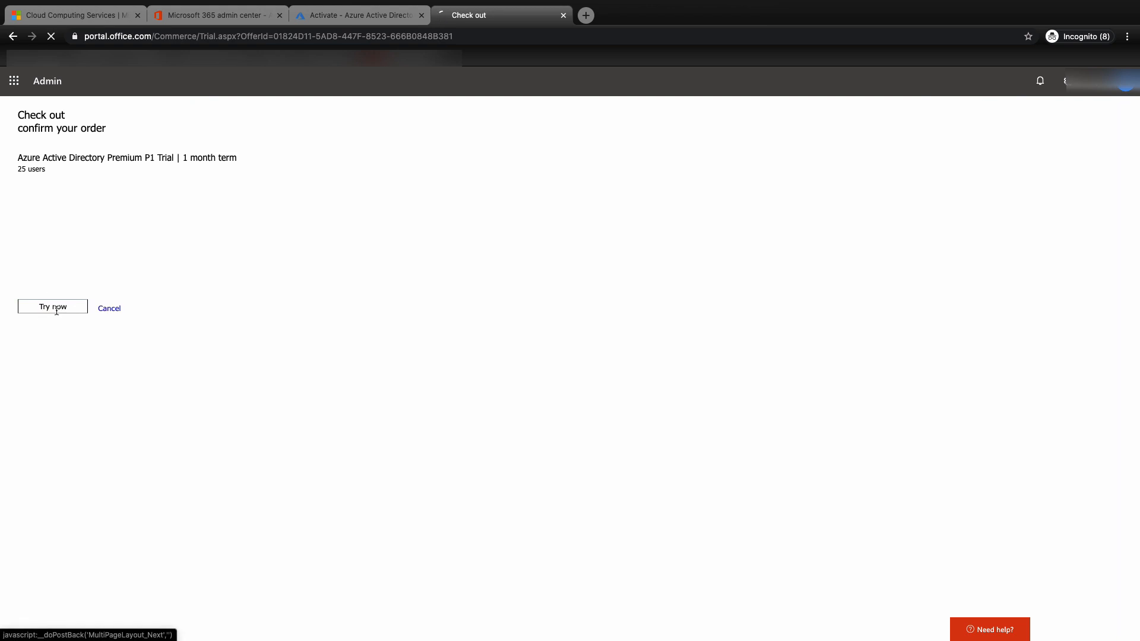
pyautogui.click(52, 306)
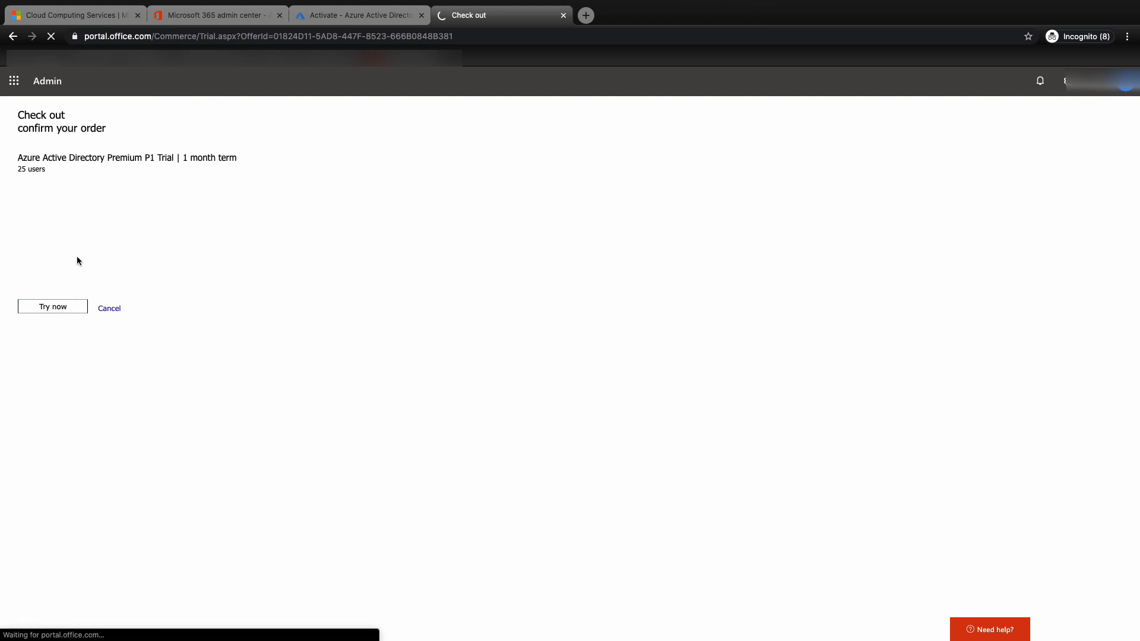
pyautogui.click(51, 307)
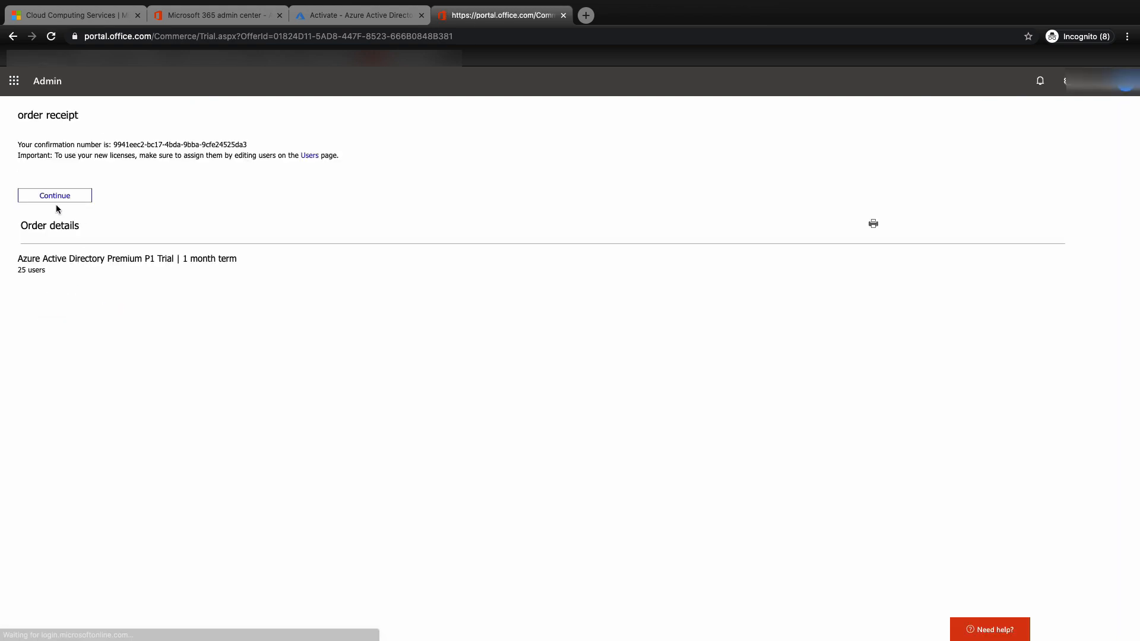
pyautogui.click(54, 195)
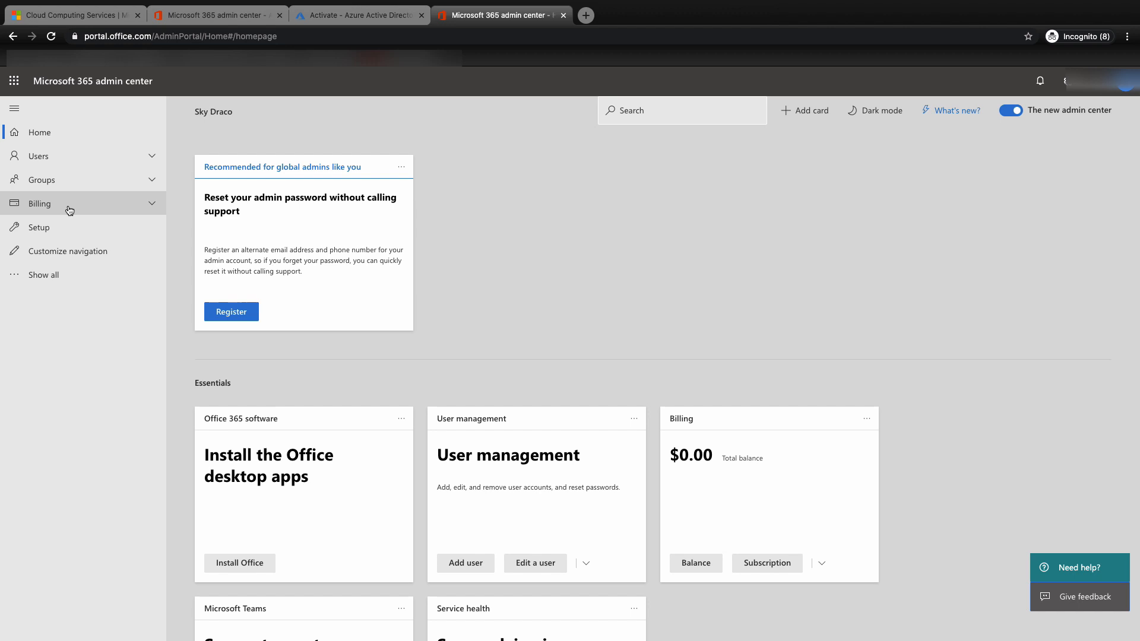
pyautogui.moveTo(92, 227)
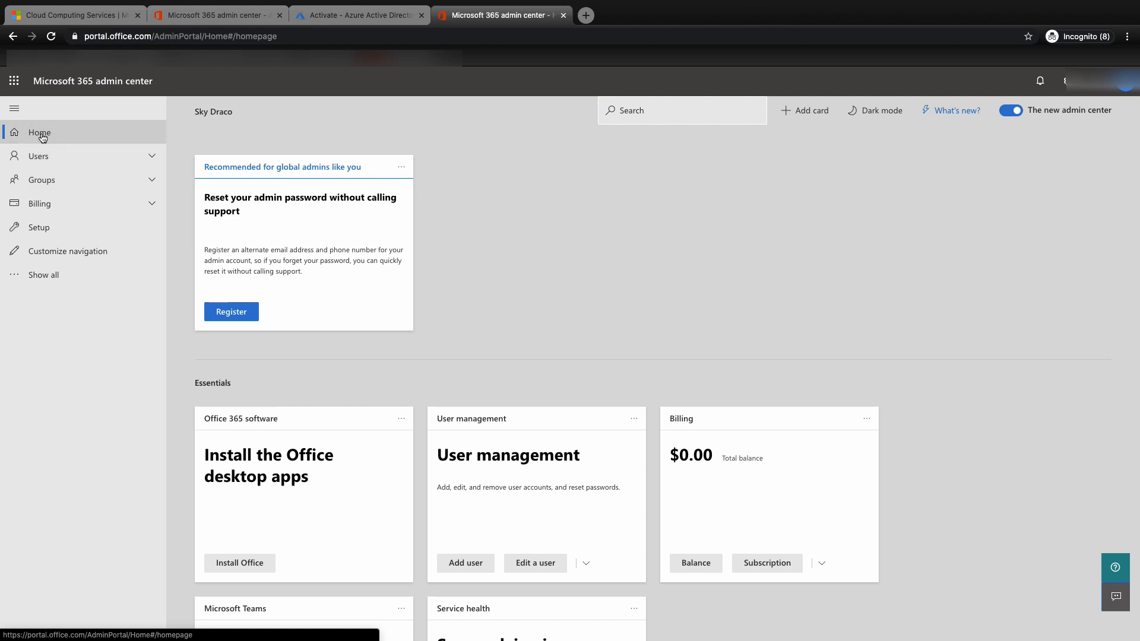
pyautogui.moveTo(541, 76)
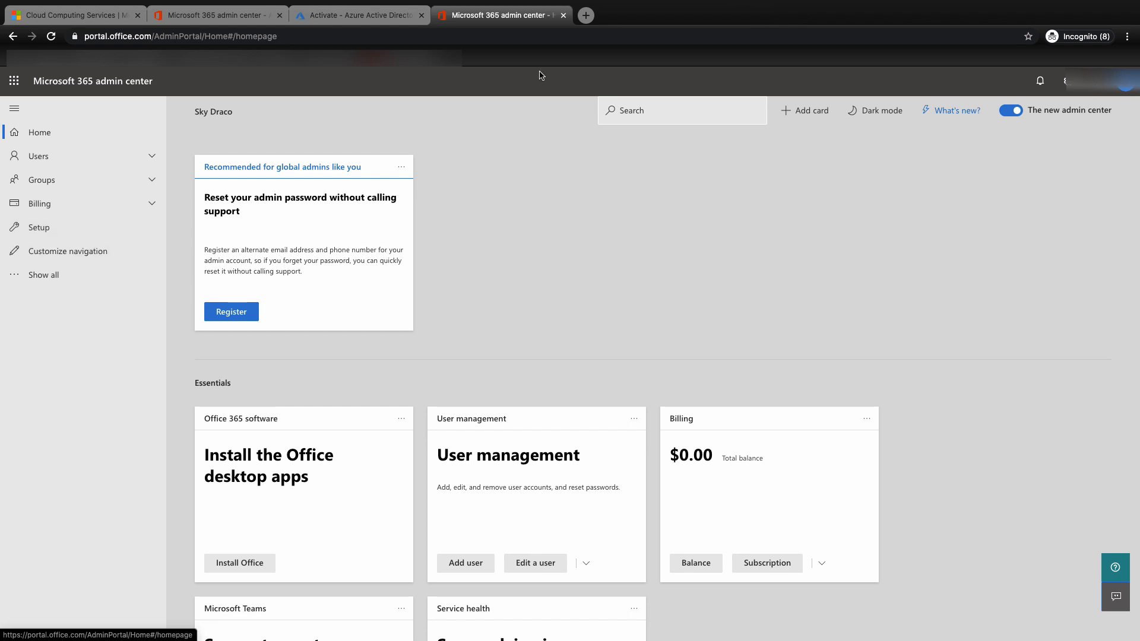
pyautogui.click(356, 15)
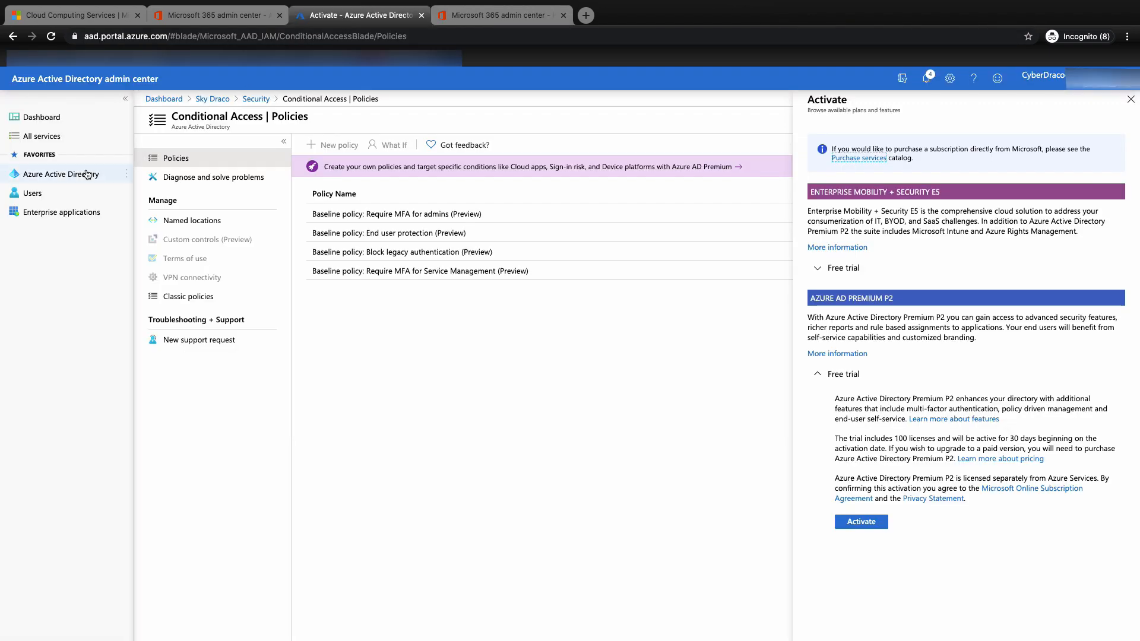
# Review the Azure Active Directory tenant overview and its Licenses list
pyautogui.click(62, 174)
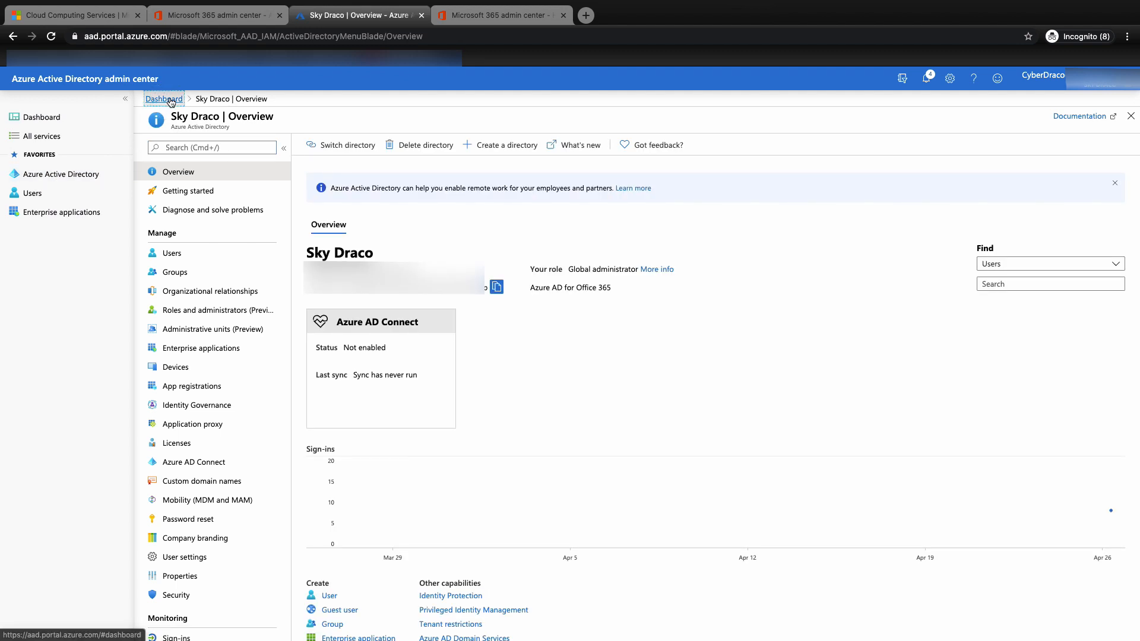
pyautogui.click(164, 98)
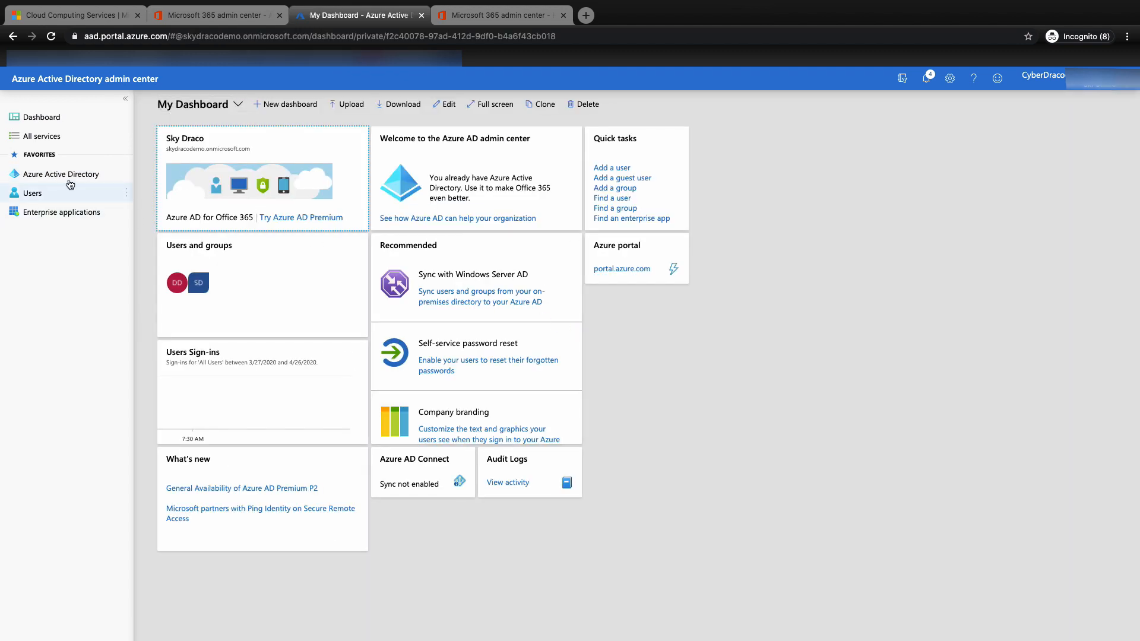
pyautogui.moveTo(66, 174)
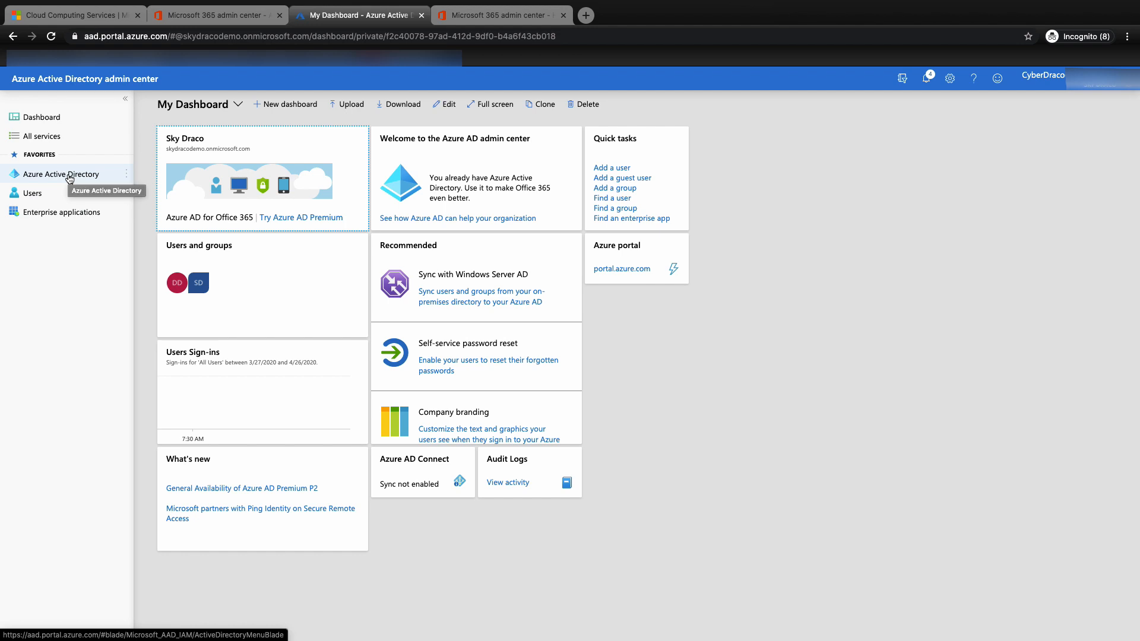
pyautogui.click(61, 174)
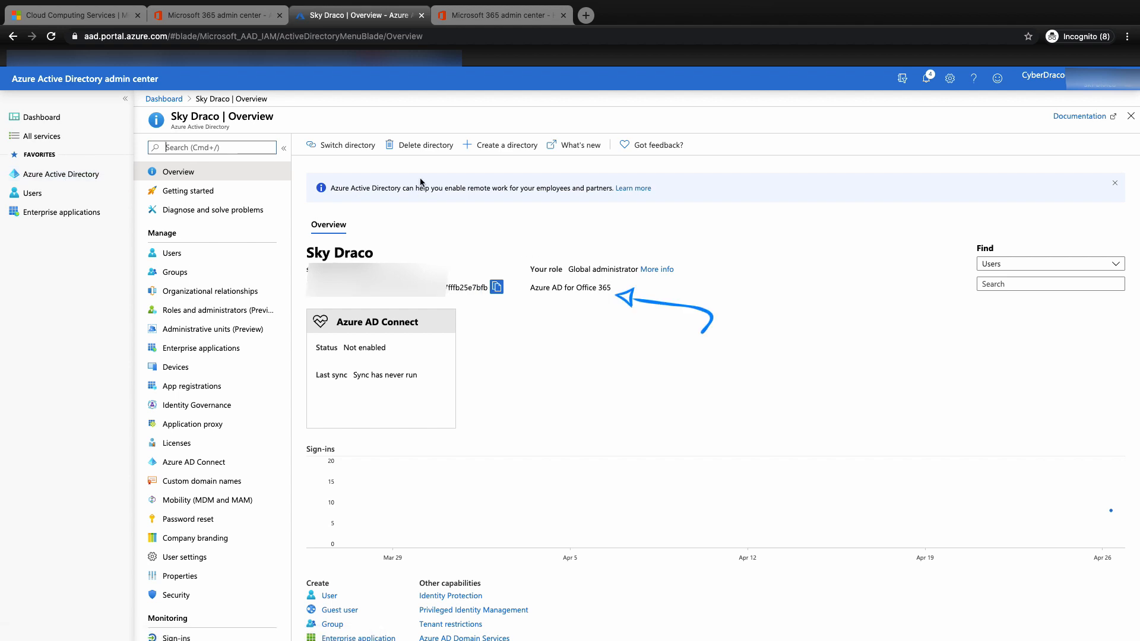
pyautogui.click(174, 443)
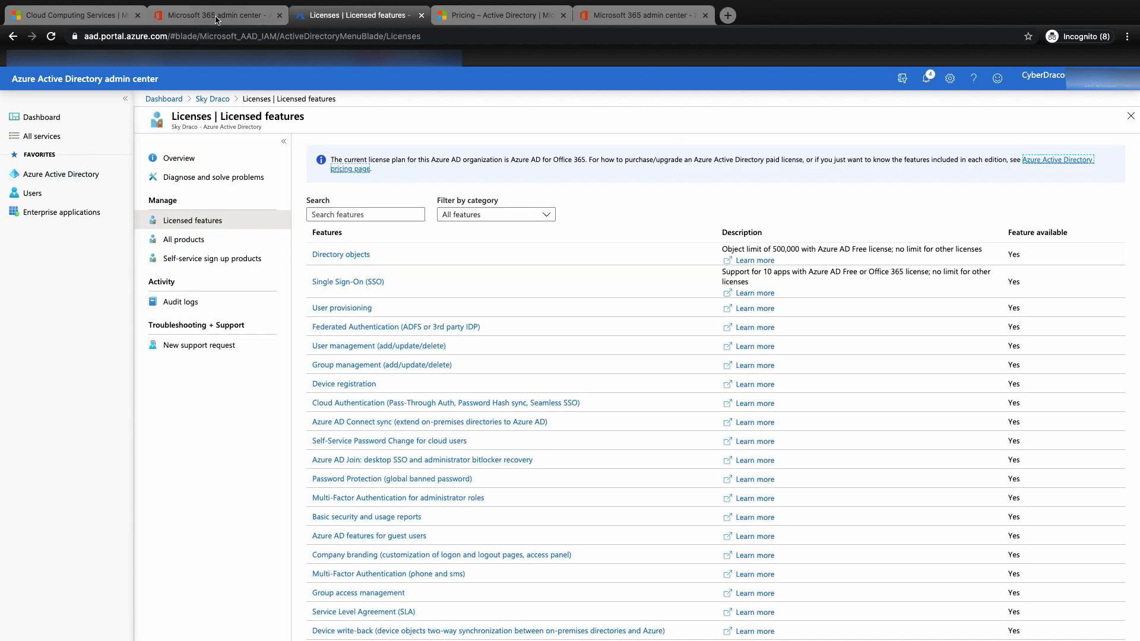
# In Microsoft 365 admin center, open Billing subscriptions and the Azure Active Directory Premium P1 Trial details
pyautogui.click(643, 14)
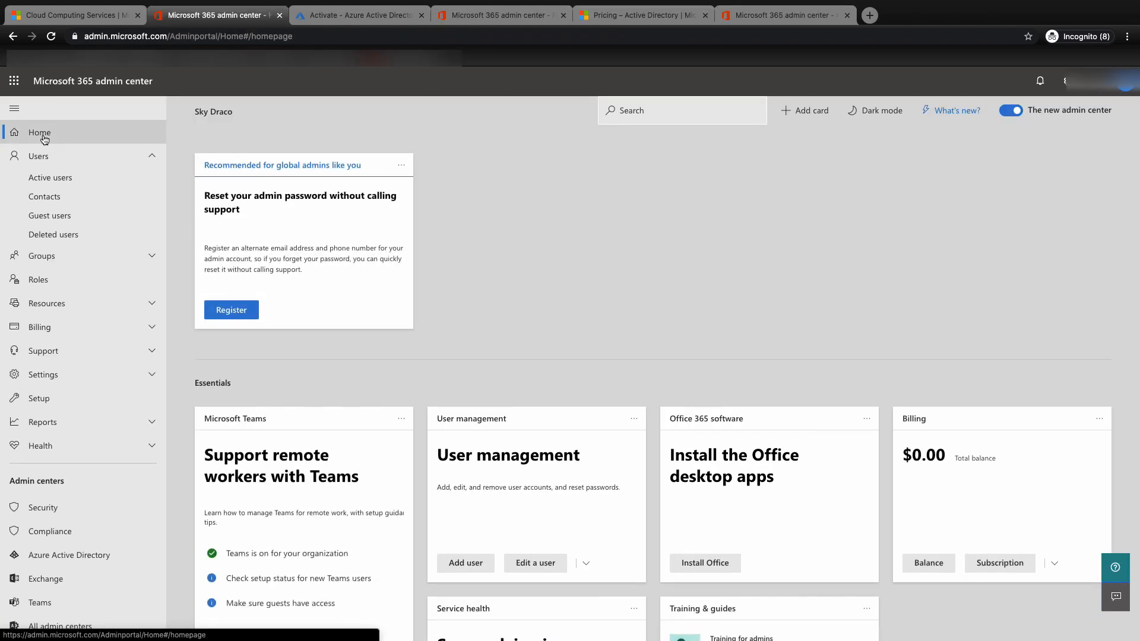
pyautogui.moveTo(1134, 210)
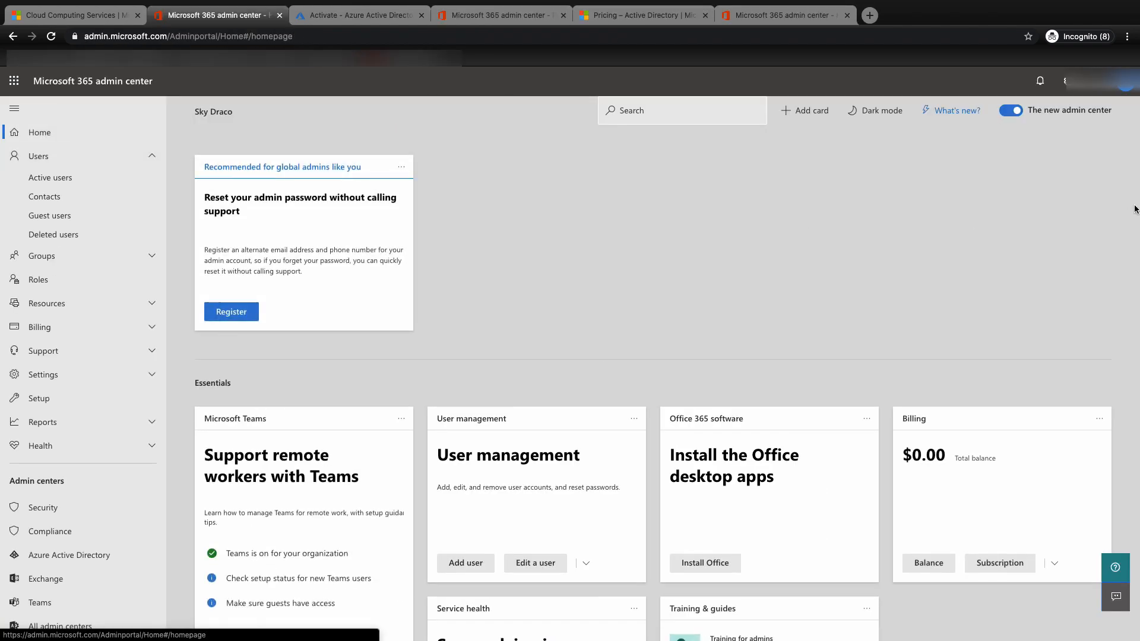
pyautogui.scroll(-3)
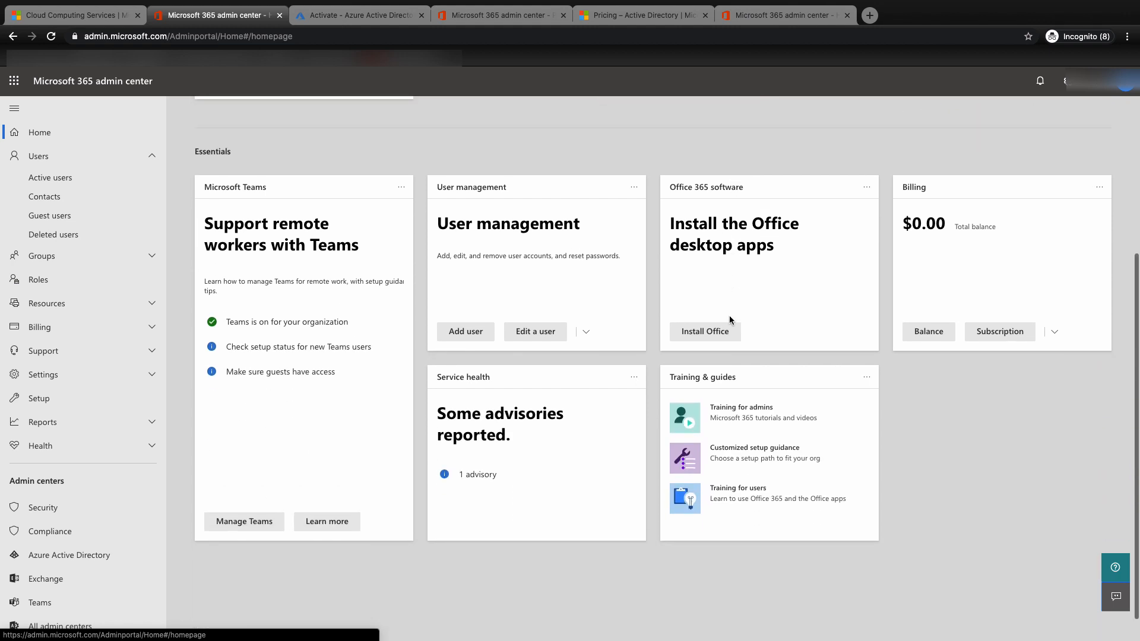
pyautogui.click(999, 331)
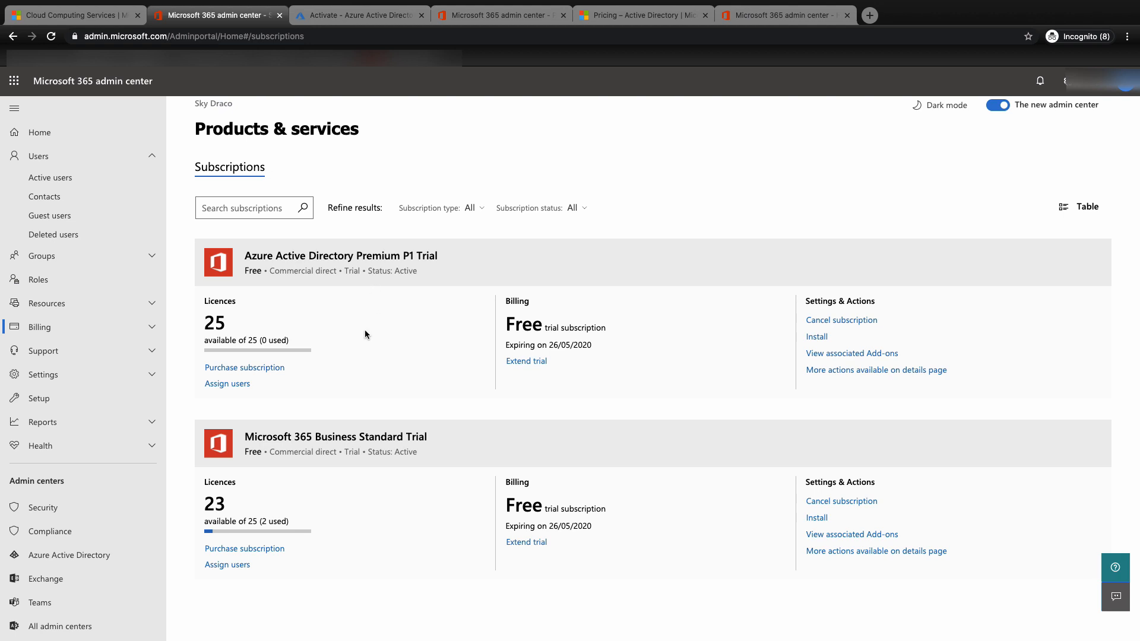
pyautogui.moveTo(341, 255)
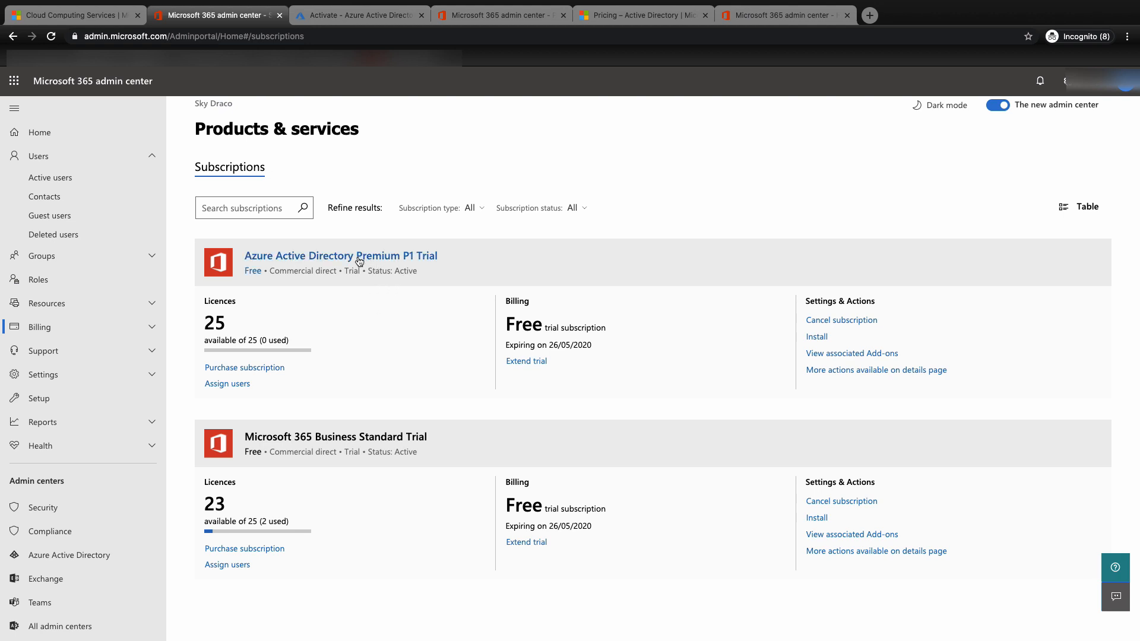
pyautogui.click(340, 255)
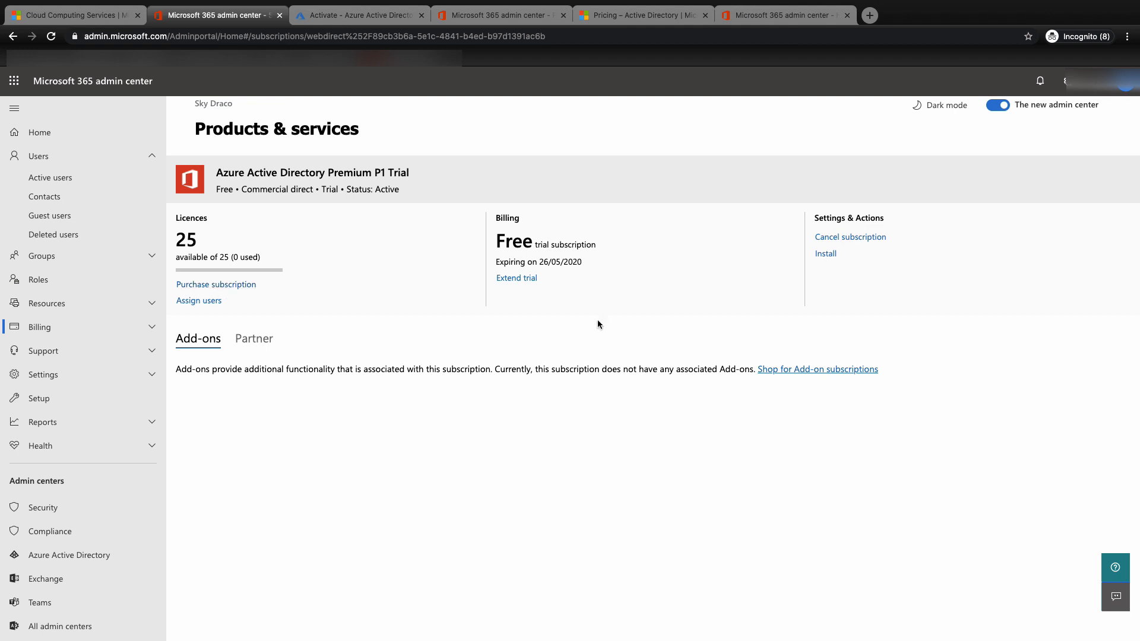
pyautogui.moveTo(826, 253)
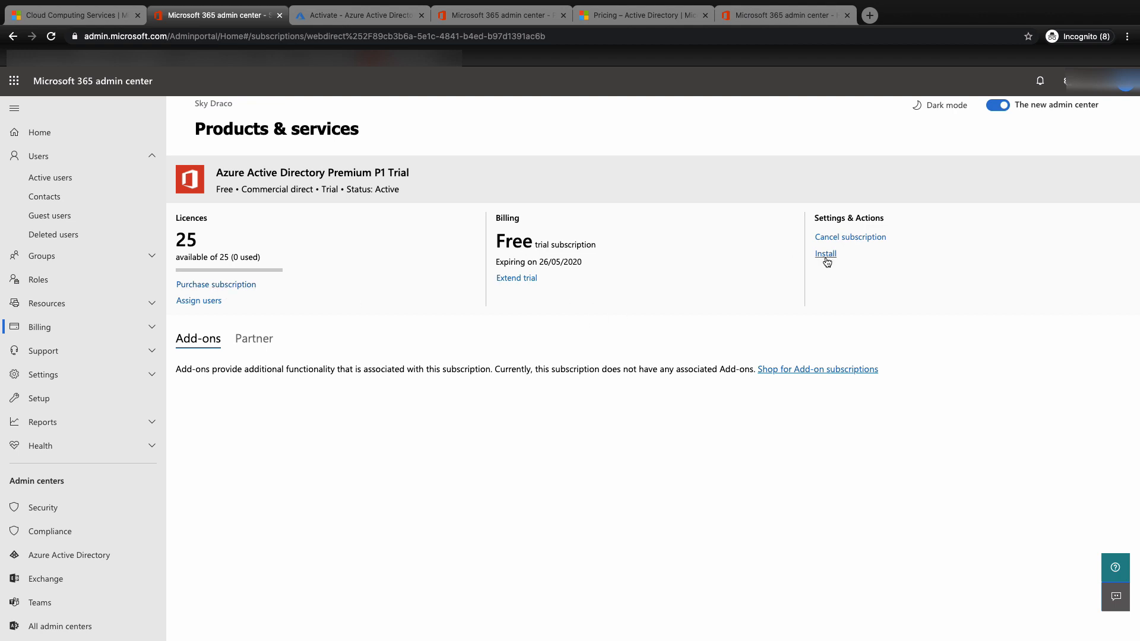
# Set the Outlook mailbox language and time zone, then return to the Premium P1 trial subscription page
pyautogui.click(825, 254)
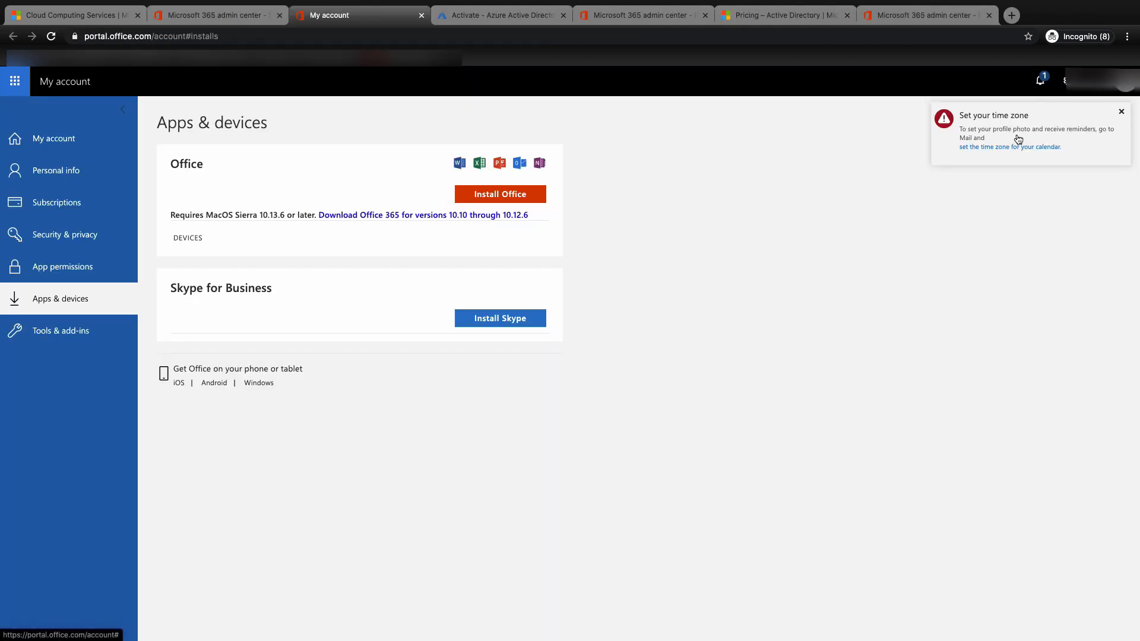
pyautogui.click(1009, 147)
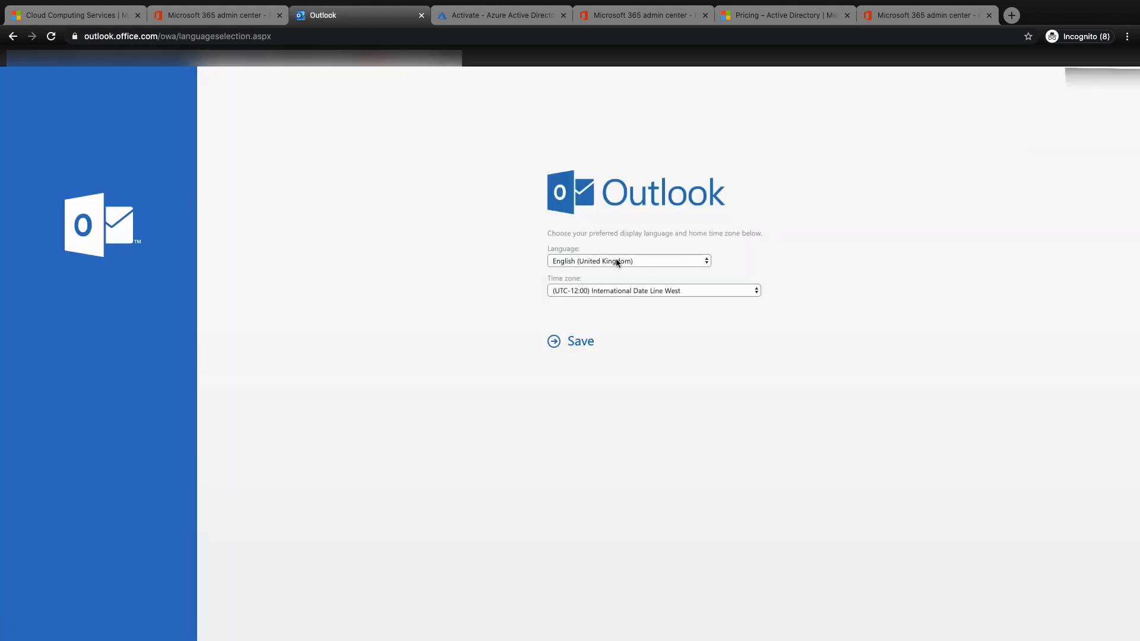
pyautogui.click(628, 261)
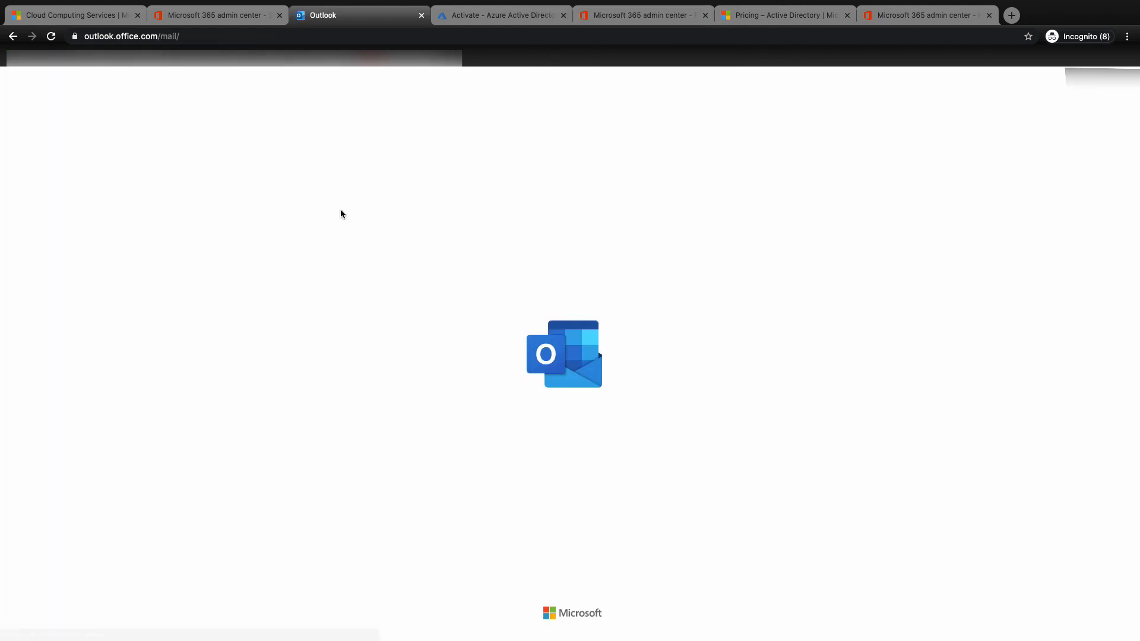
pyautogui.click(215, 14)
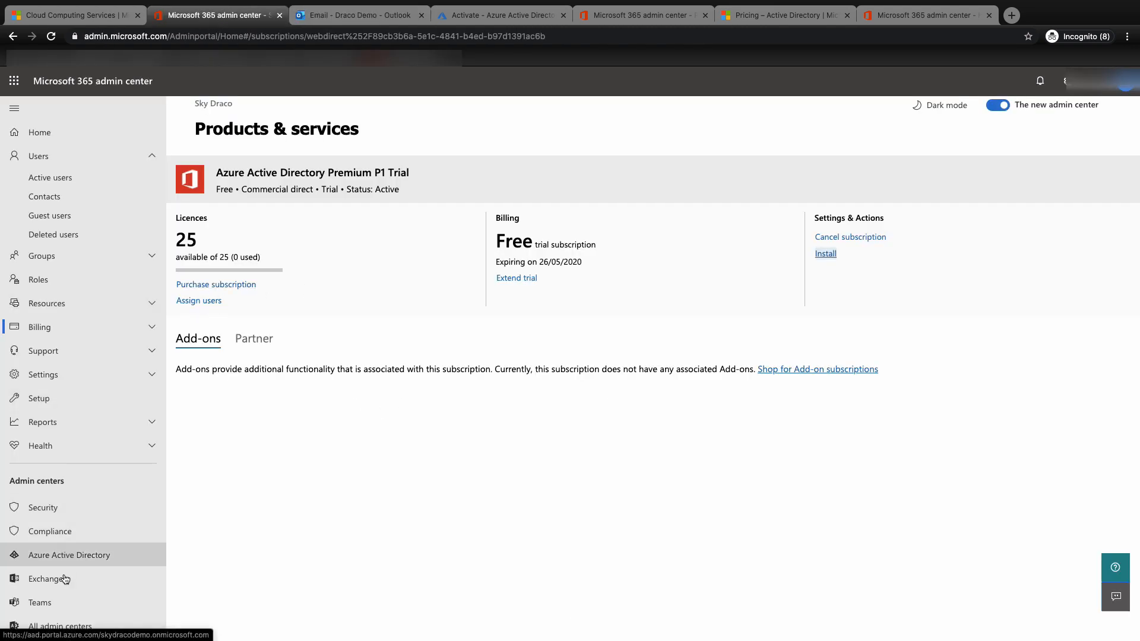
# From All admin centers, open the Azure Active Directory admin center signed in as the admin account
pyautogui.click(60, 625)
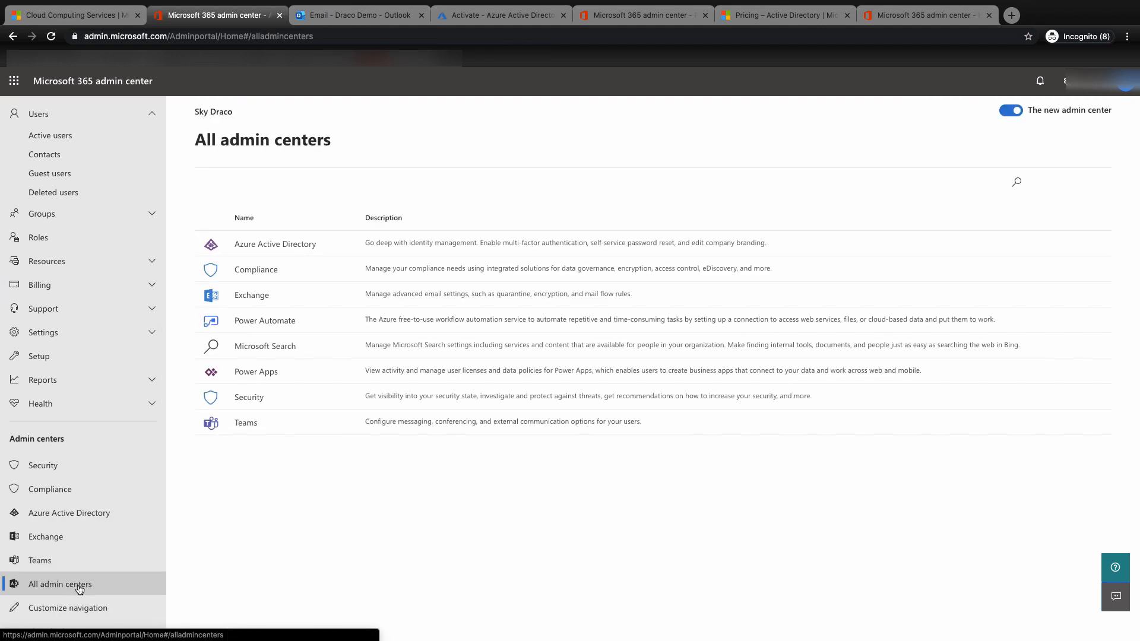
pyautogui.click(274, 244)
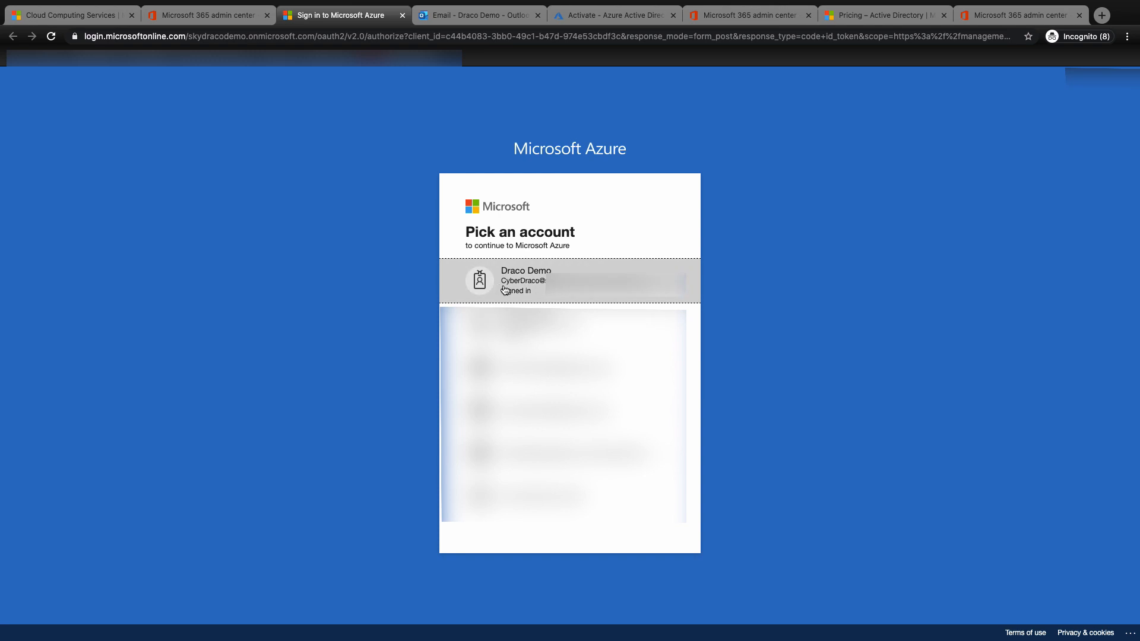
pyautogui.click(569, 282)
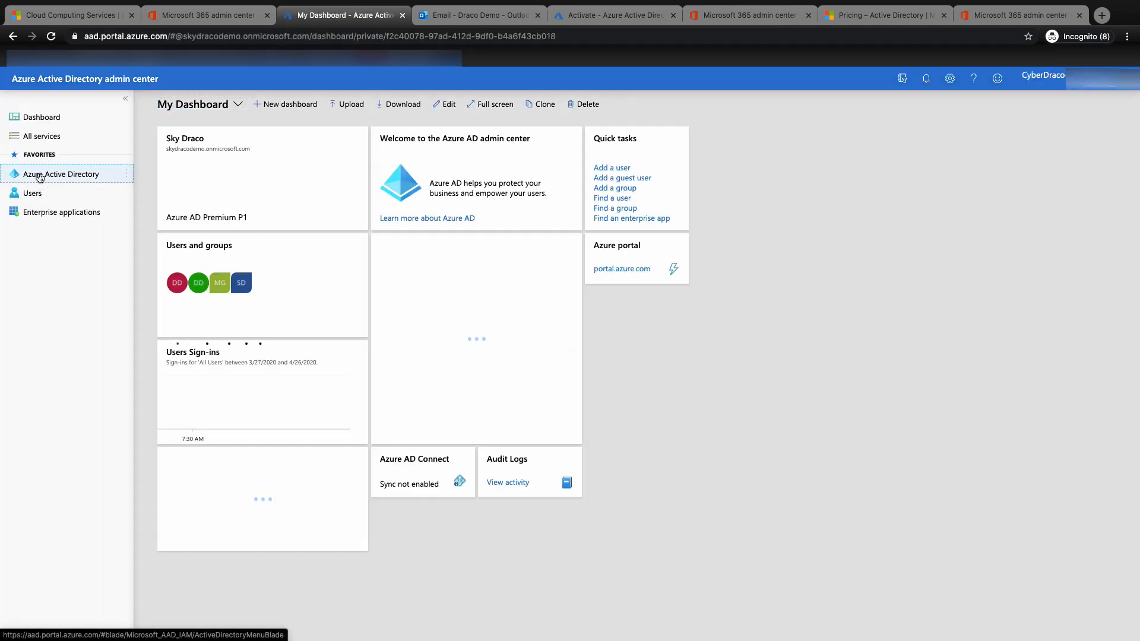
# Navigate the Sky Draco directory's Security section to the Conditional Access policies list
pyautogui.click(61, 174)
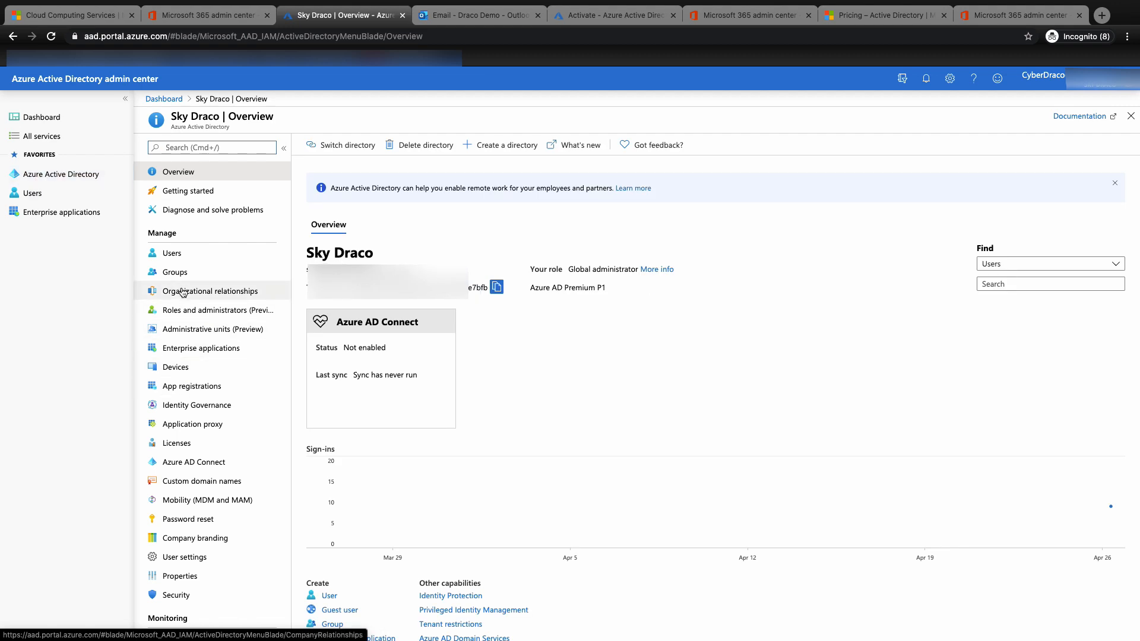
pyautogui.scroll(-3)
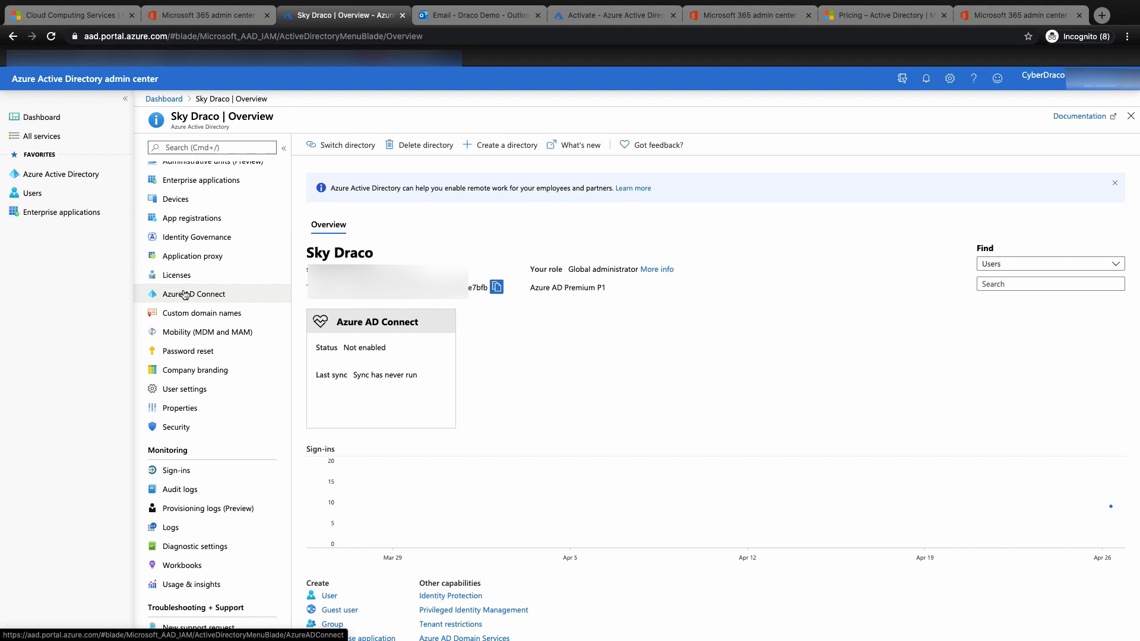
pyautogui.click(175, 427)
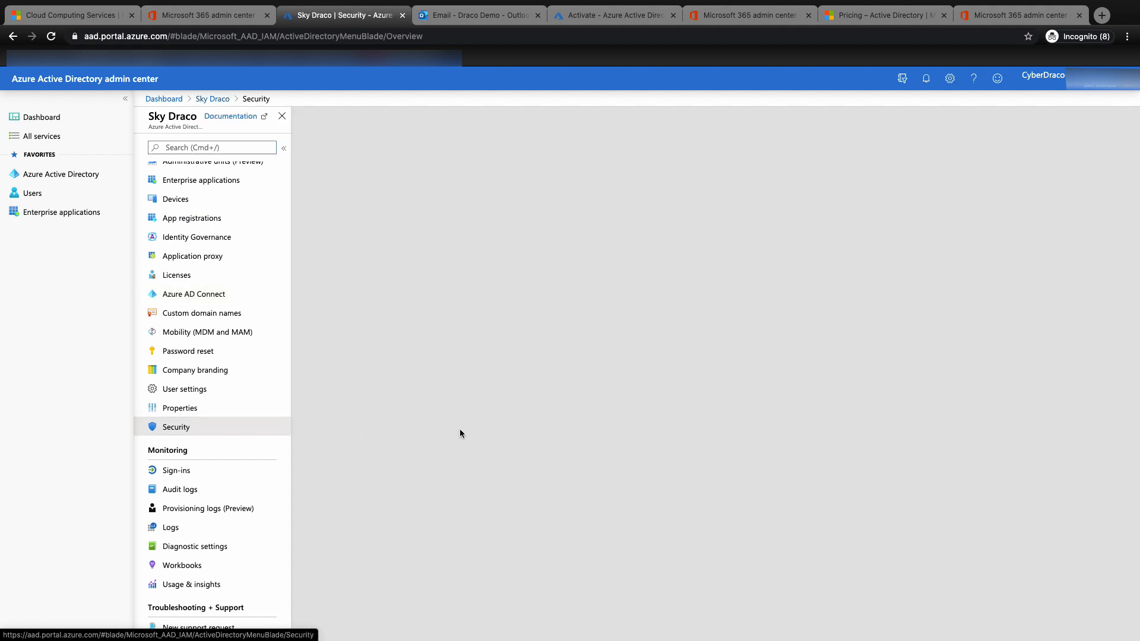
pyautogui.click(175, 427)
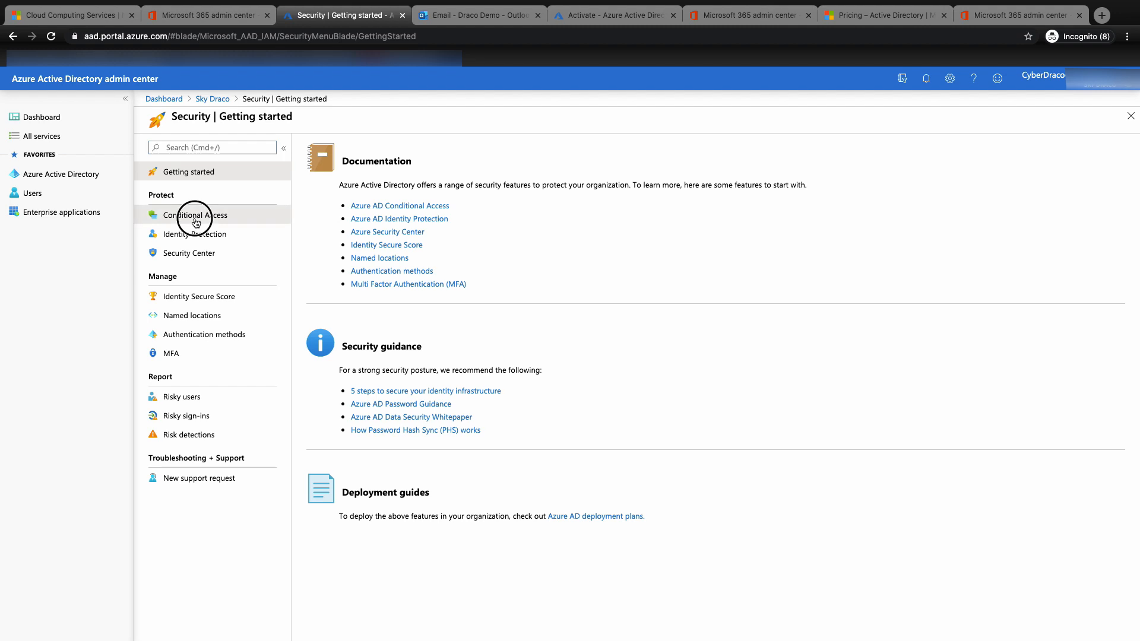
pyautogui.click(195, 214)
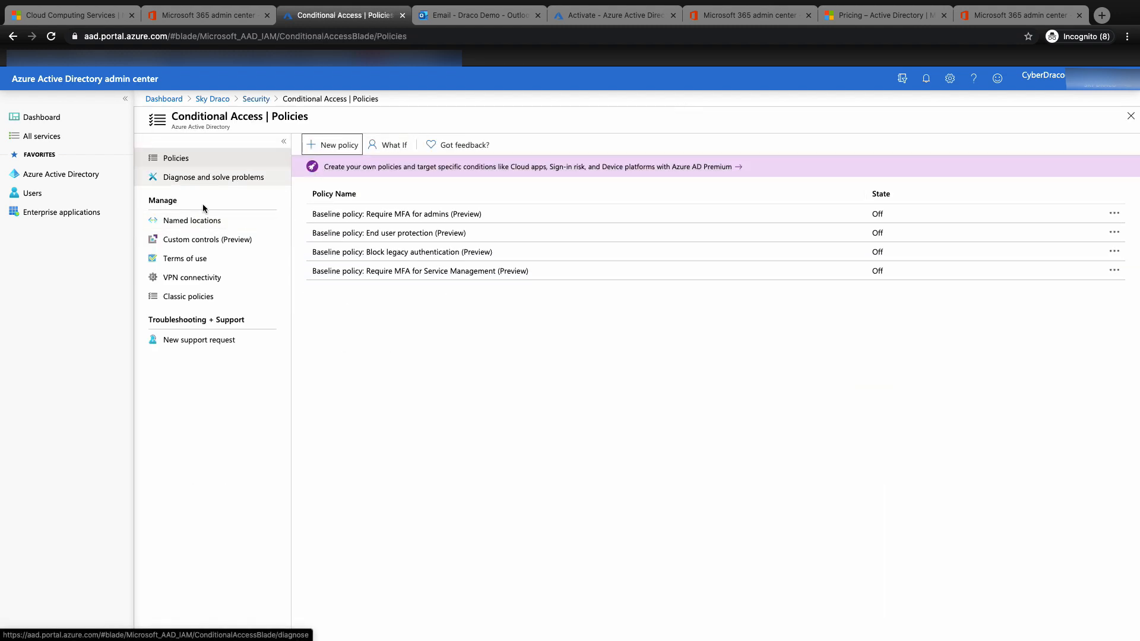
pyautogui.moveTo(324, 182)
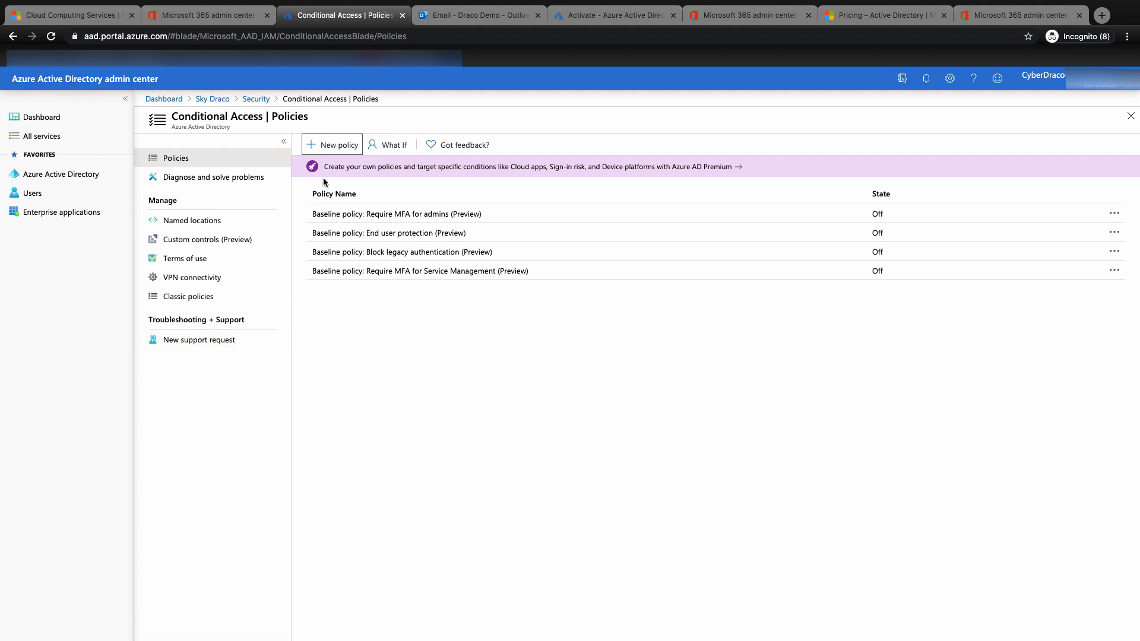
pyautogui.moveTo(408, 312)
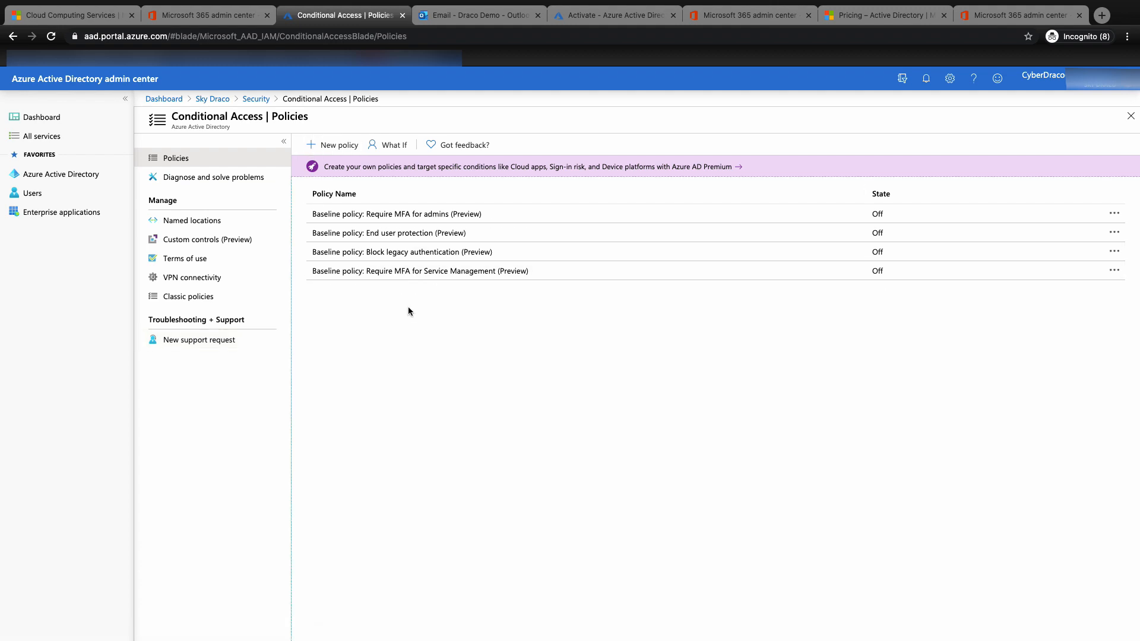
# Create the RequireDuoMfa custom control from the pasted Duo Security JSON and confirm its creation notification
pyautogui.click(207, 239)
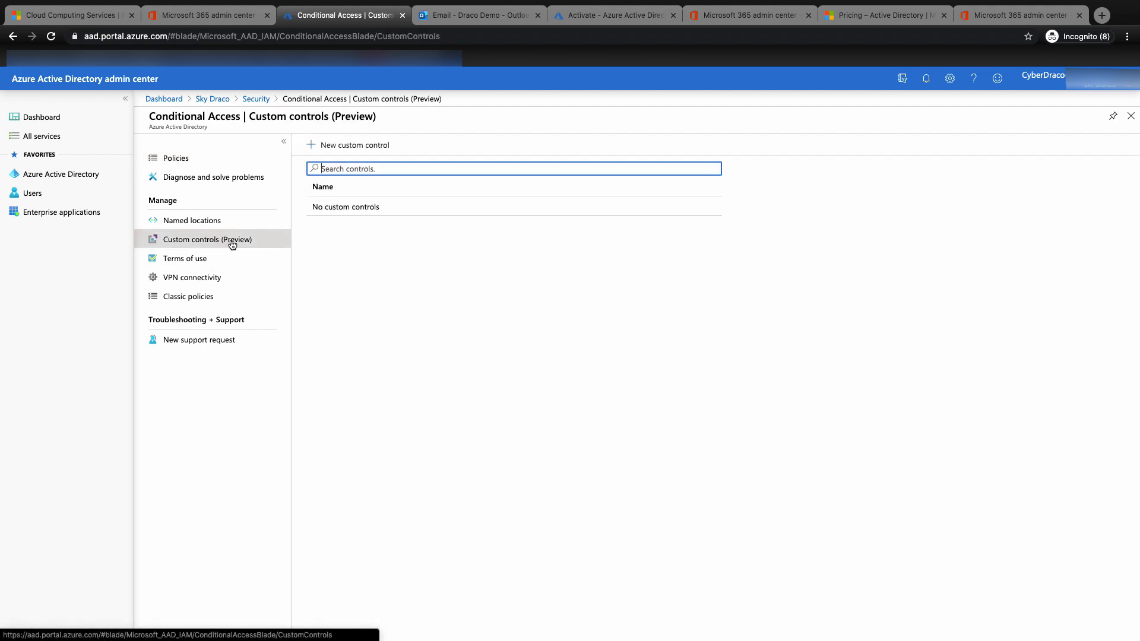
pyautogui.click(355, 145)
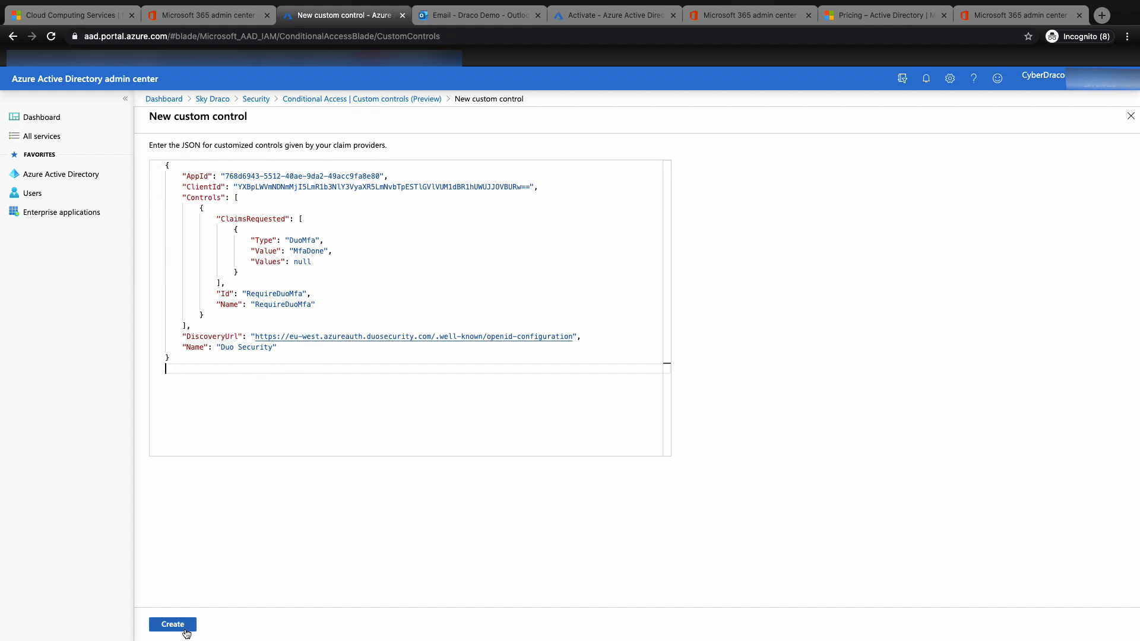
pyautogui.click(172, 624)
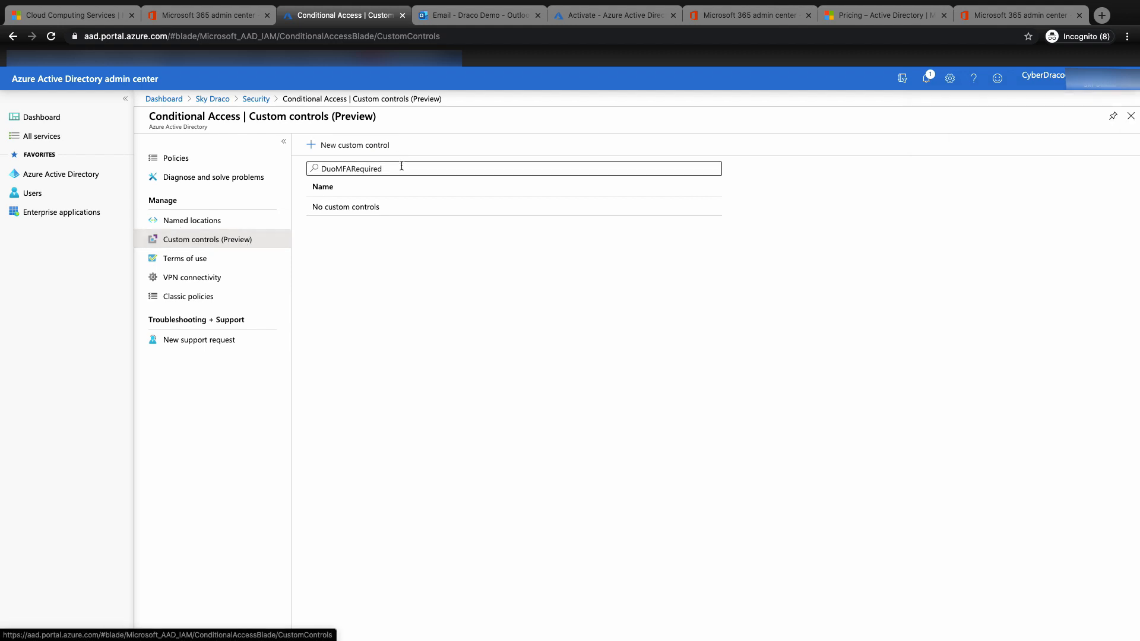
pyautogui.click(925, 78)
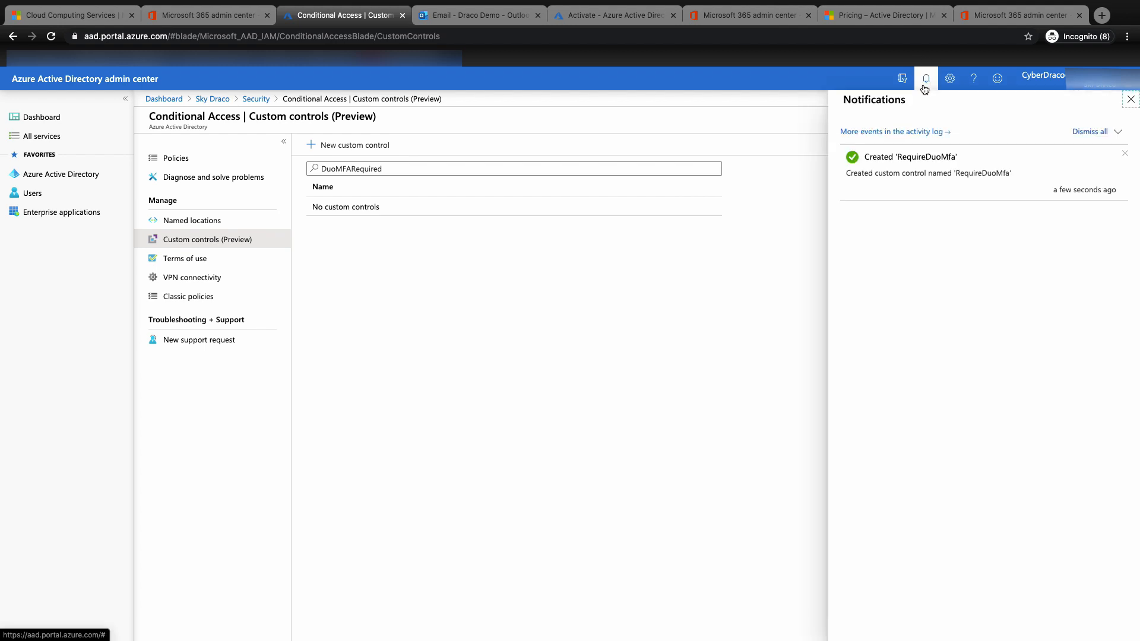
pyautogui.moveTo(433, 41)
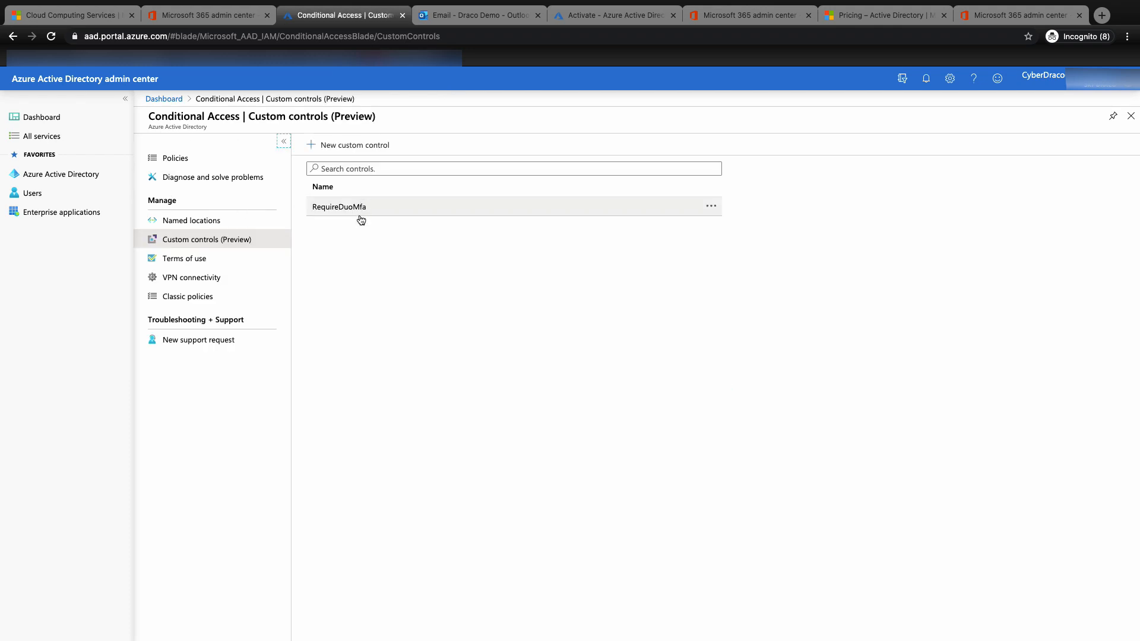
pyautogui.moveTo(340, 225)
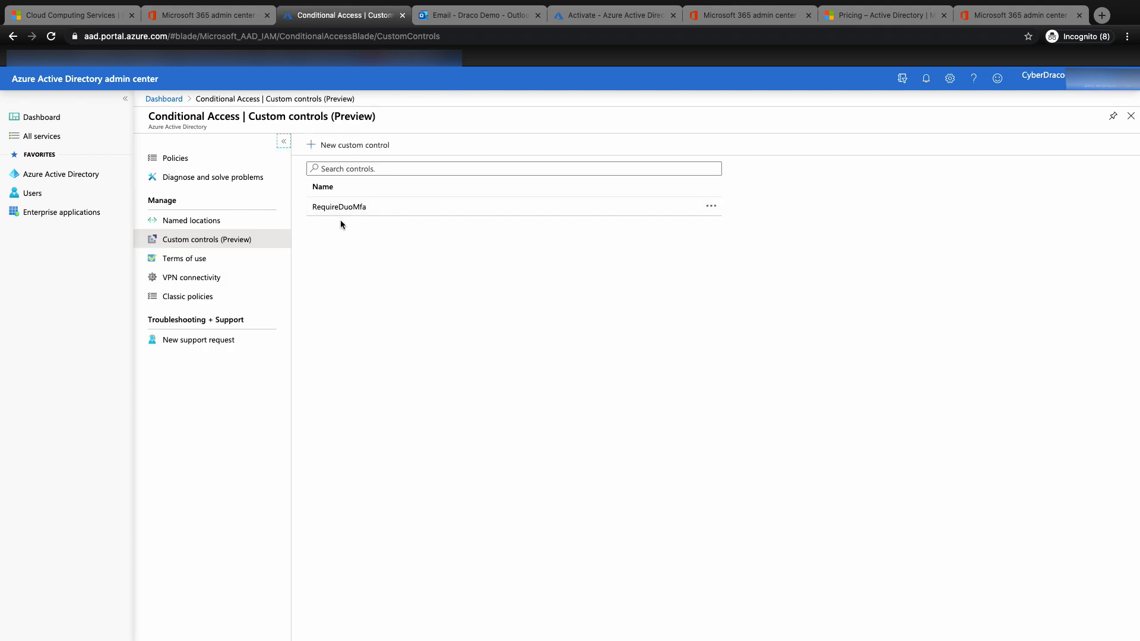
pyautogui.moveTo(192, 220)
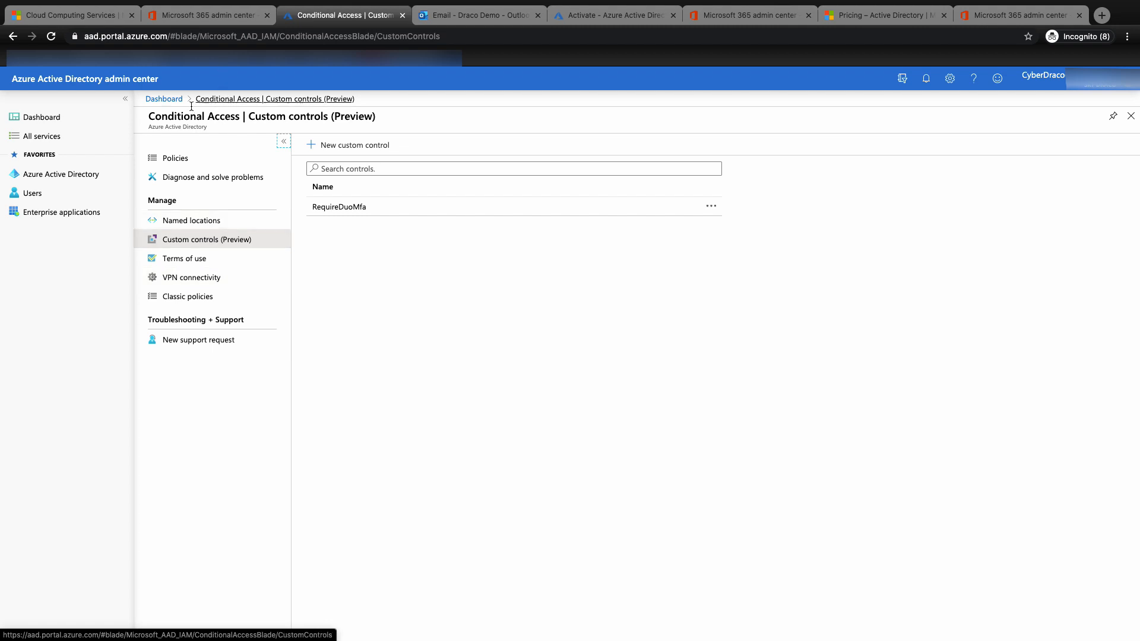
pyautogui.moveTo(164, 98)
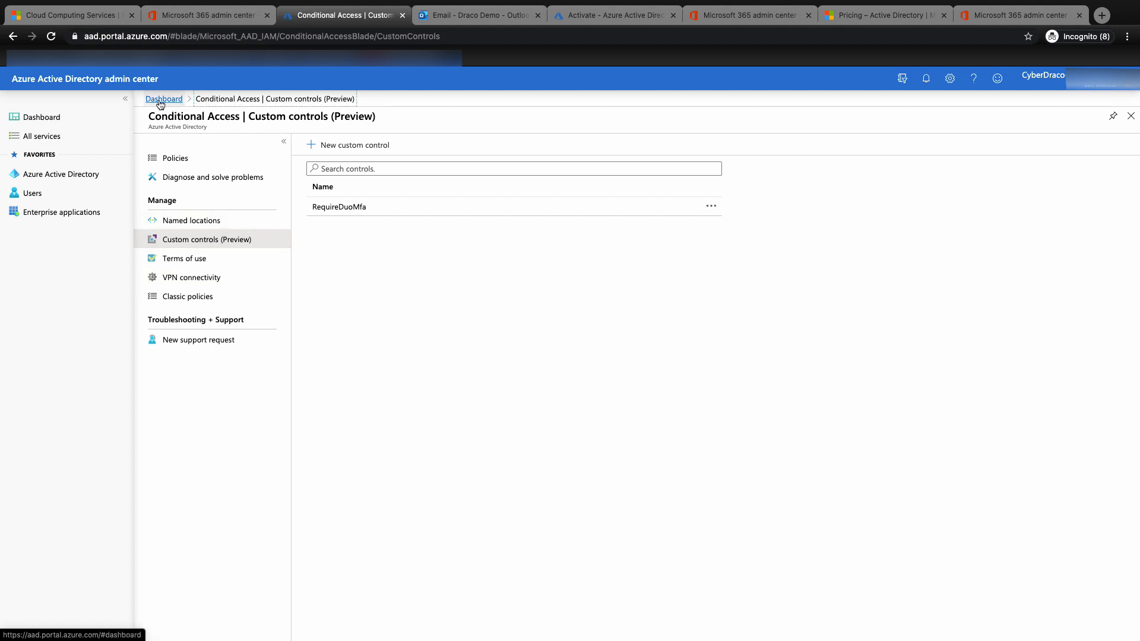
pyautogui.moveTo(62, 174)
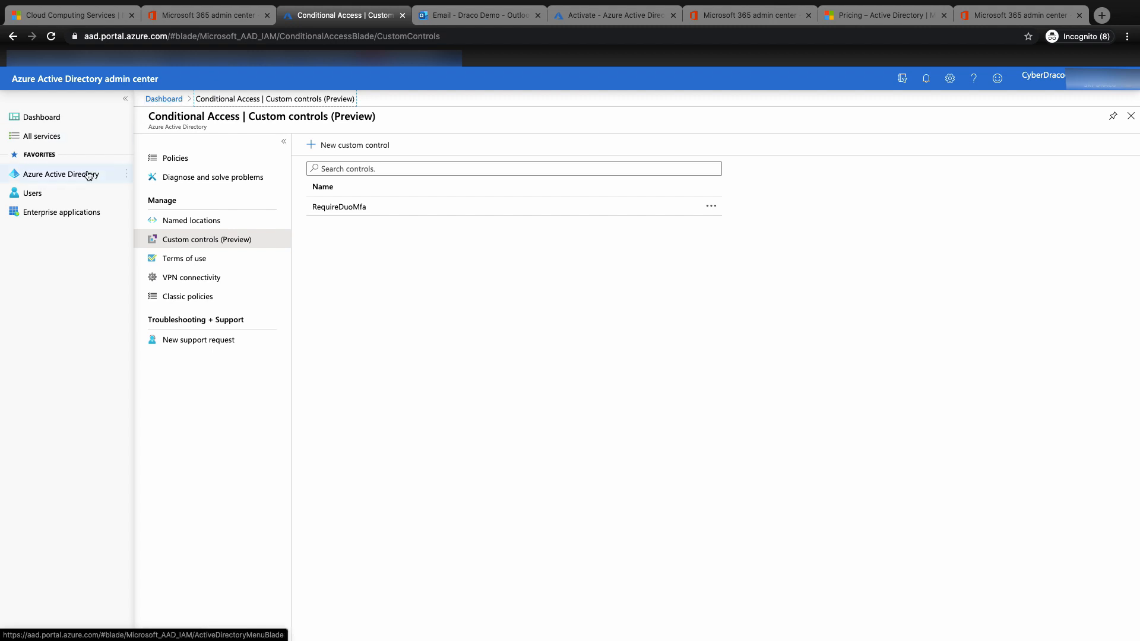
# Return via the directory overview to Security > Conditional Access policies listing the four baseline policies
pyautogui.click(61, 174)
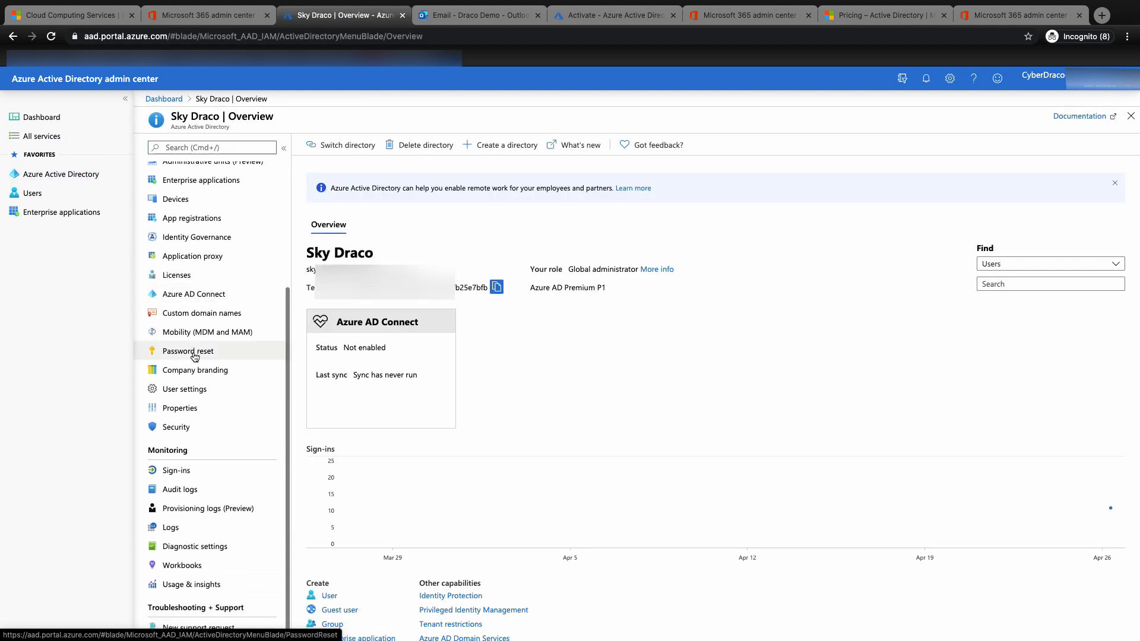
pyautogui.moveTo(175, 427)
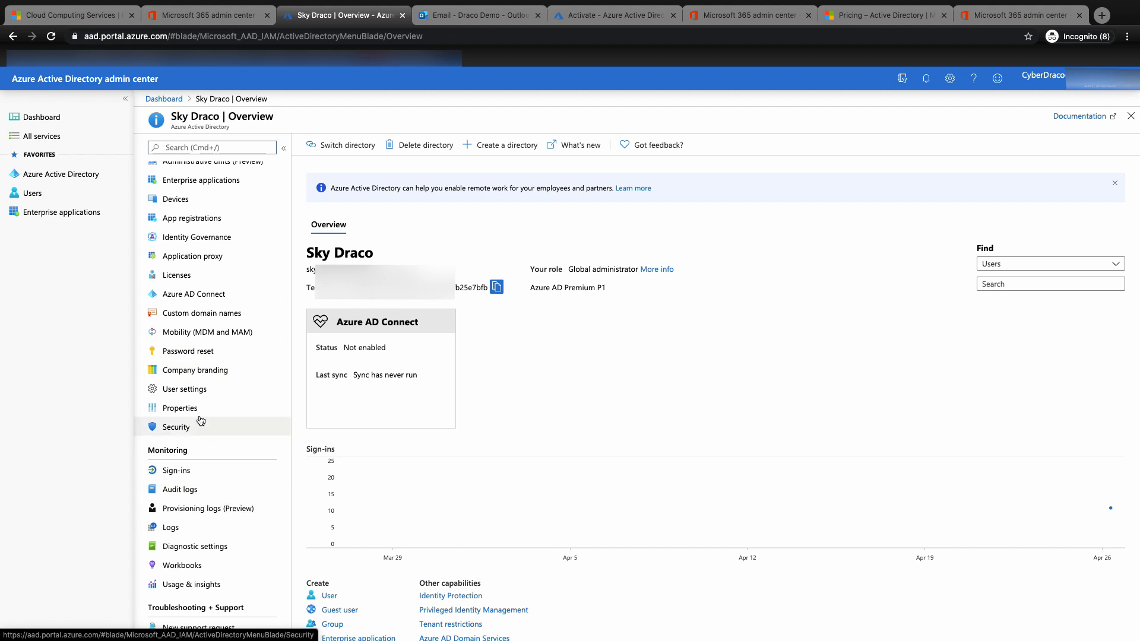
pyautogui.click(175, 427)
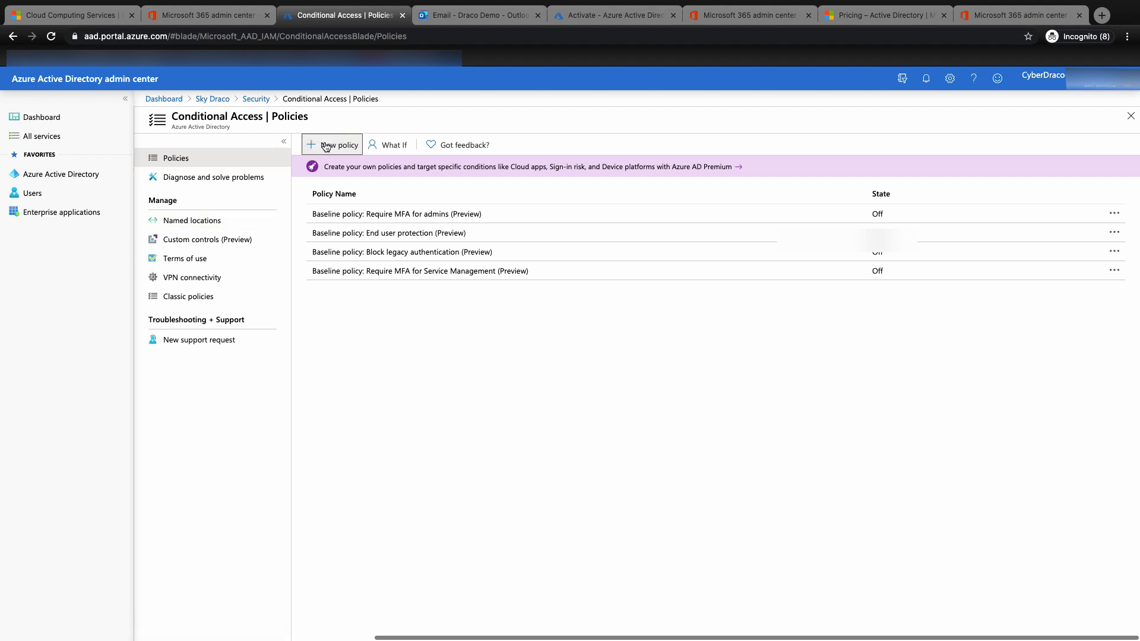
# Start a new Conditional Access policy named 'Duo MFA Required'
pyautogui.click(332, 143)
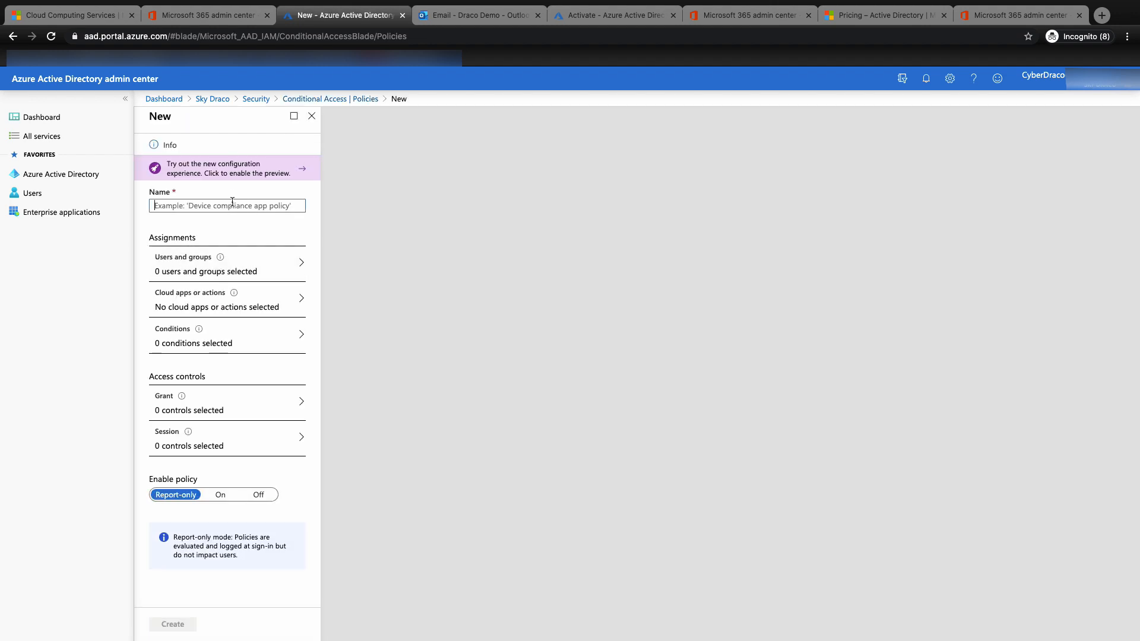
pyautogui.write('D')
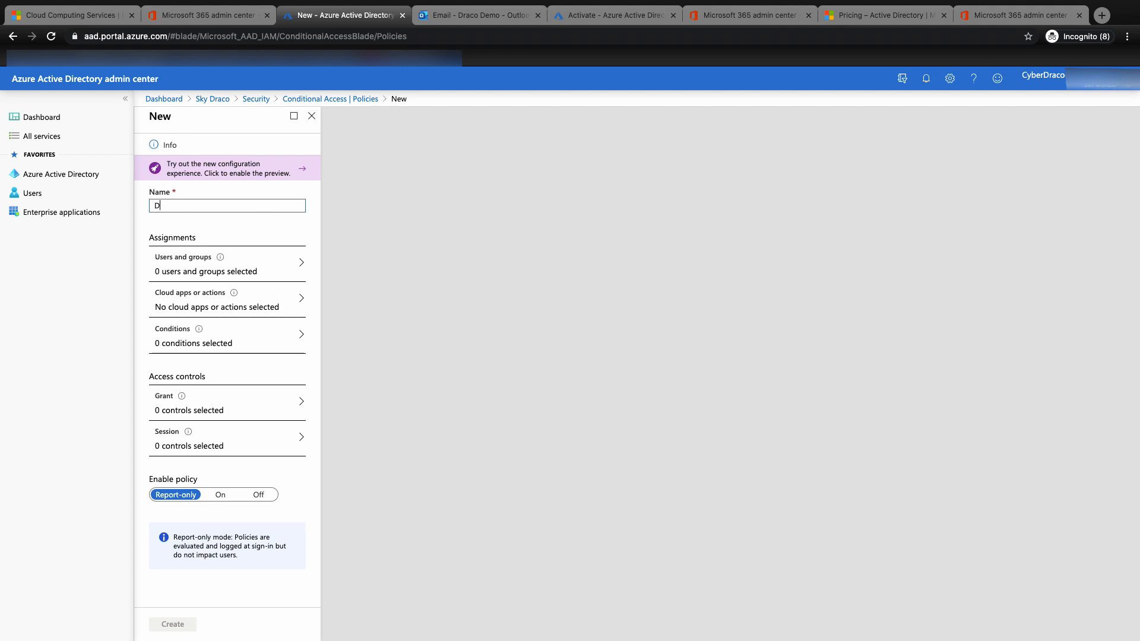
pyautogui.write('uo MF')
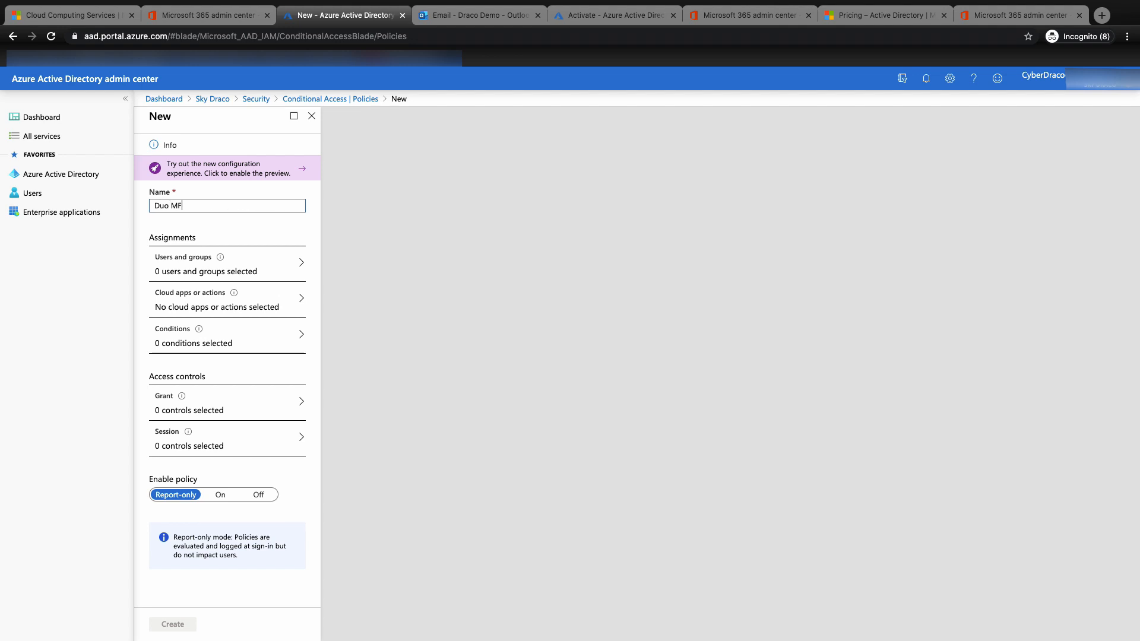
pyautogui.write('A Required')
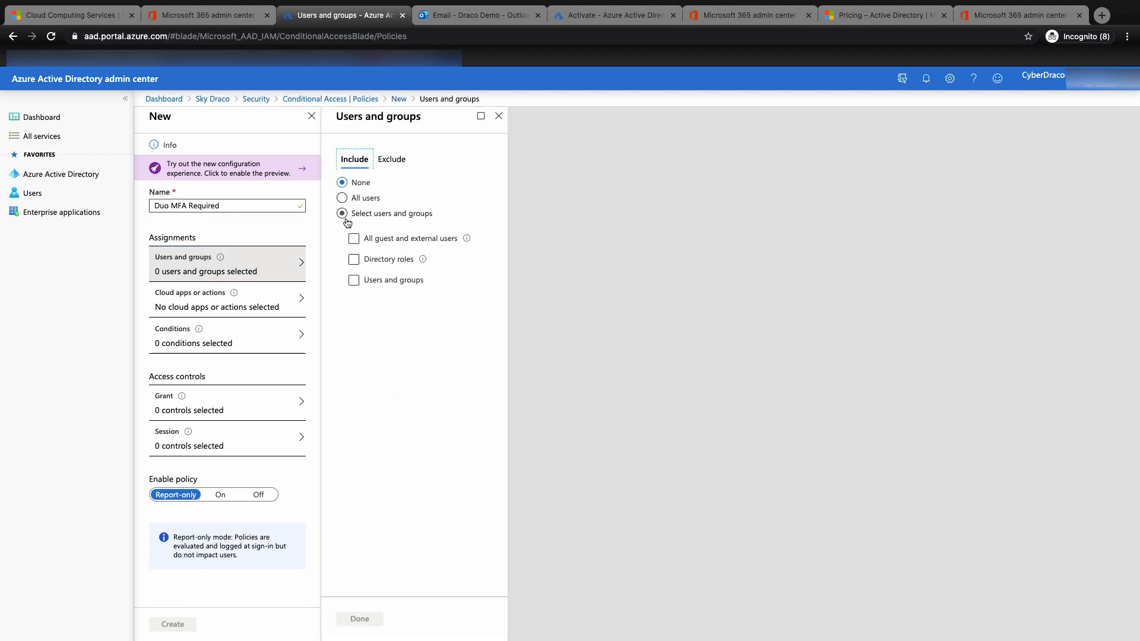
# Include MFA Group as the policy's specific users and groups, dismissing the unsaved-edits warning
pyautogui.click(353, 279)
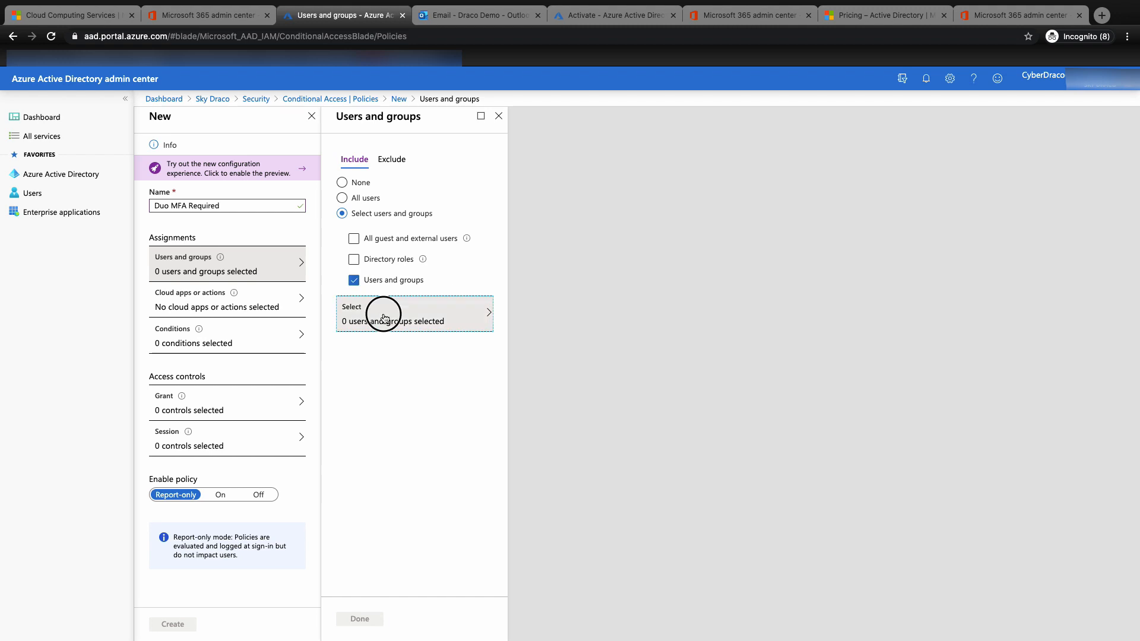
pyautogui.click(415, 314)
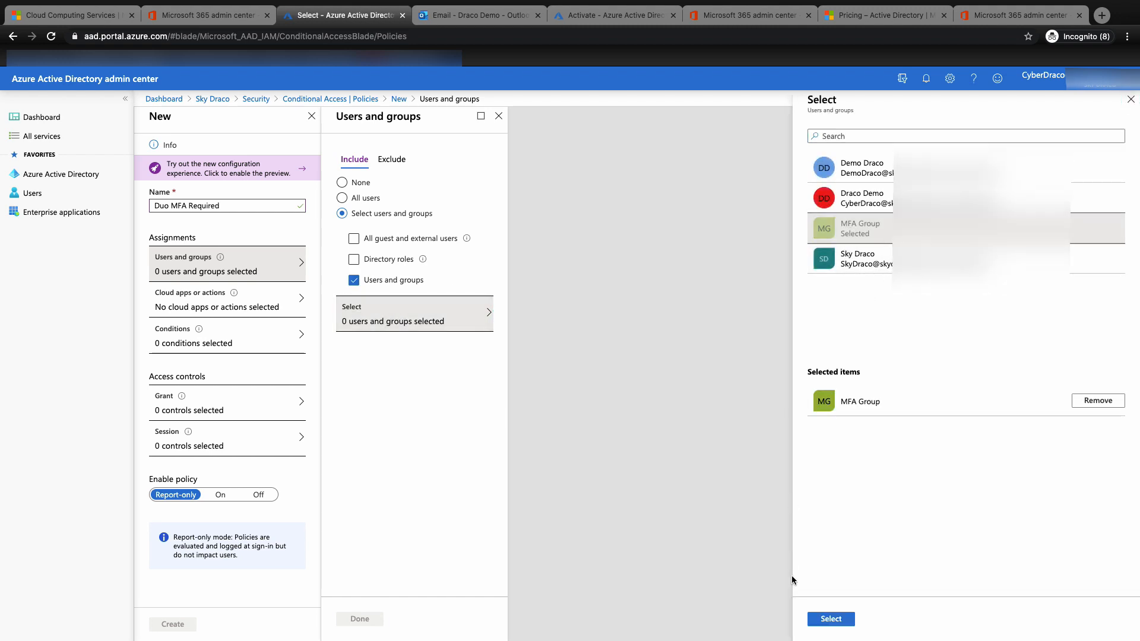
pyautogui.click(829, 619)
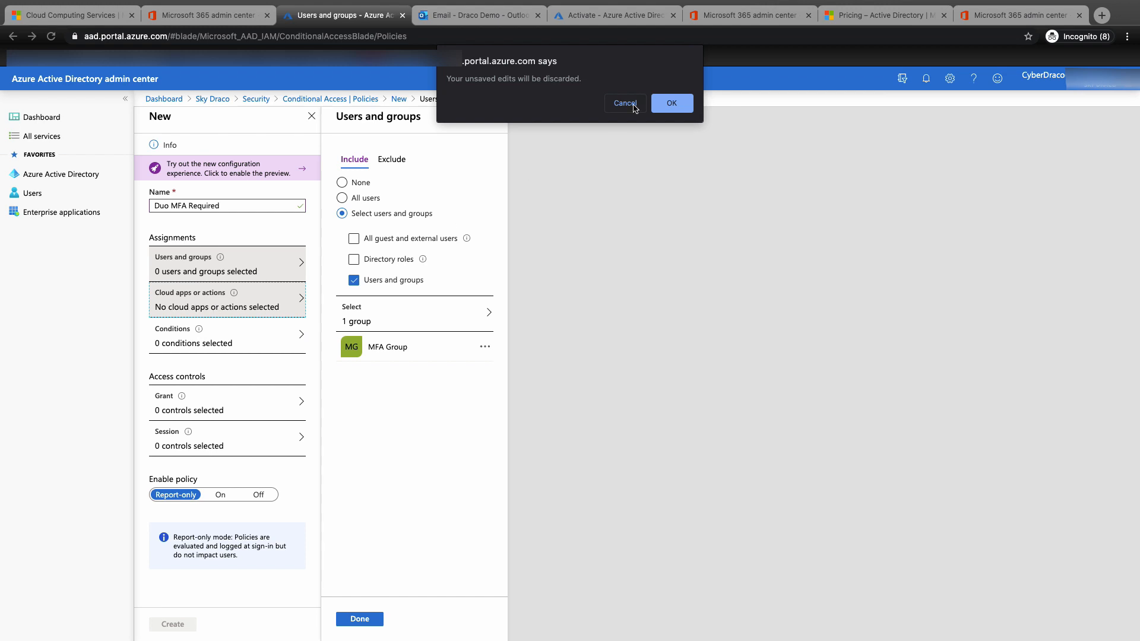
pyautogui.click(671, 103)
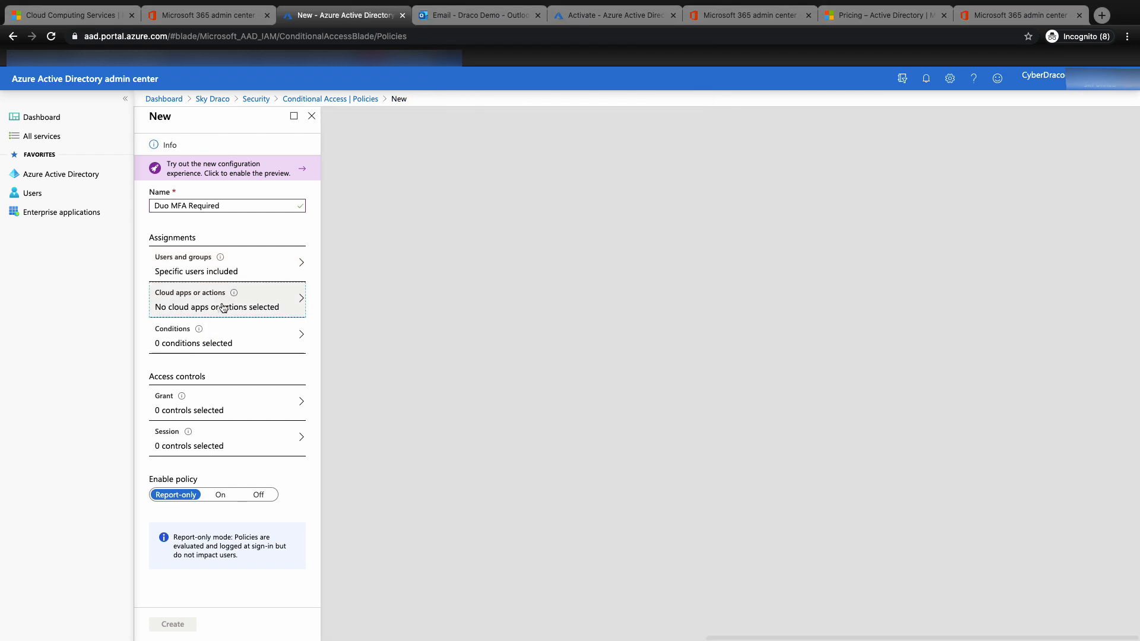
# Assign the policy to the five Office 365 cloud apps found by searching 'office'
pyautogui.click(217, 298)
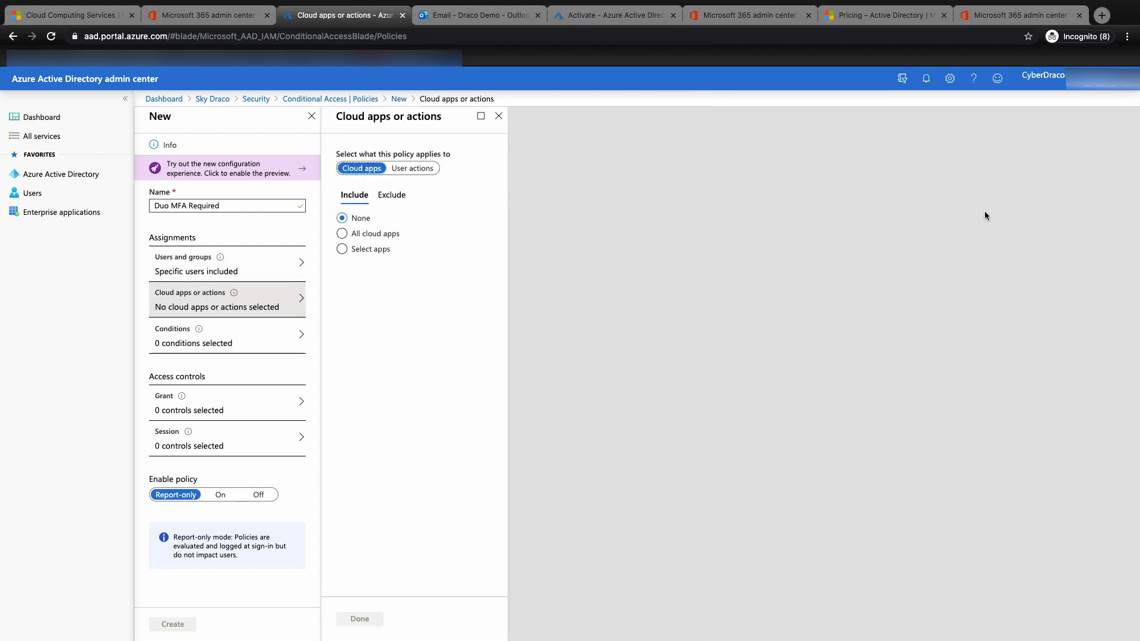
pyautogui.click(342, 249)
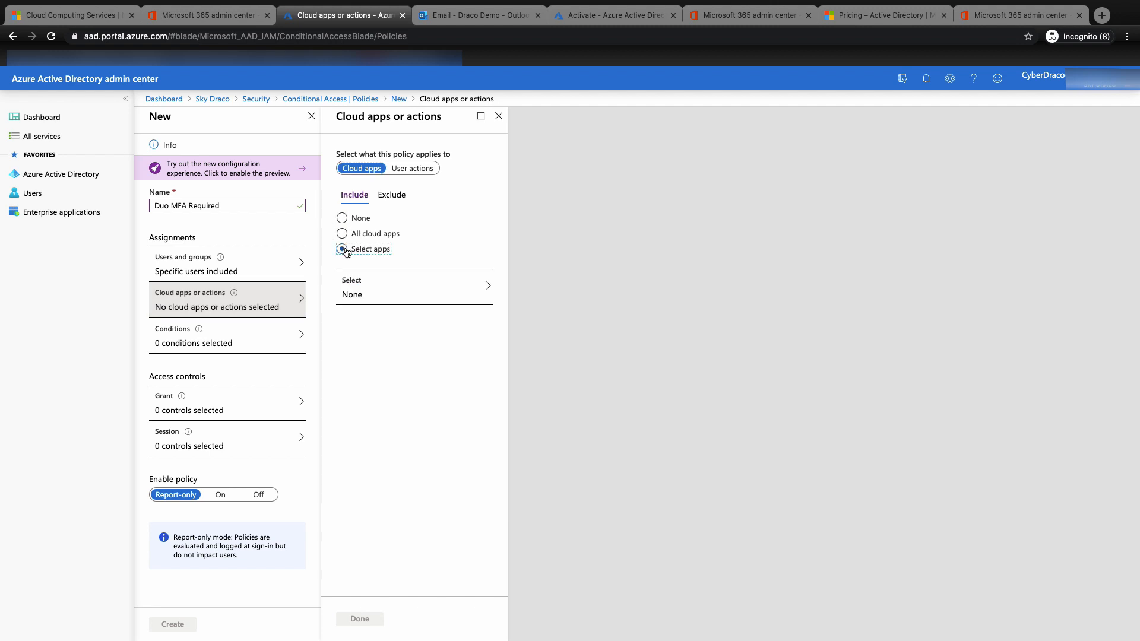
pyautogui.click(342, 248)
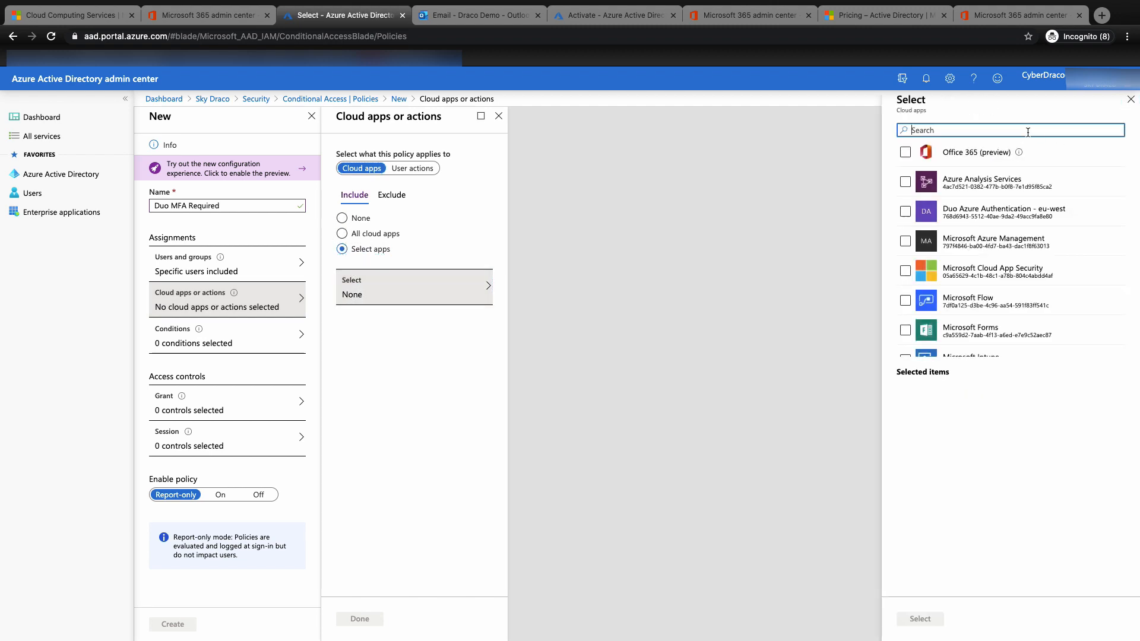
pyautogui.write('office')
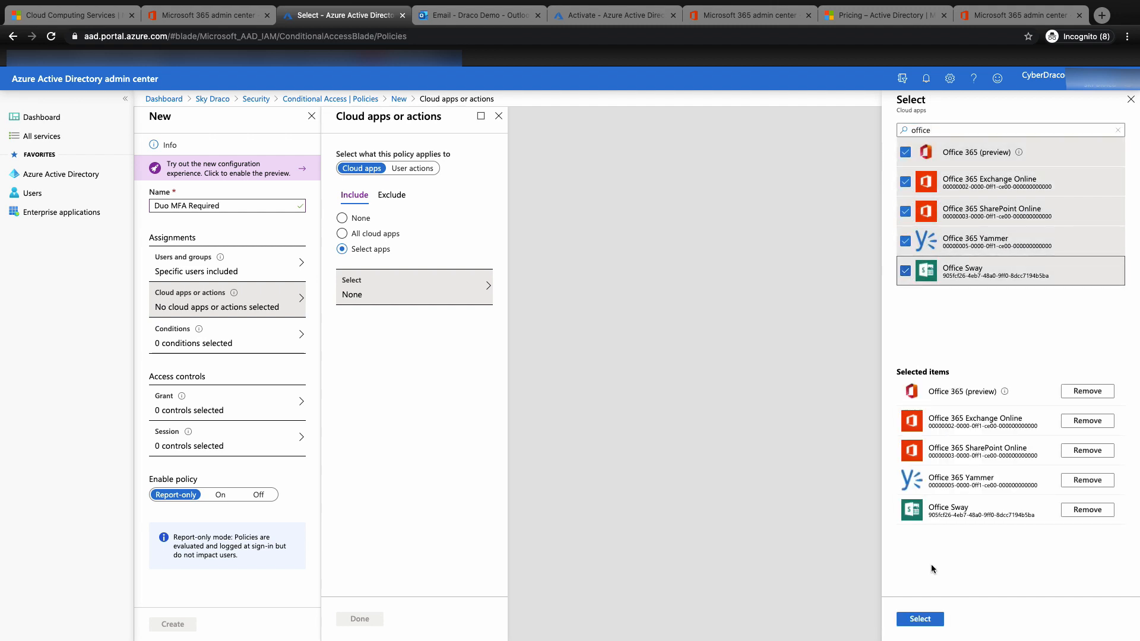
pyautogui.click(919, 619)
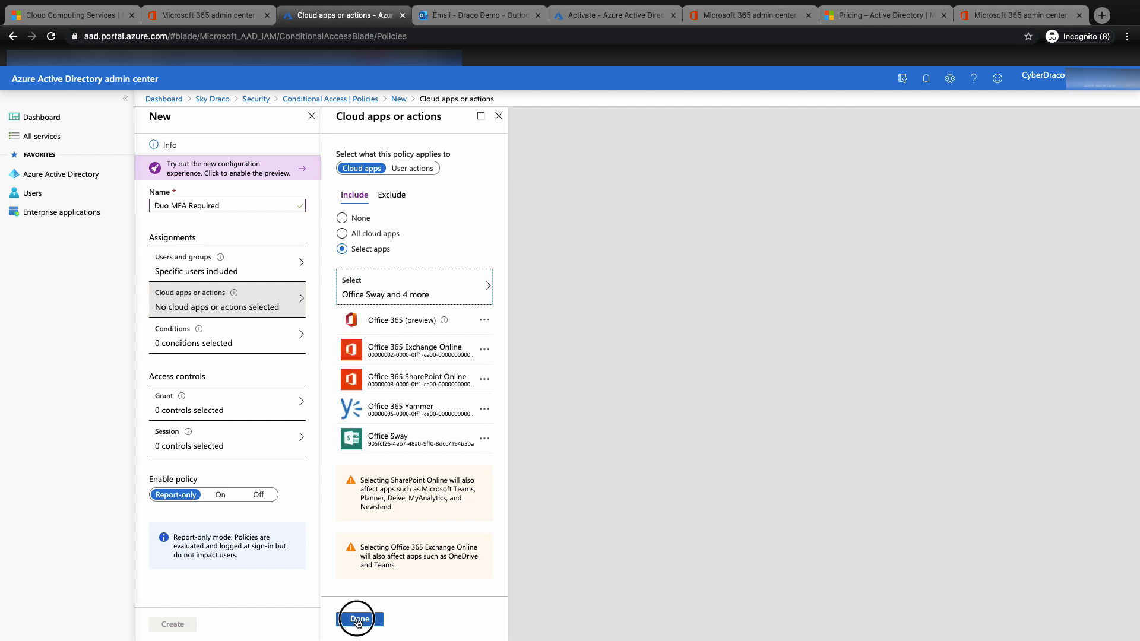
pyautogui.click(357, 619)
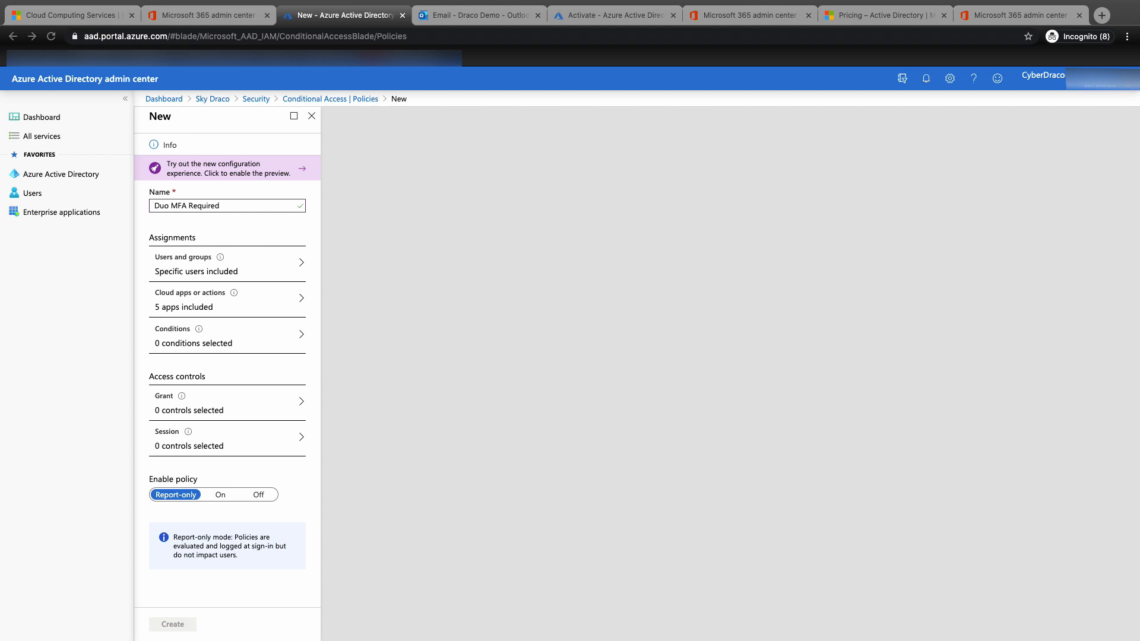
pyautogui.moveTo(464, 554)
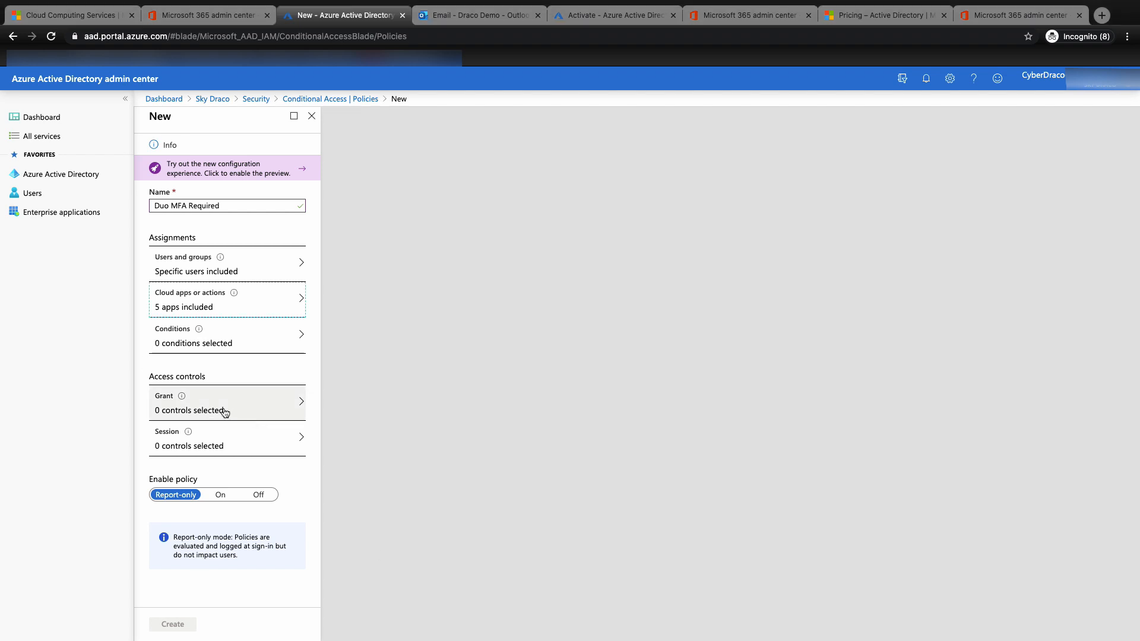
# Require the RequireDuoMfa grant control, set Enable policy to On and create the policy
pyautogui.click(226, 403)
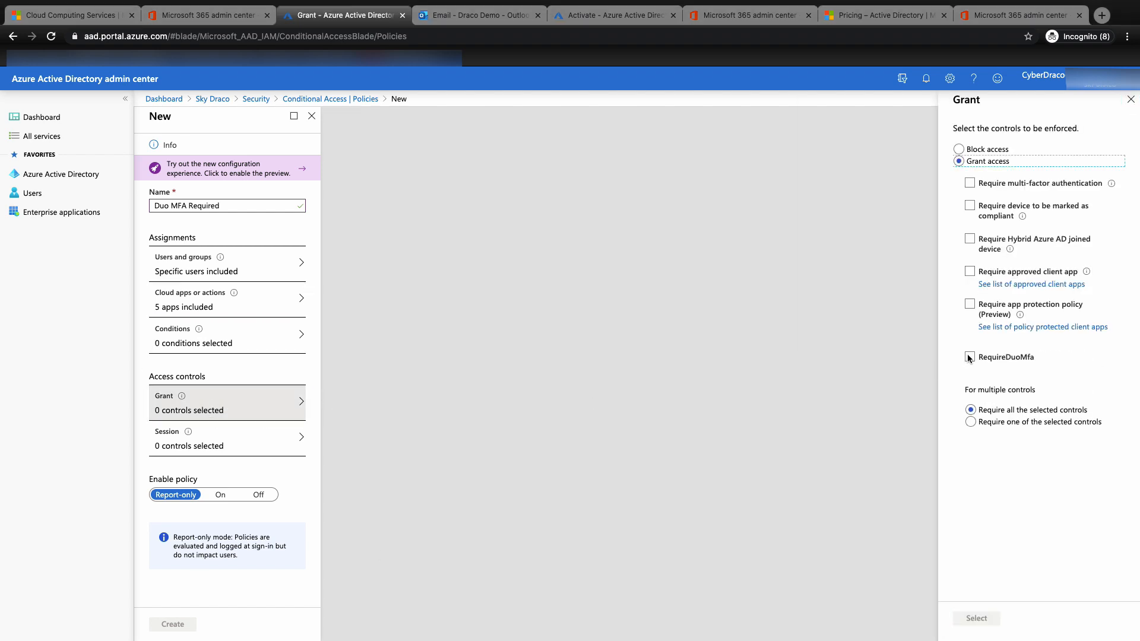
pyautogui.click(969, 356)
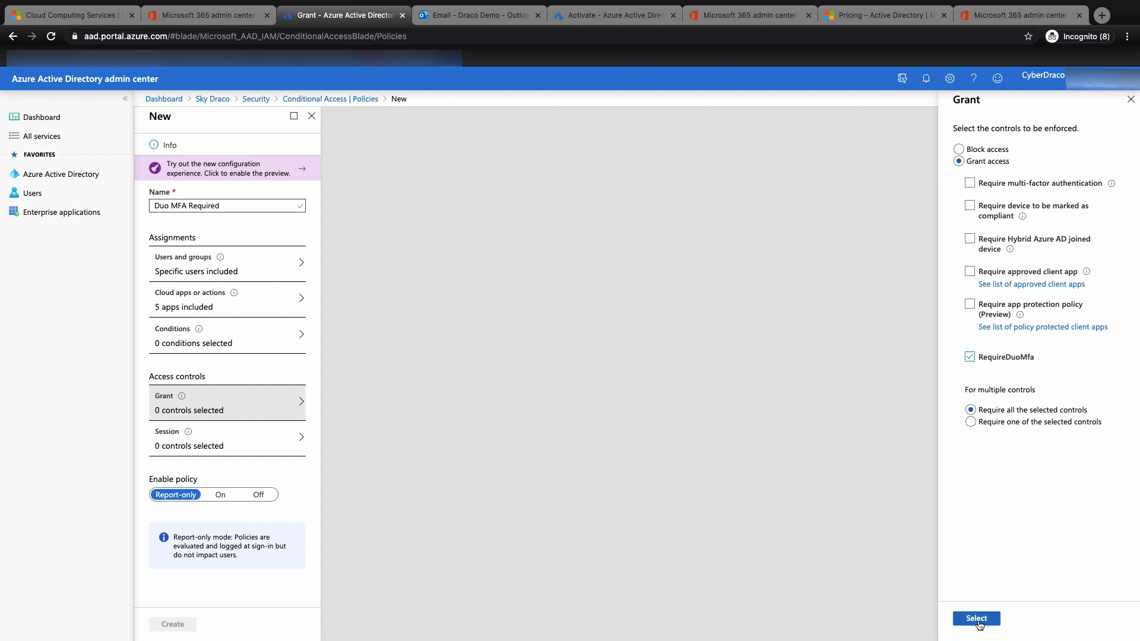
pyautogui.moveTo(977, 619)
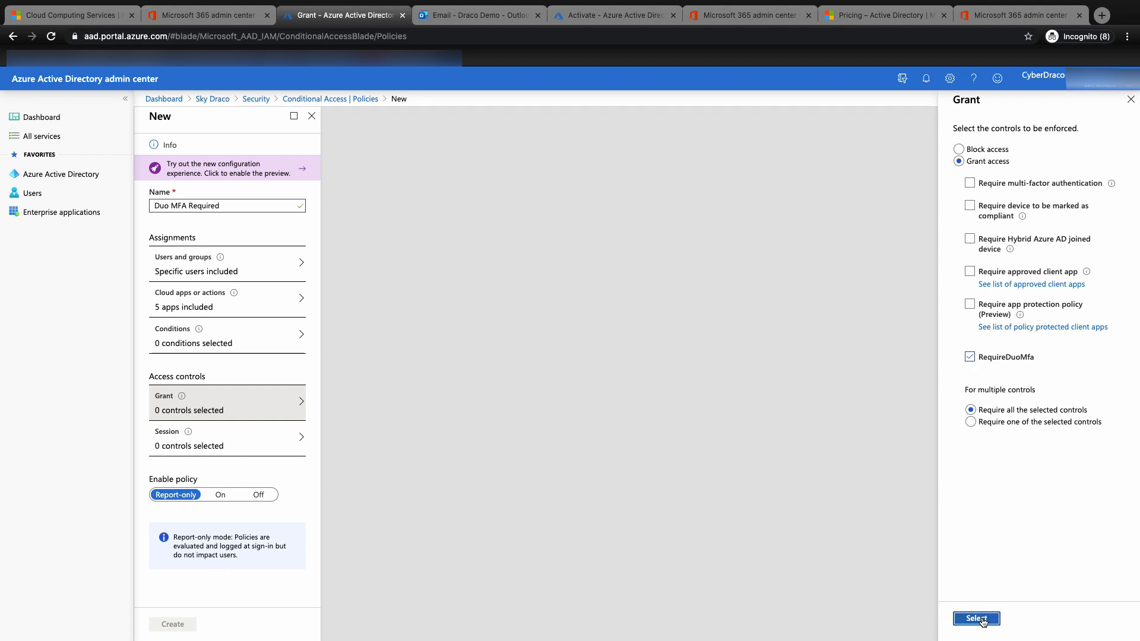
pyautogui.click(975, 618)
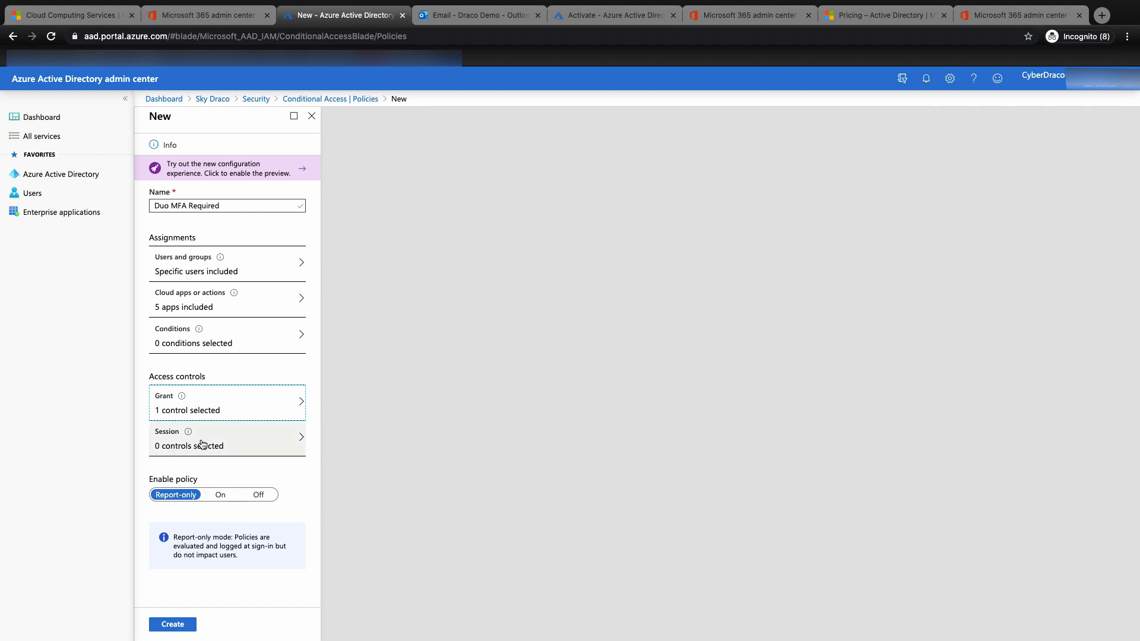
pyautogui.click(220, 495)
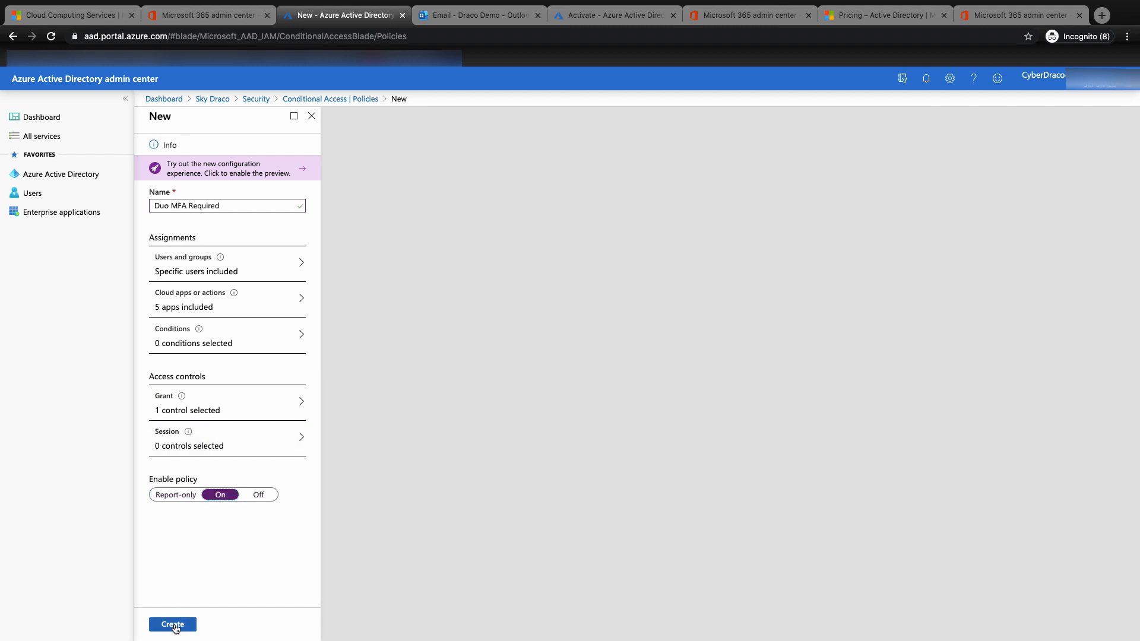
pyautogui.click(172, 624)
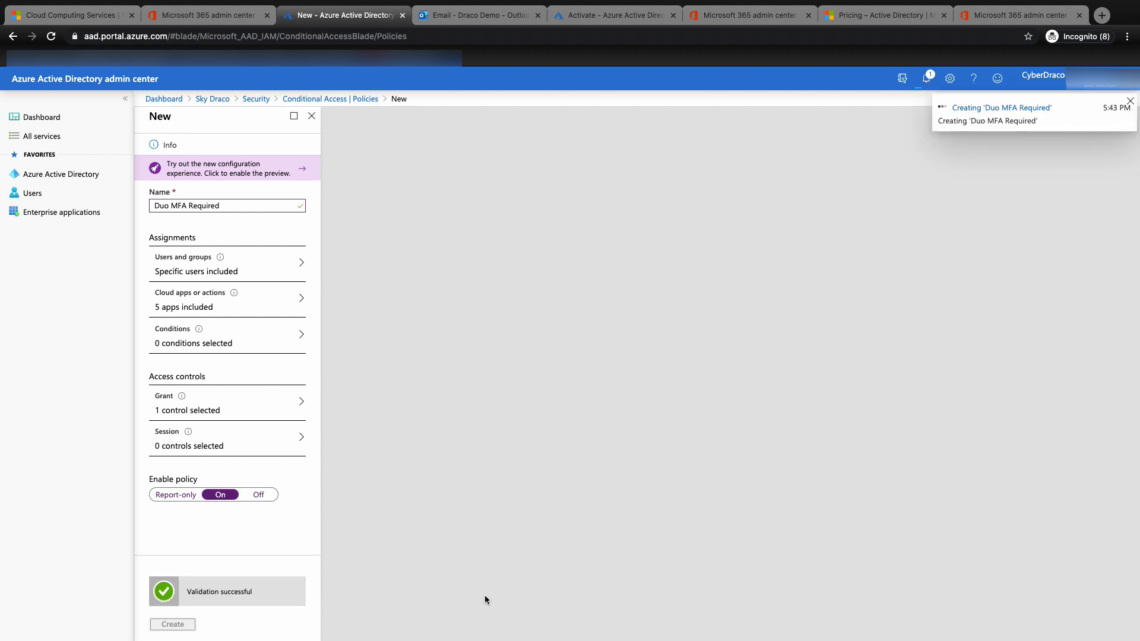
pyautogui.click(172, 624)
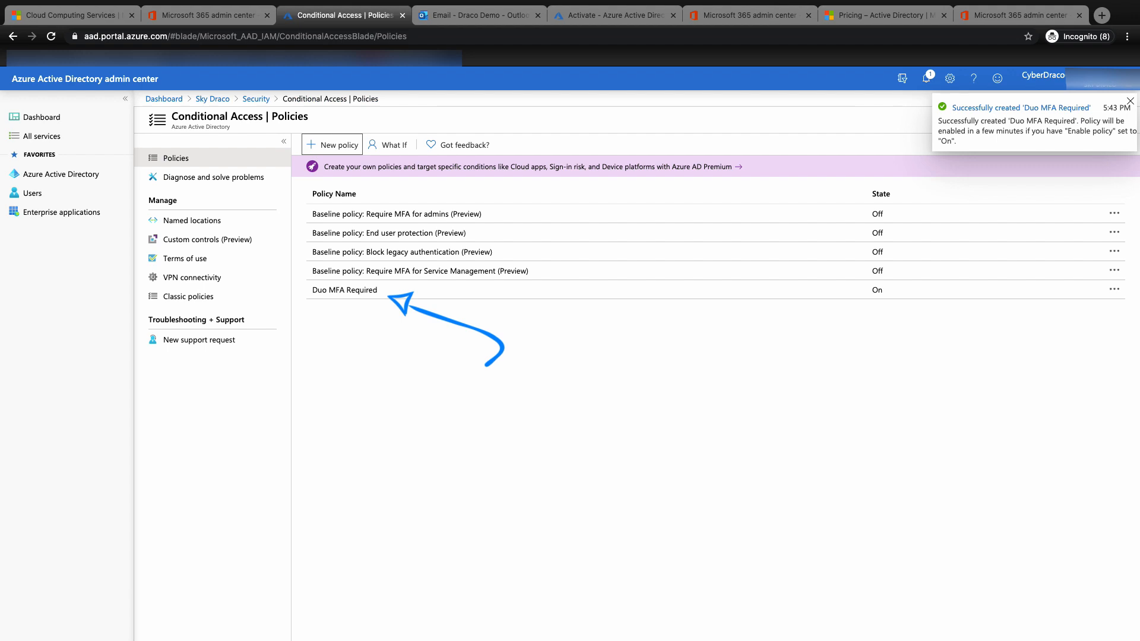
pyautogui.click(1129, 101)
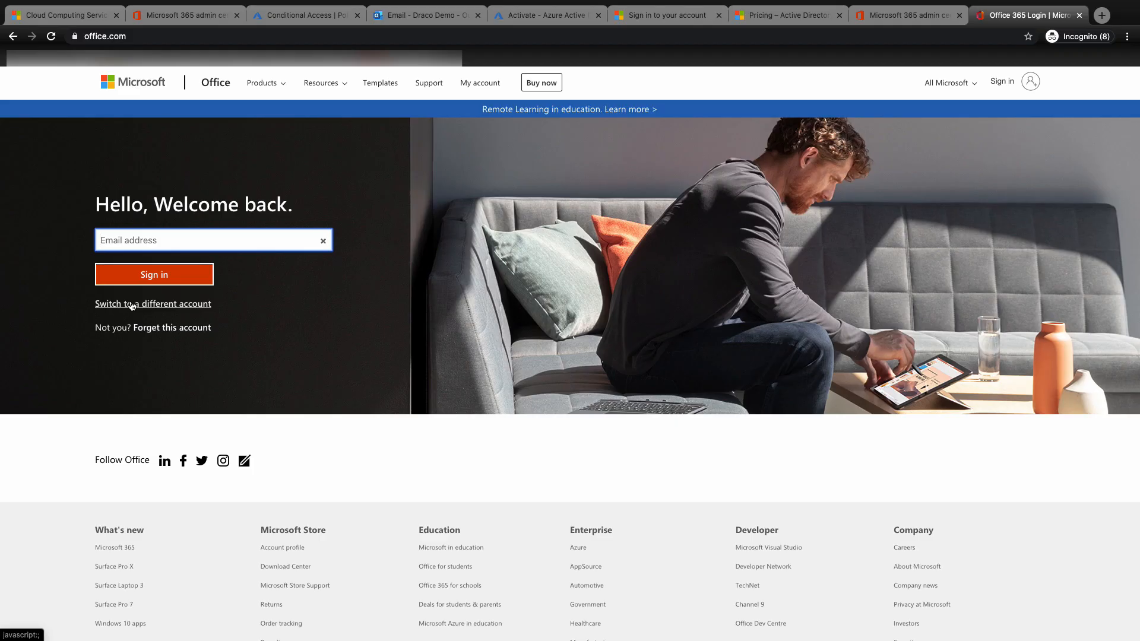
pyautogui.moveTo(142, 240)
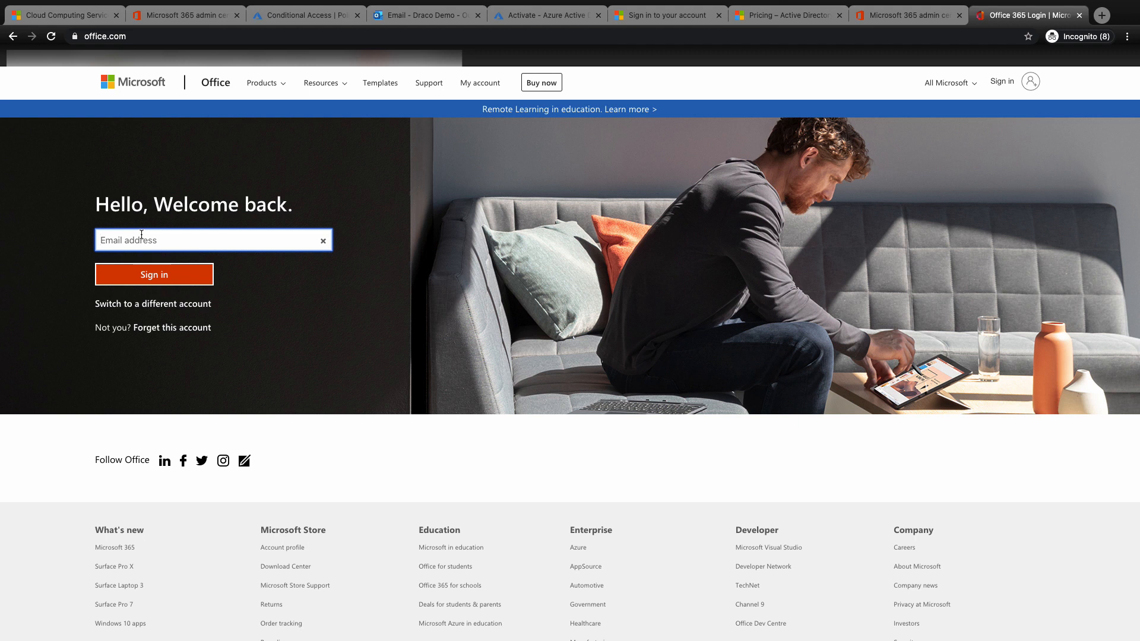
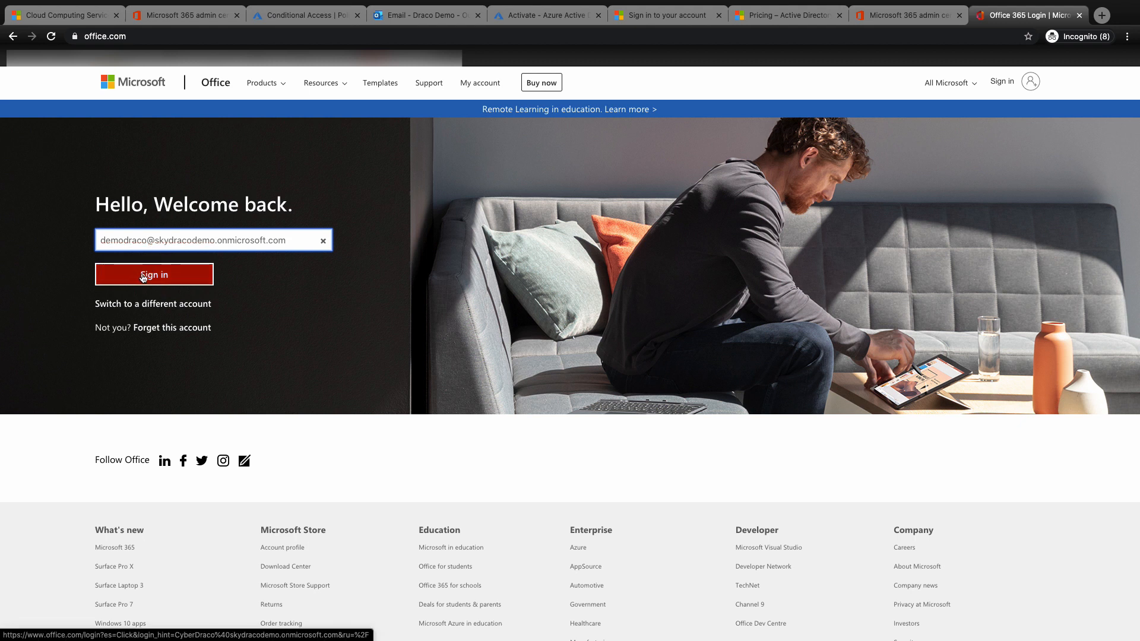
pyautogui.click(153, 274)
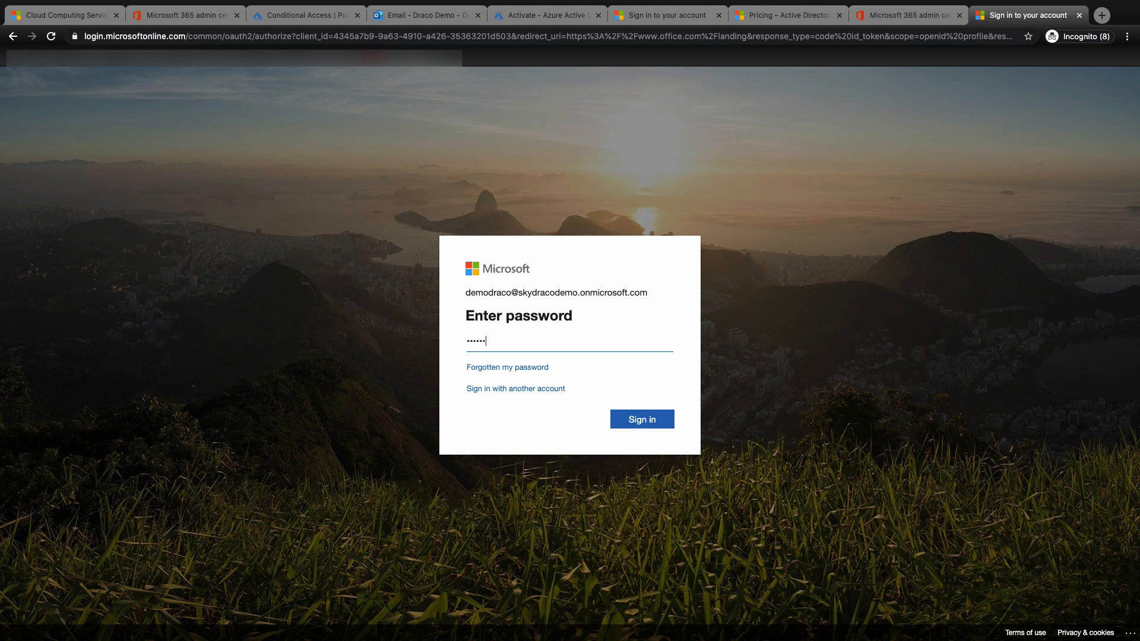
# Sign in with the test account's current password, reaching the Update your password form
pyautogui.write('password')
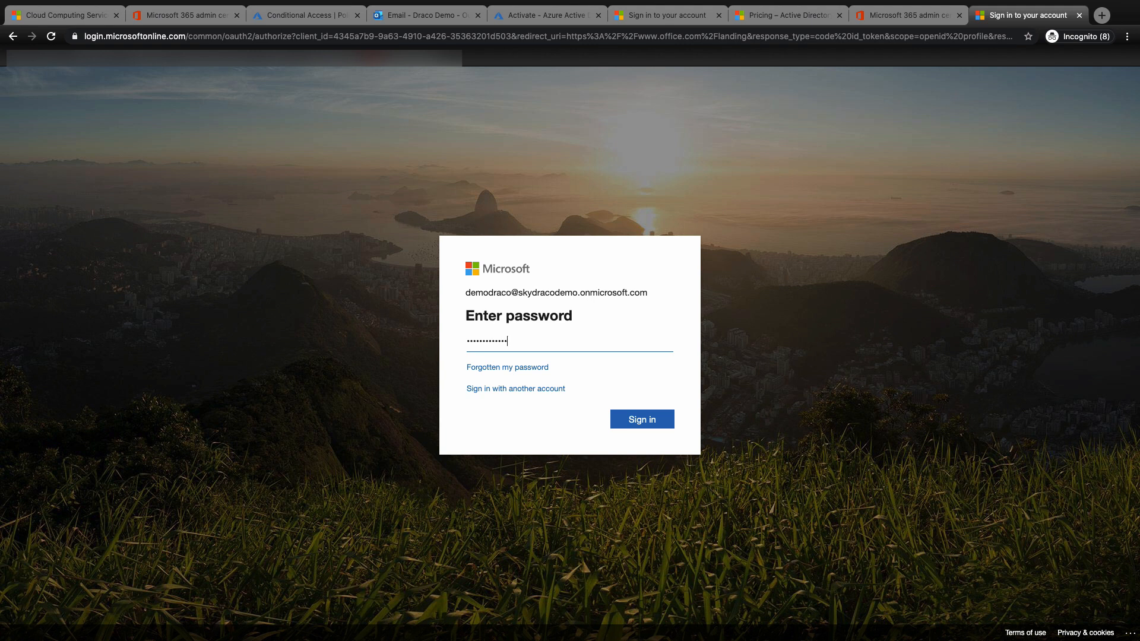
pyautogui.click(641, 418)
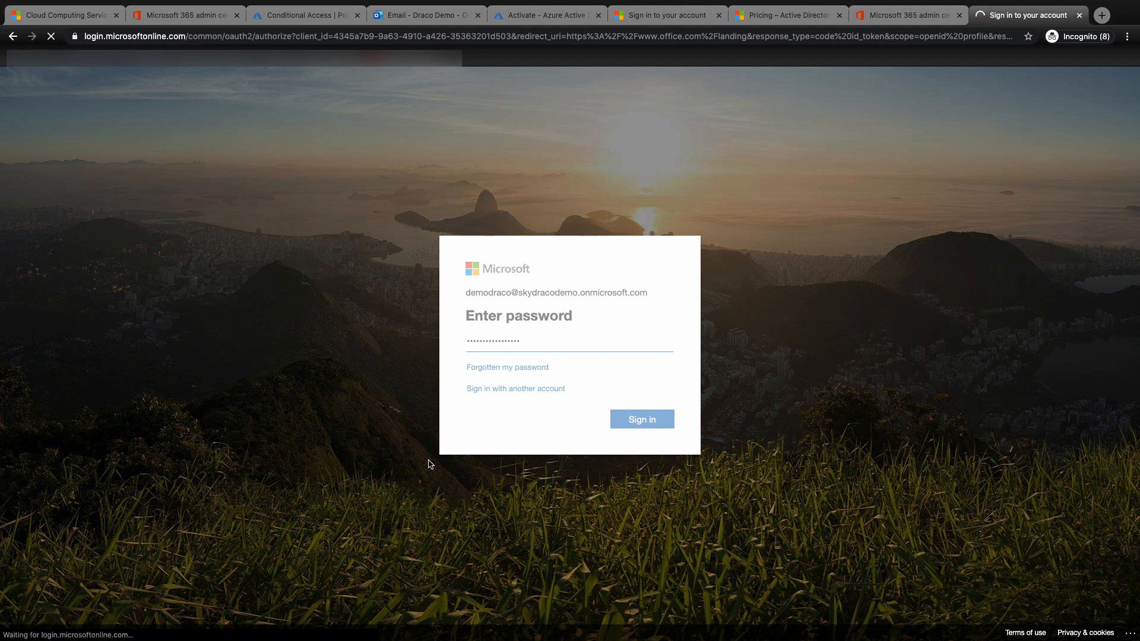
pyautogui.click(641, 419)
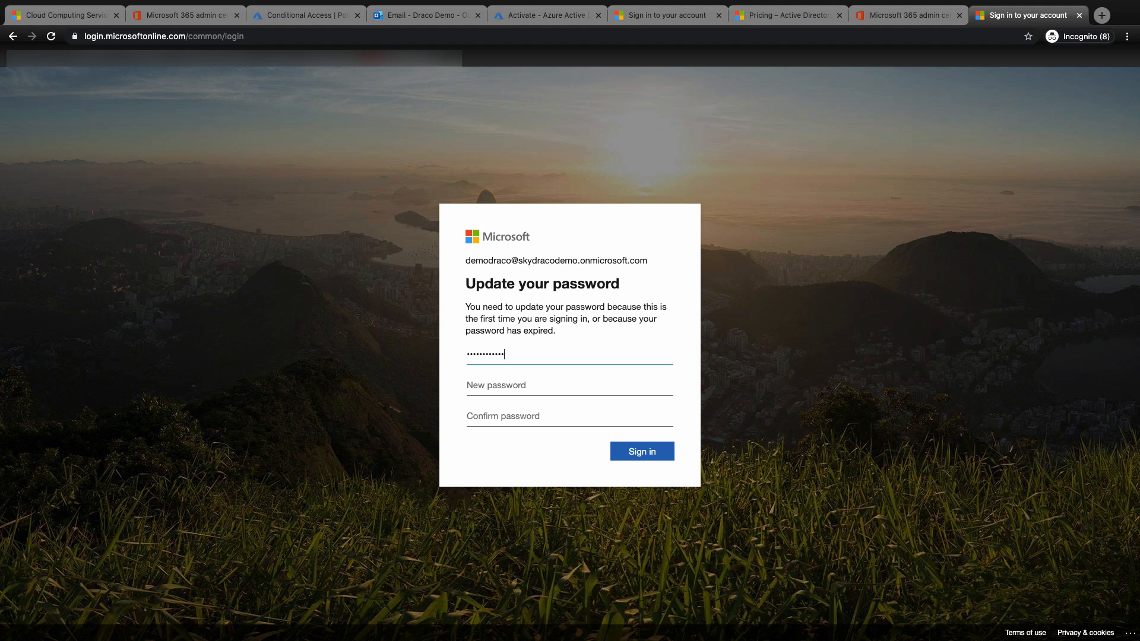
# Submit the new password for Demo Draco and continue to Duo's two-factor setup
pyautogui.write('••••')
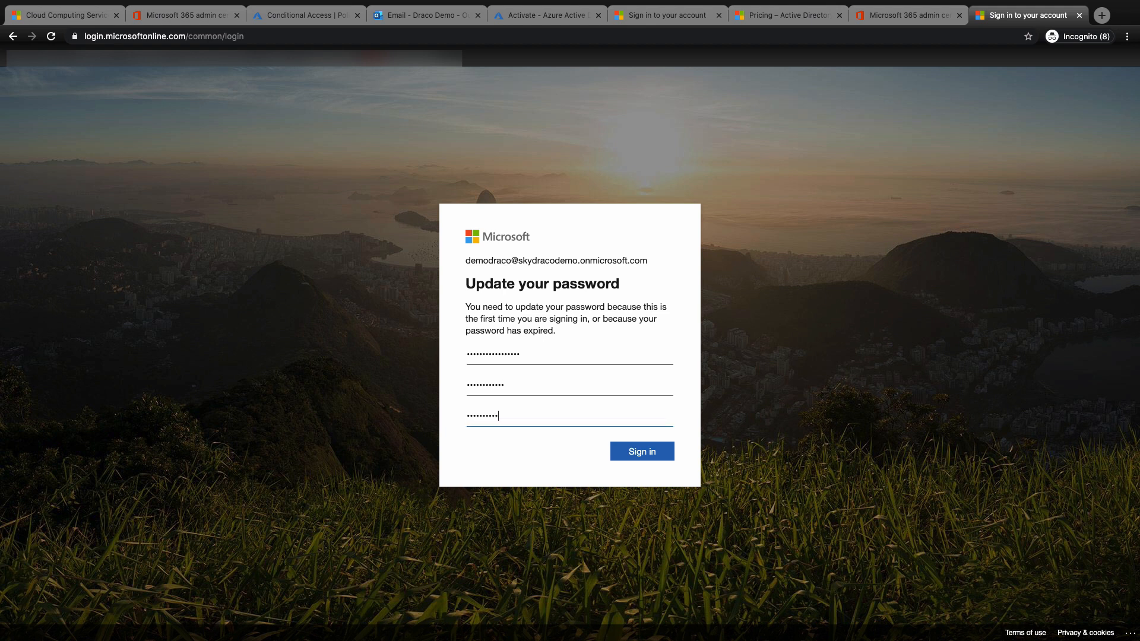
pyautogui.click(642, 450)
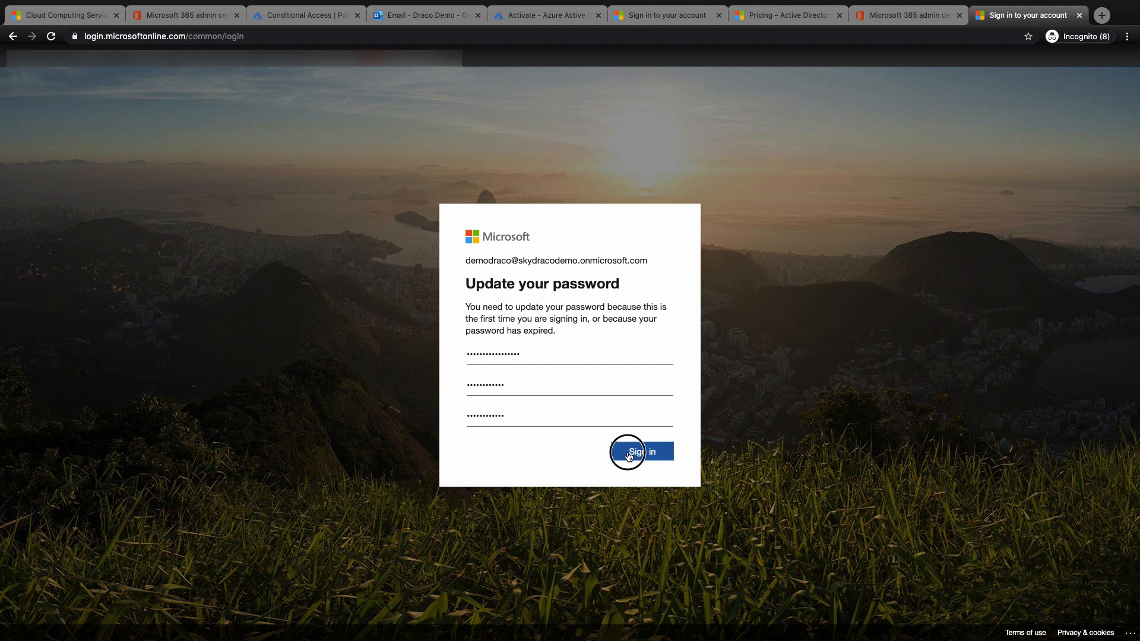
pyautogui.click(641, 450)
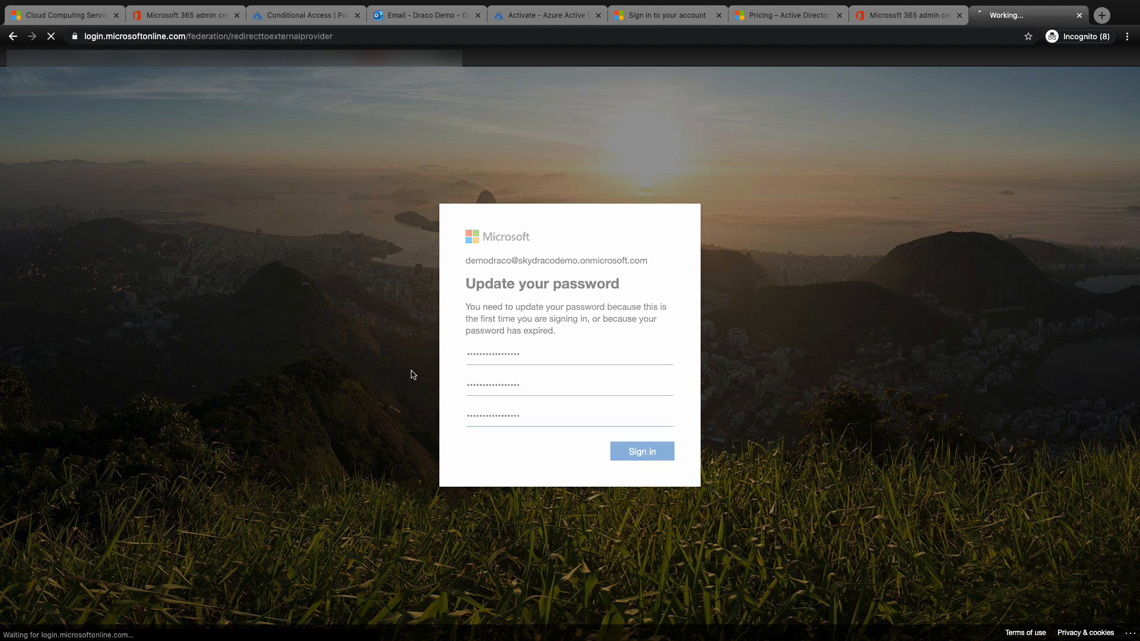
pyautogui.click(640, 451)
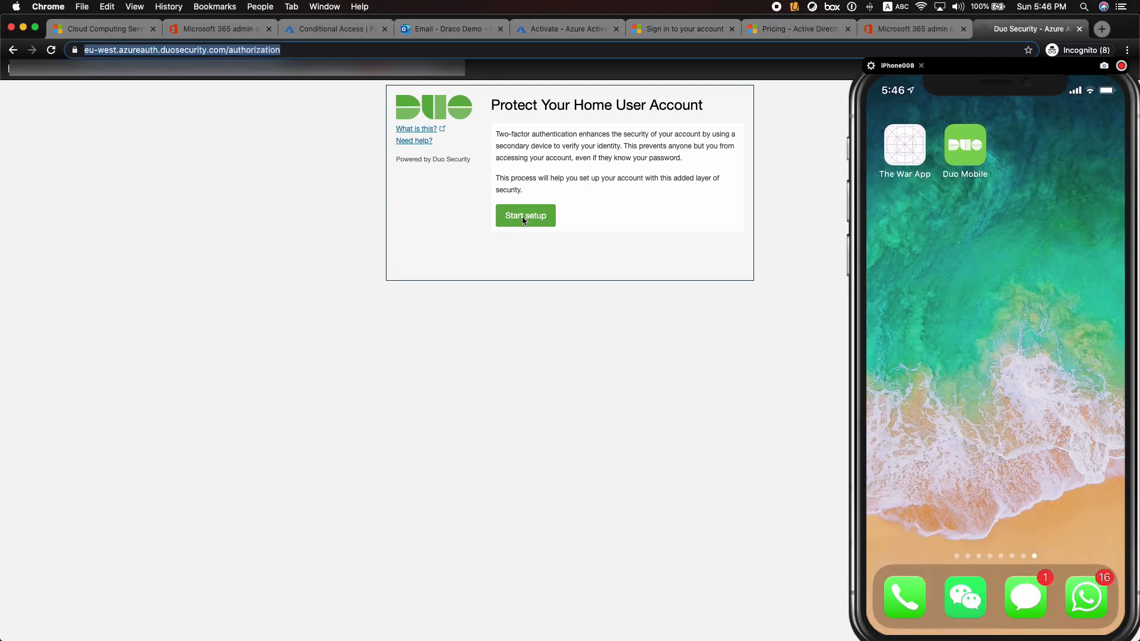
# Begin Duo setup with a mobile phone and enter a Singapore phone number
pyautogui.click(525, 215)
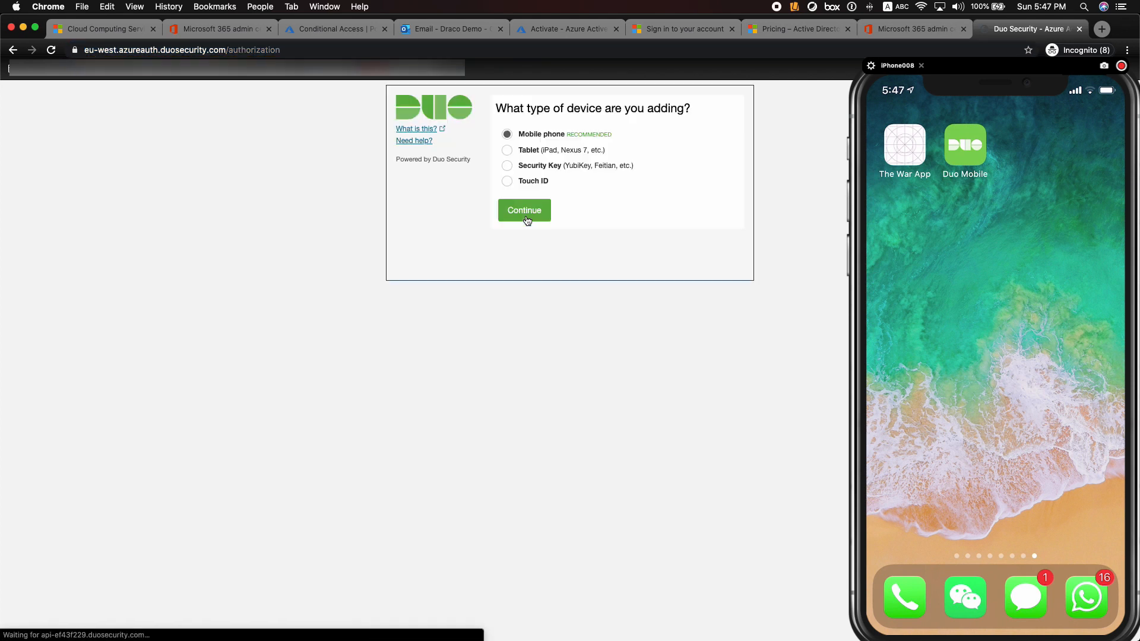
pyautogui.click(524, 210)
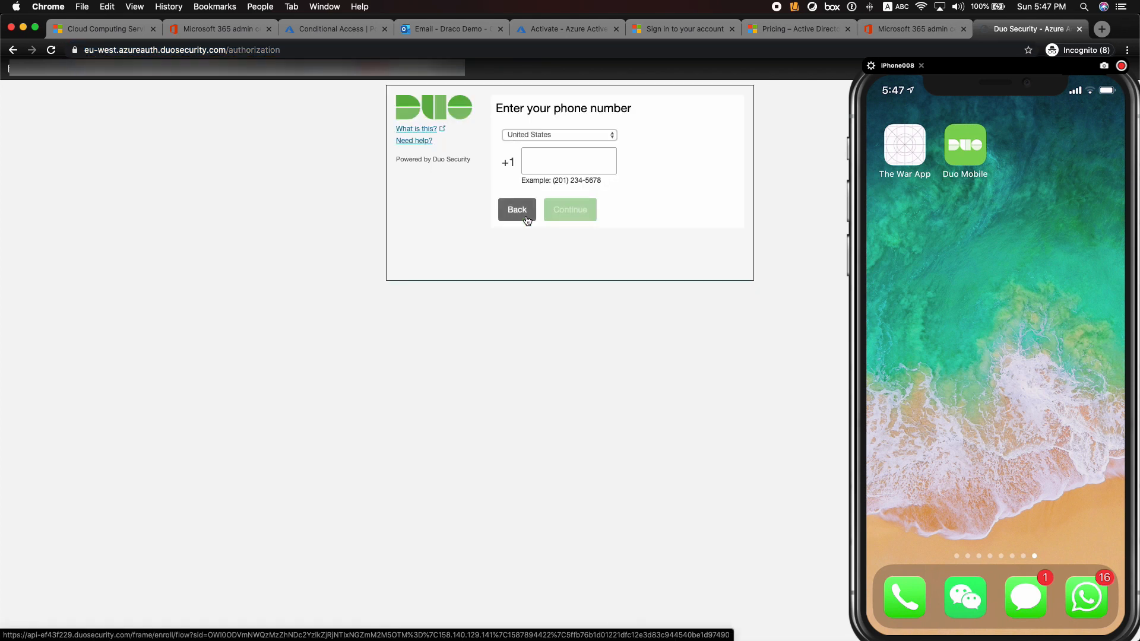
pyautogui.click(558, 134)
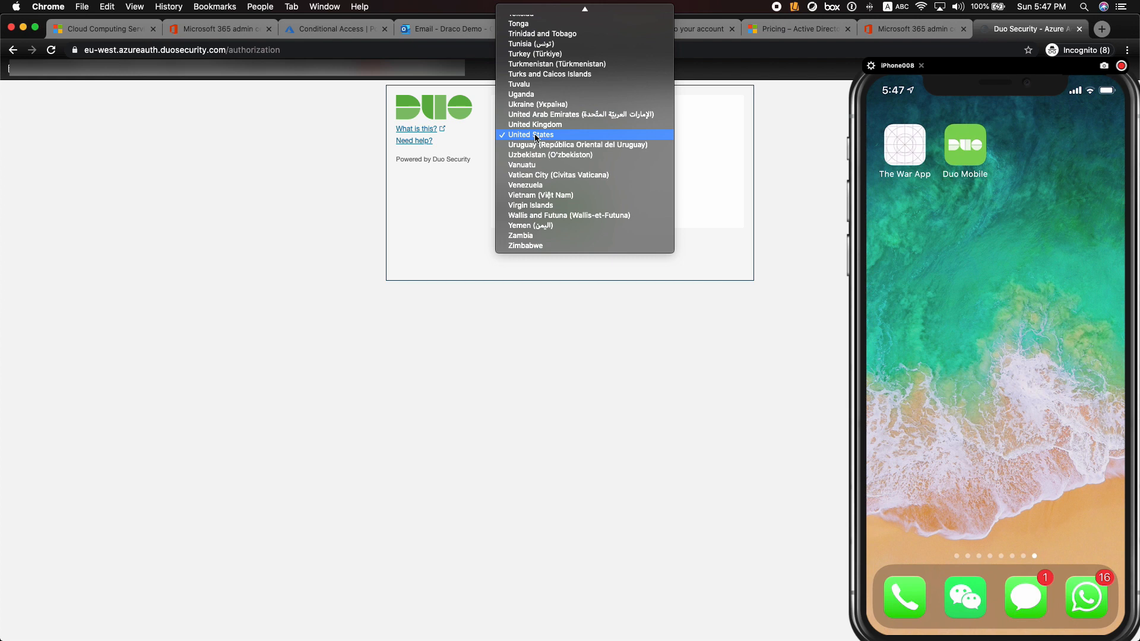
pyautogui.scroll(3)
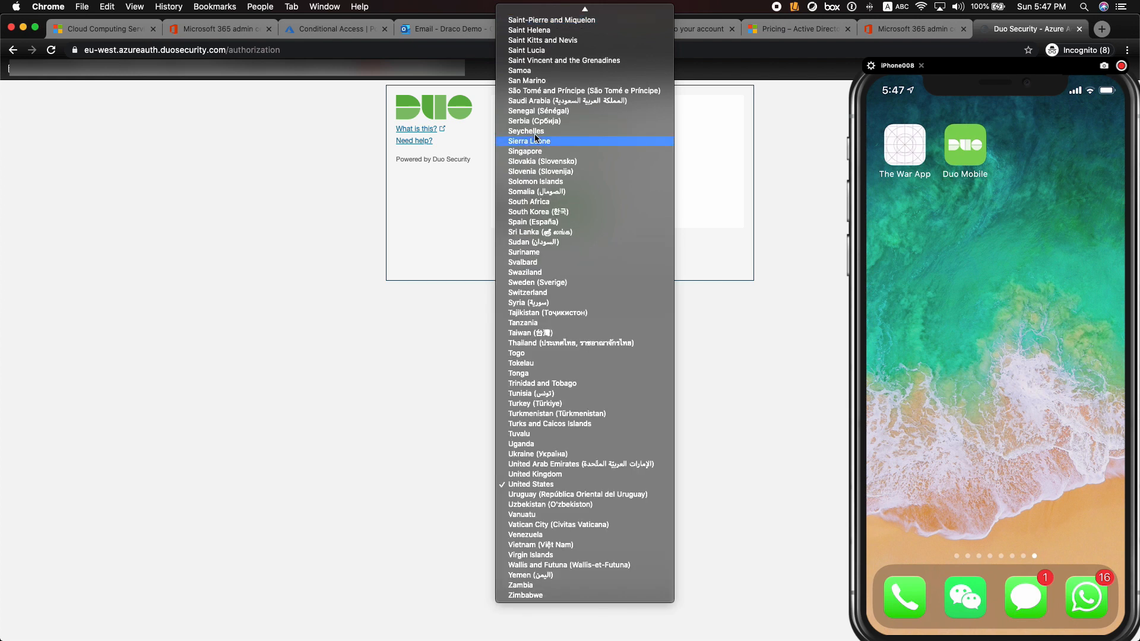
pyautogui.click(525, 152)
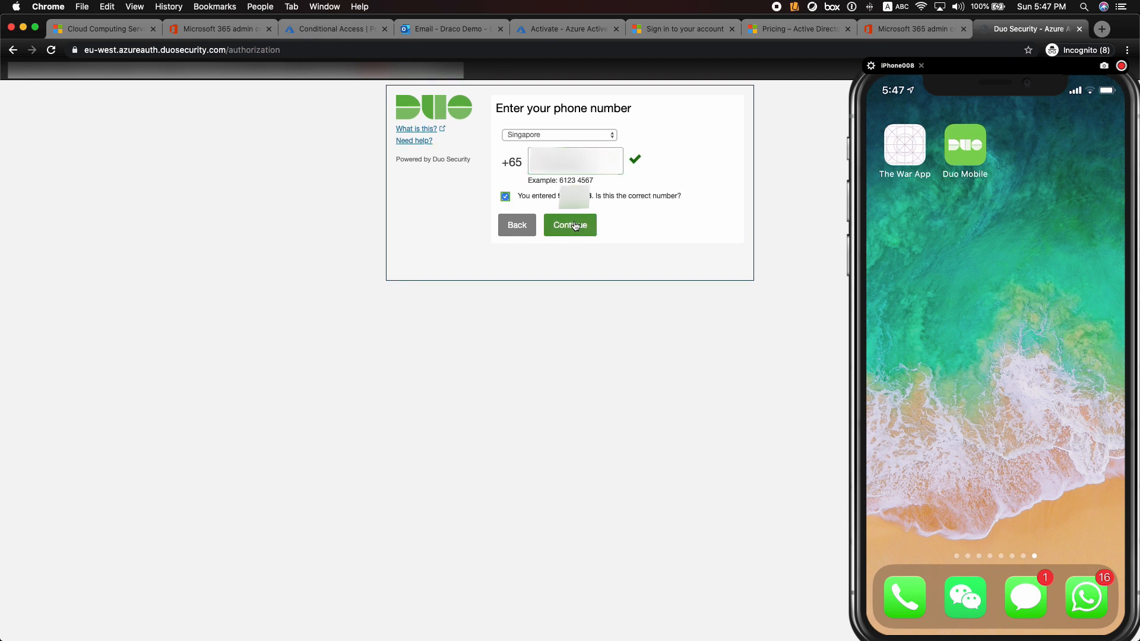
pyautogui.click(569, 225)
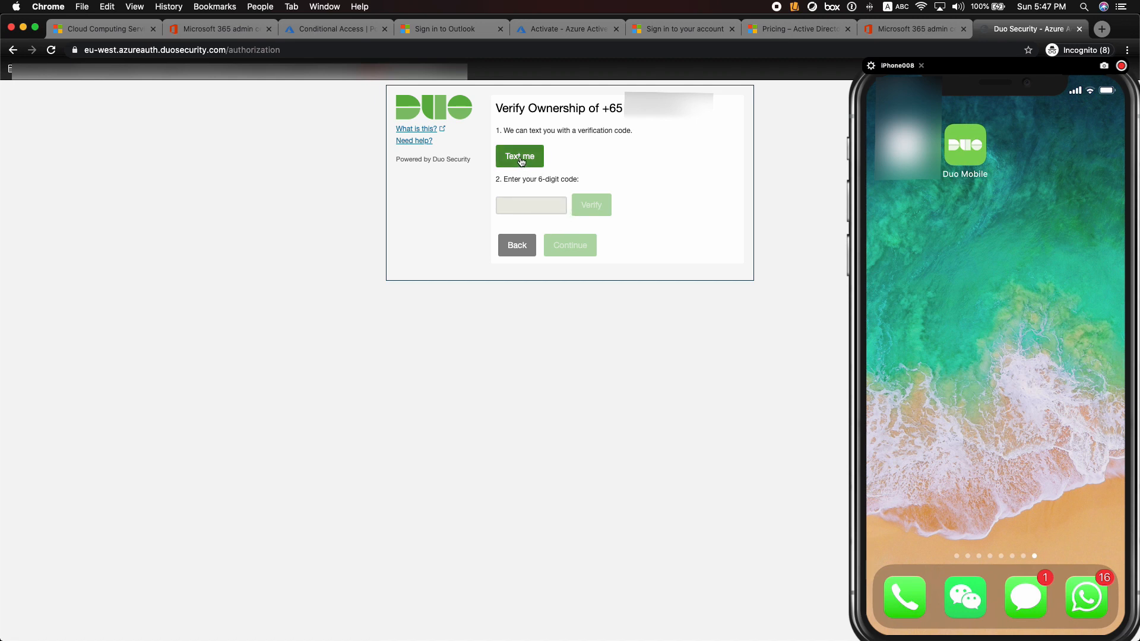
pyautogui.click(519, 156)
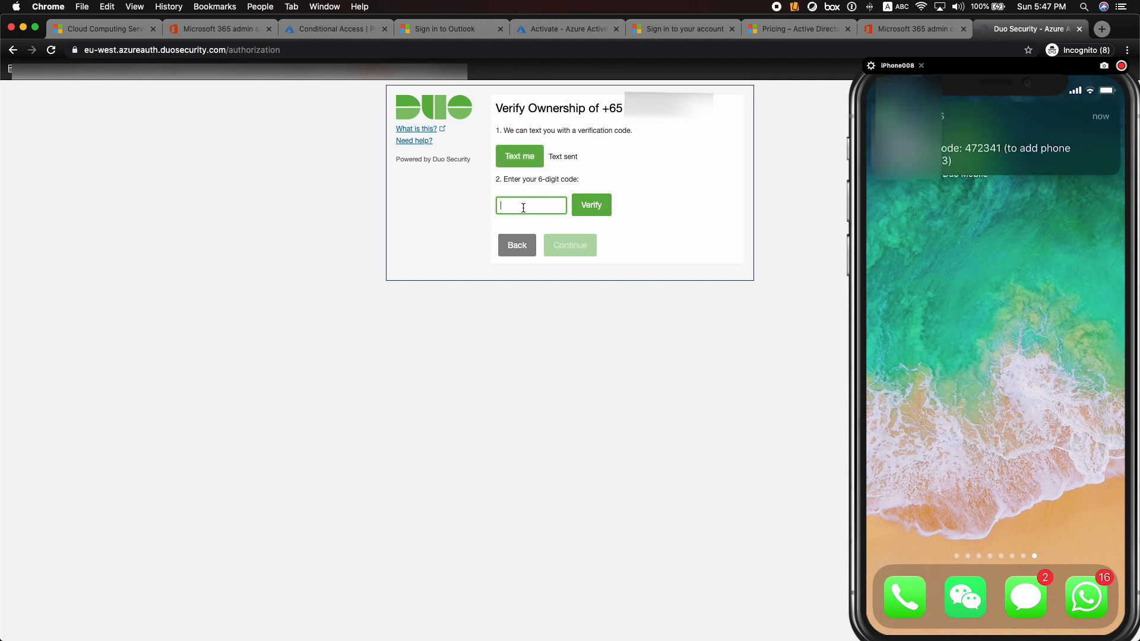
pyautogui.write('4')
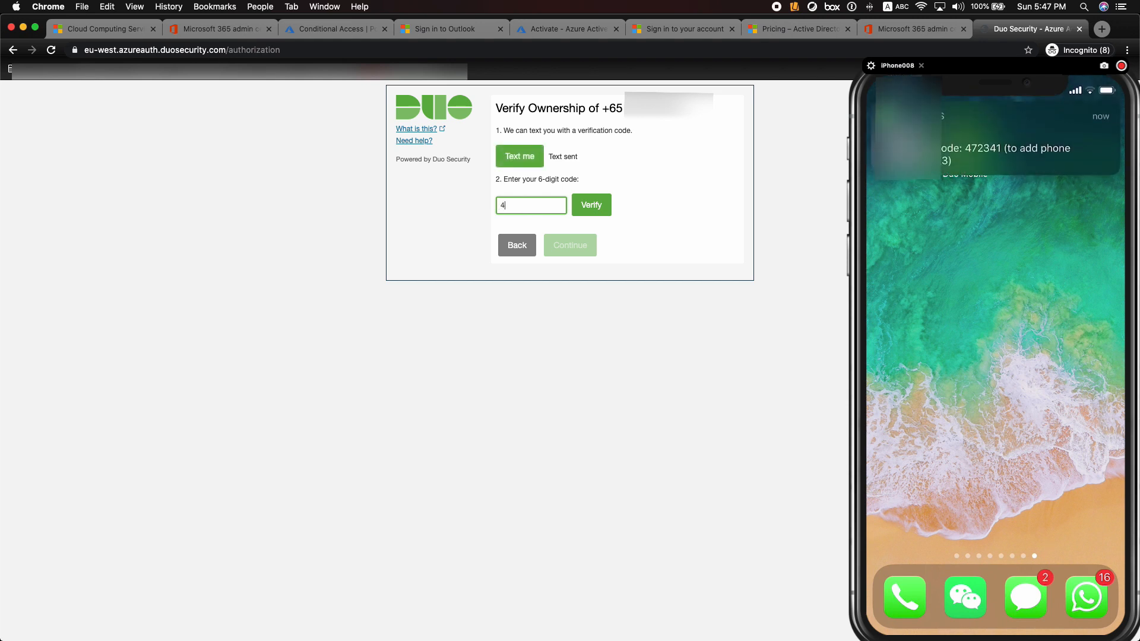
pyautogui.write('72341')
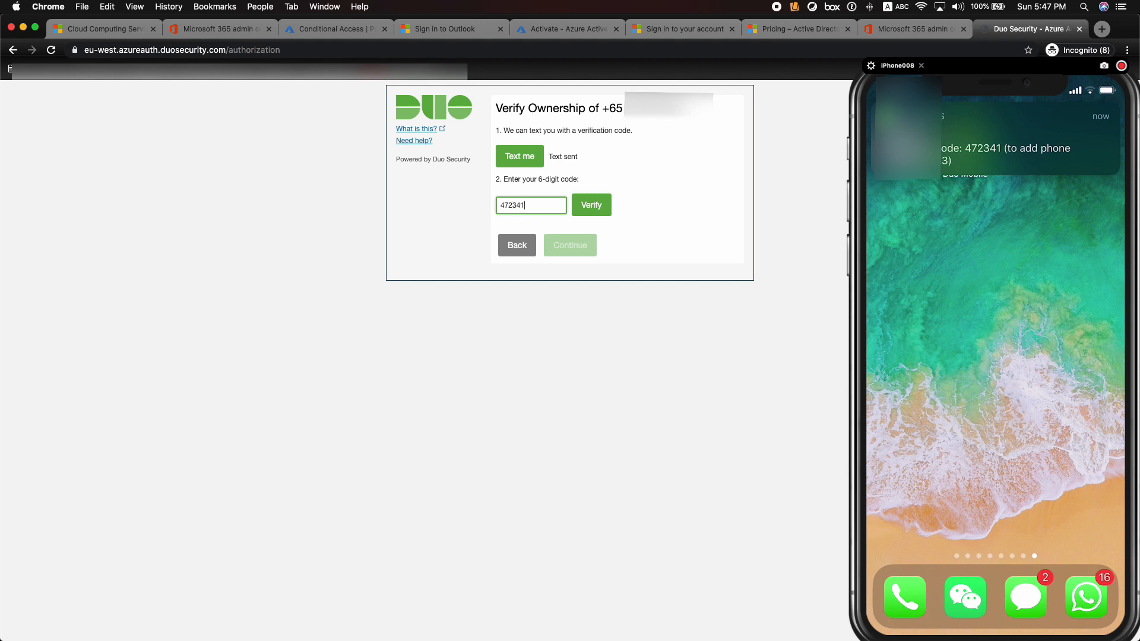
pyautogui.click(590, 204)
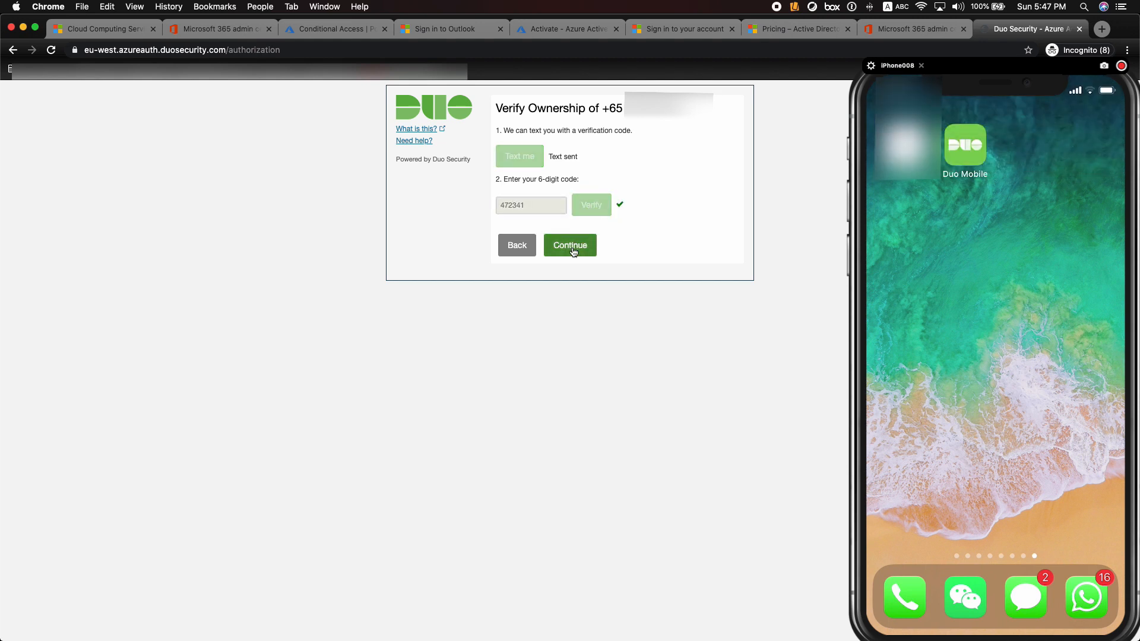
pyautogui.click(570, 245)
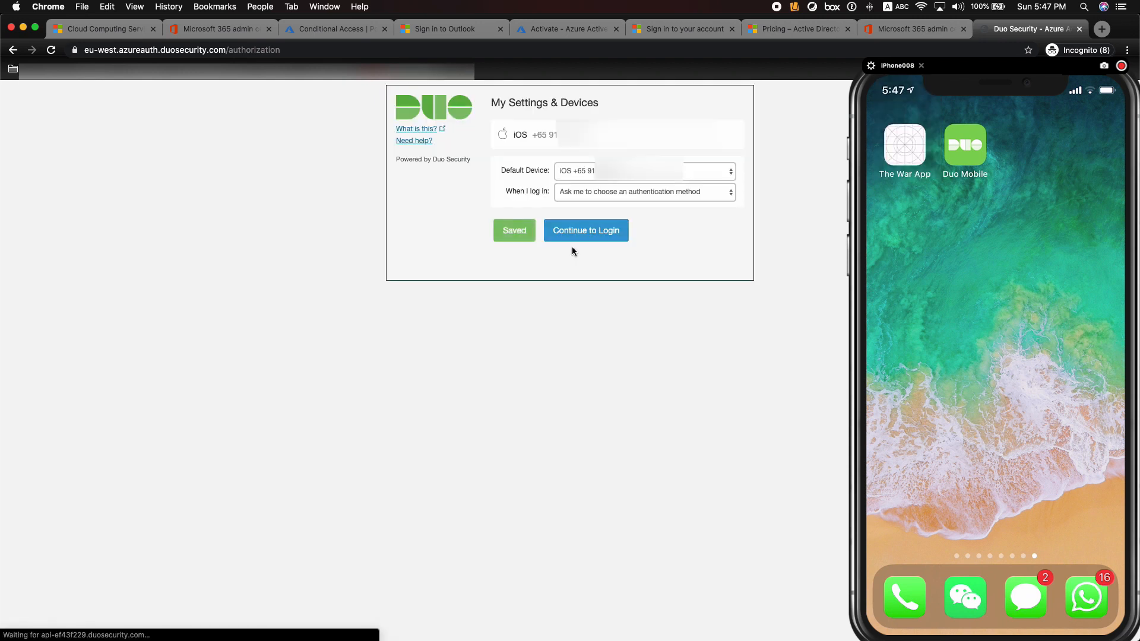
# Continue to Login from My Settings & Devices, reaching the Duo prompt with push or passcode methods
pyautogui.click(585, 230)
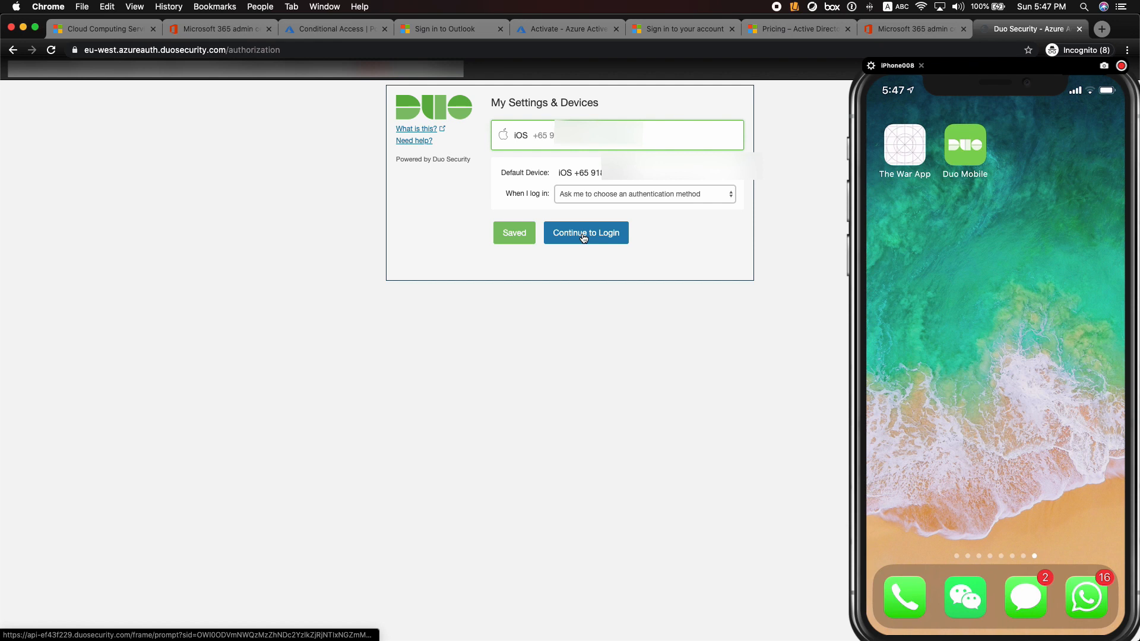
pyautogui.click(586, 233)
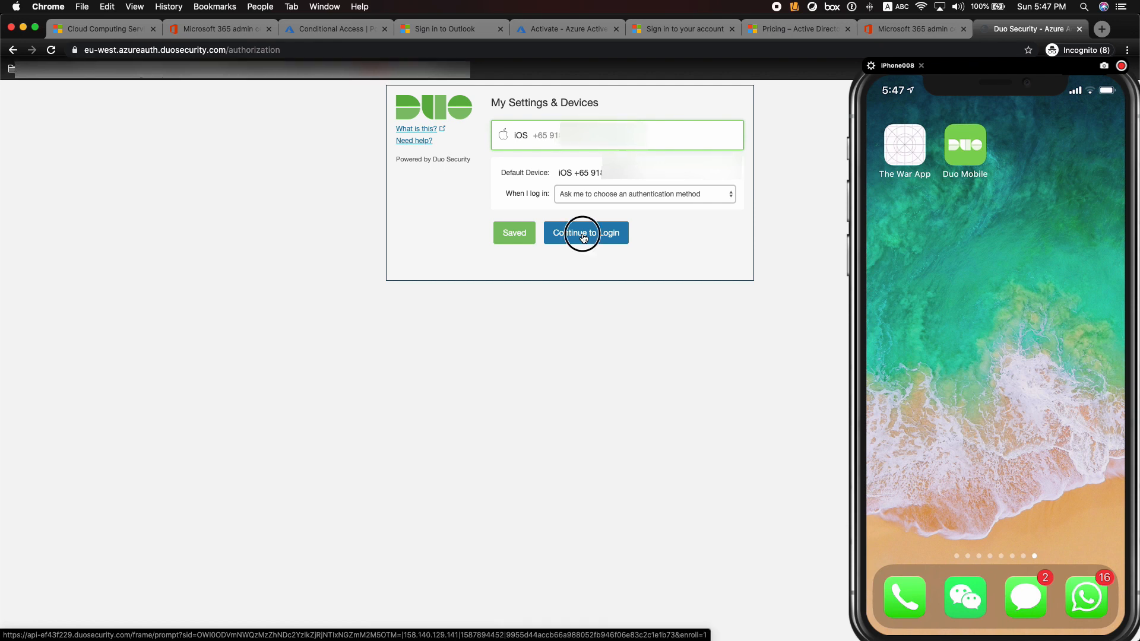
pyautogui.click(585, 233)
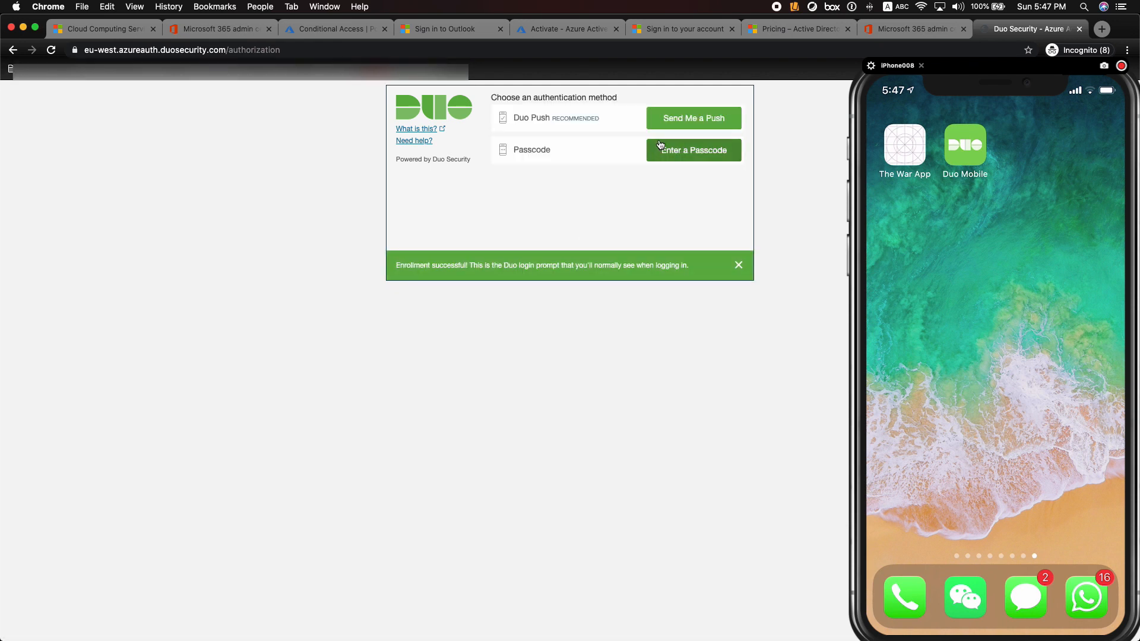
# Send a Duo Push to the enrolled phone and approve it in Duo Mobile, completing Office sign-in
pyautogui.click(692, 117)
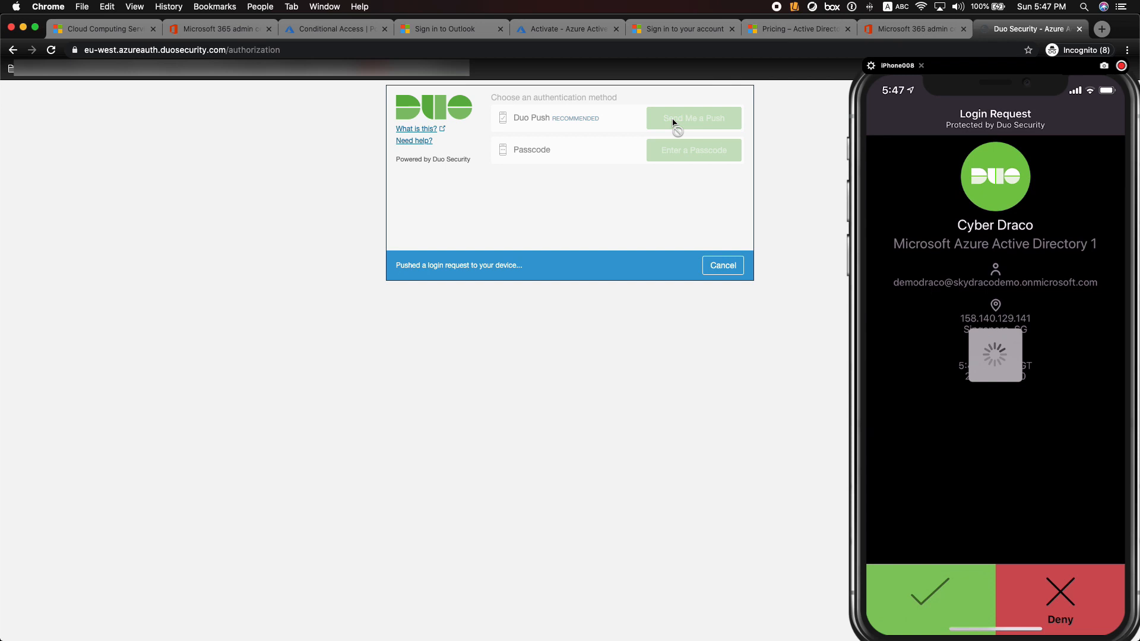
pyautogui.click(929, 590)
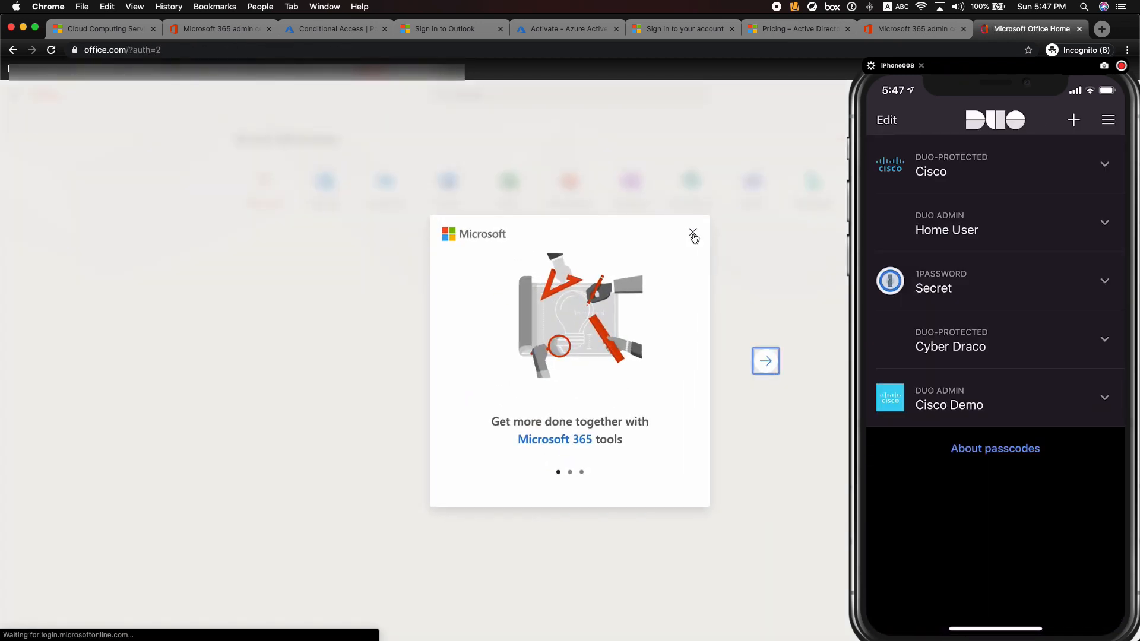
# Close the Microsoft 365 welcome tour so the Office home page shows for Demo Draco
pyautogui.click(692, 234)
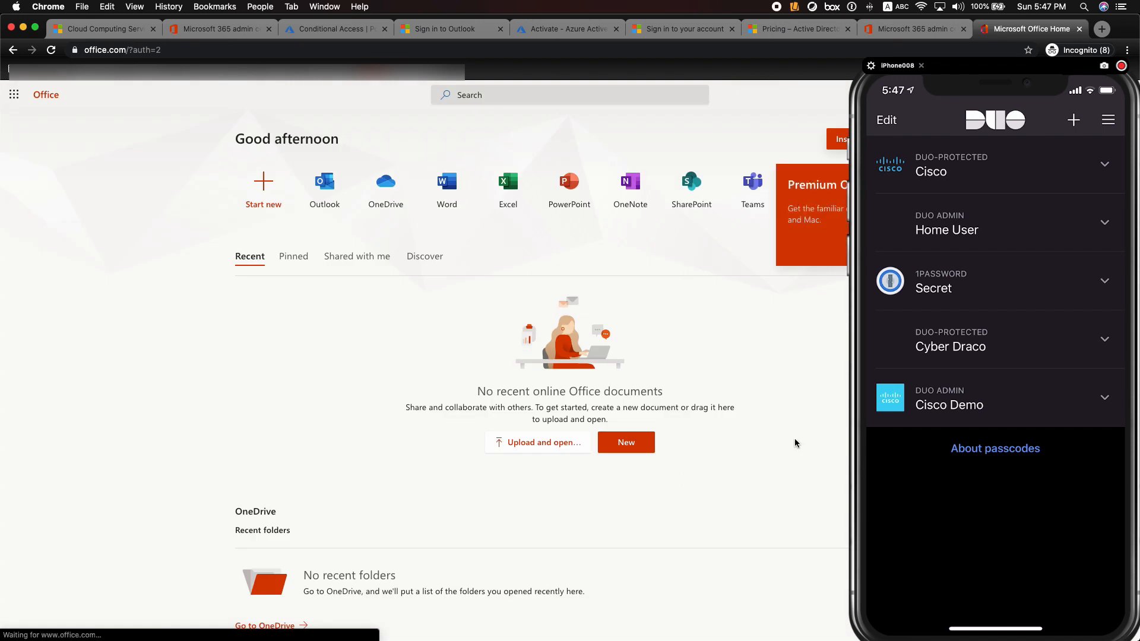
pyautogui.moveTo(764, 319)
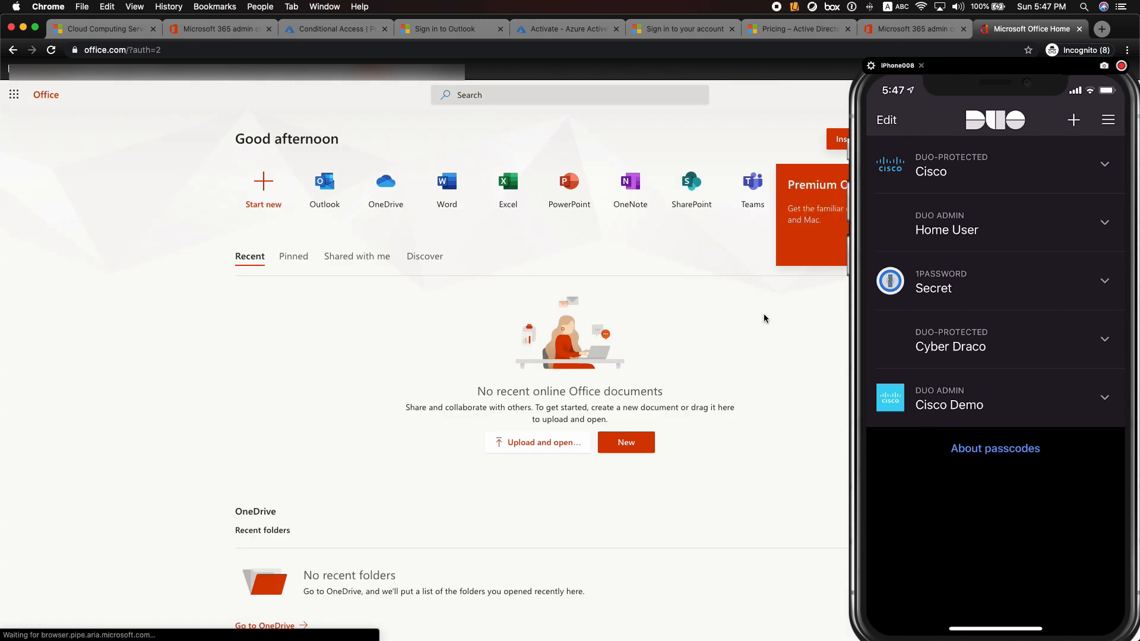
pyautogui.moveTo(1014, 209)
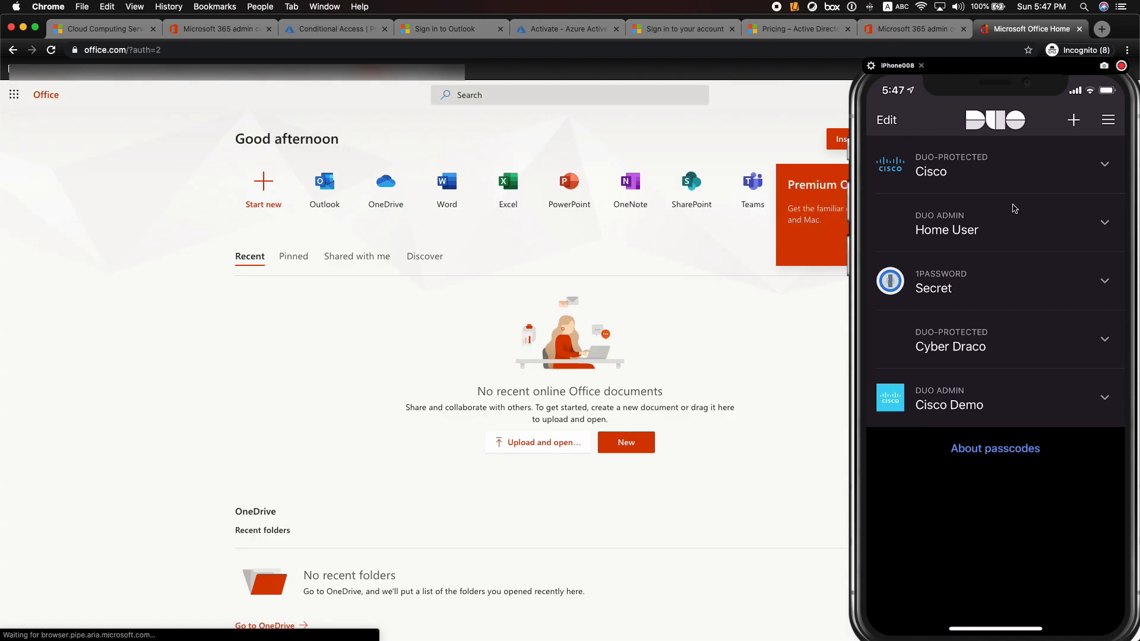